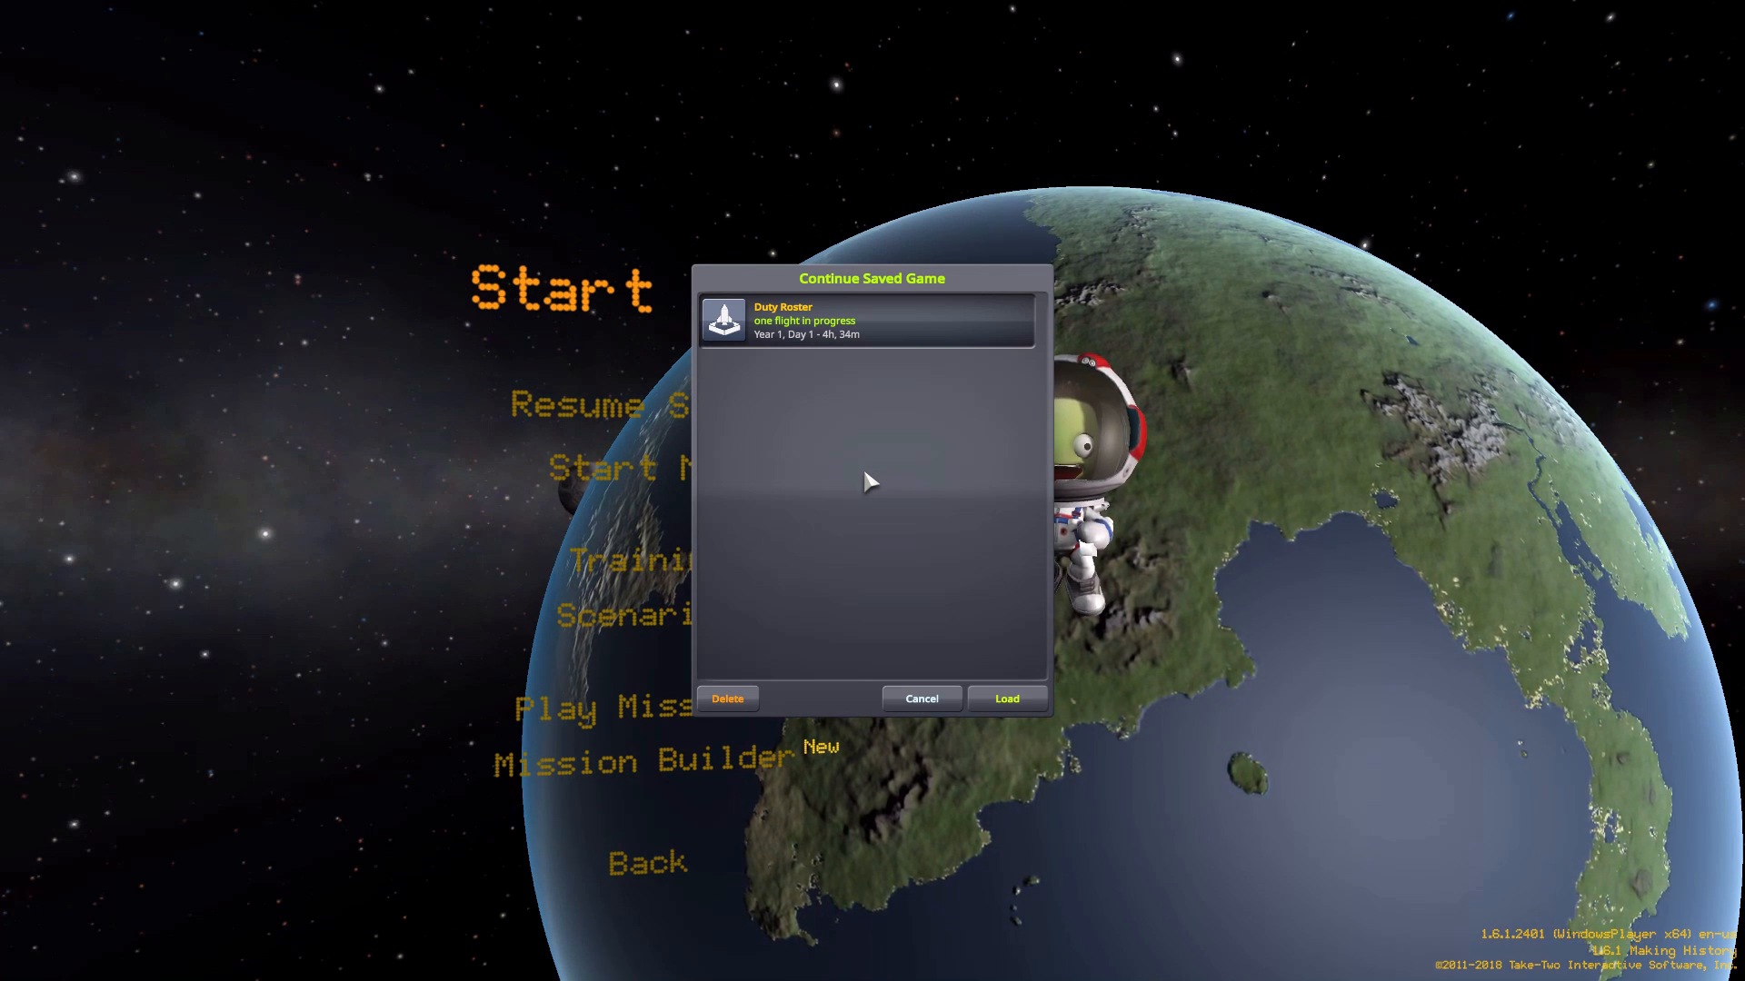
mouse_move(492, 243)
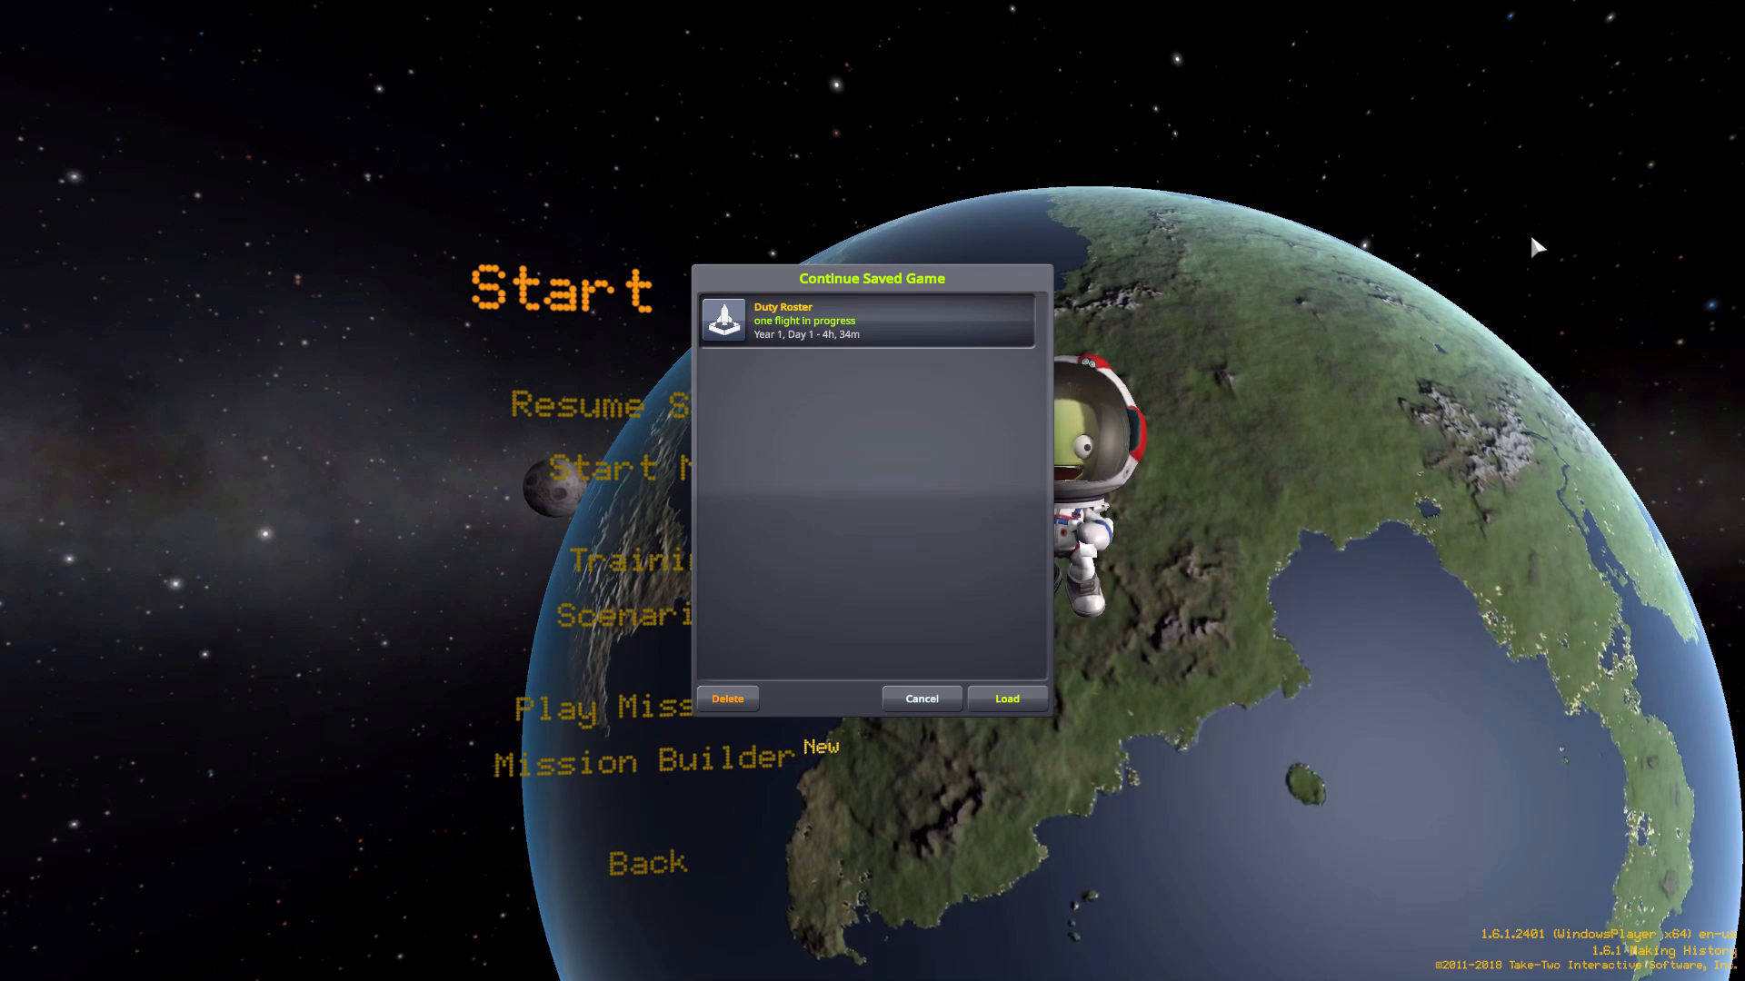
mouse_move(1404, 599)
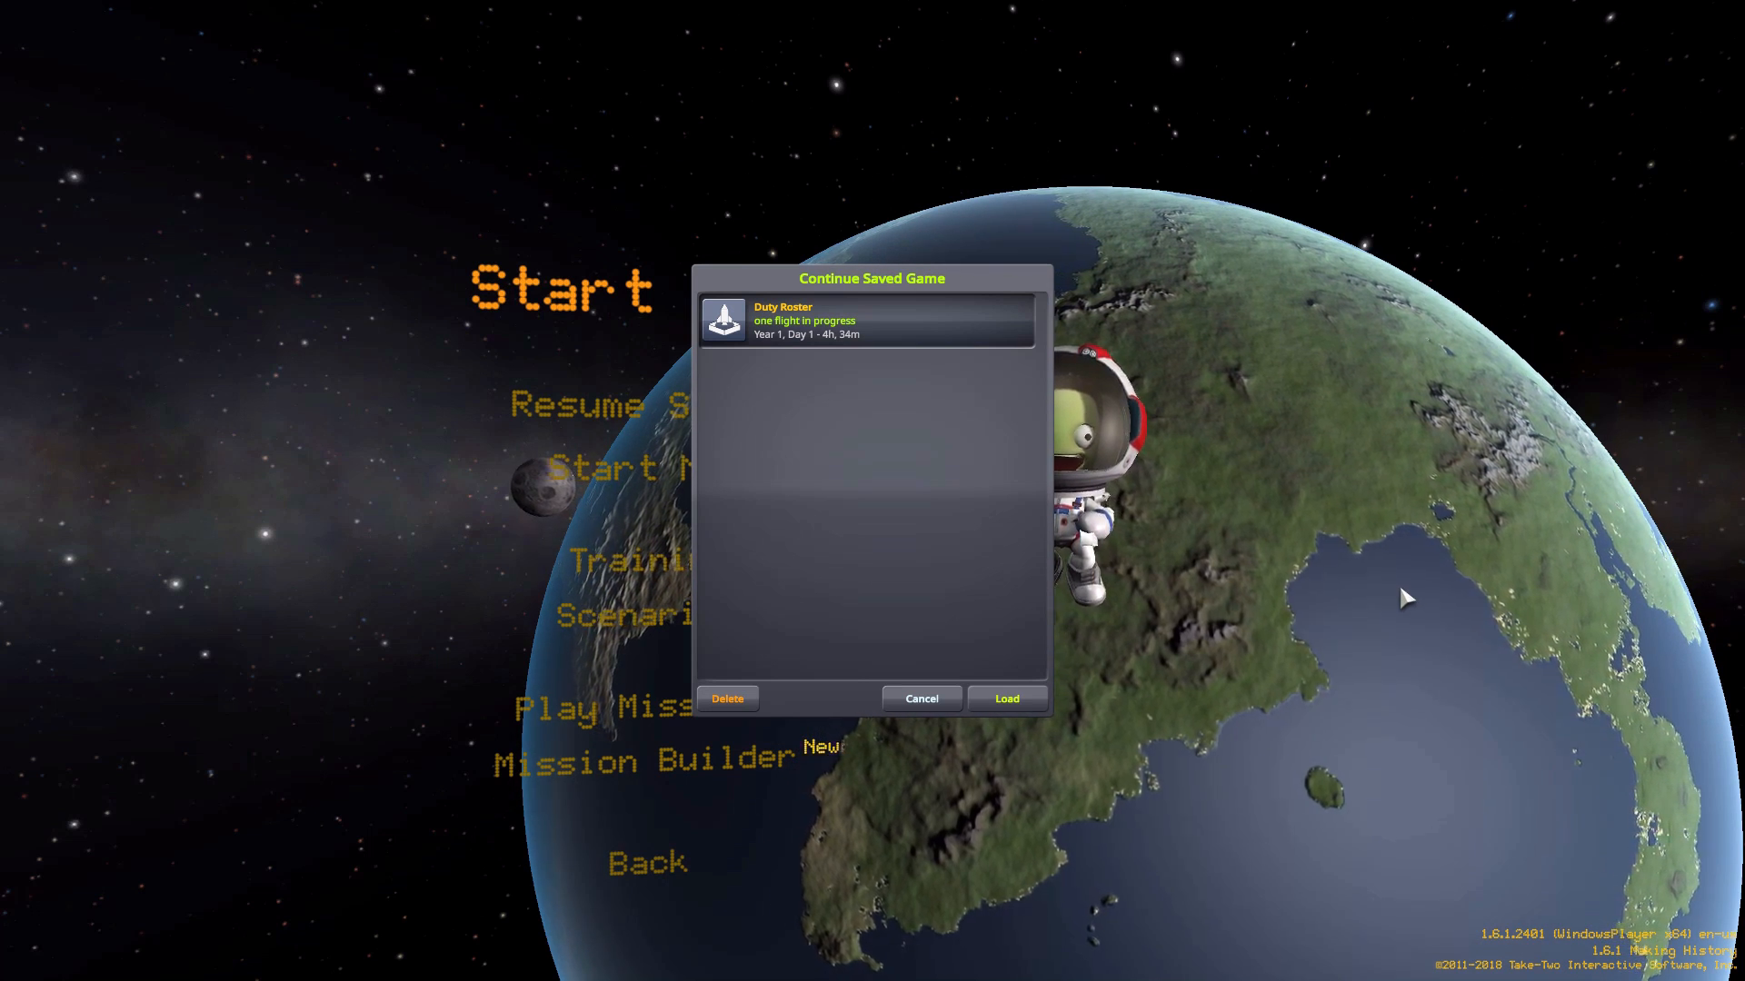
mouse_move(1422, 435)
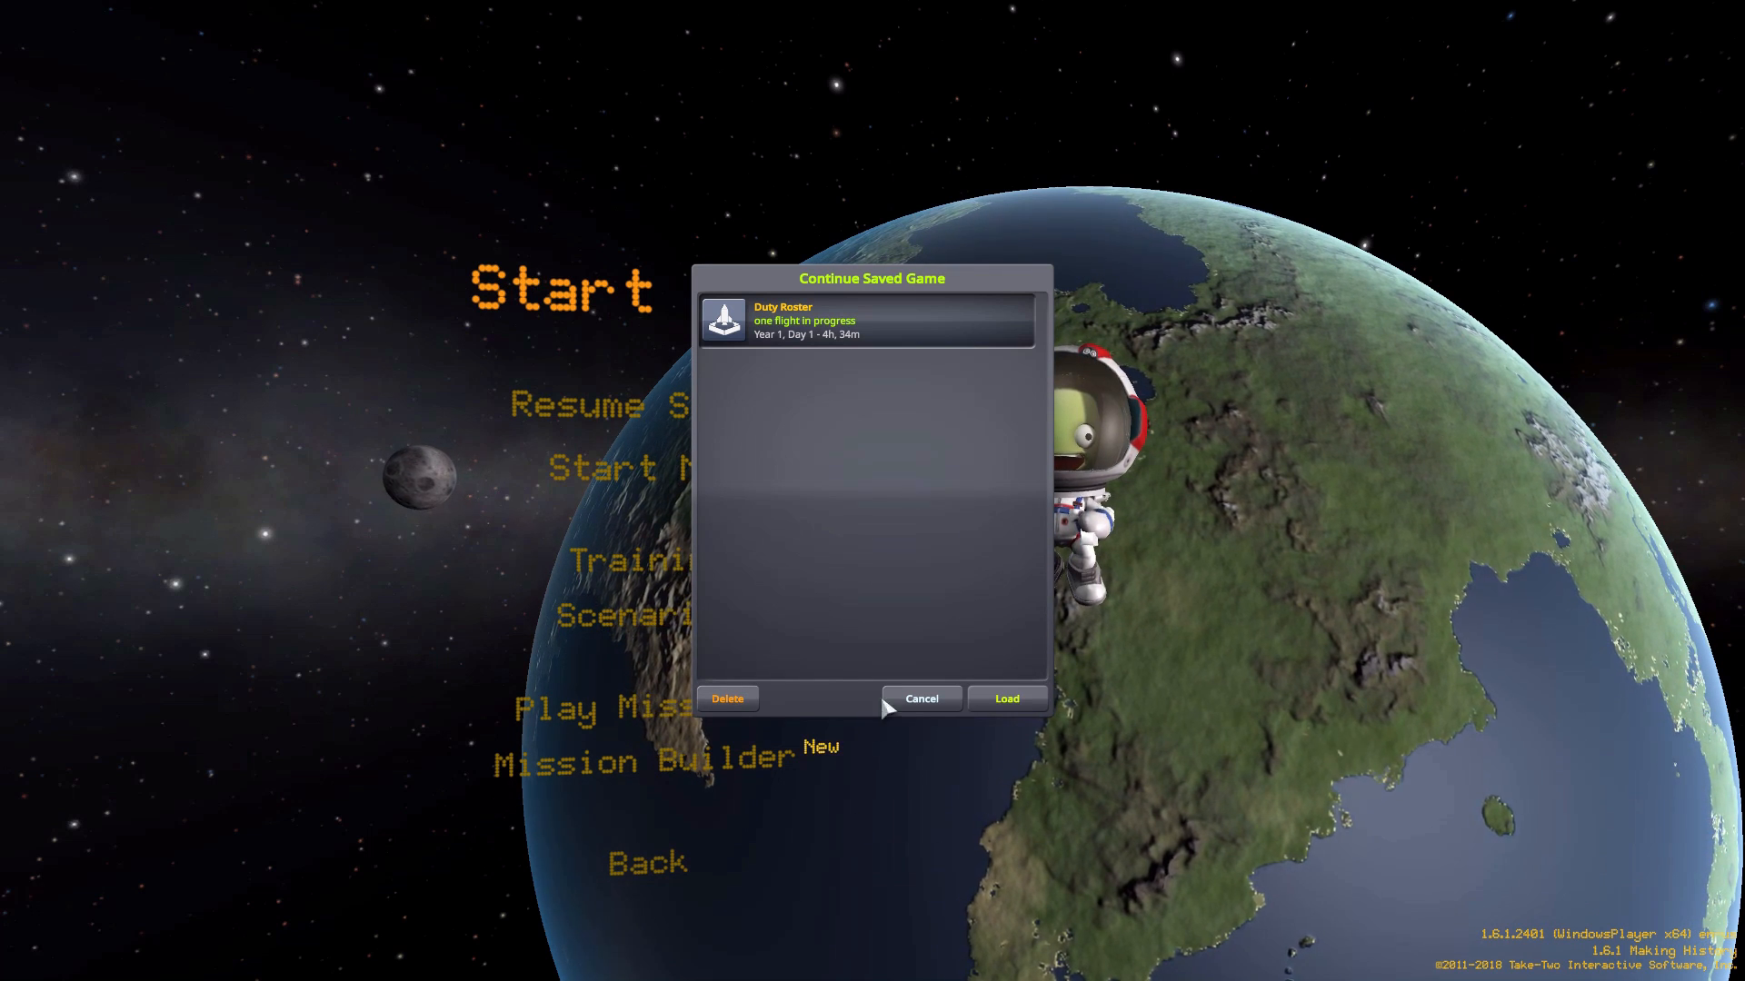
Cancel loading, start a new game, and set the Duty Roster difficulty tab to Custom.
left_click(920, 699)
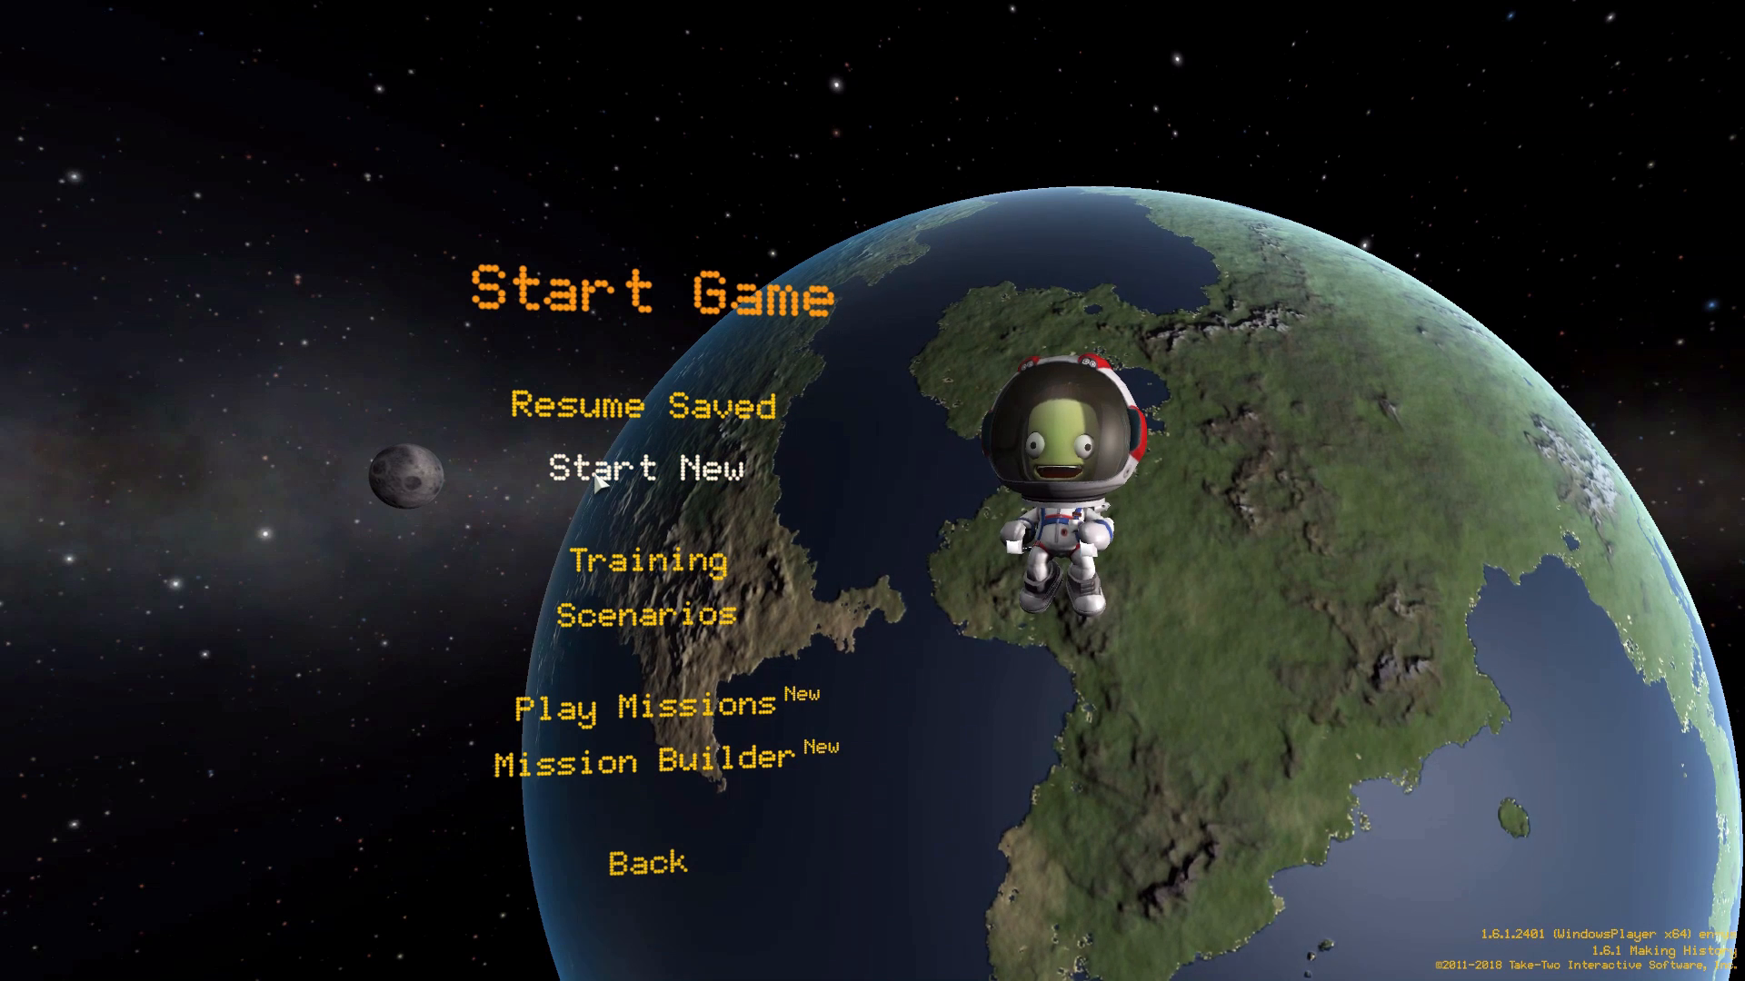
left_click(651, 464)
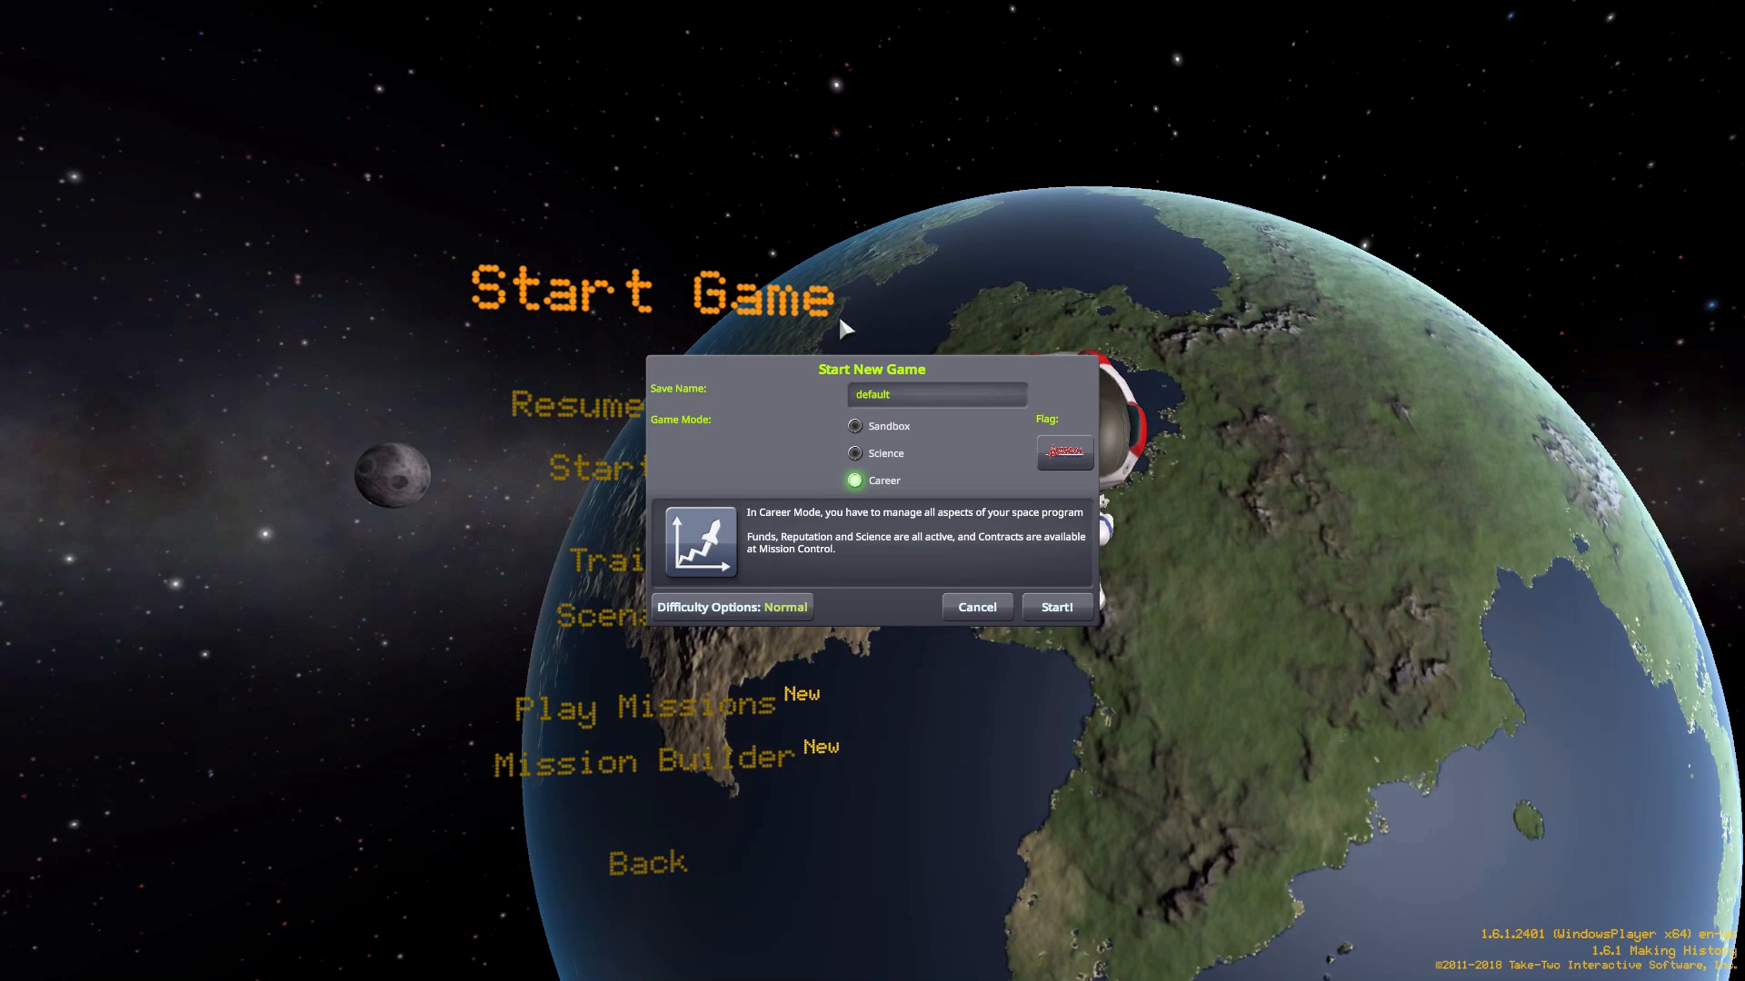
left_click(731, 606)
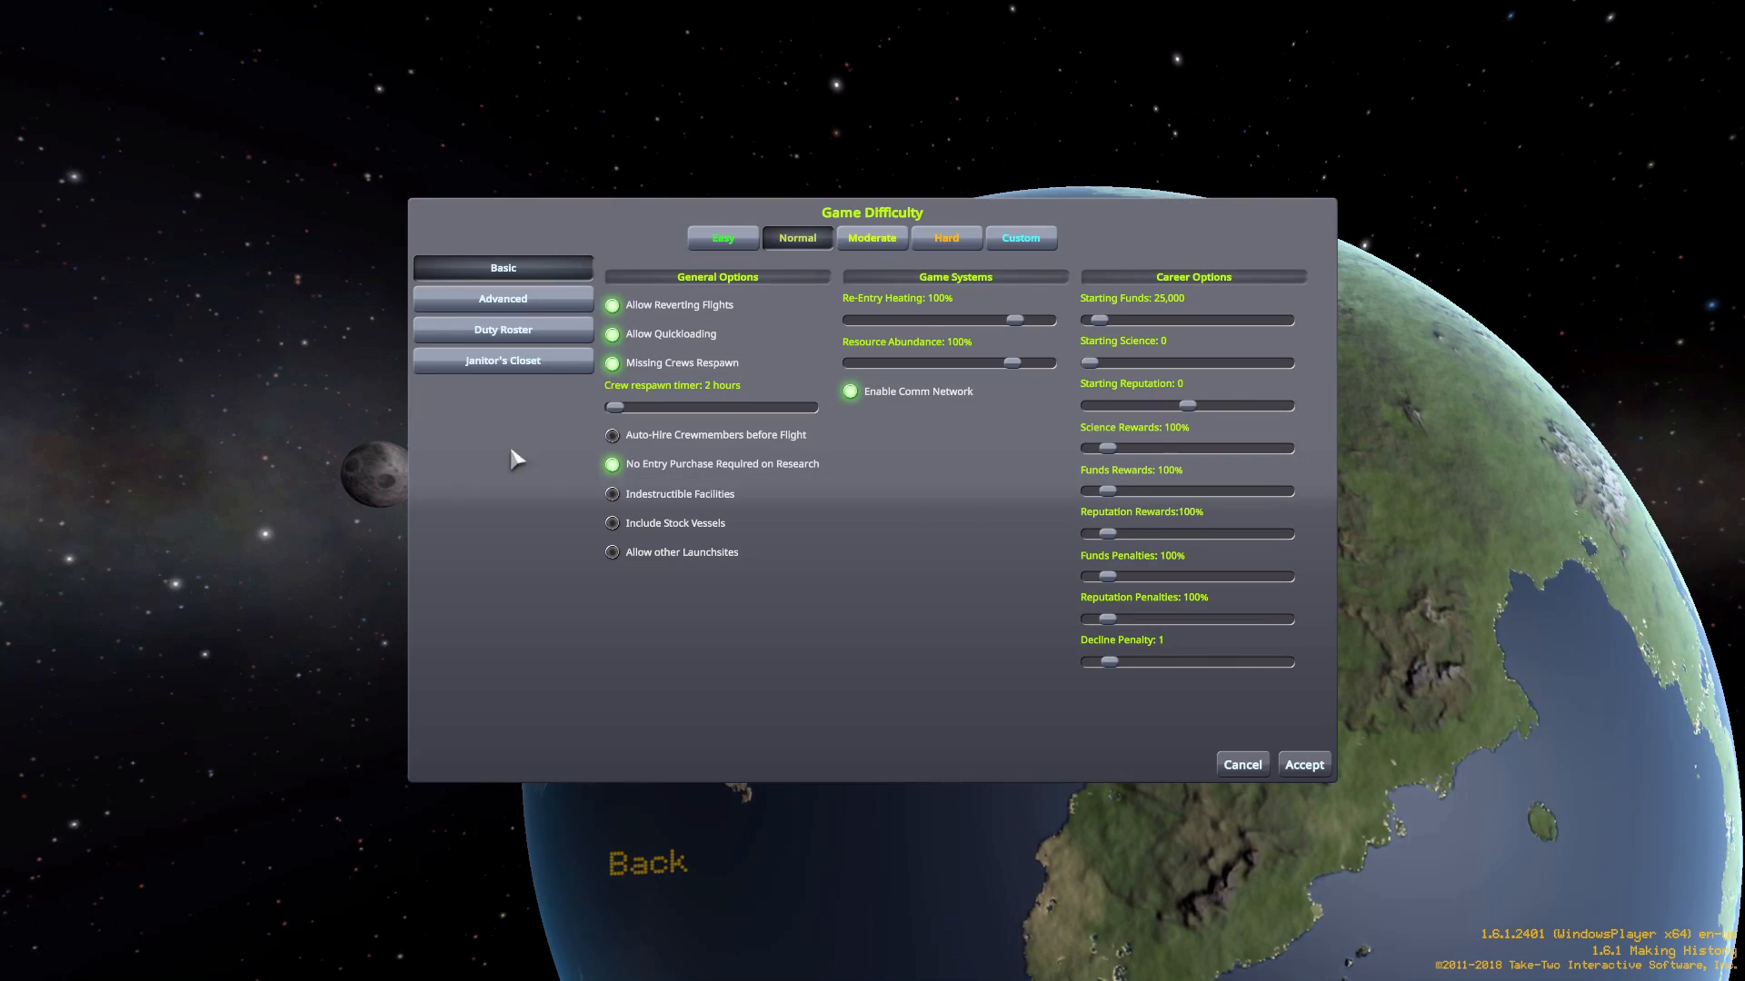
left_click(502, 329)
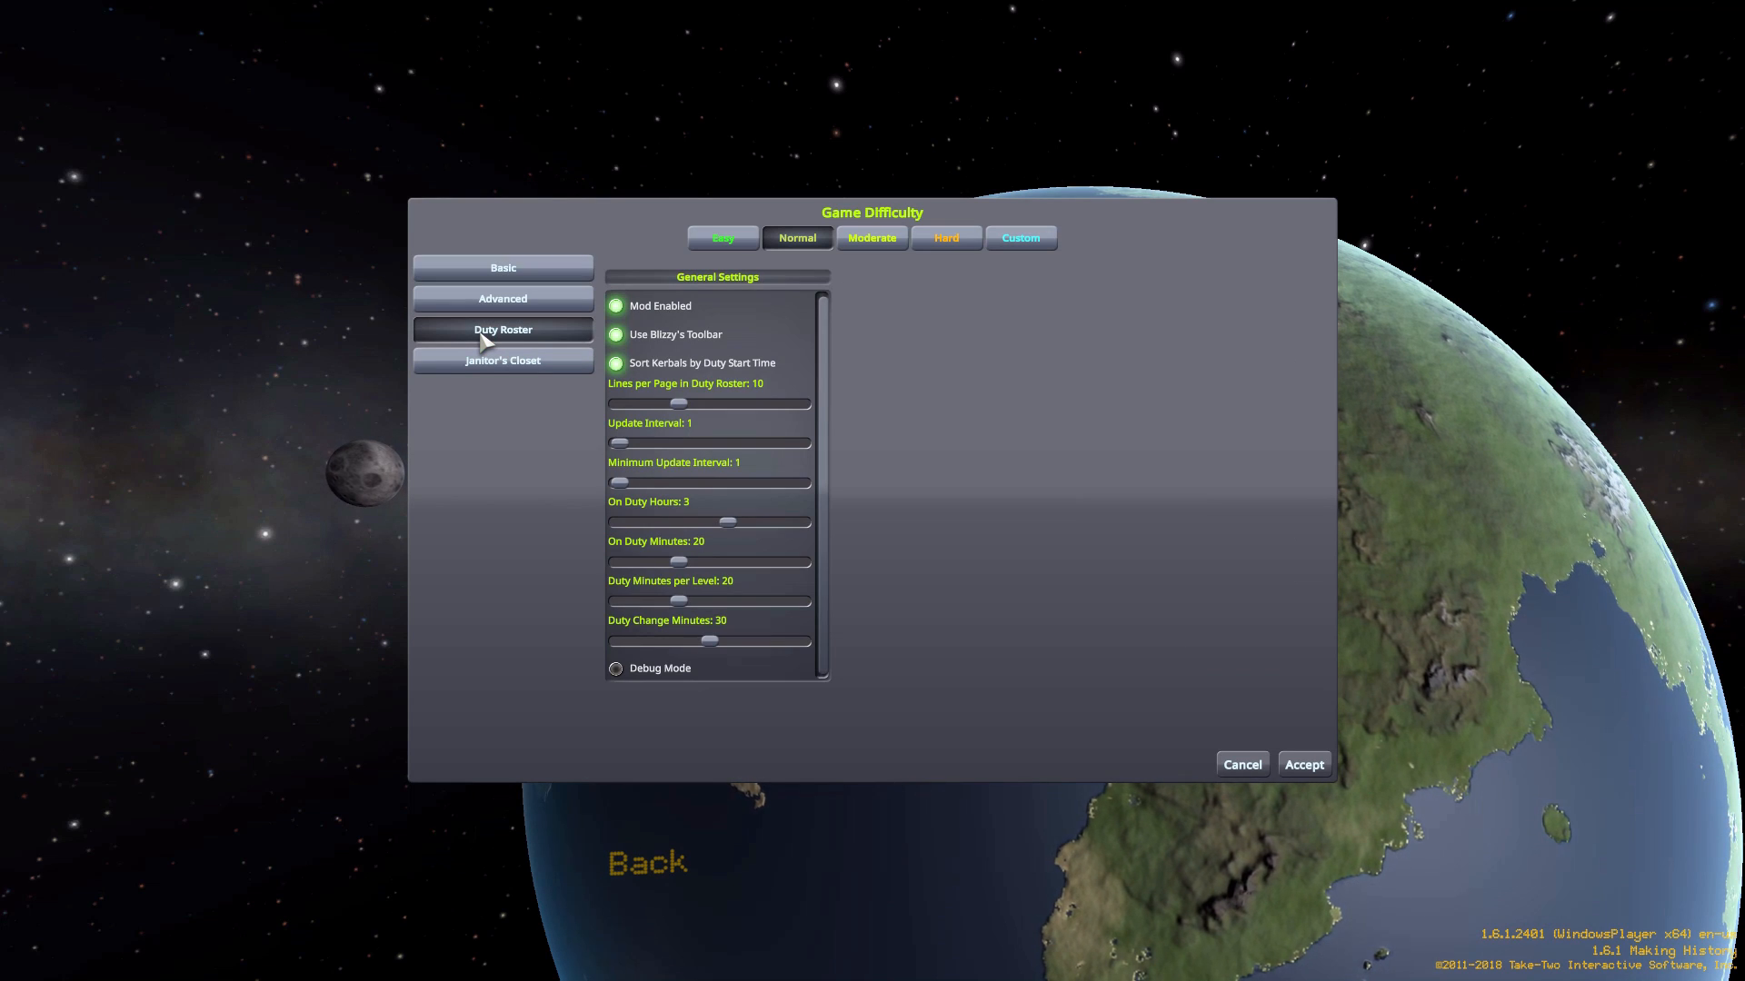
mouse_move(793, 445)
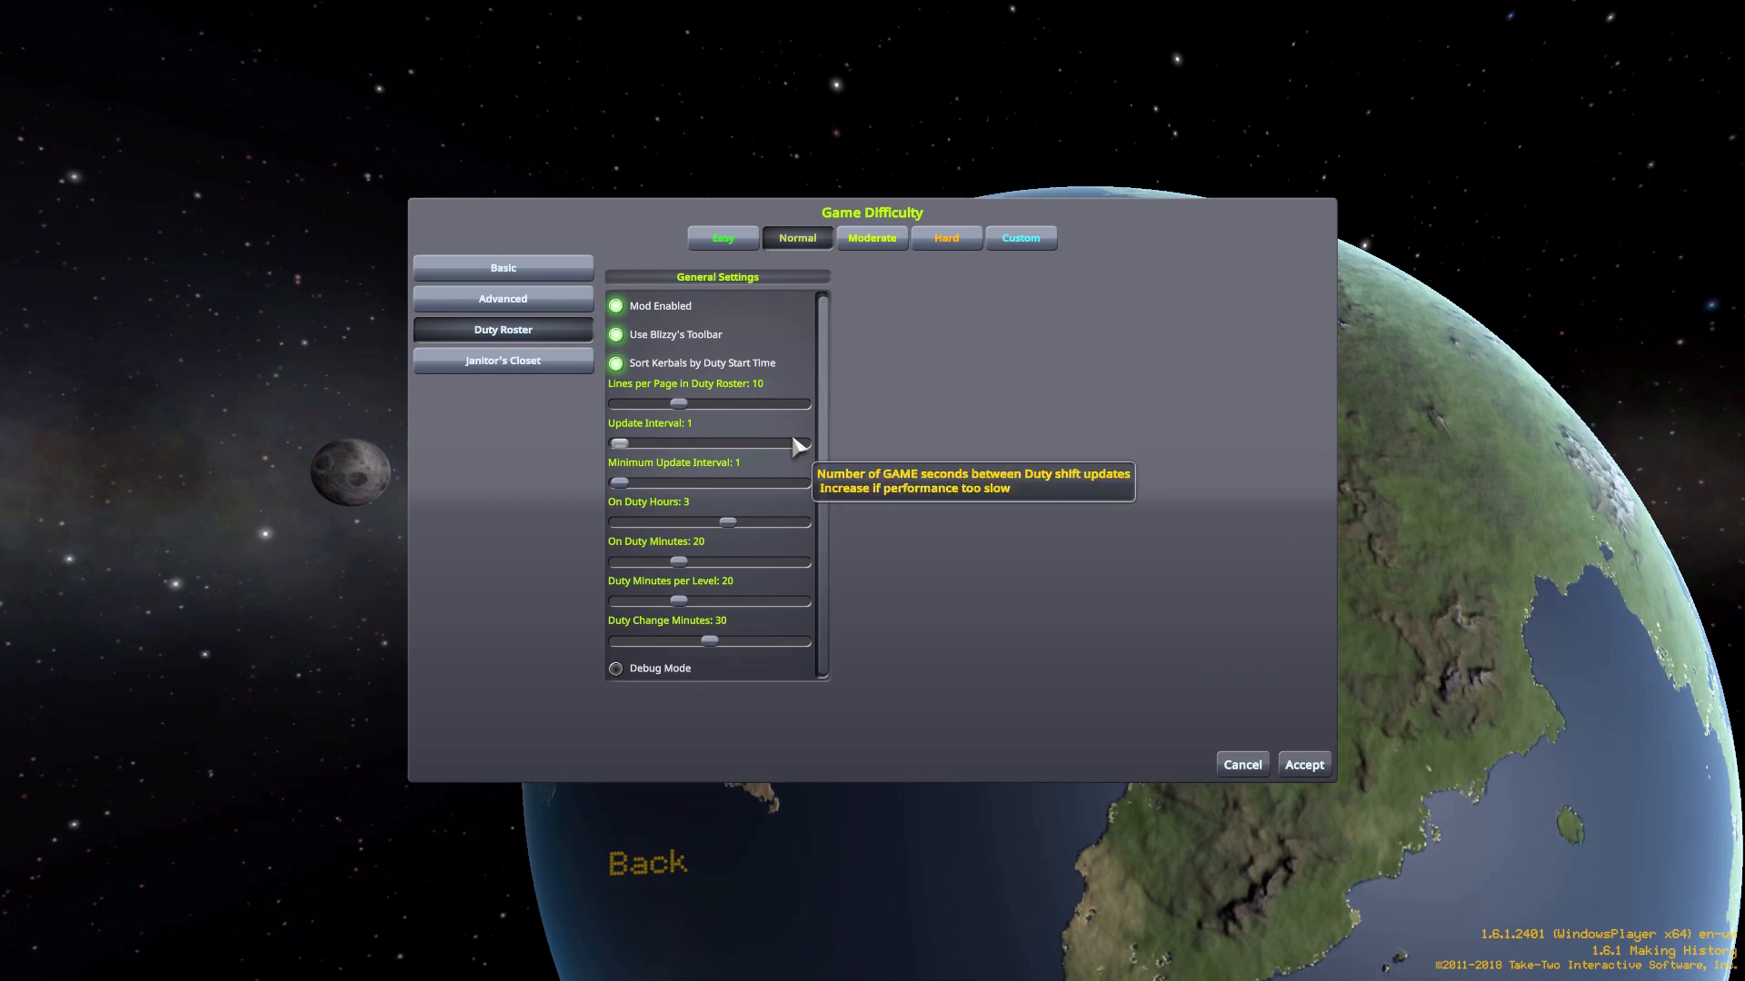
mouse_move(656, 322)
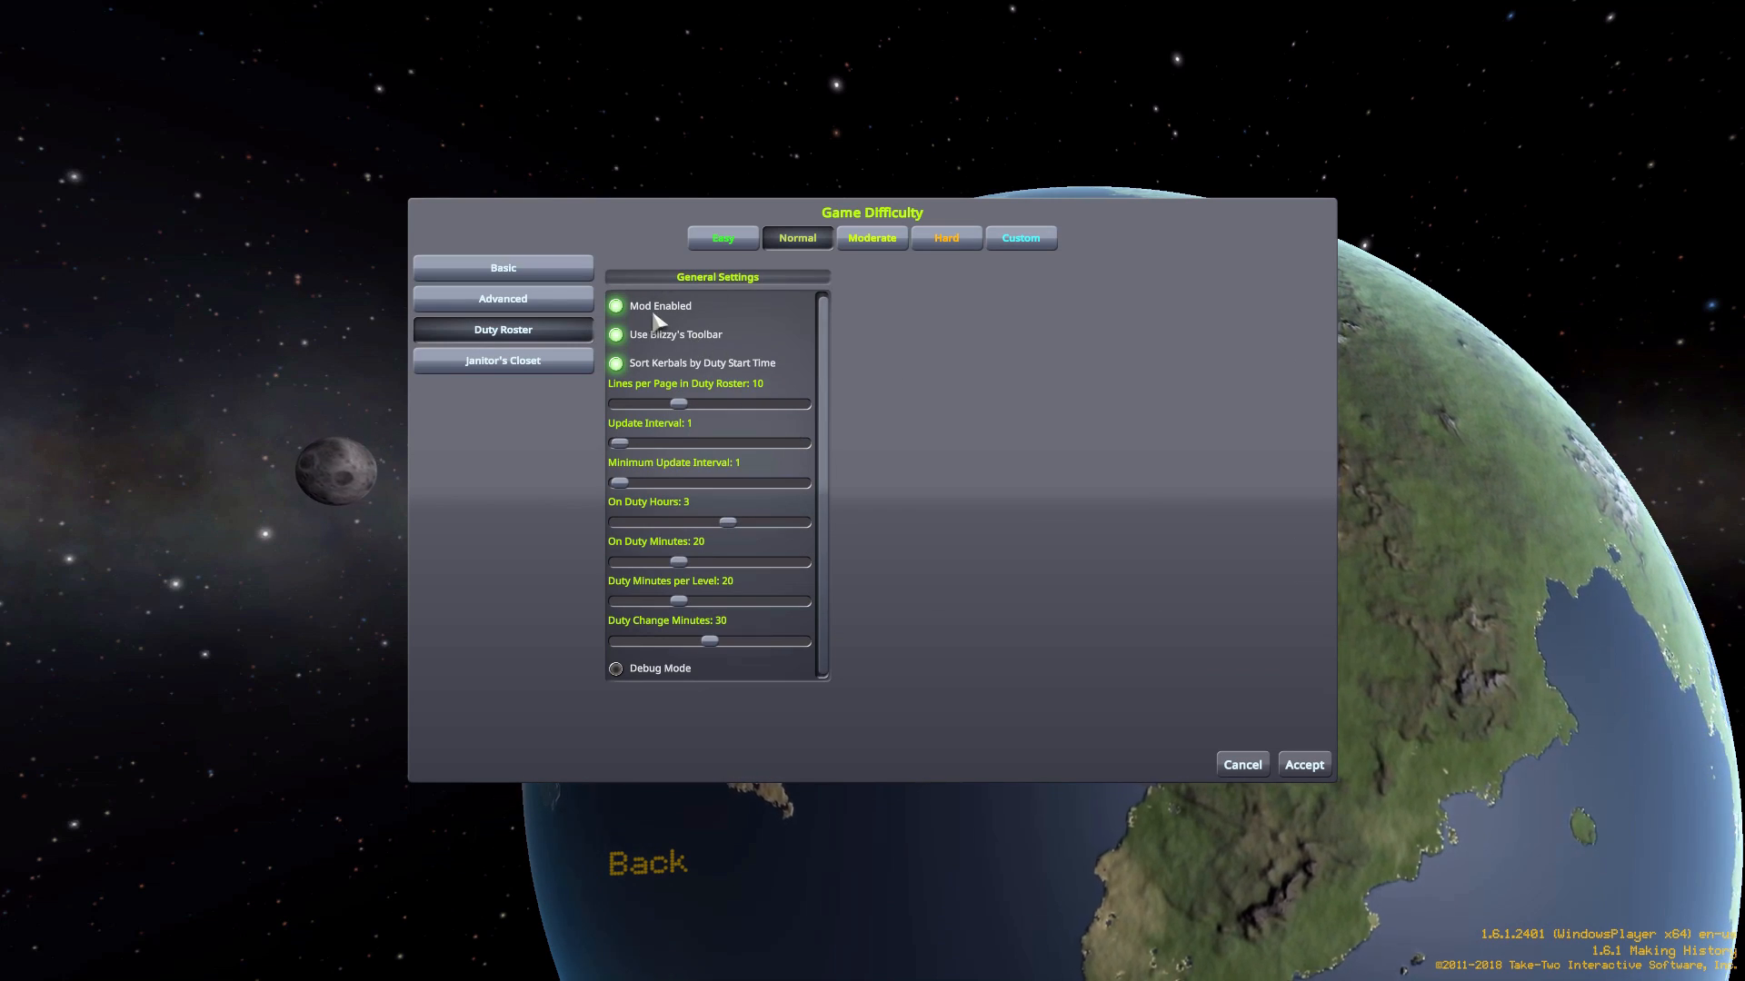
left_click(1018, 237)
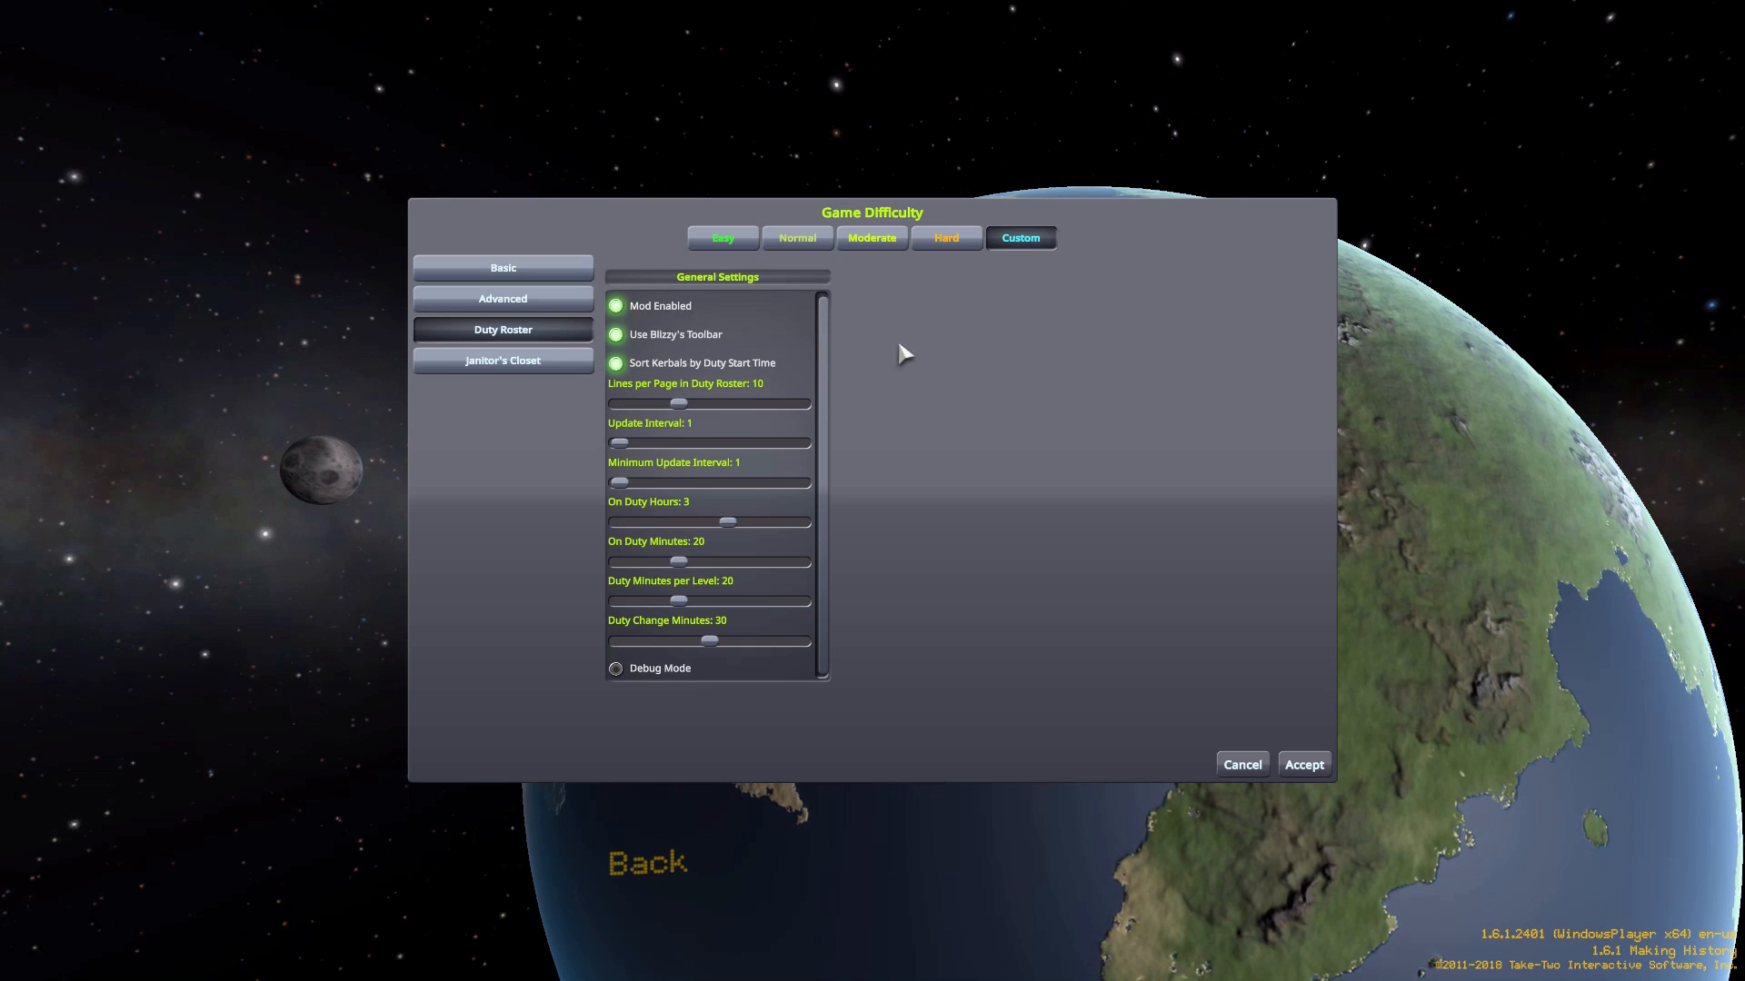
mouse_move(615, 335)
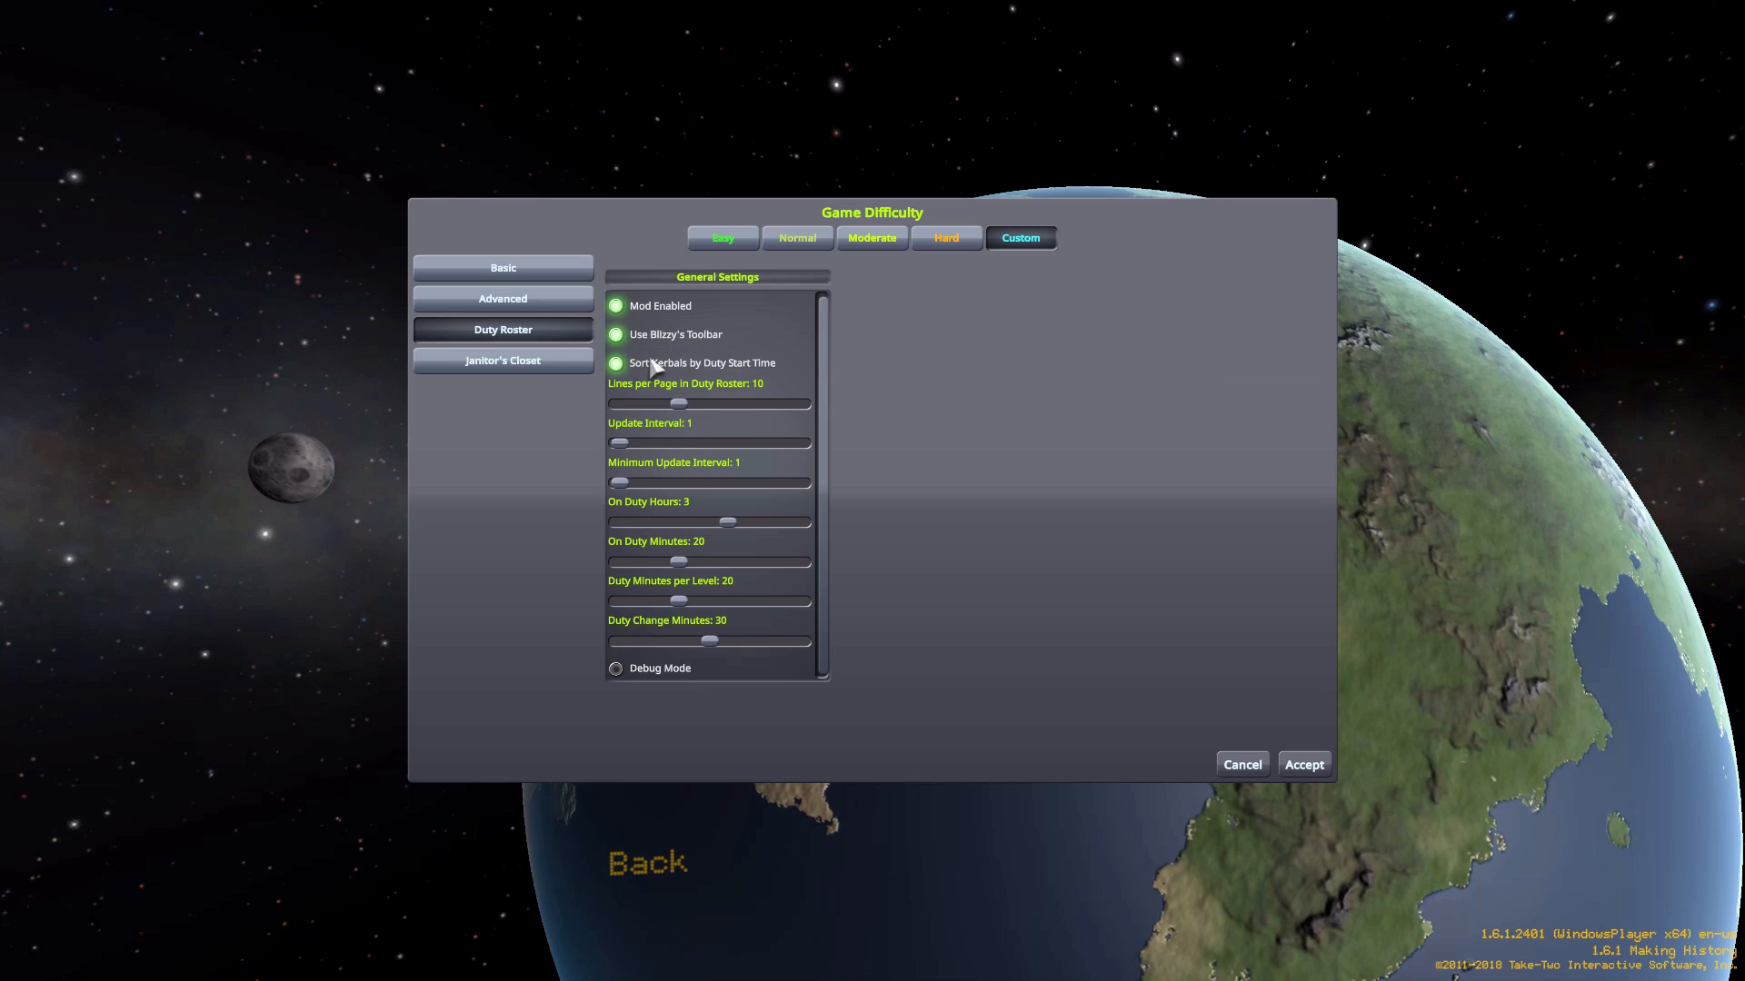
mouse_move(616, 362)
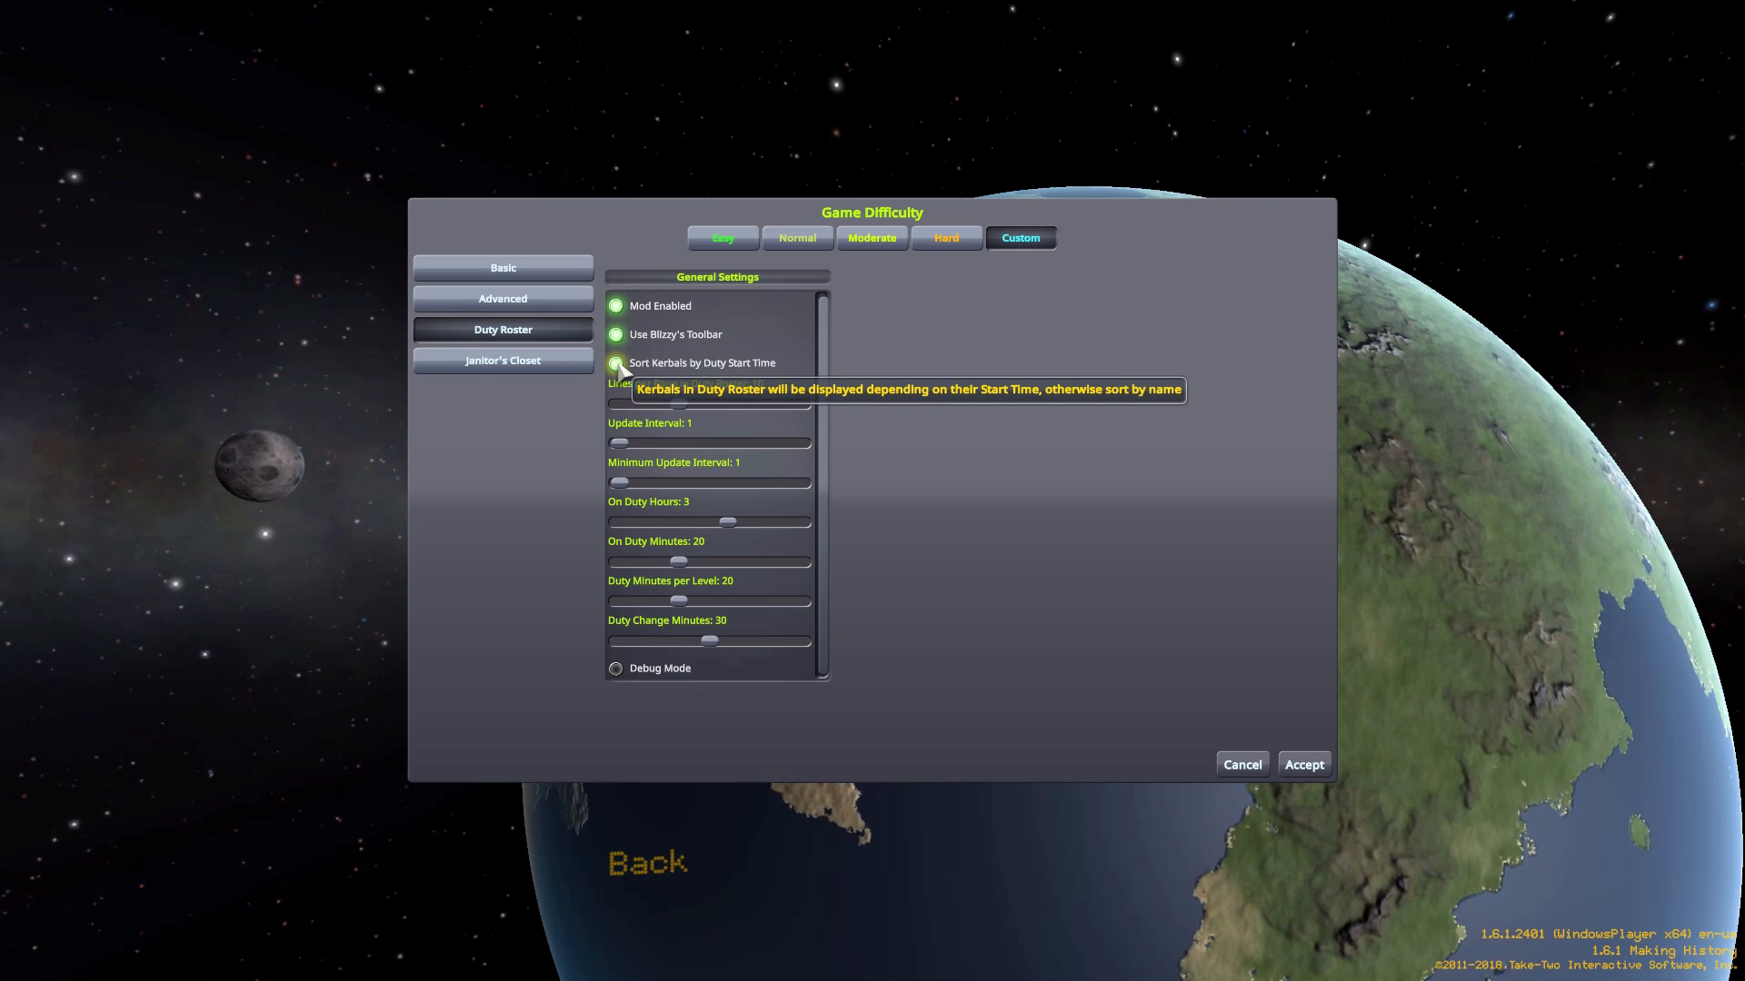
mouse_move(497, 360)
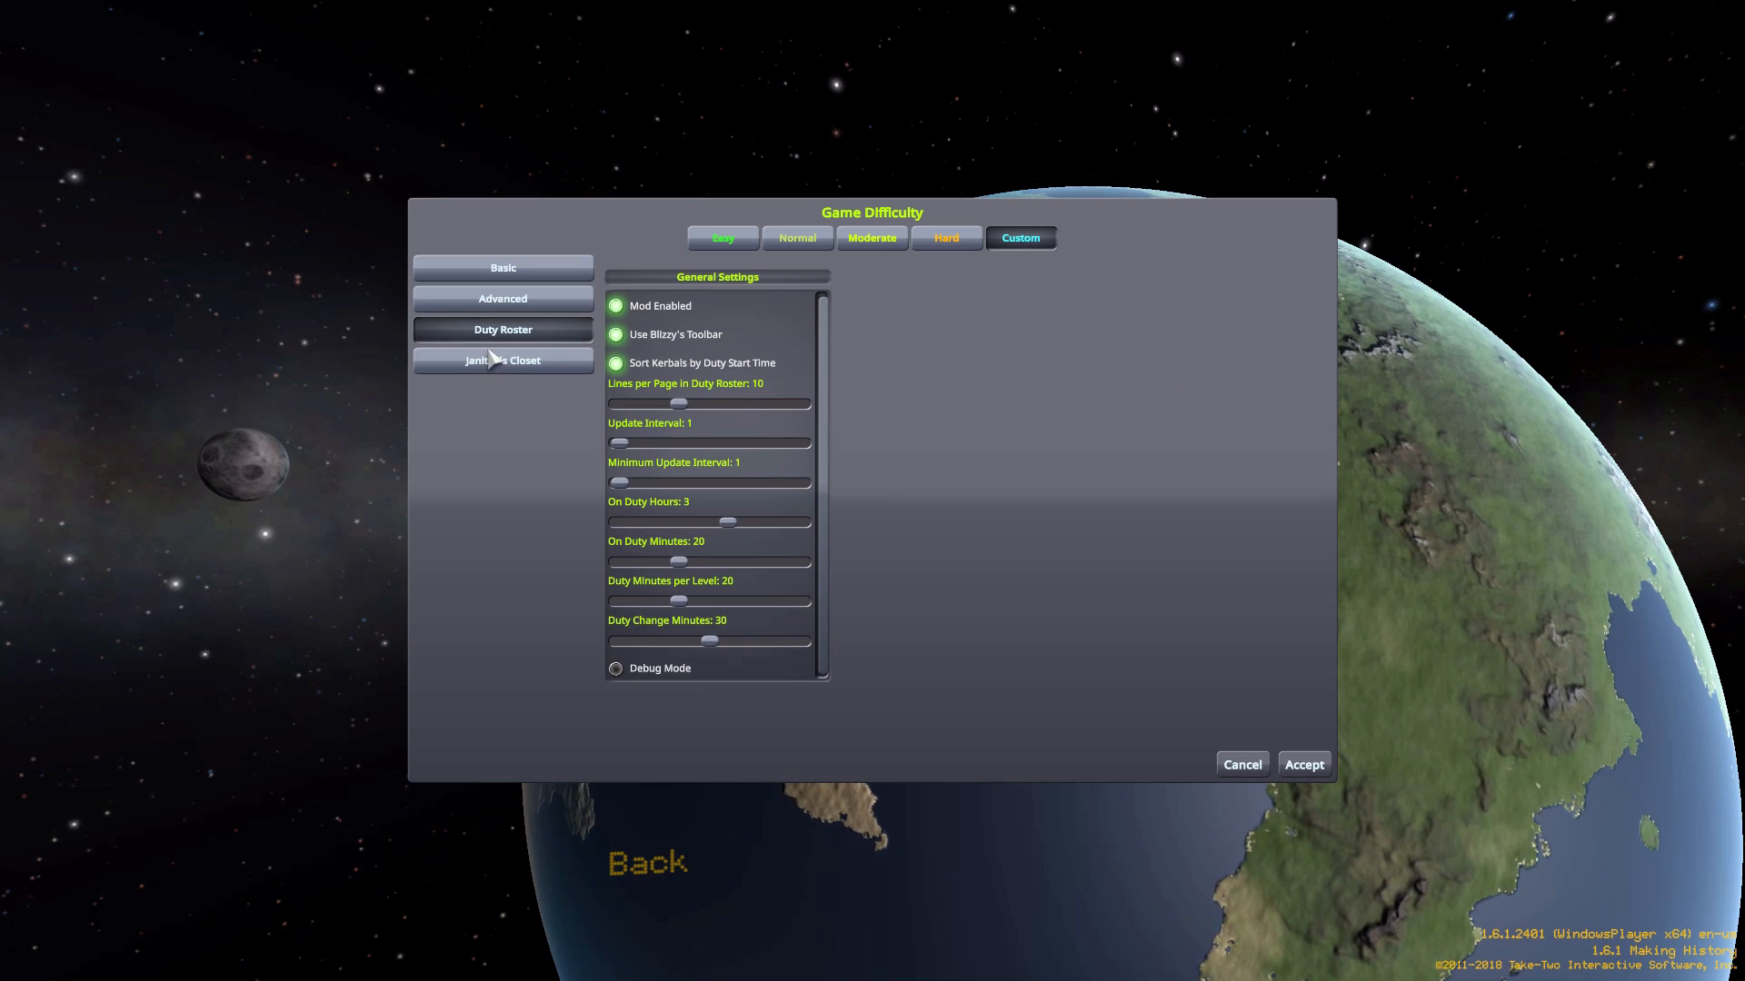
mouse_move(499, 431)
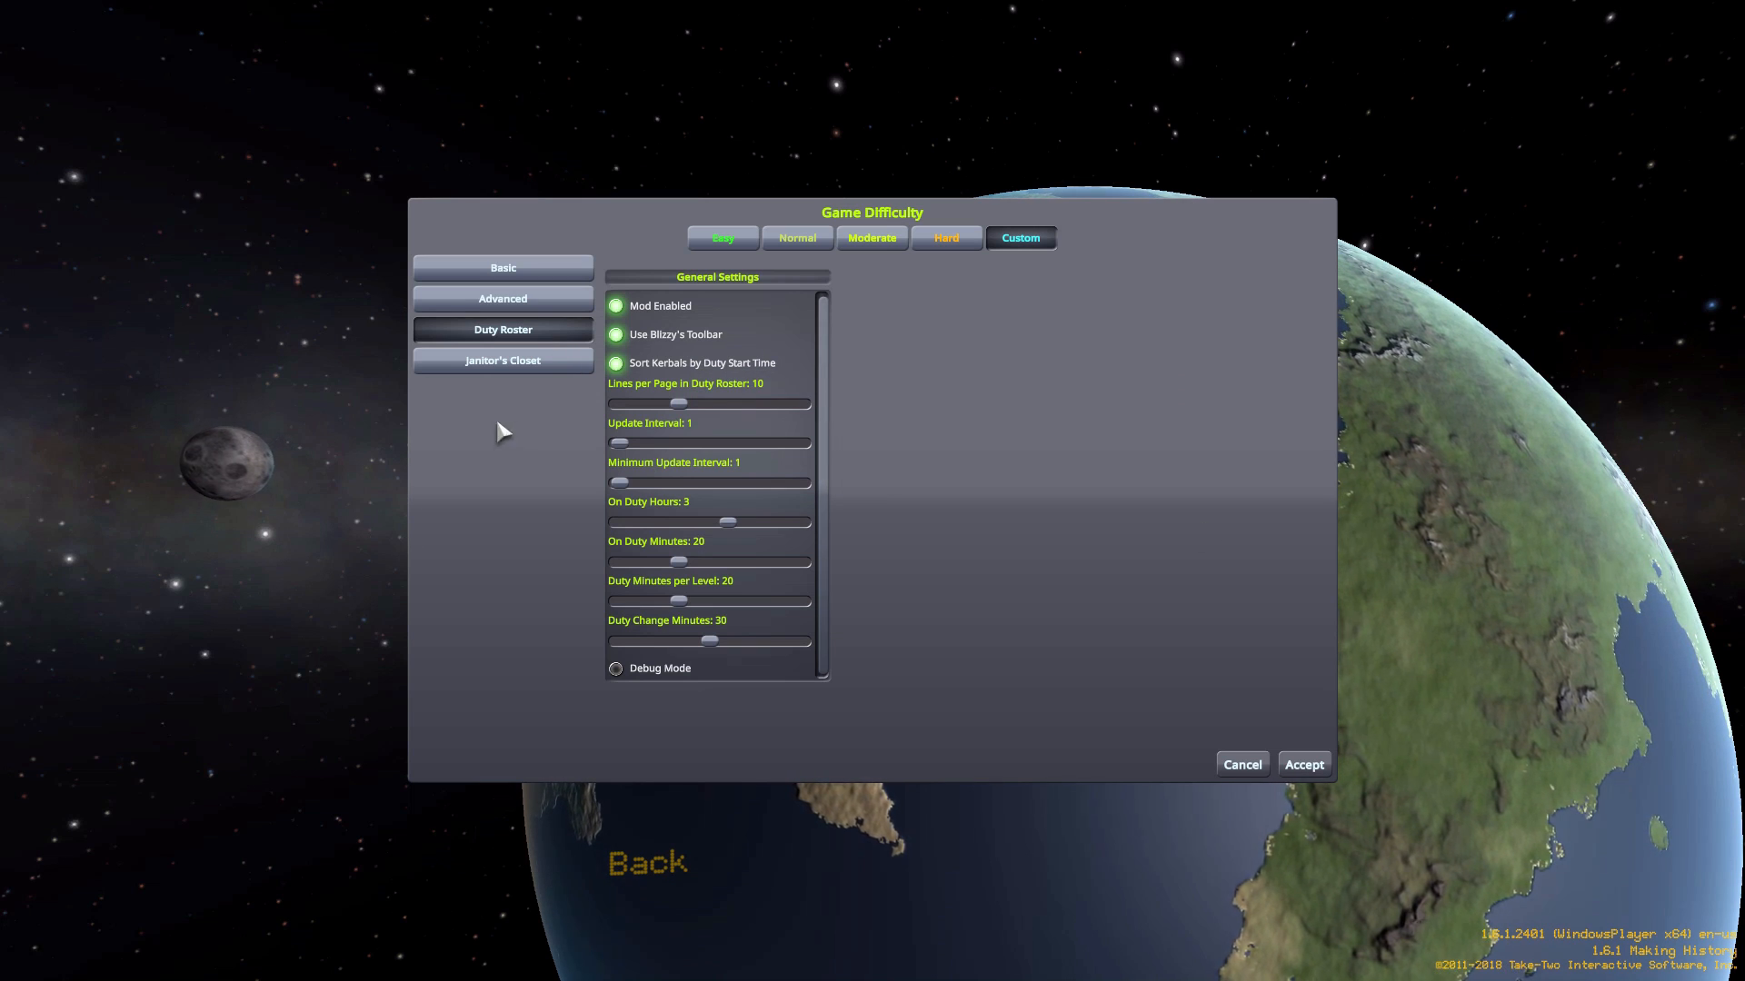
mouse_move(867, 634)
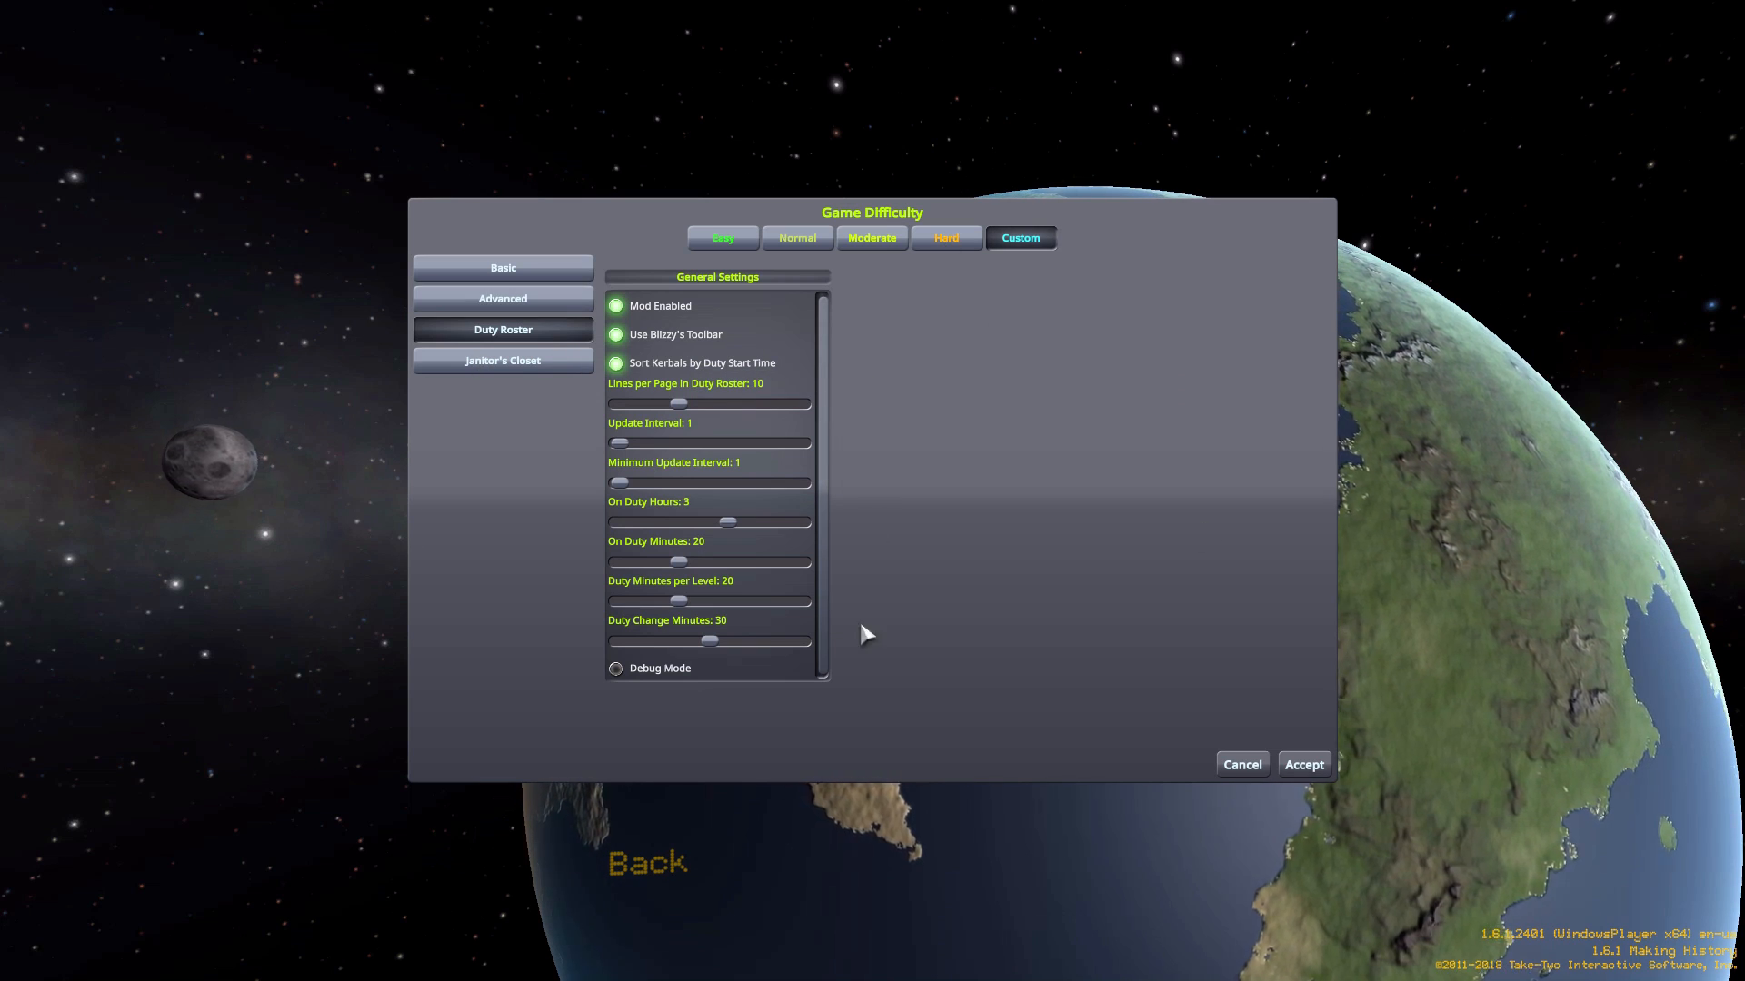
mouse_move(615, 363)
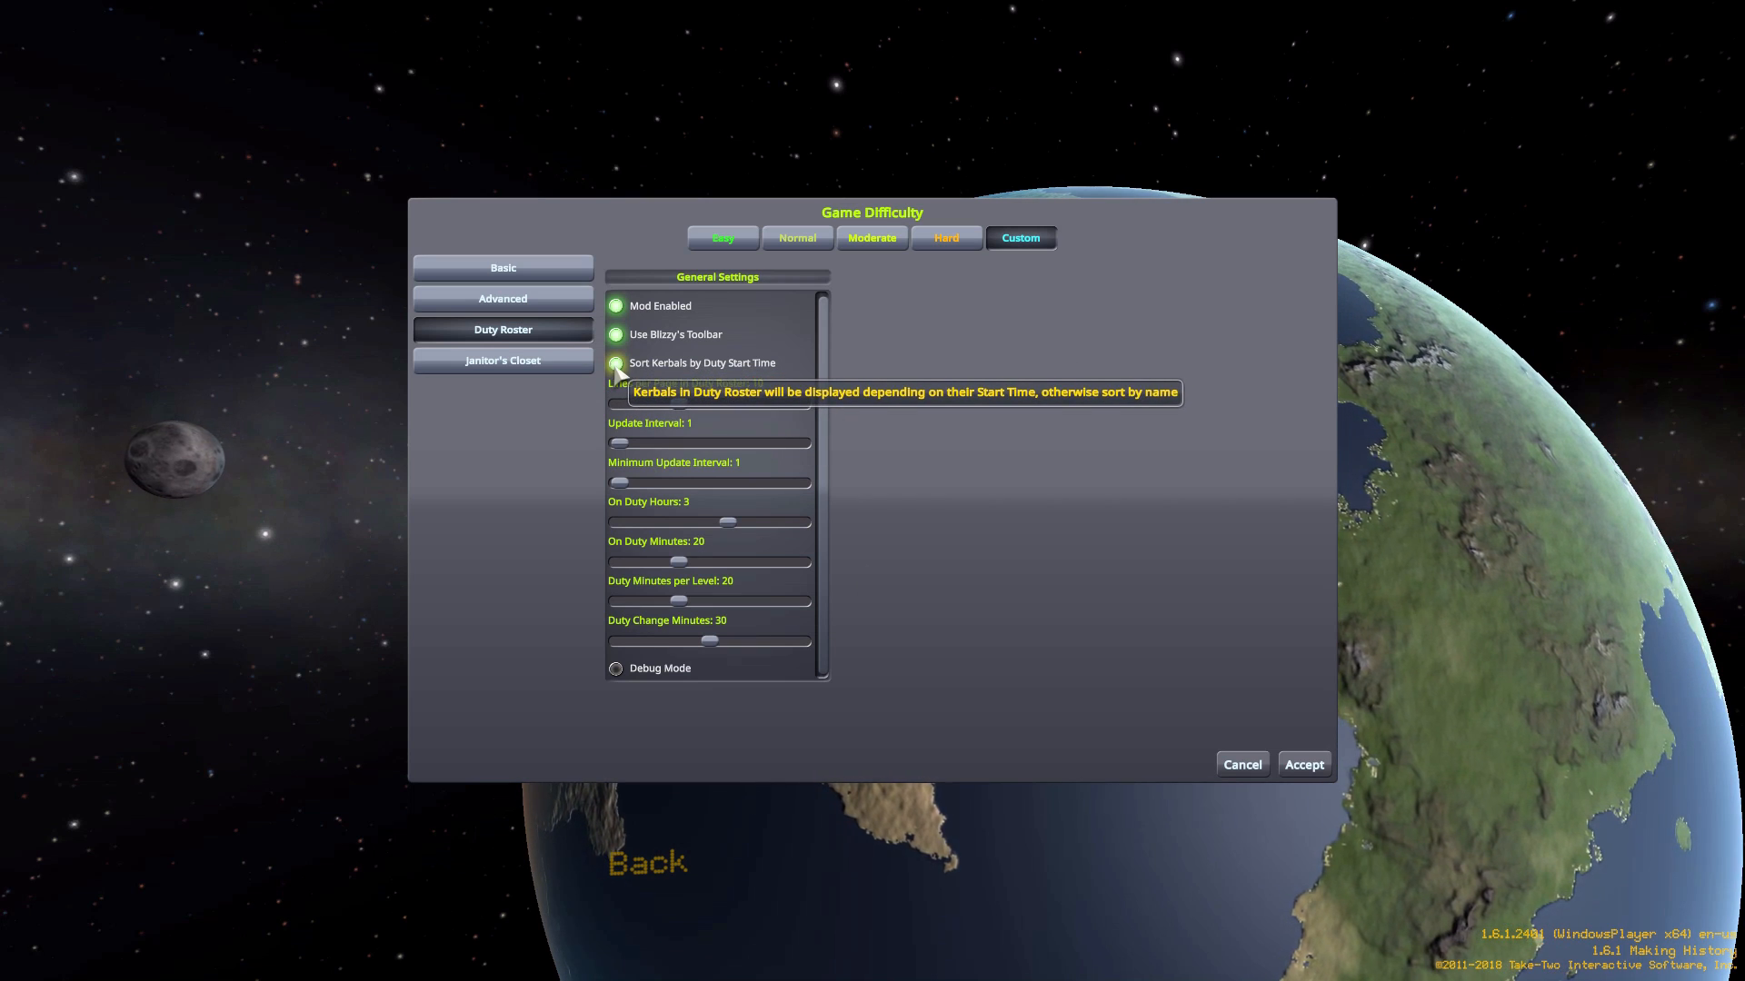
mouse_move(730, 376)
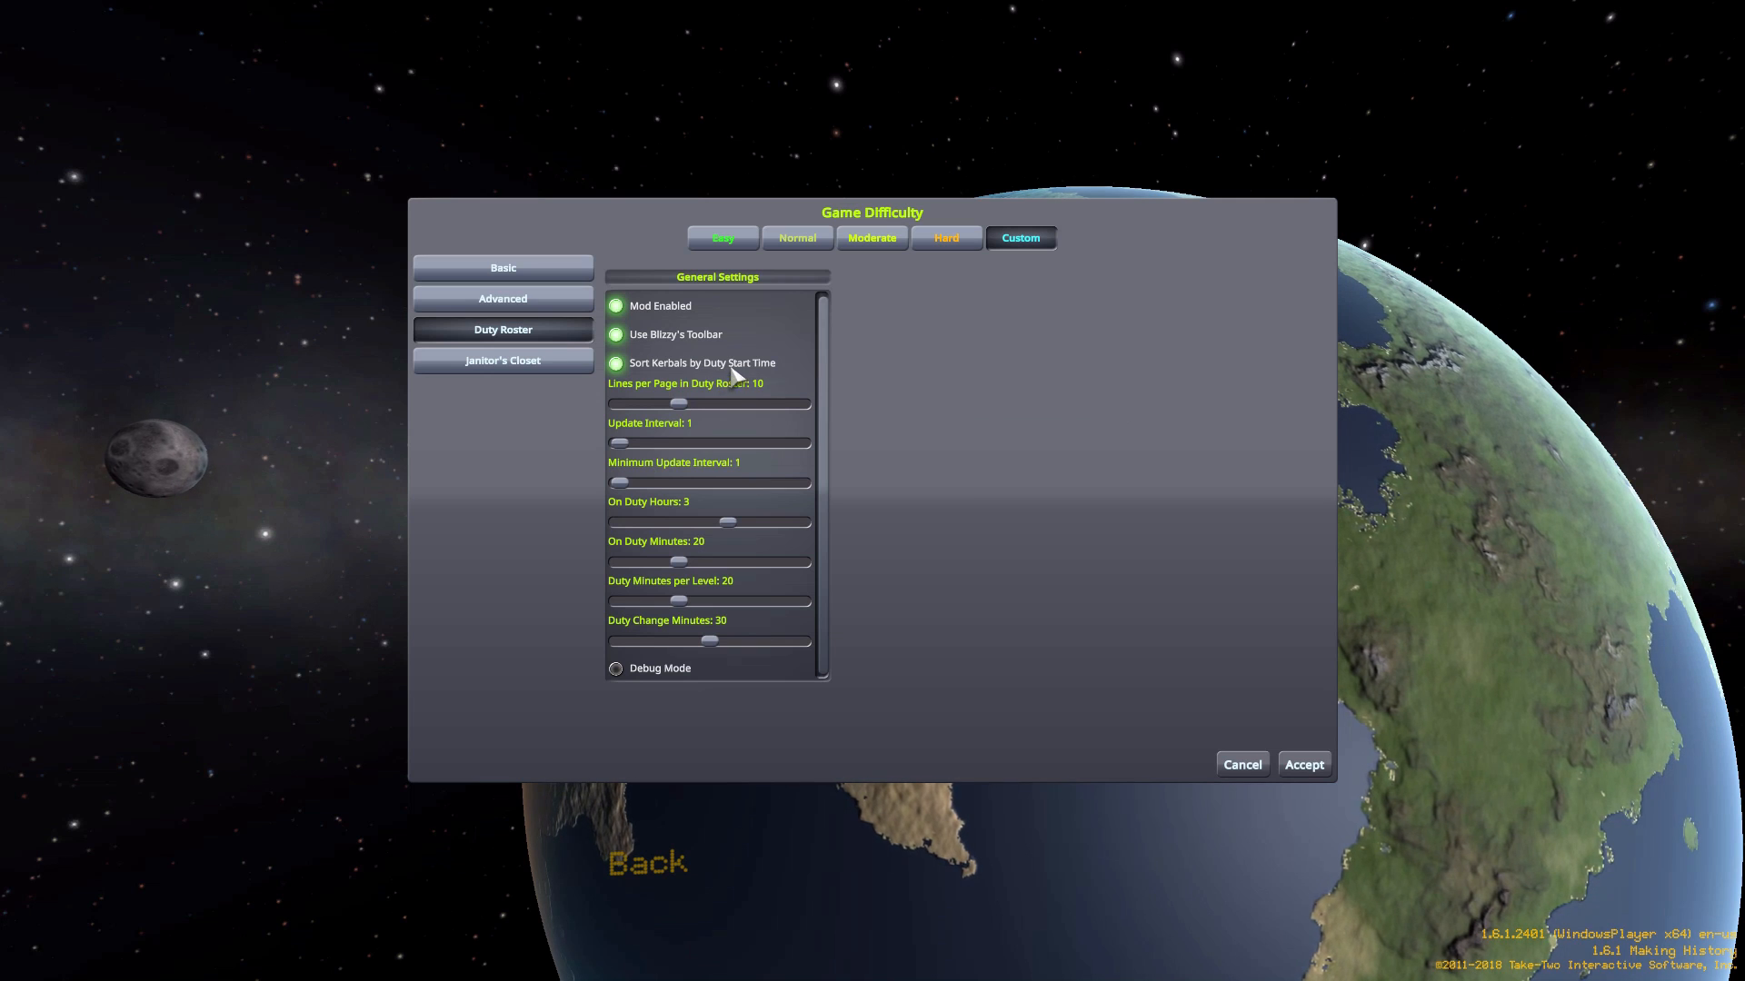
mouse_move(988, 479)
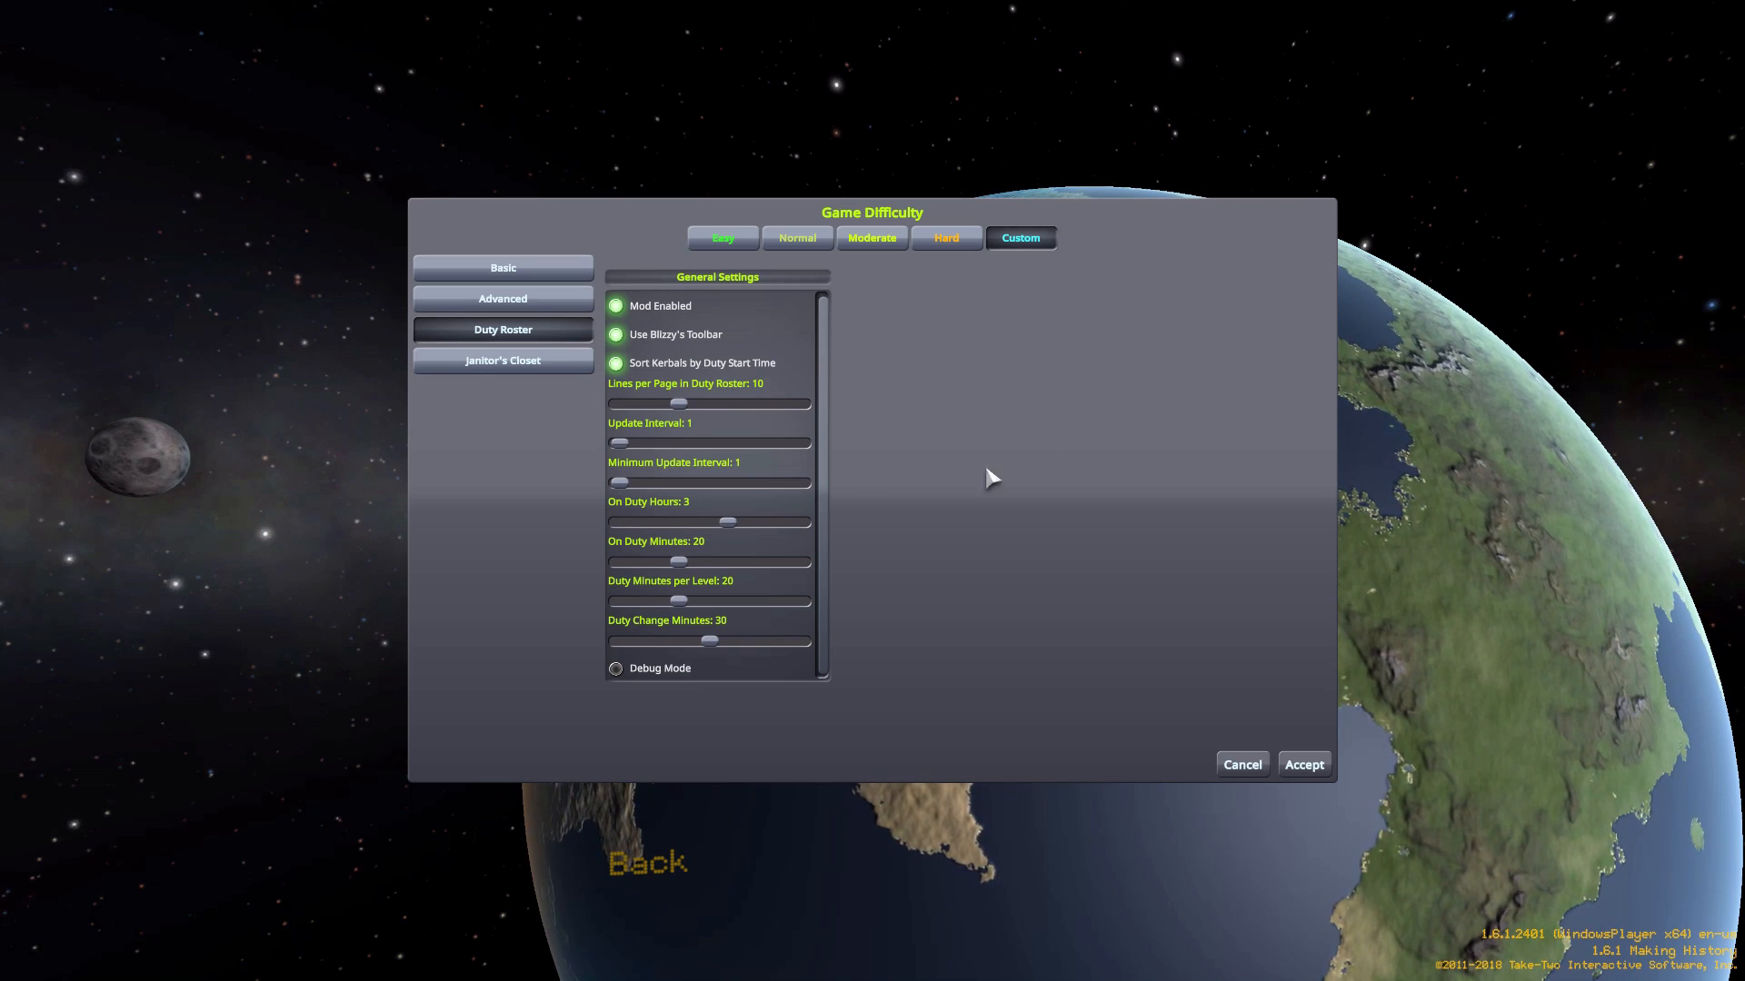
mouse_move(1022, 417)
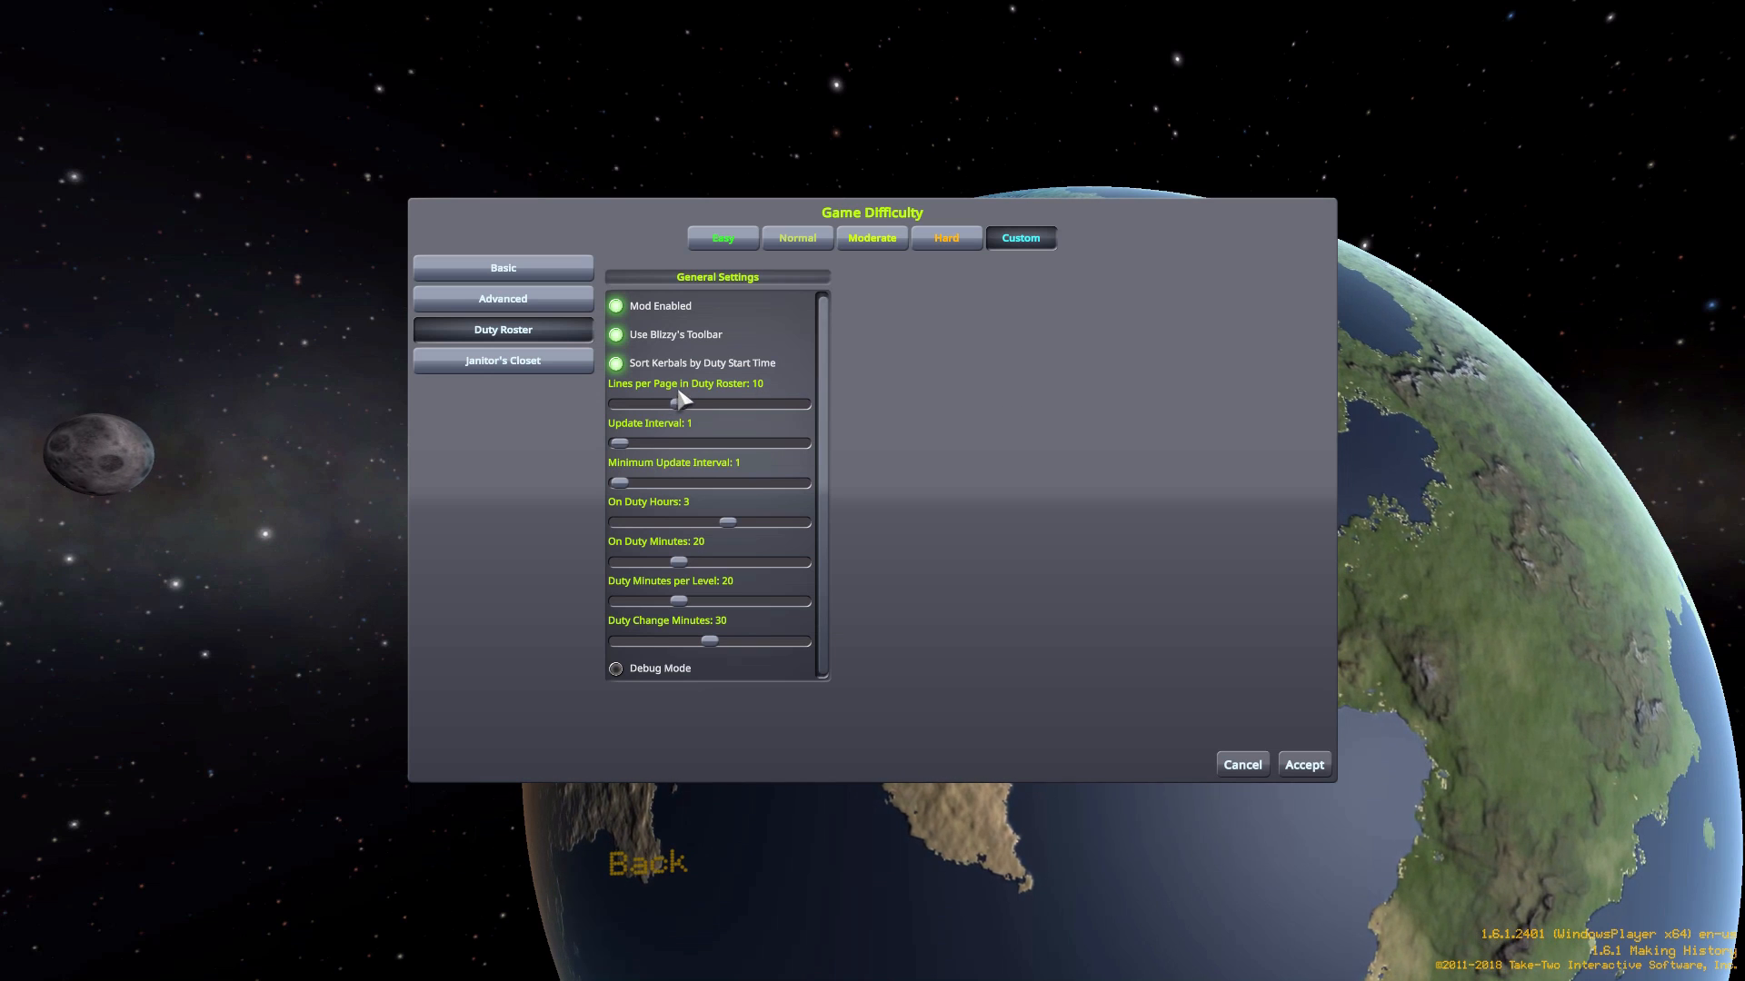
mouse_move(948, 481)
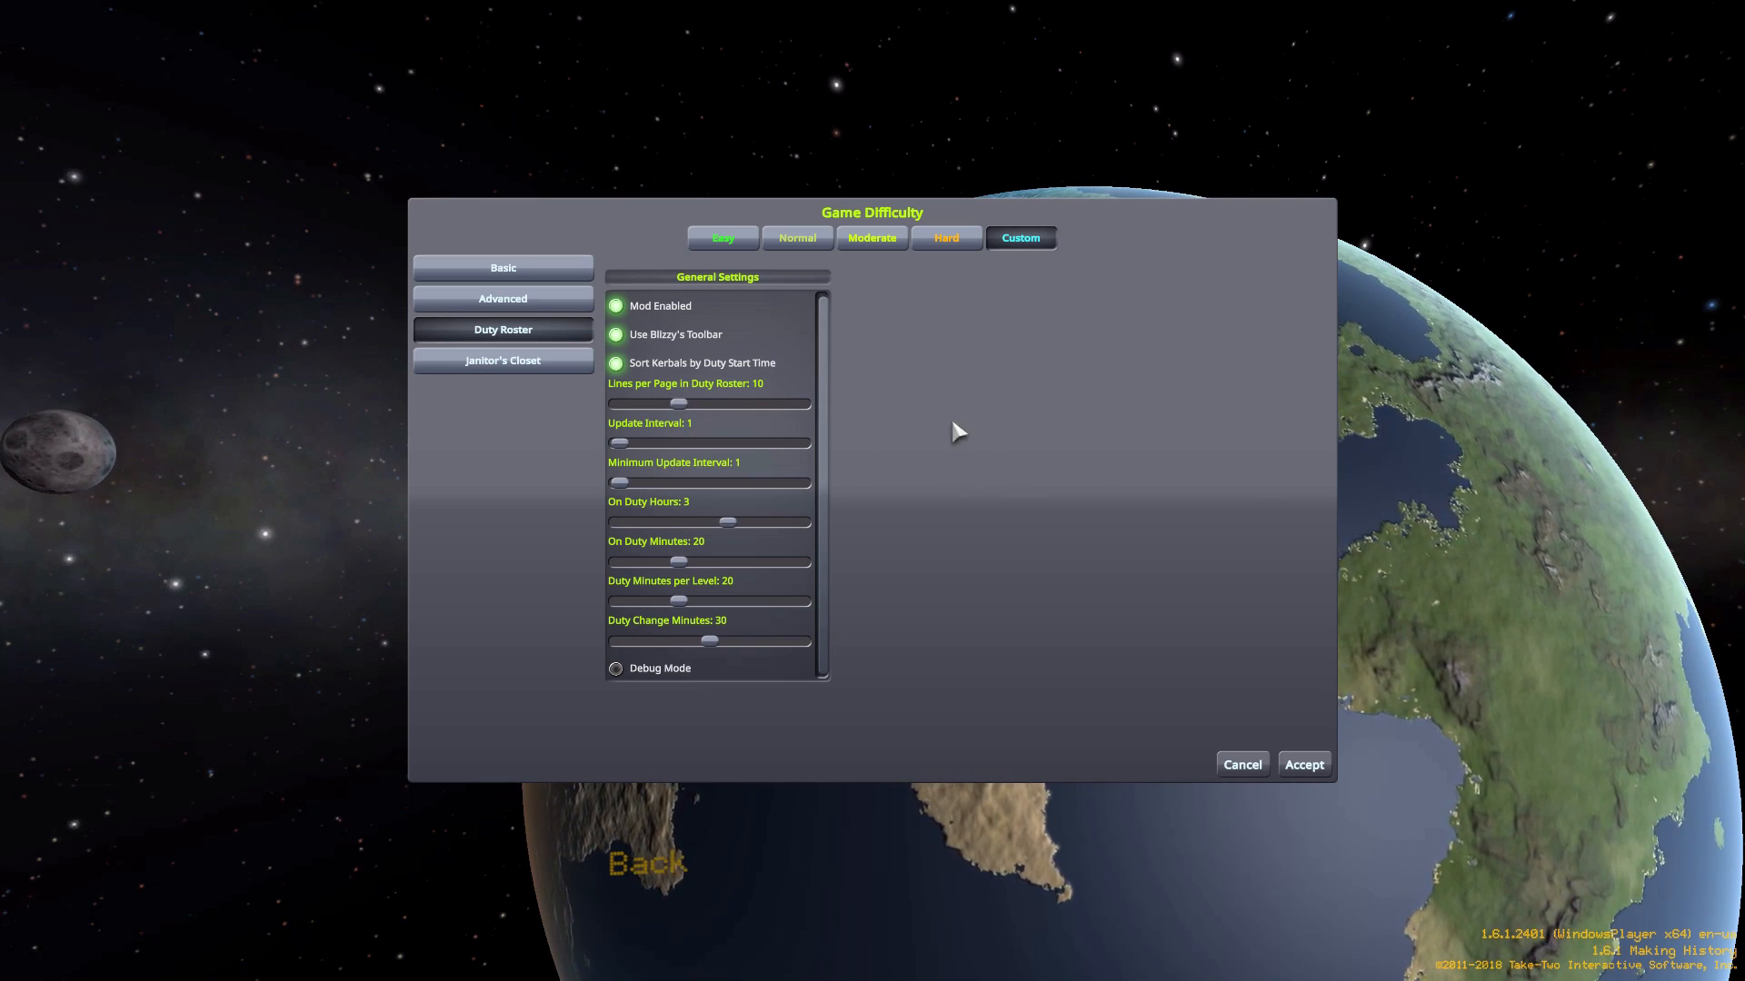
mouse_move(502, 467)
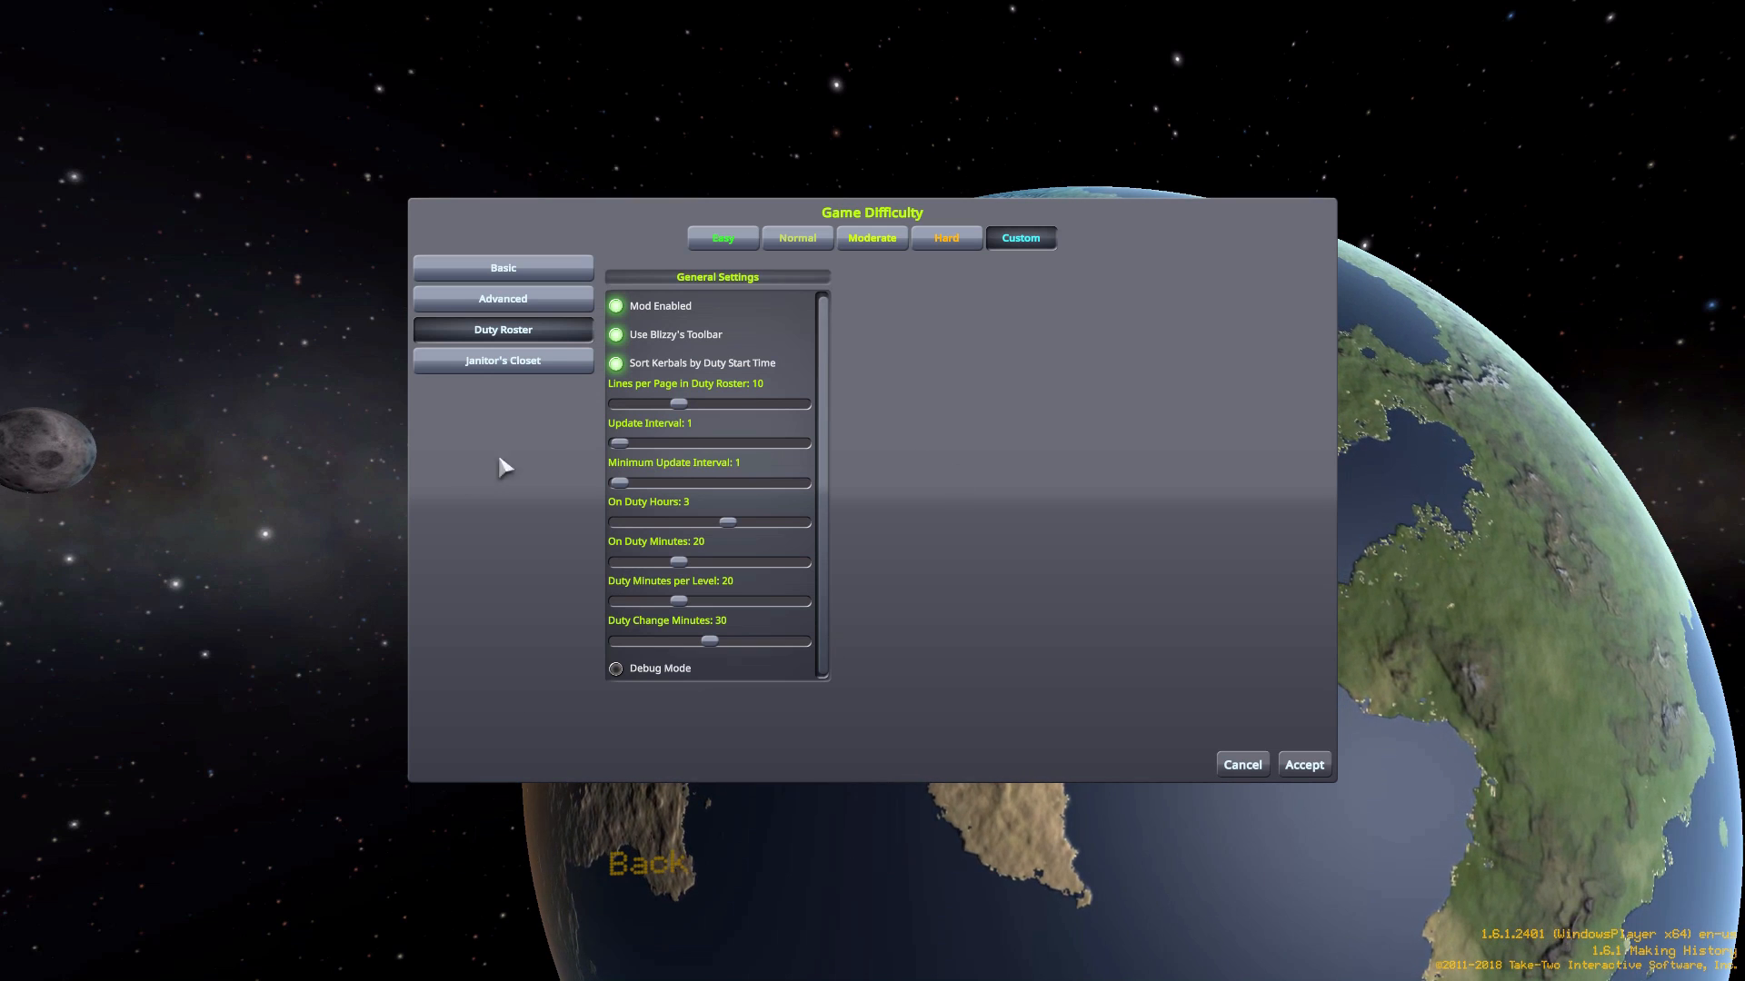
mouse_move(680, 404)
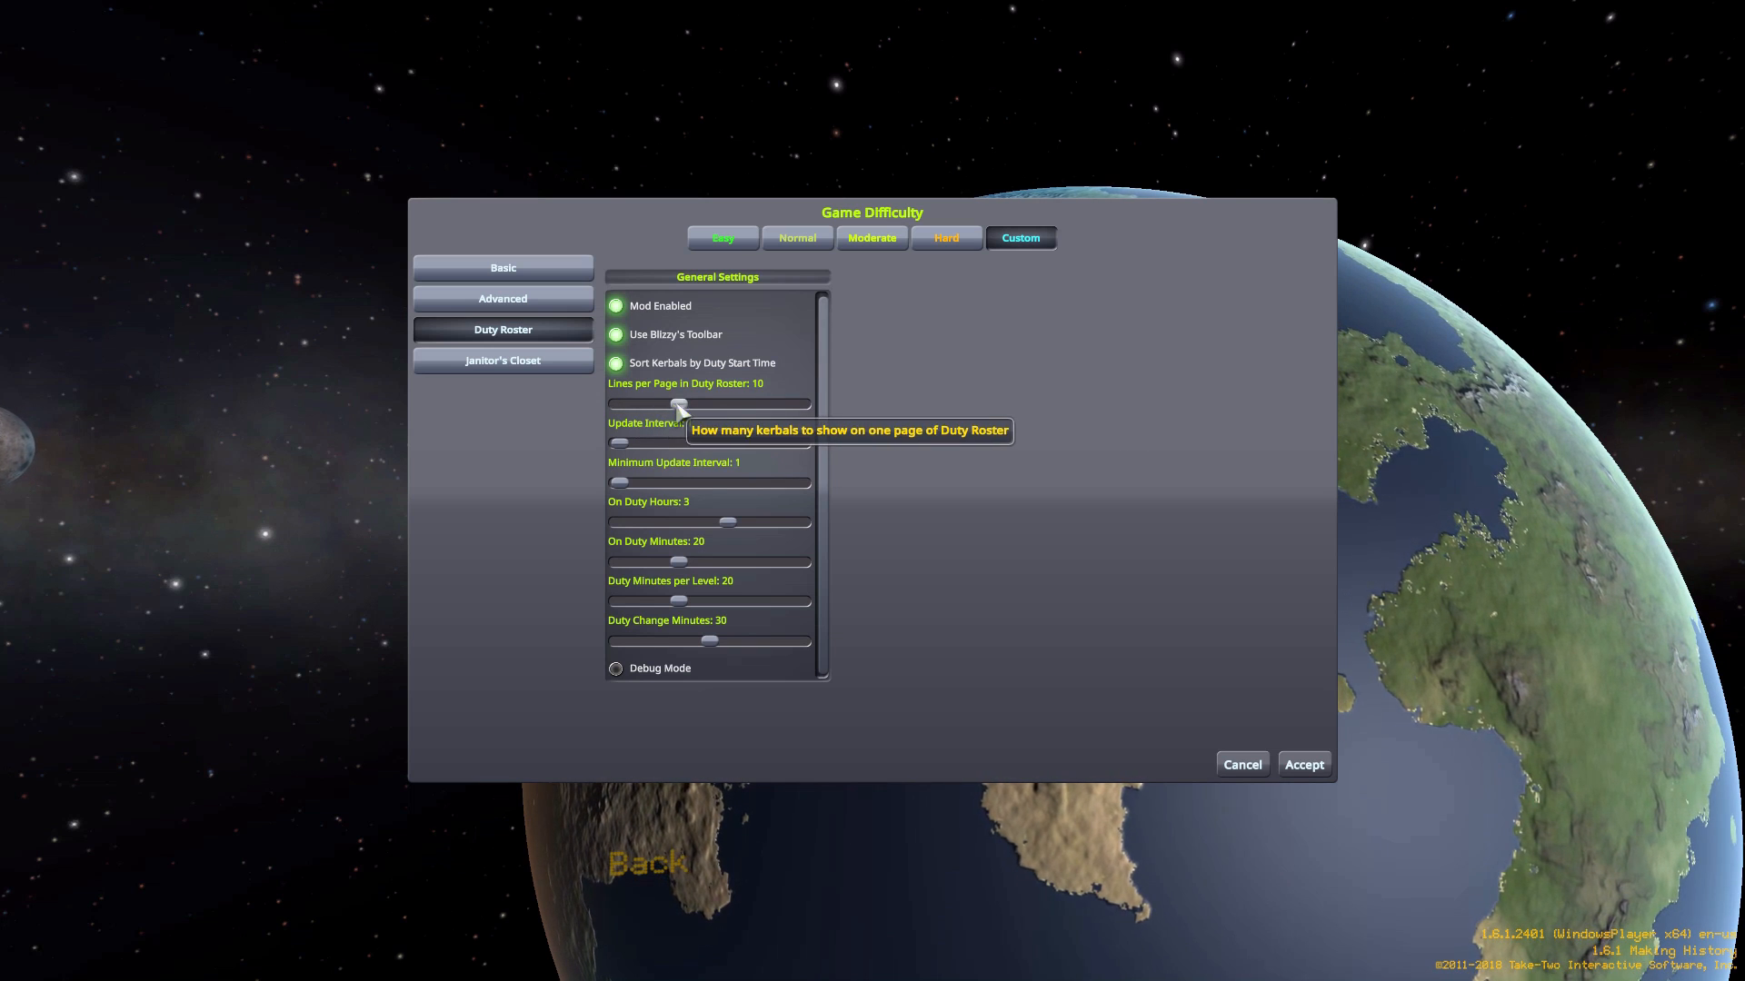
mouse_move(654, 442)
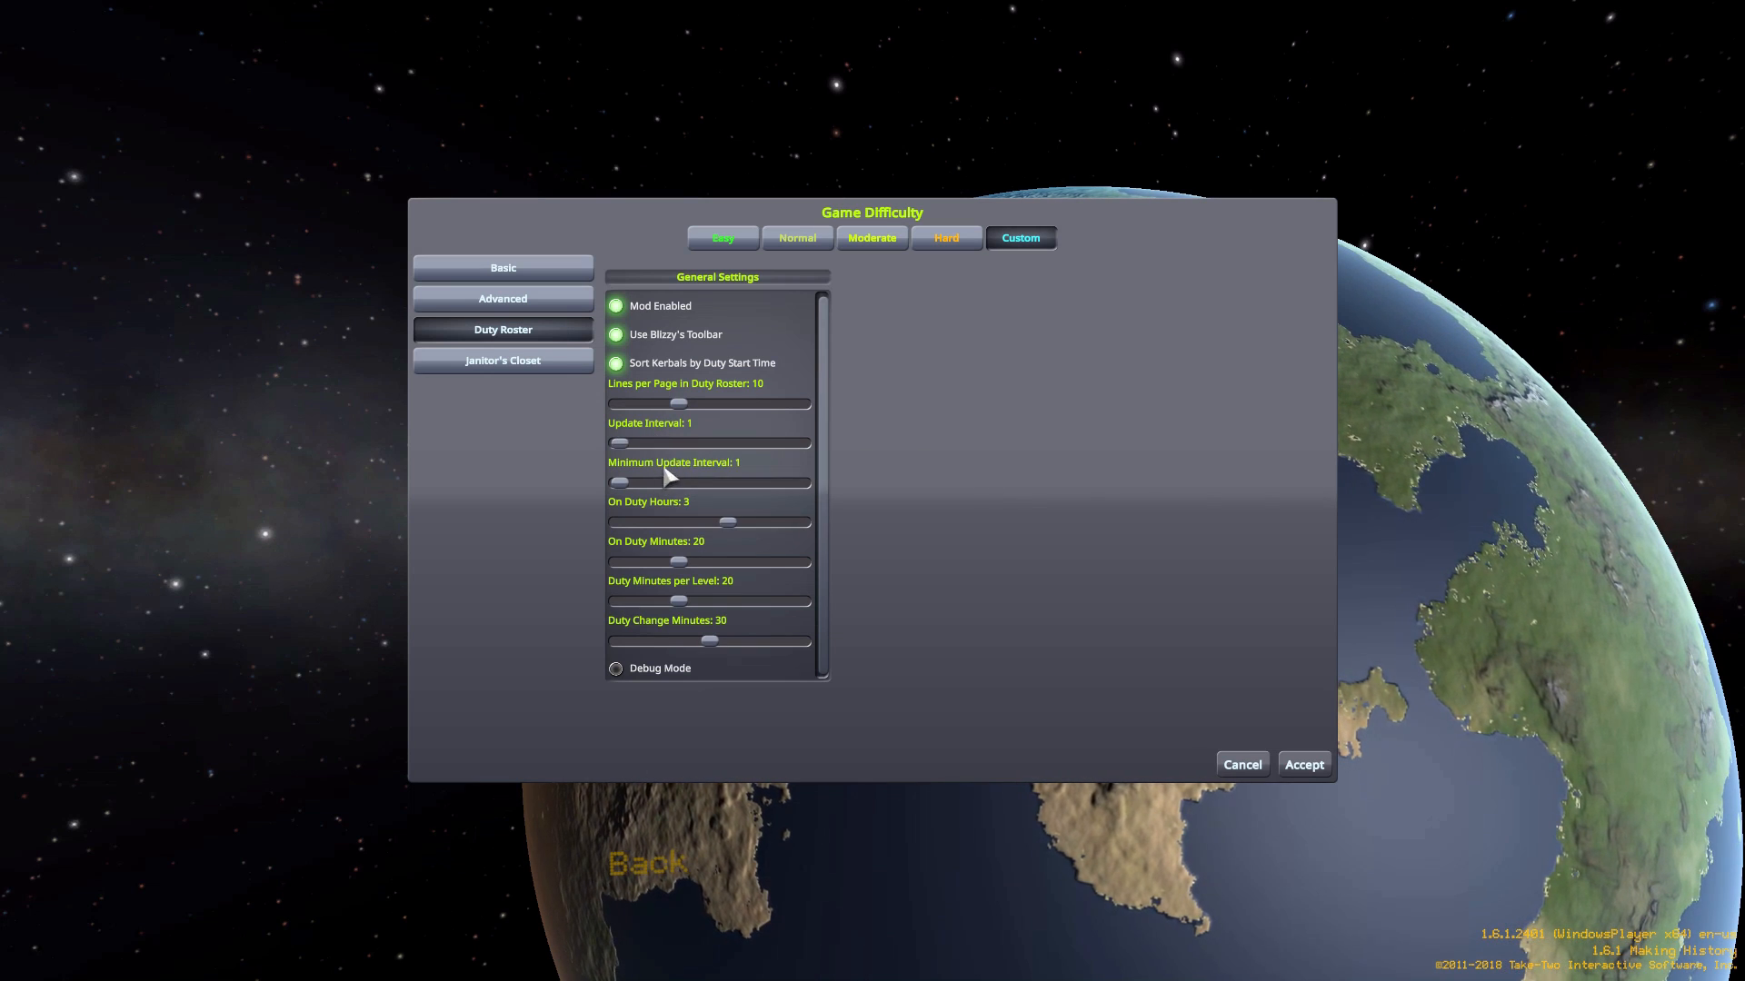
mouse_move(626, 448)
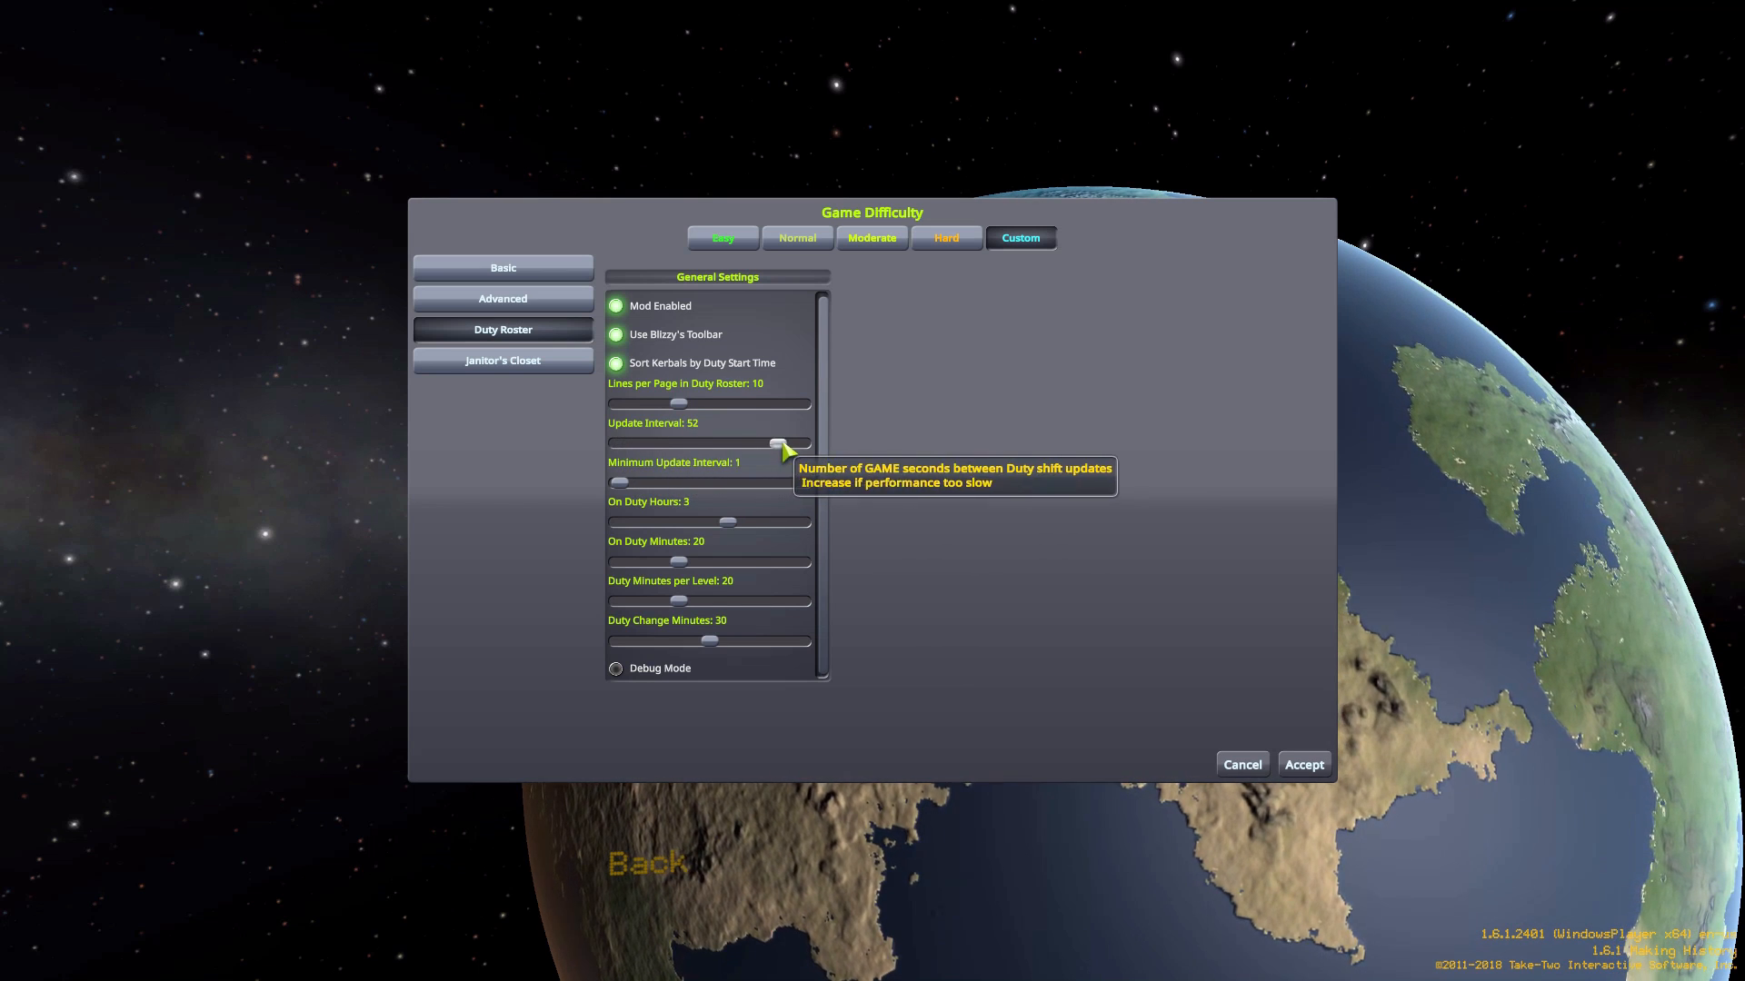
mouse_move(679, 404)
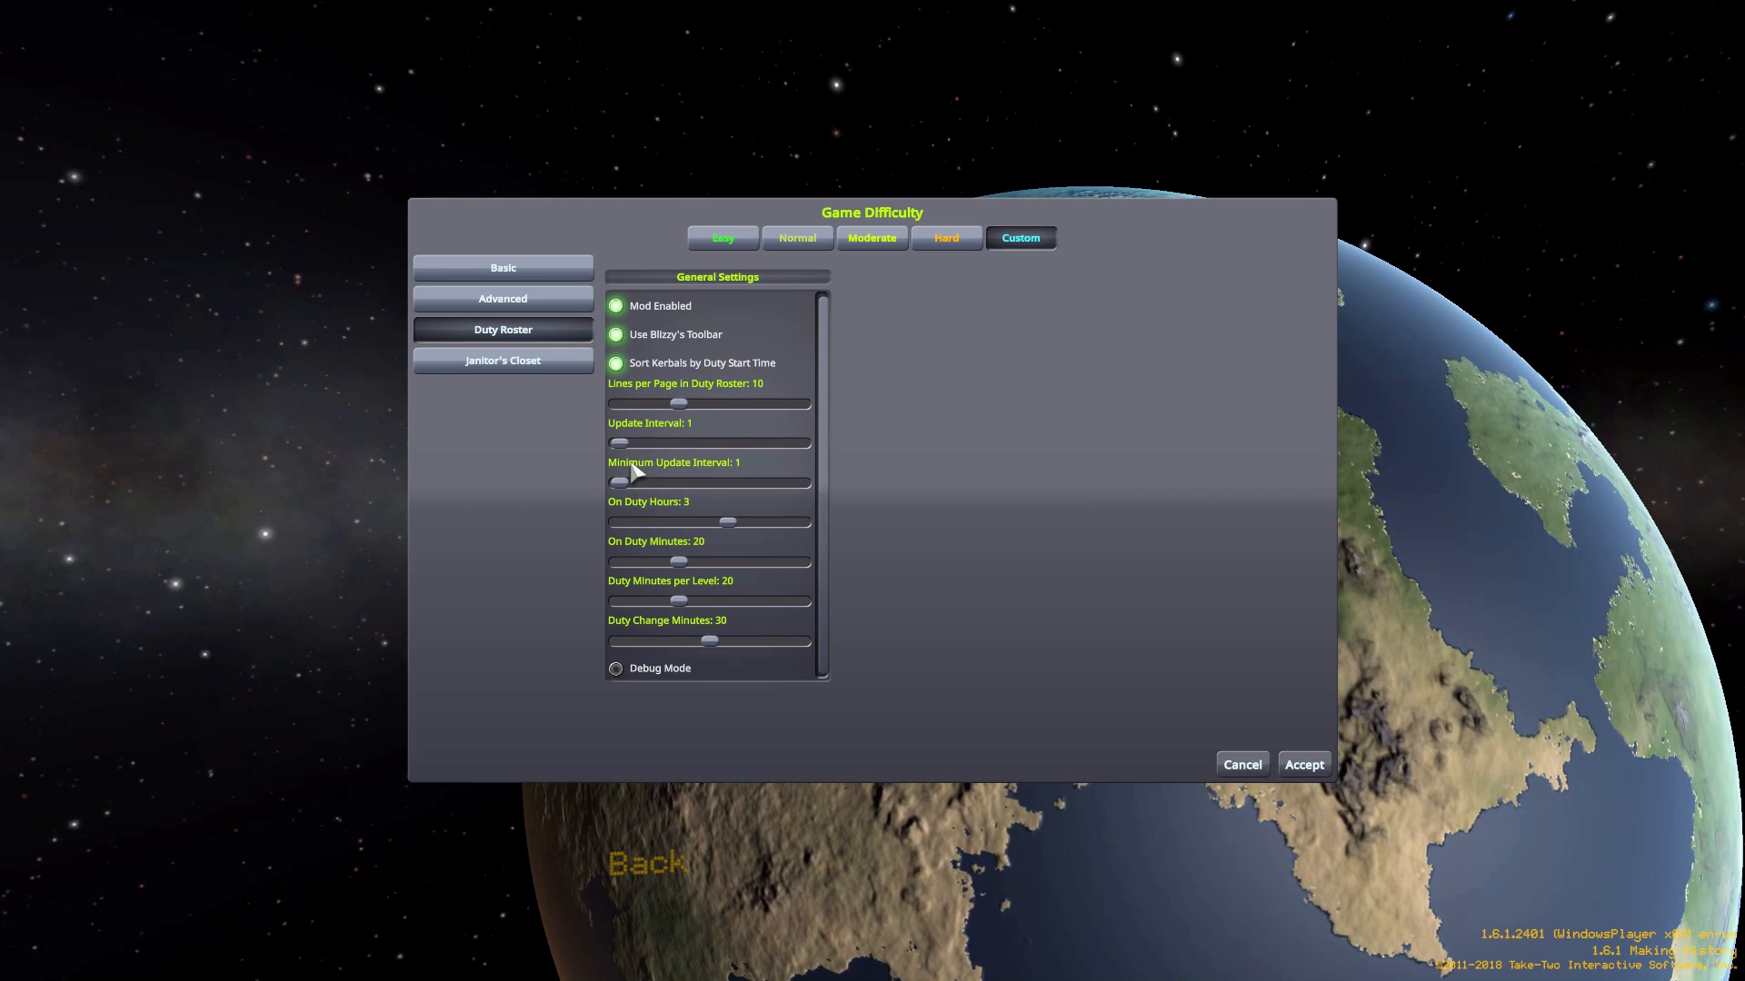
mouse_move(623, 482)
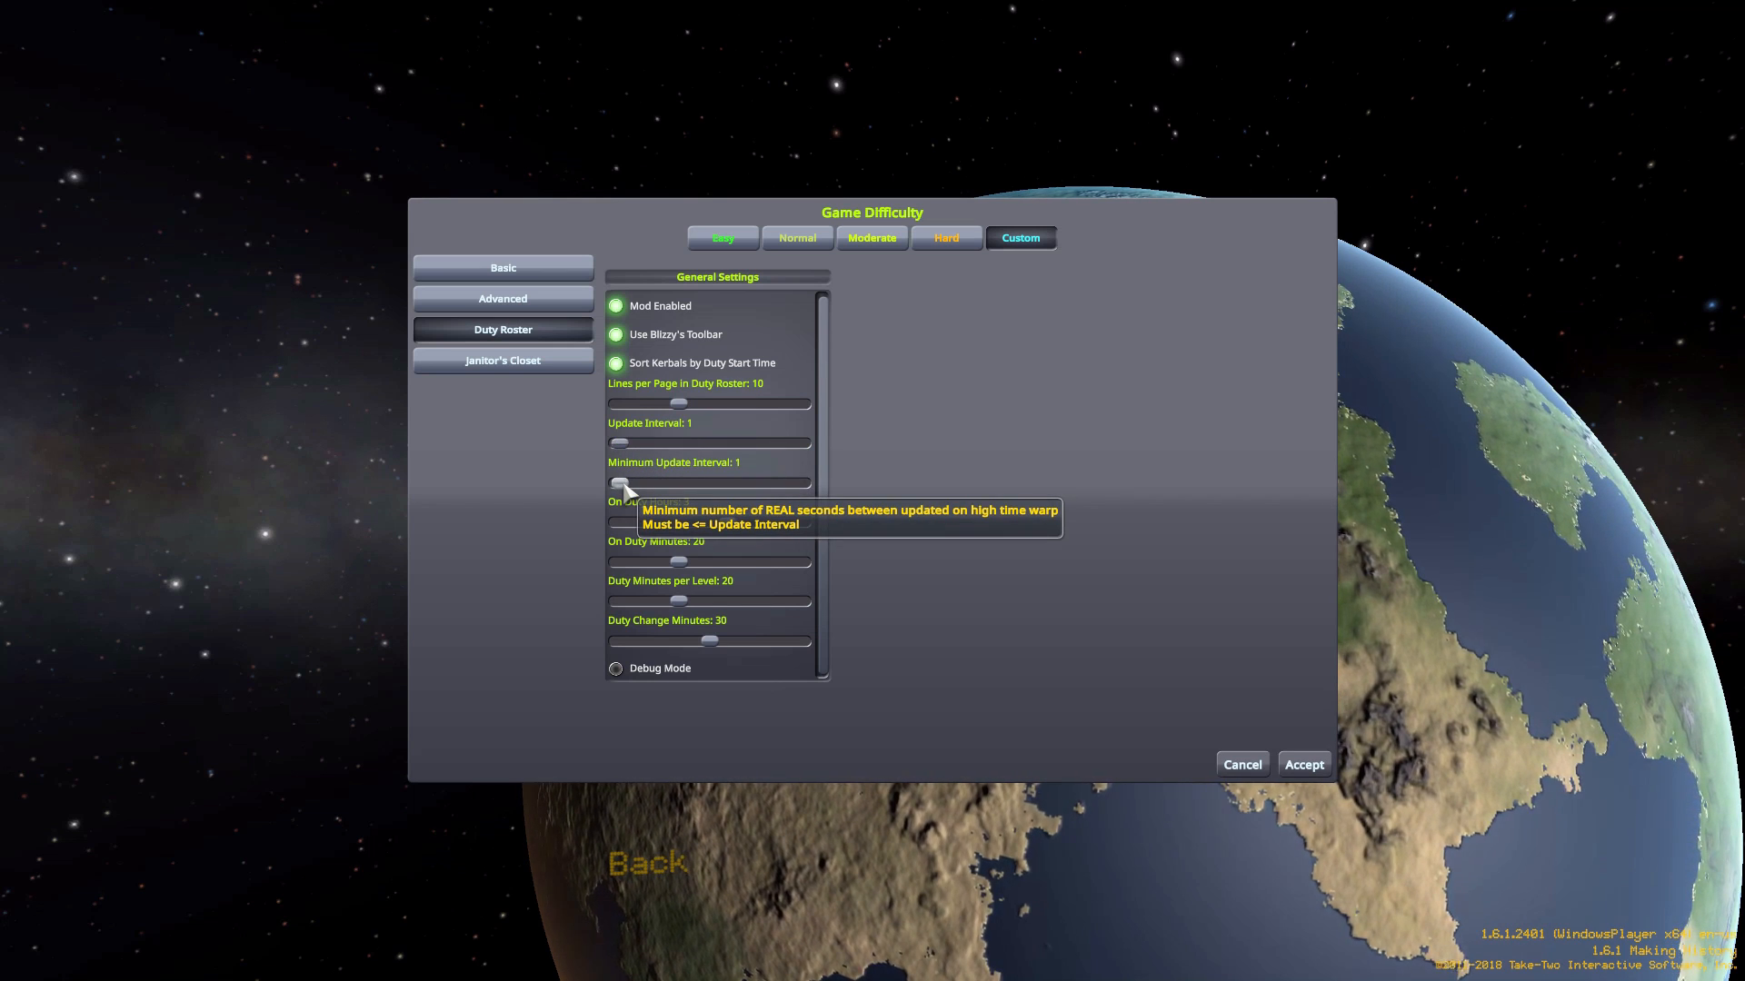
mouse_move(623, 445)
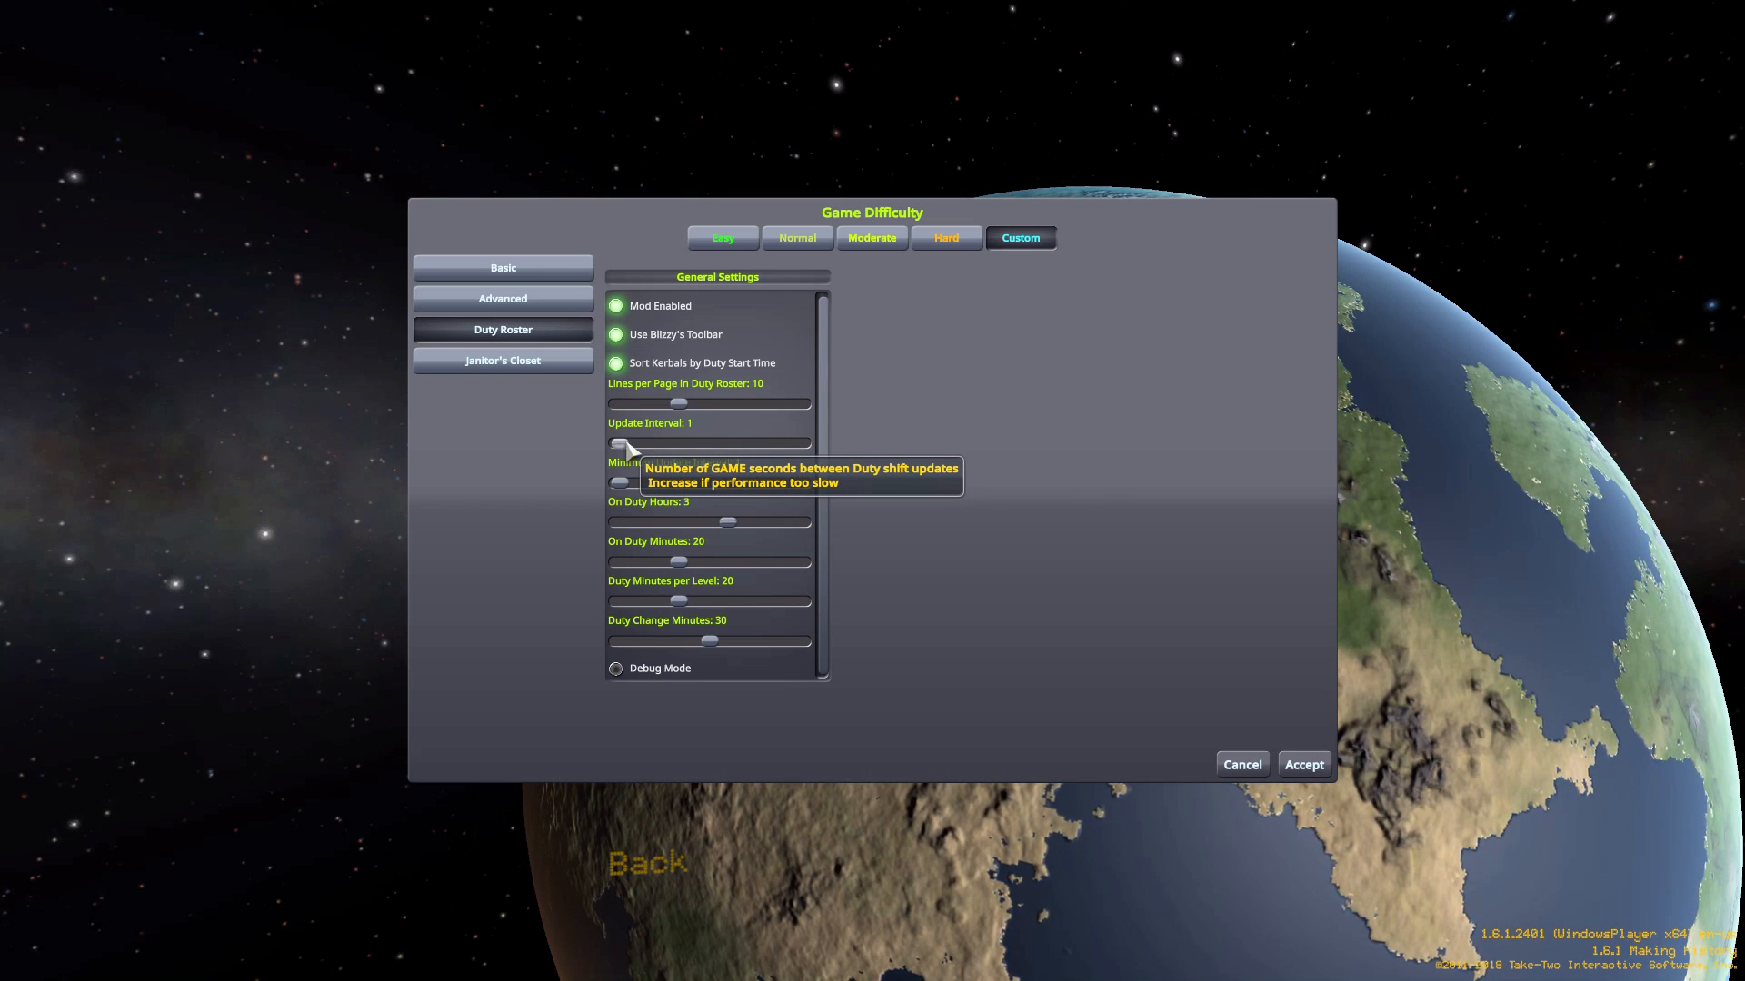
mouse_move(624, 486)
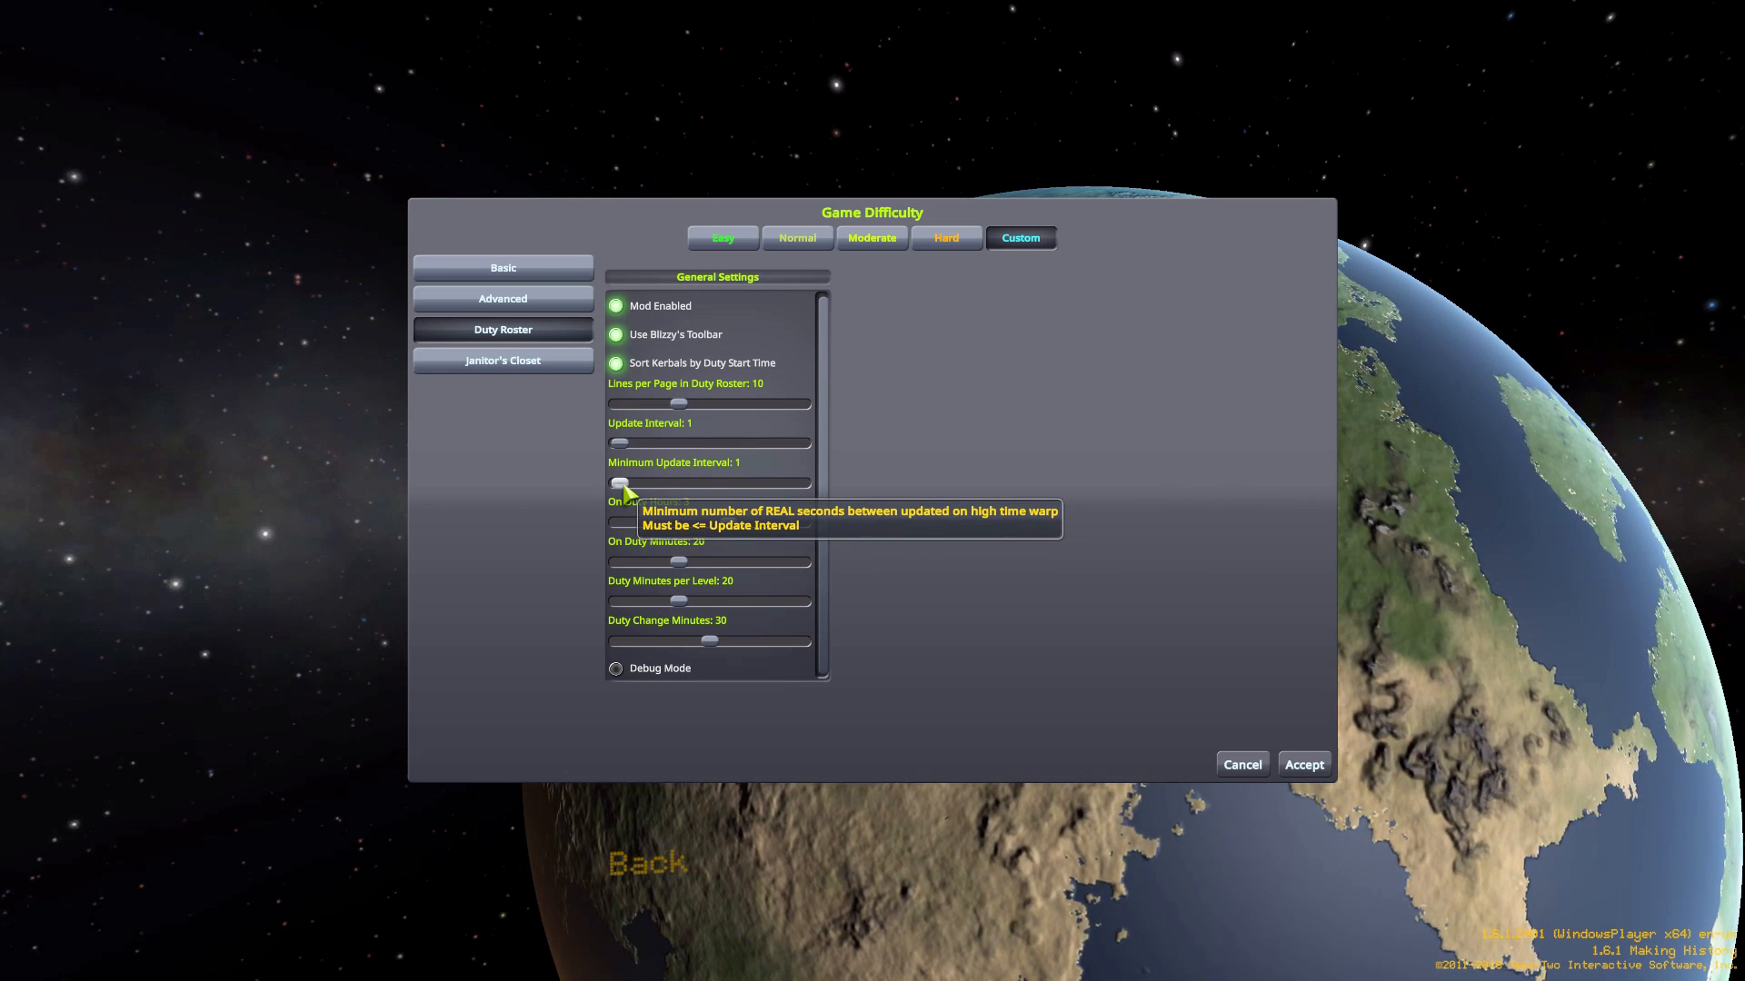
mouse_move(840, 499)
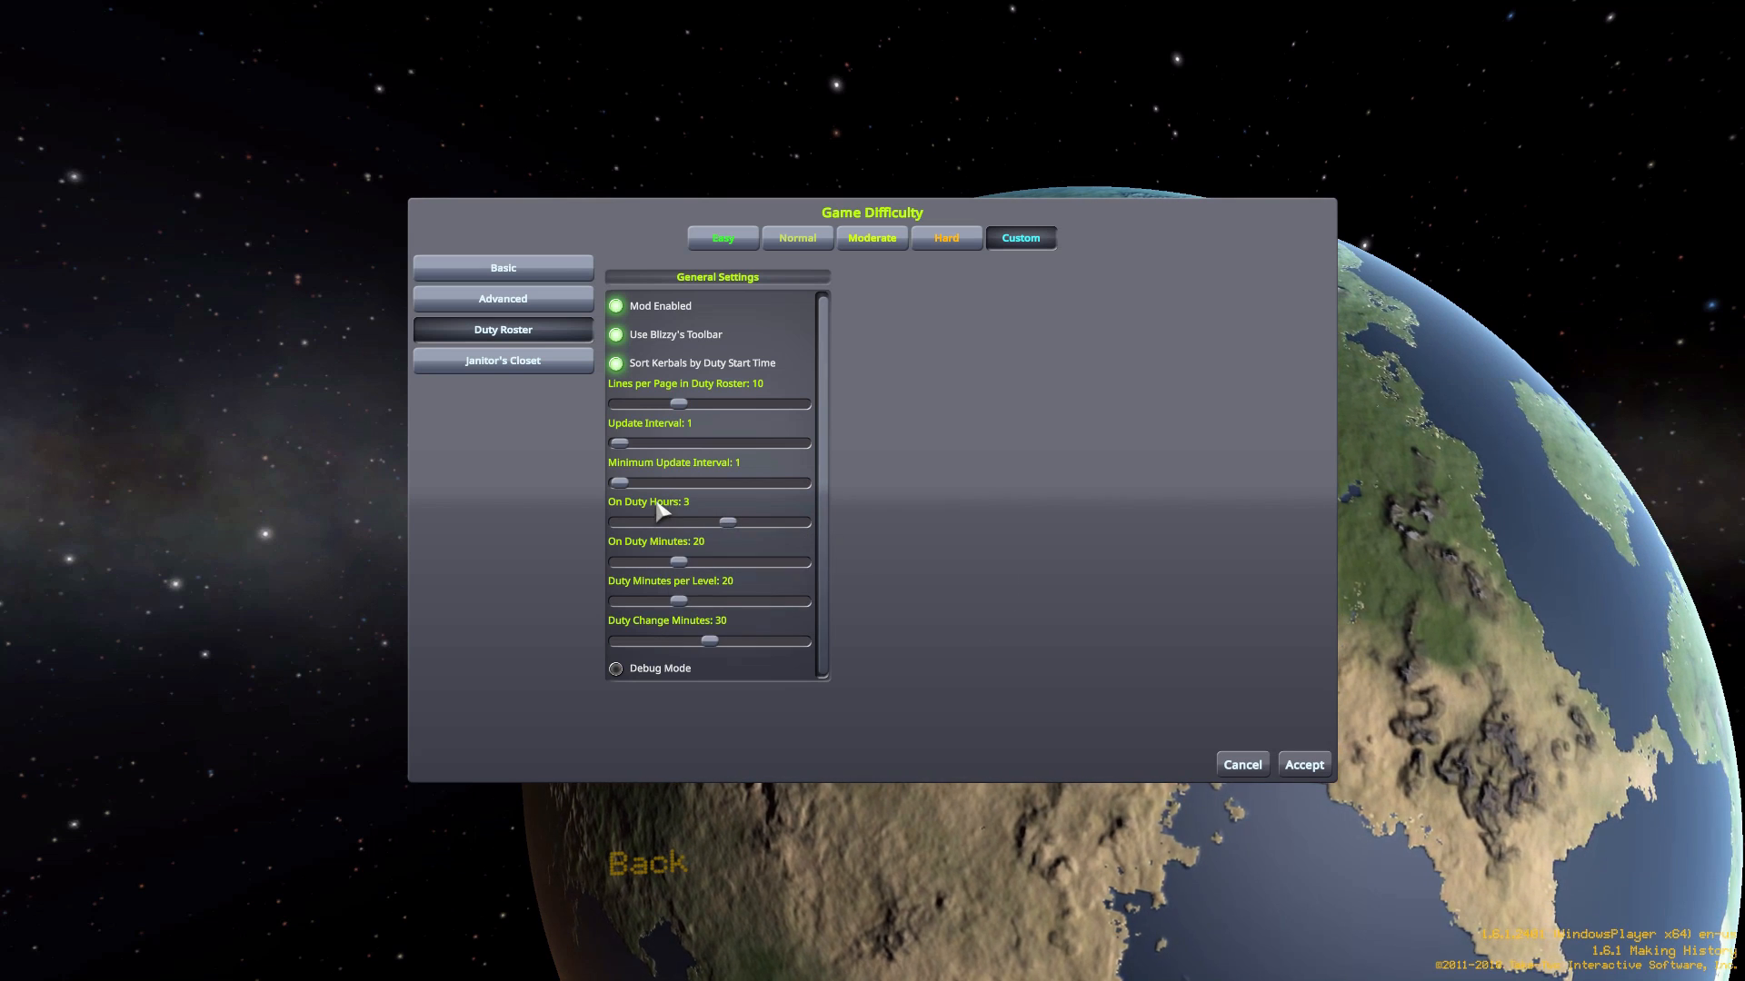
mouse_move(679, 601)
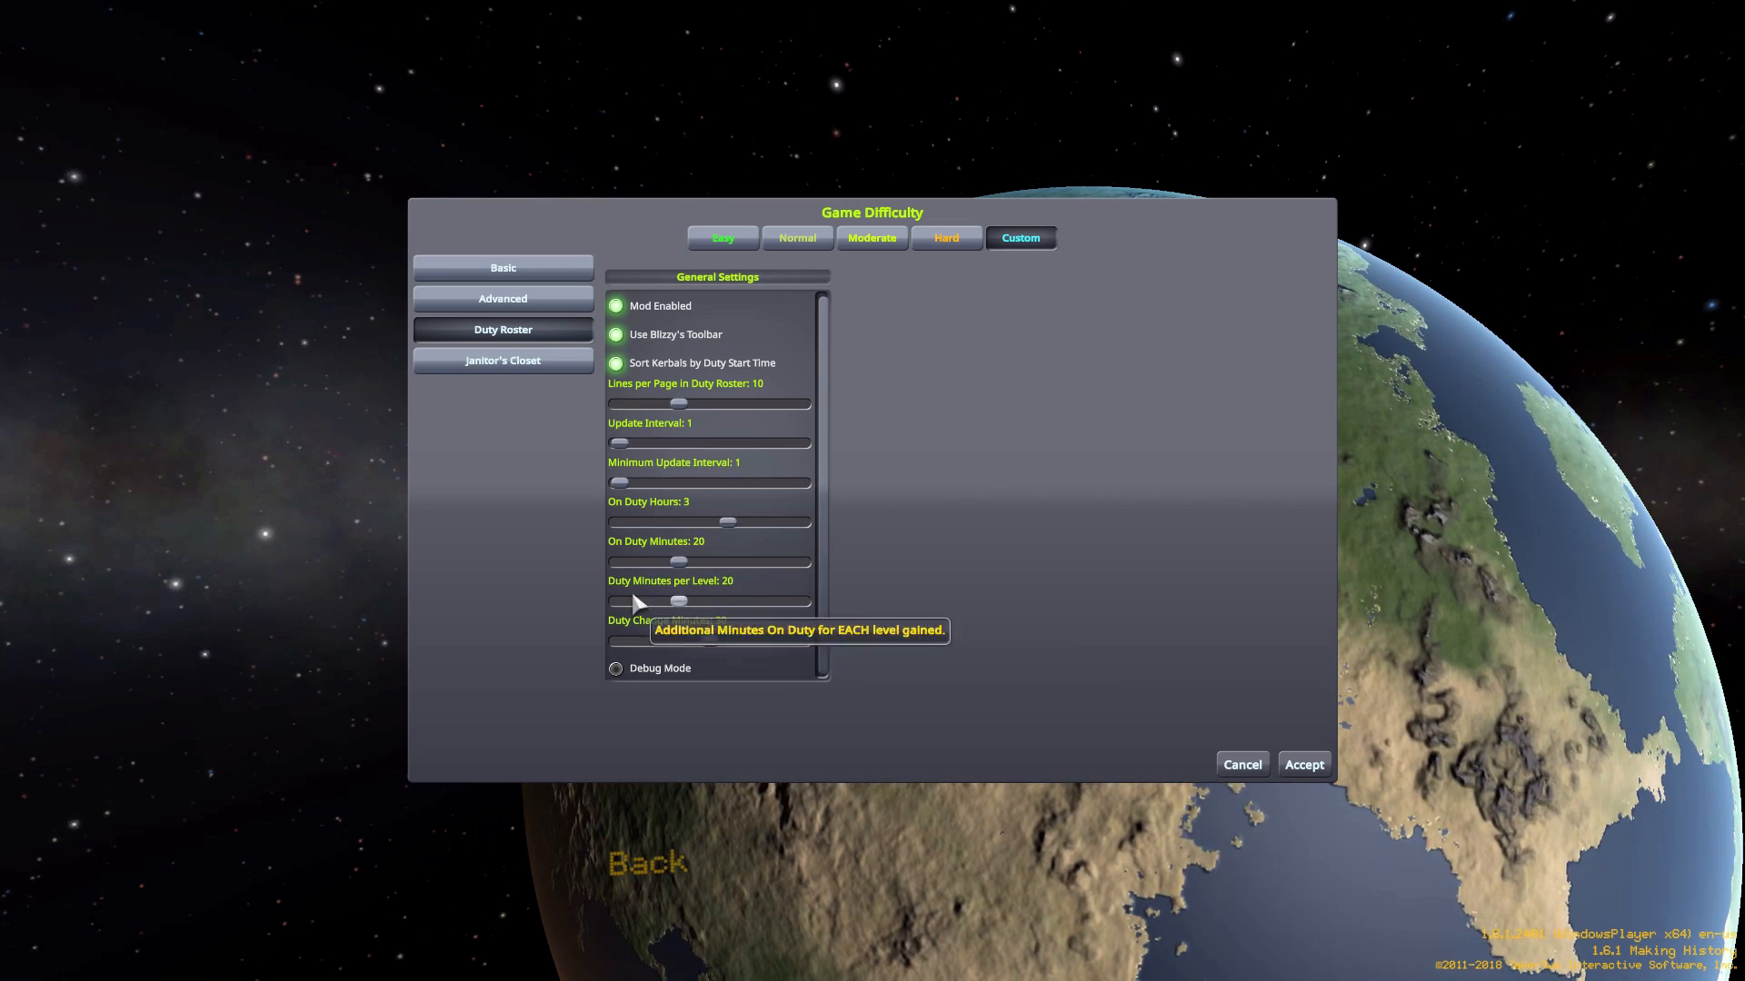
mouse_move(957, 540)
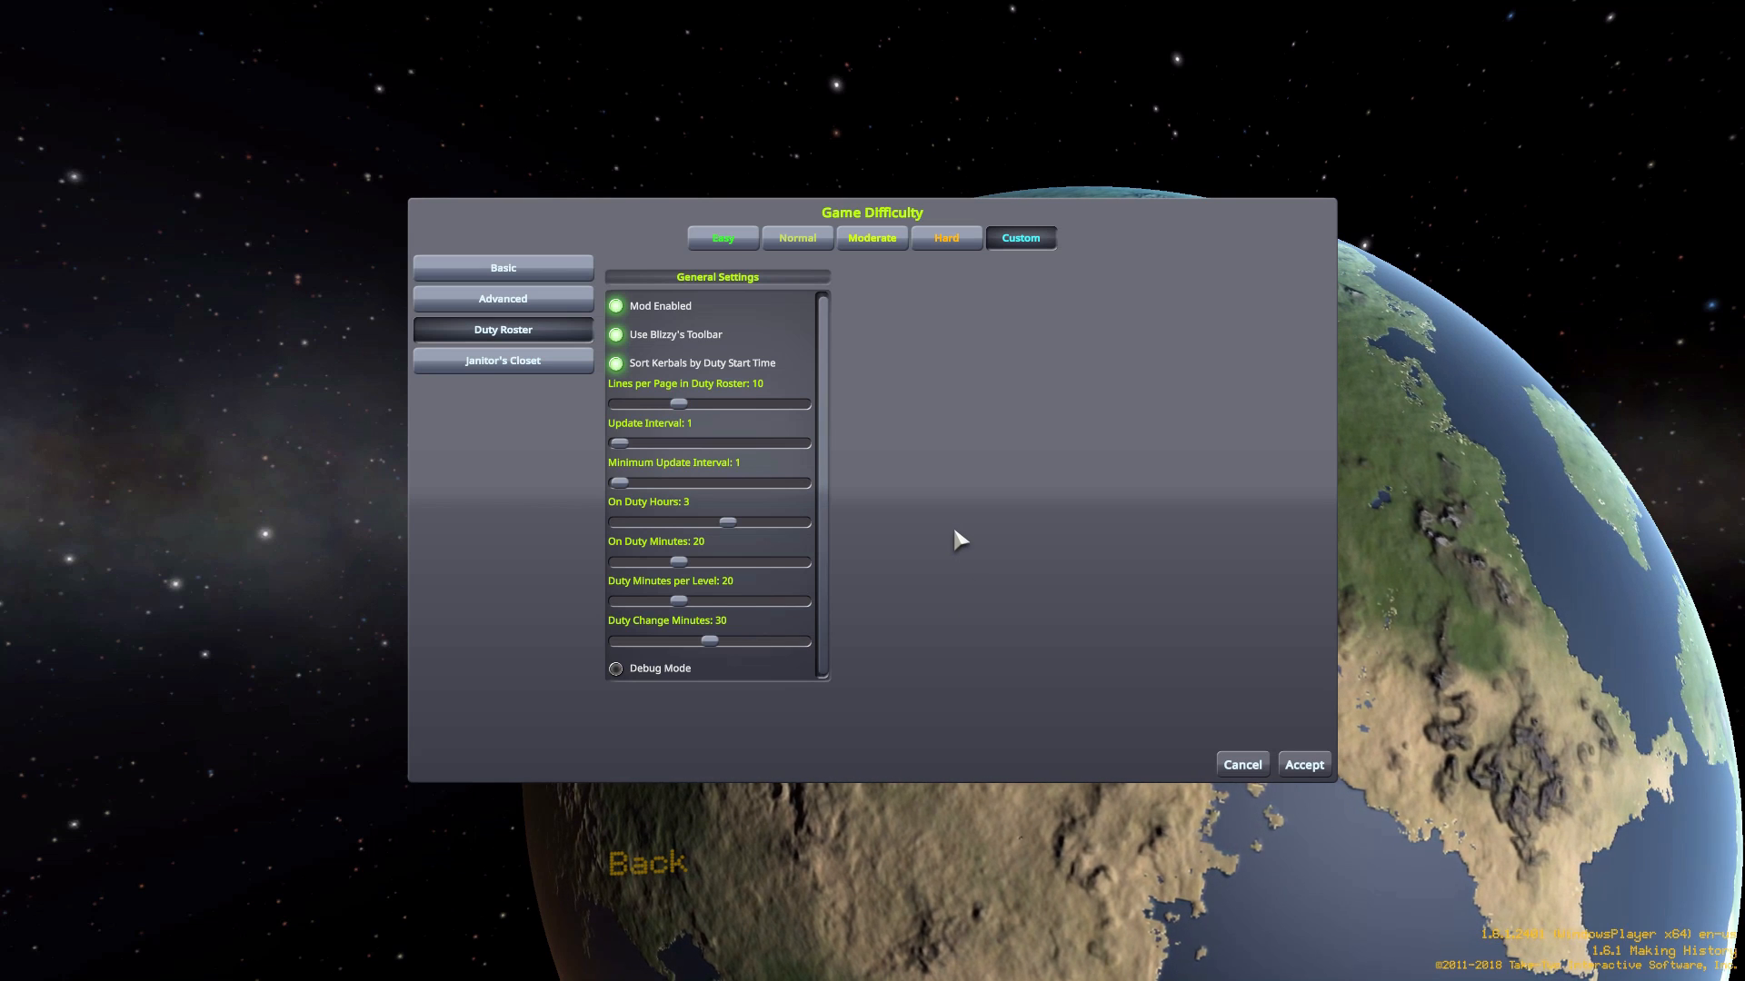
mouse_move(727, 526)
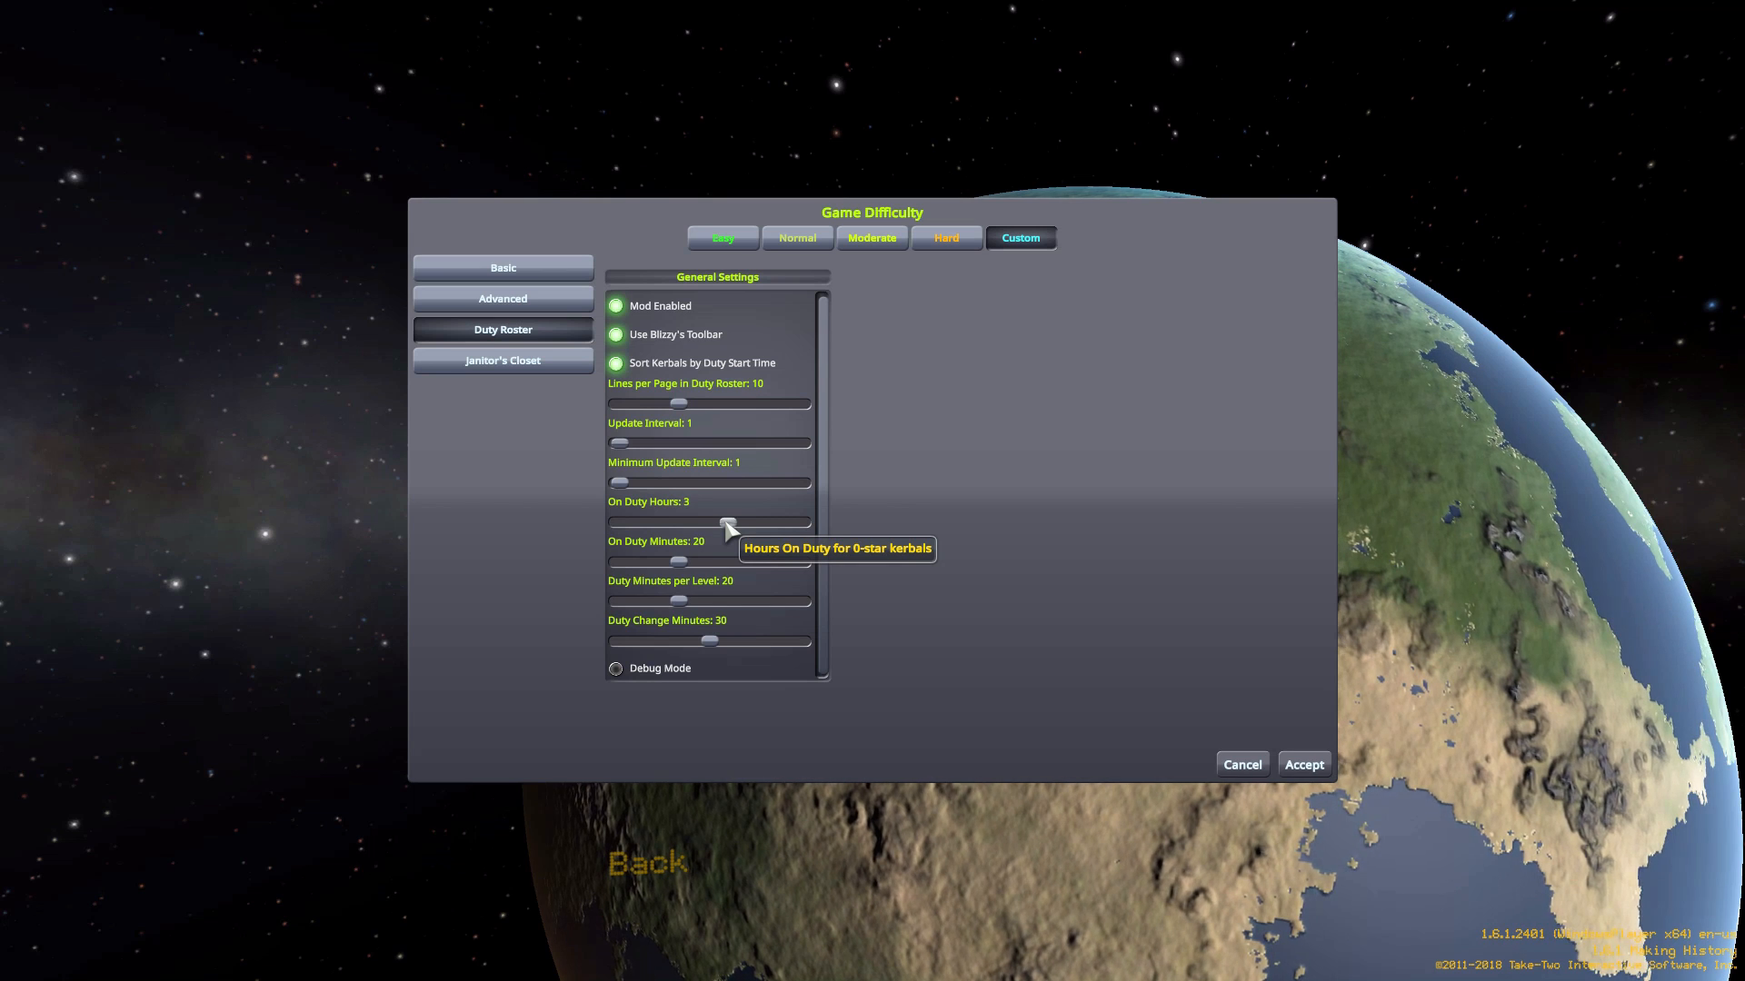
mouse_move(1024, 606)
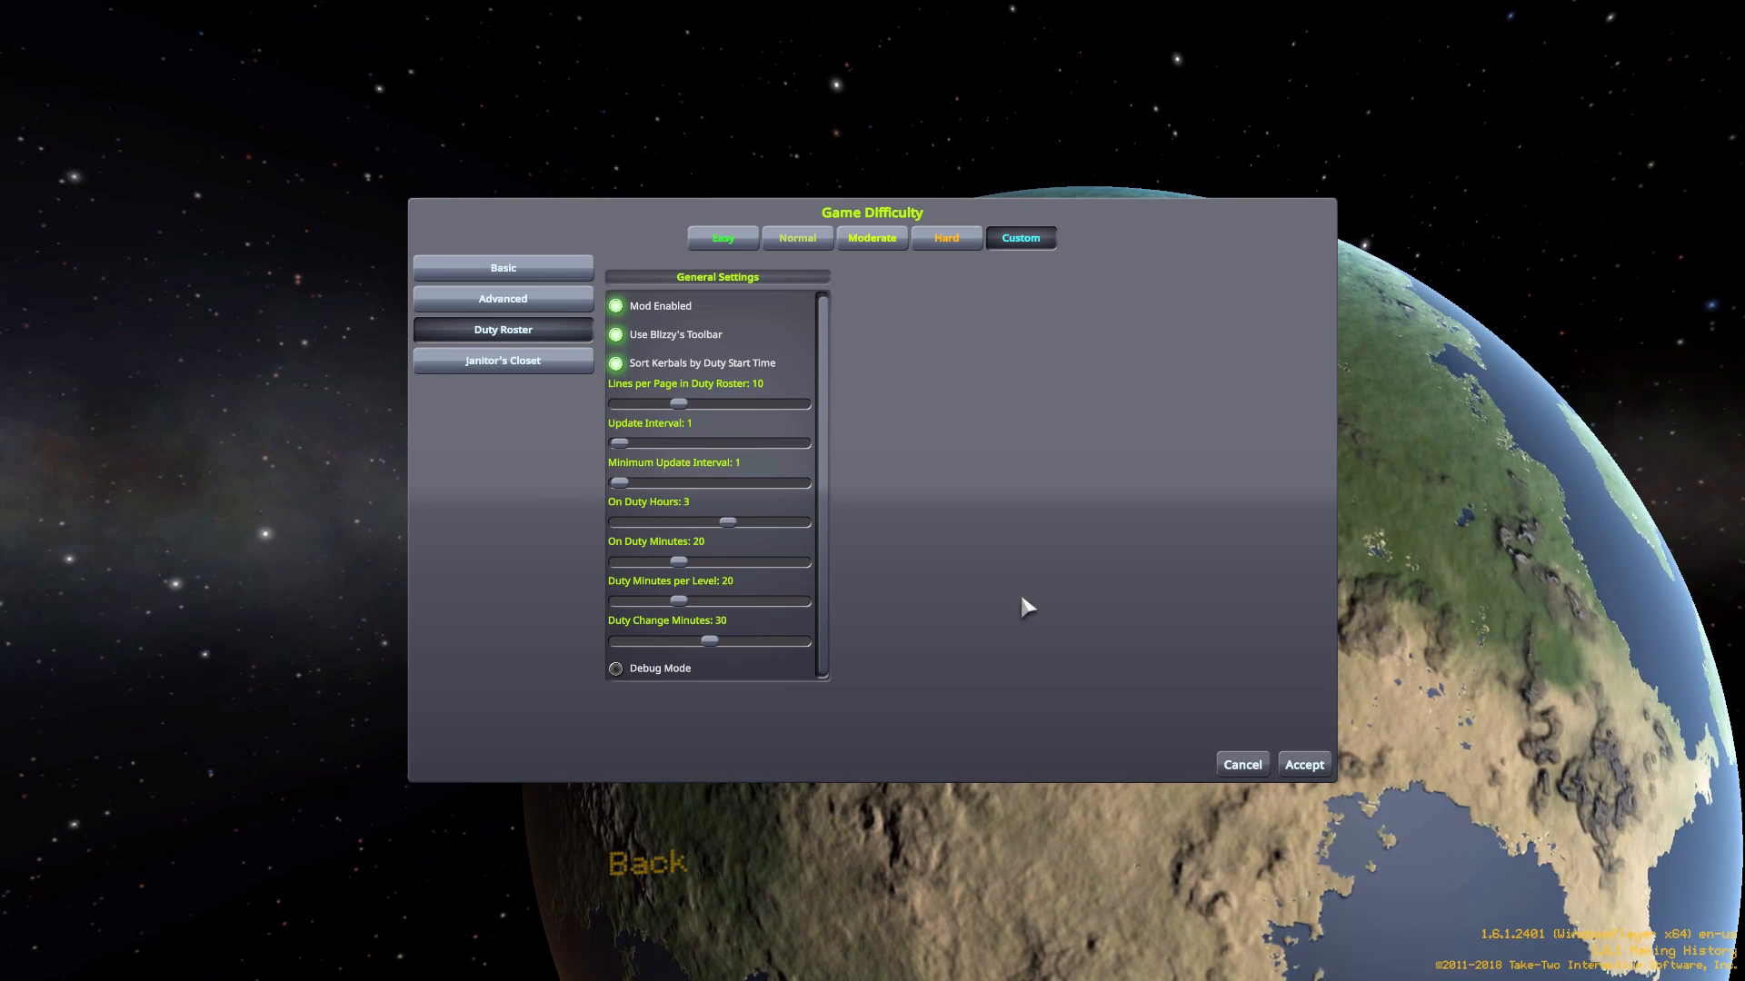
mouse_move(1164, 407)
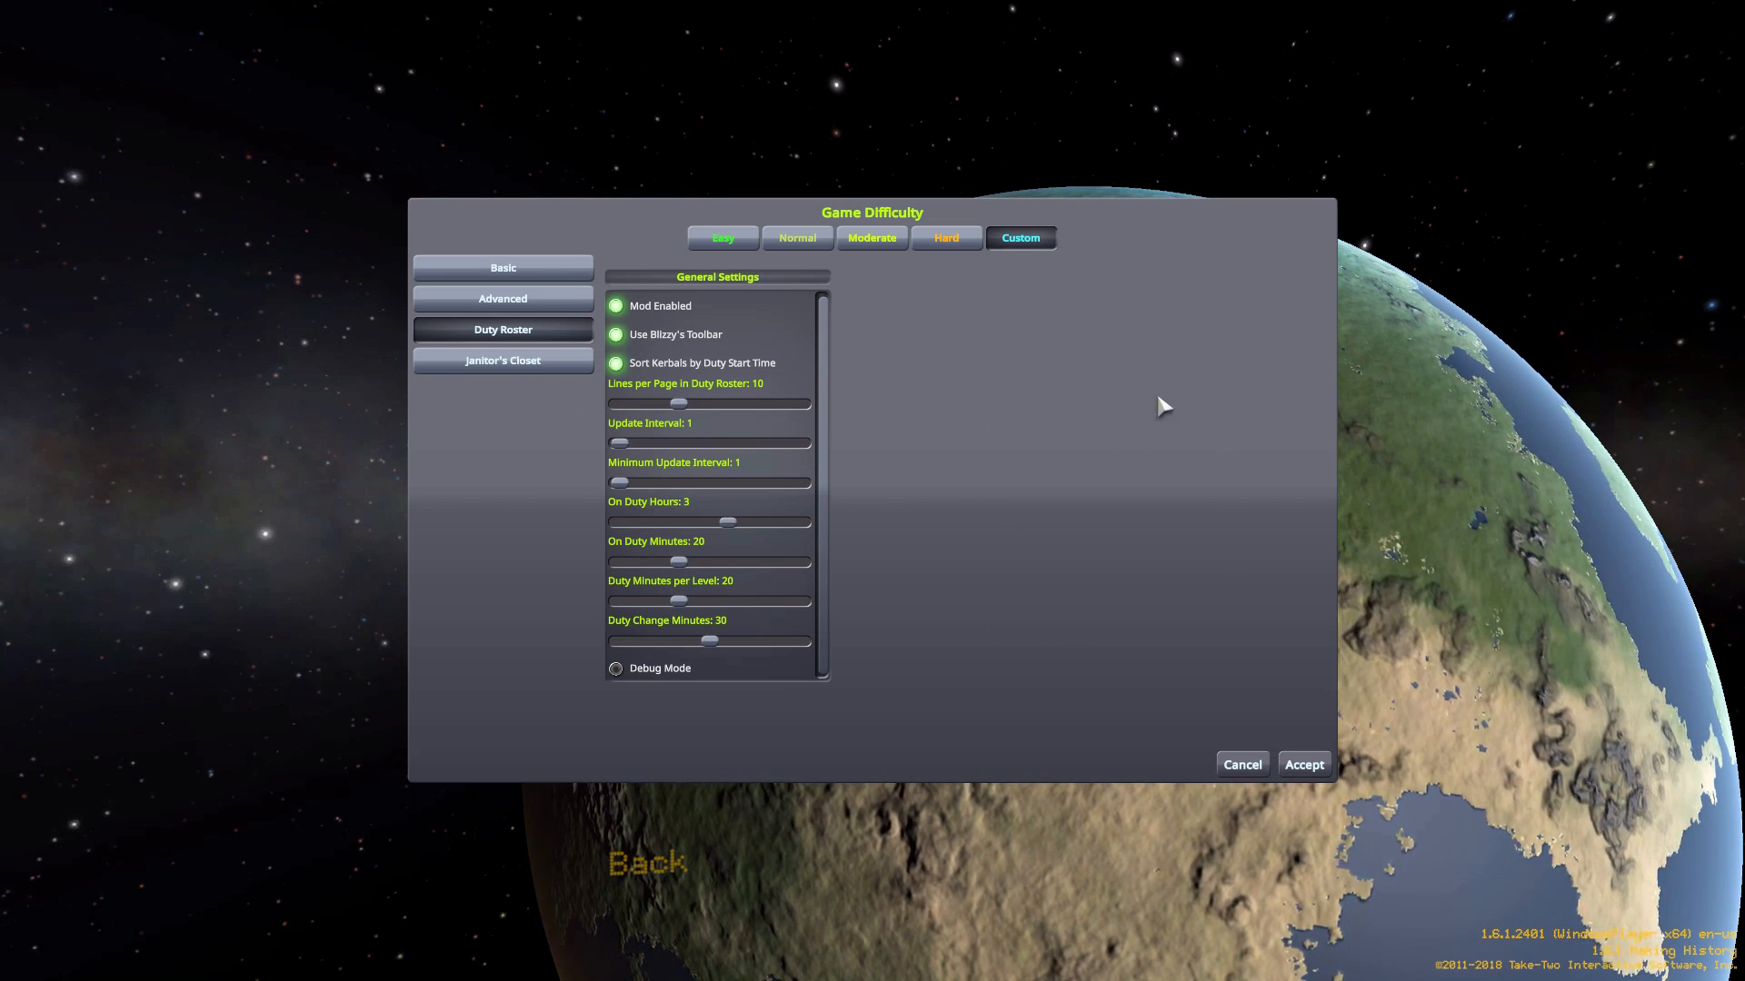
mouse_move(727, 524)
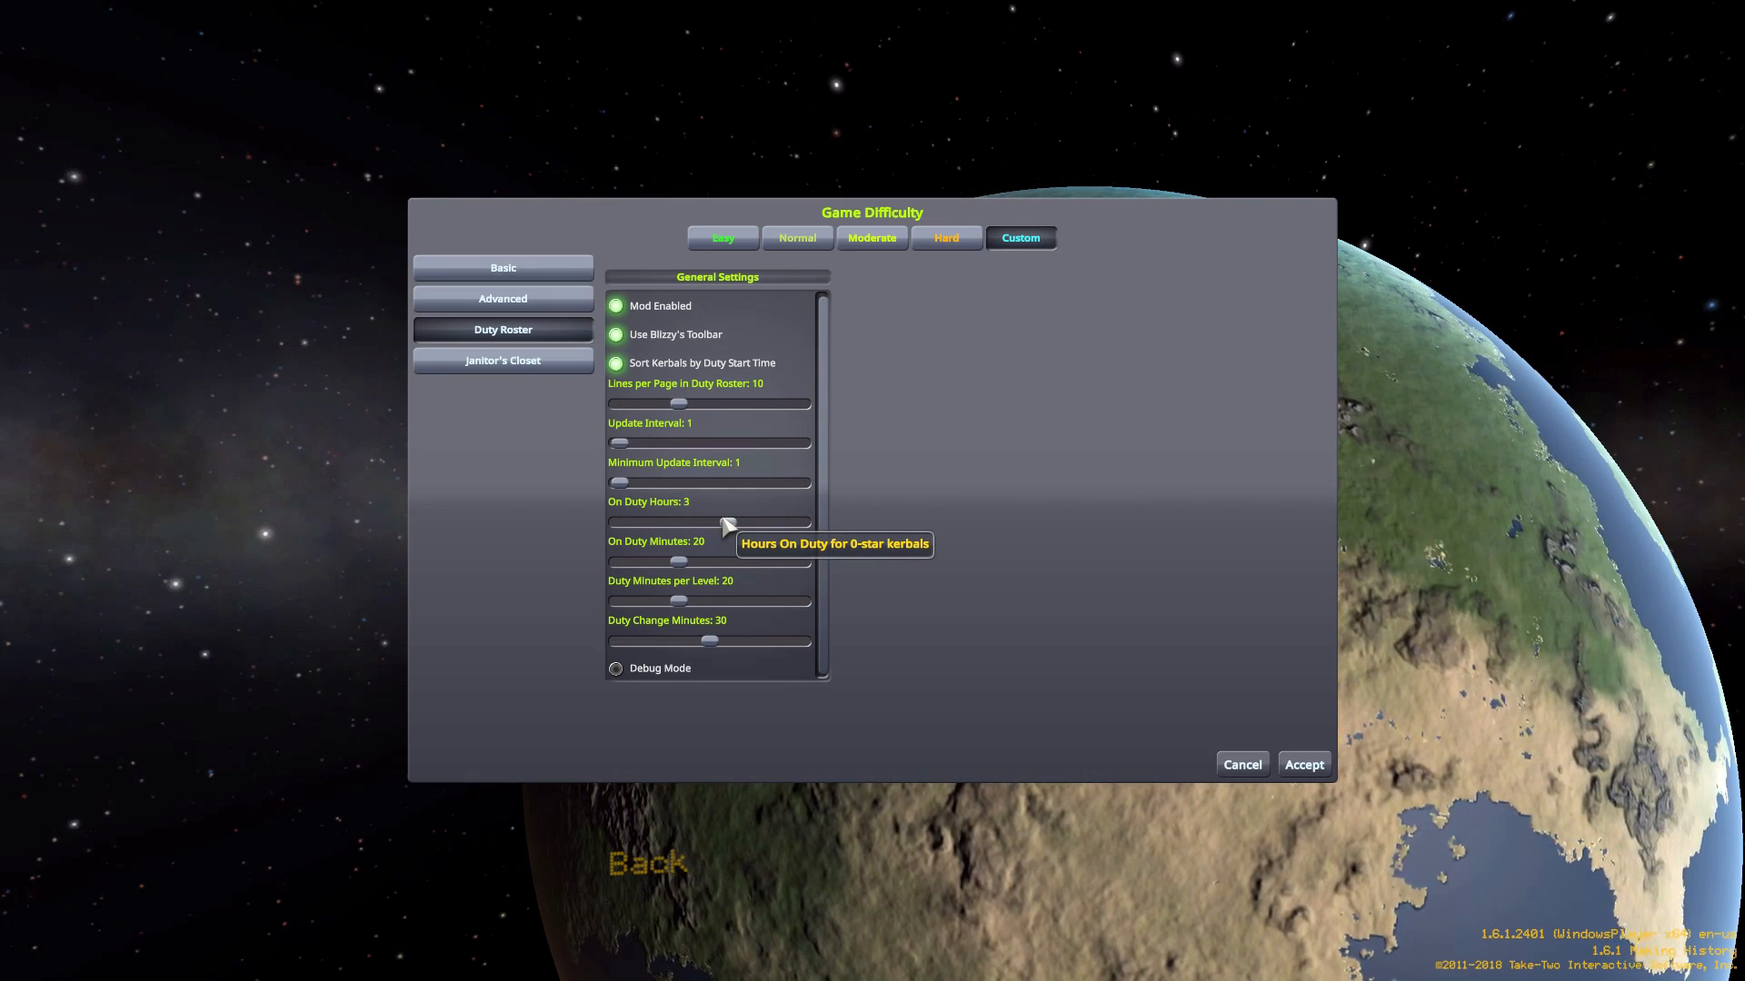
mouse_move(683, 565)
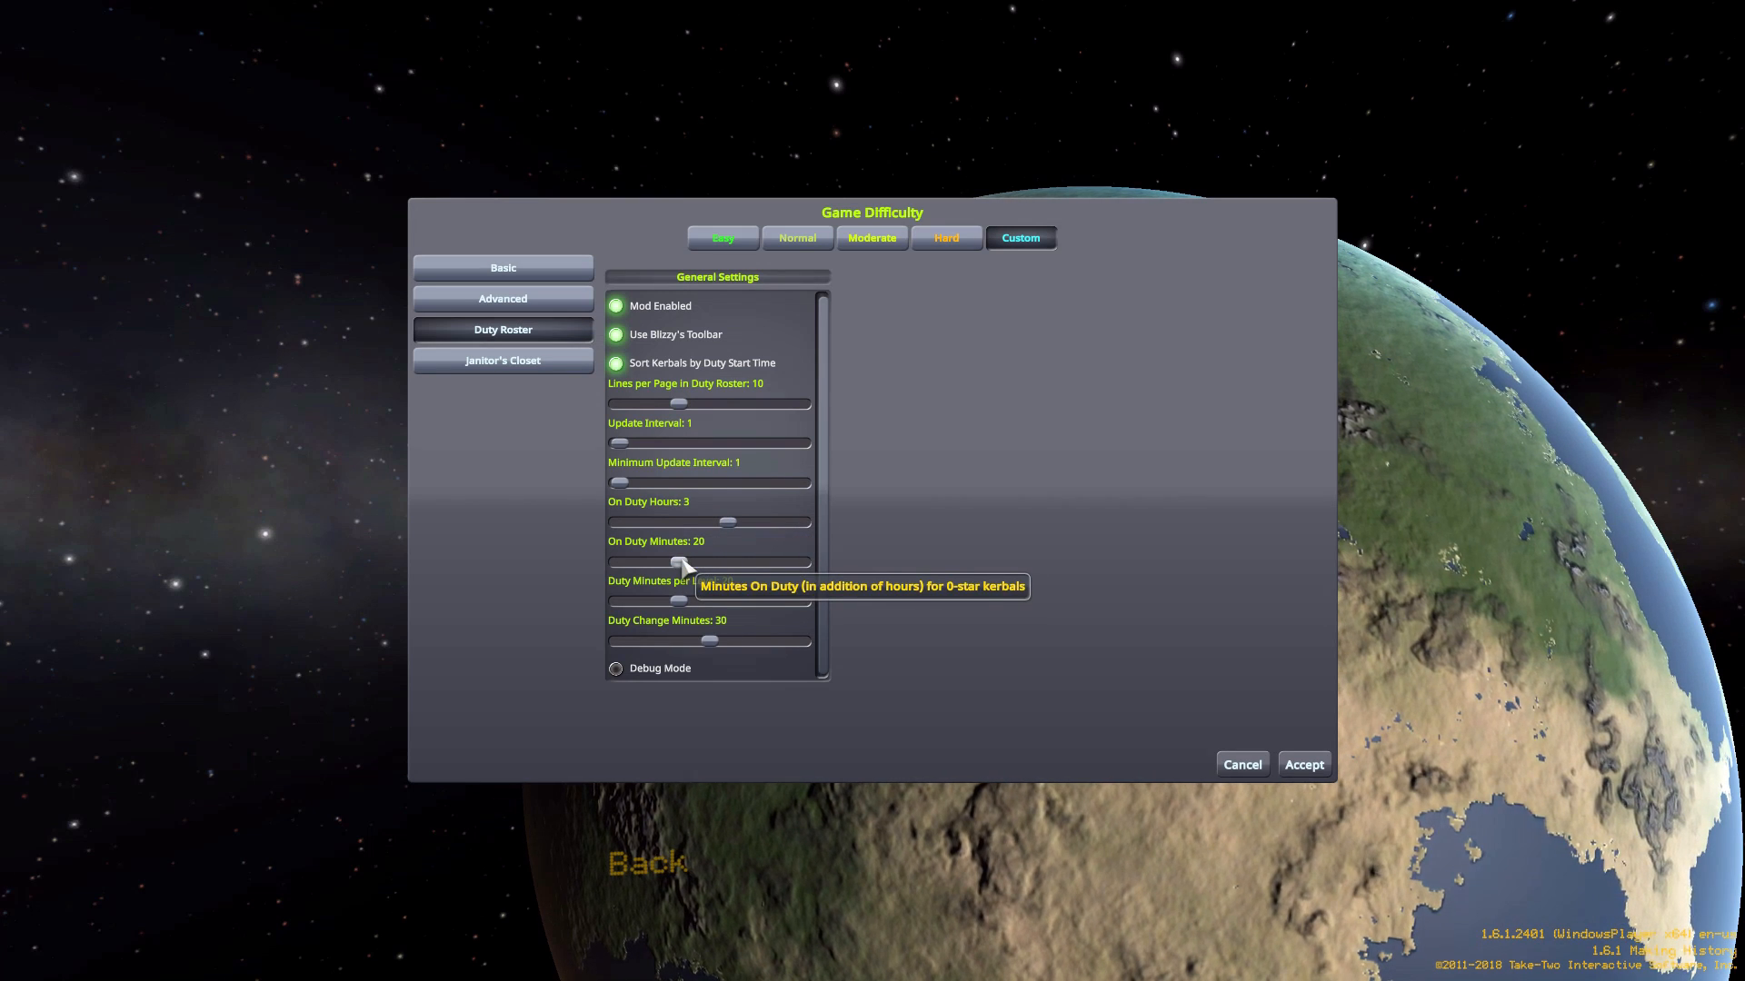
mouse_move(728, 524)
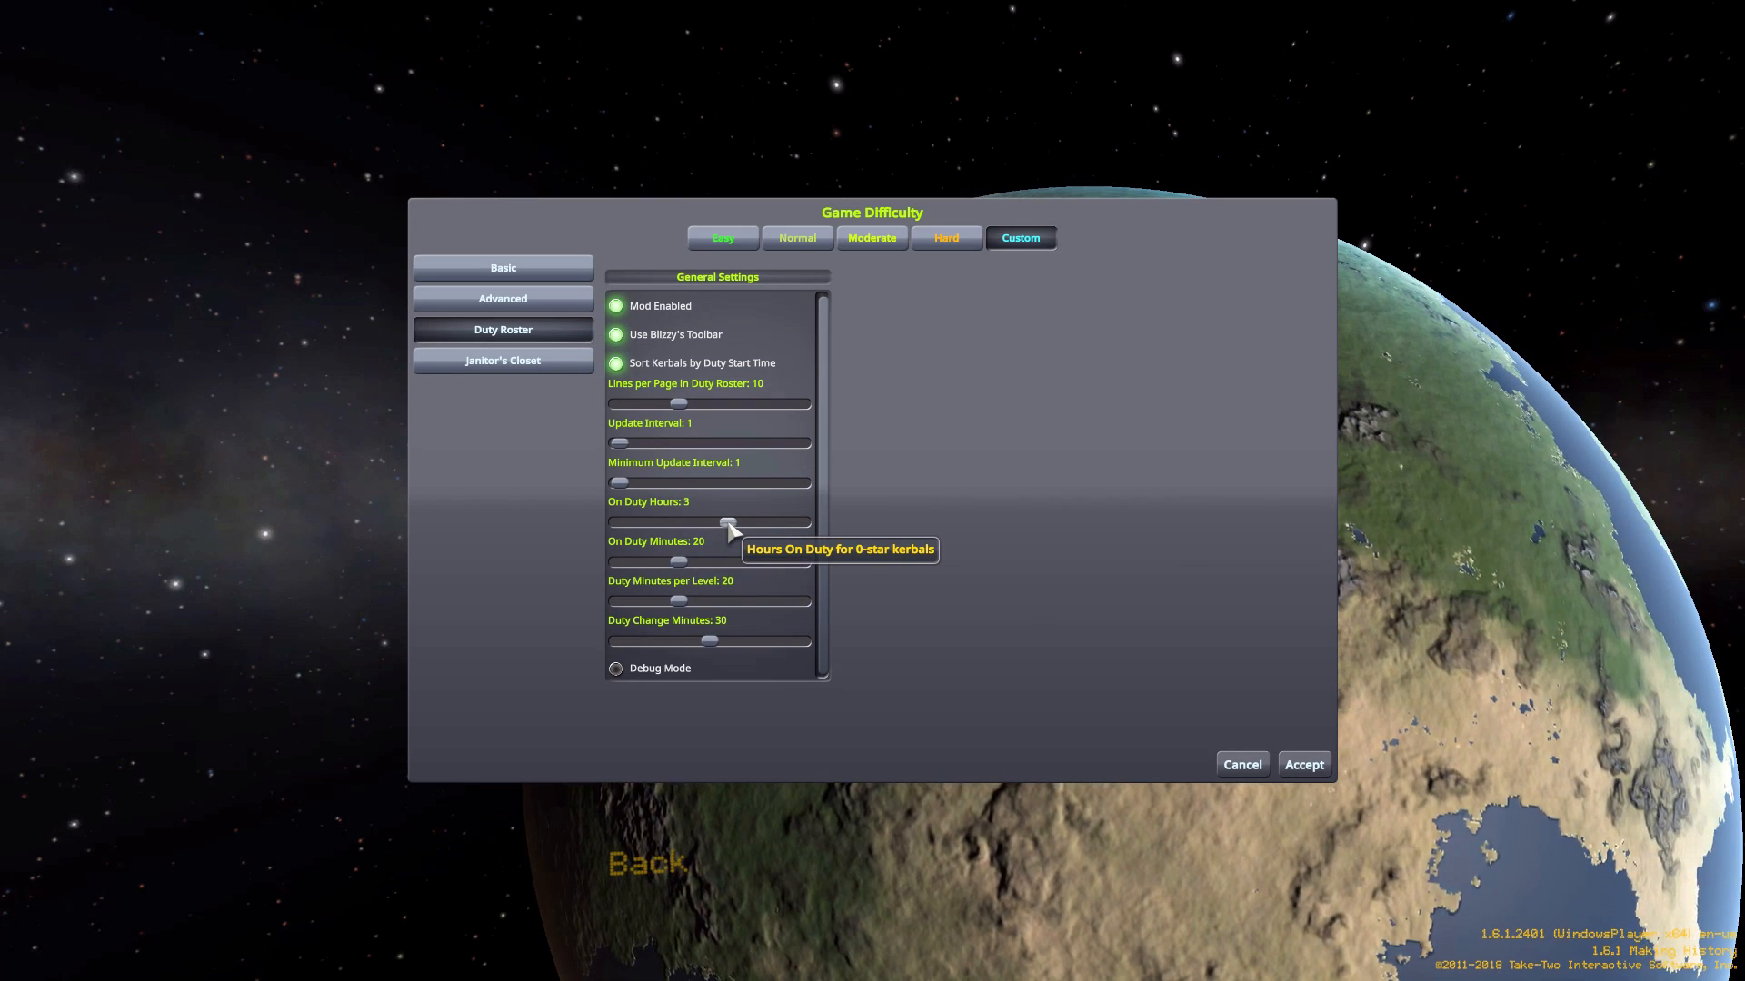
mouse_move(683, 563)
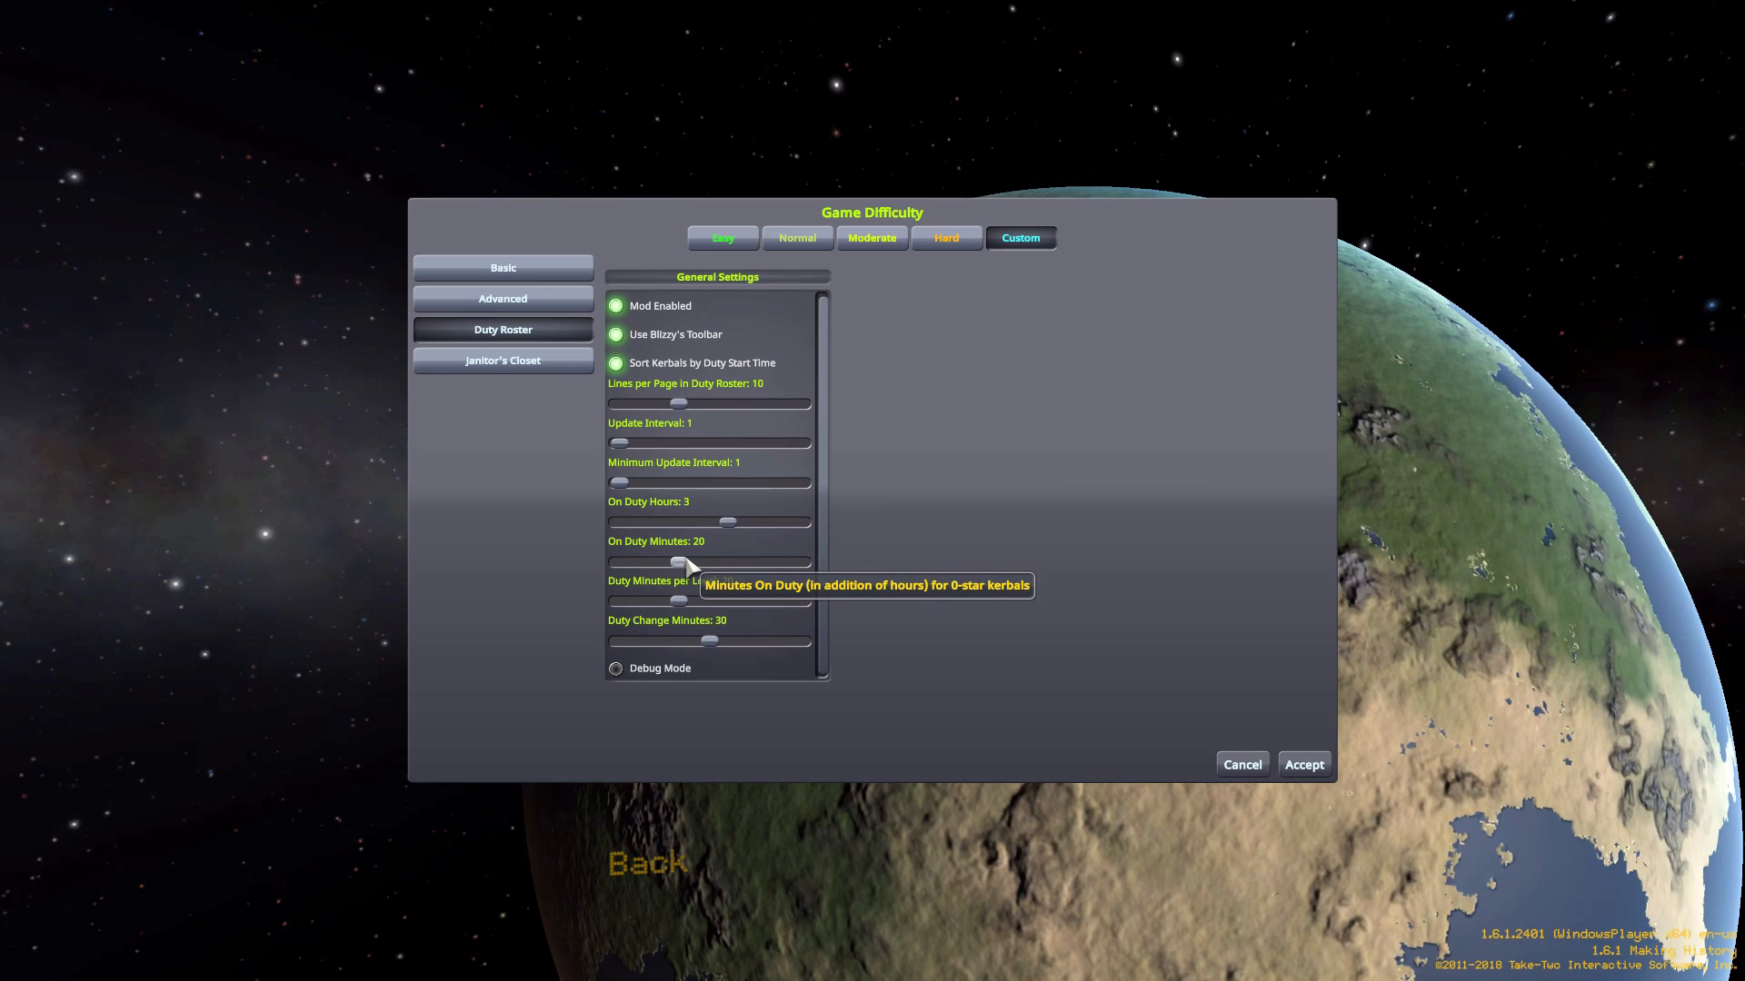
mouse_move(685, 604)
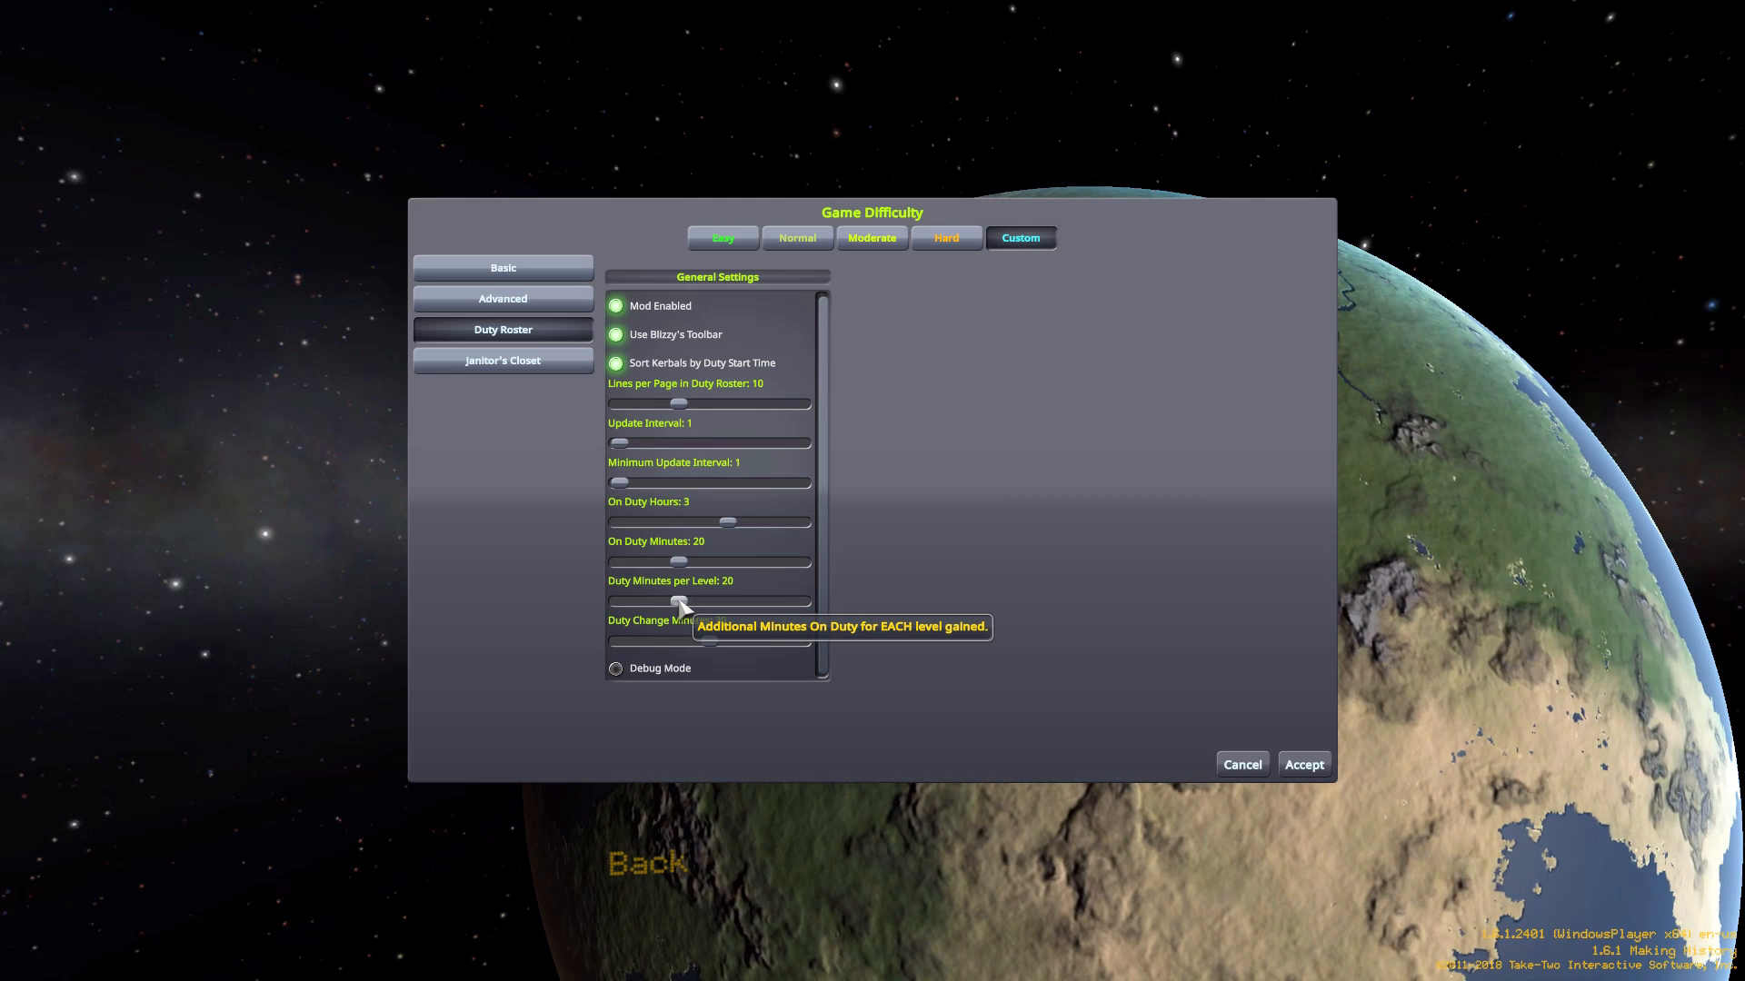
mouse_move(759, 595)
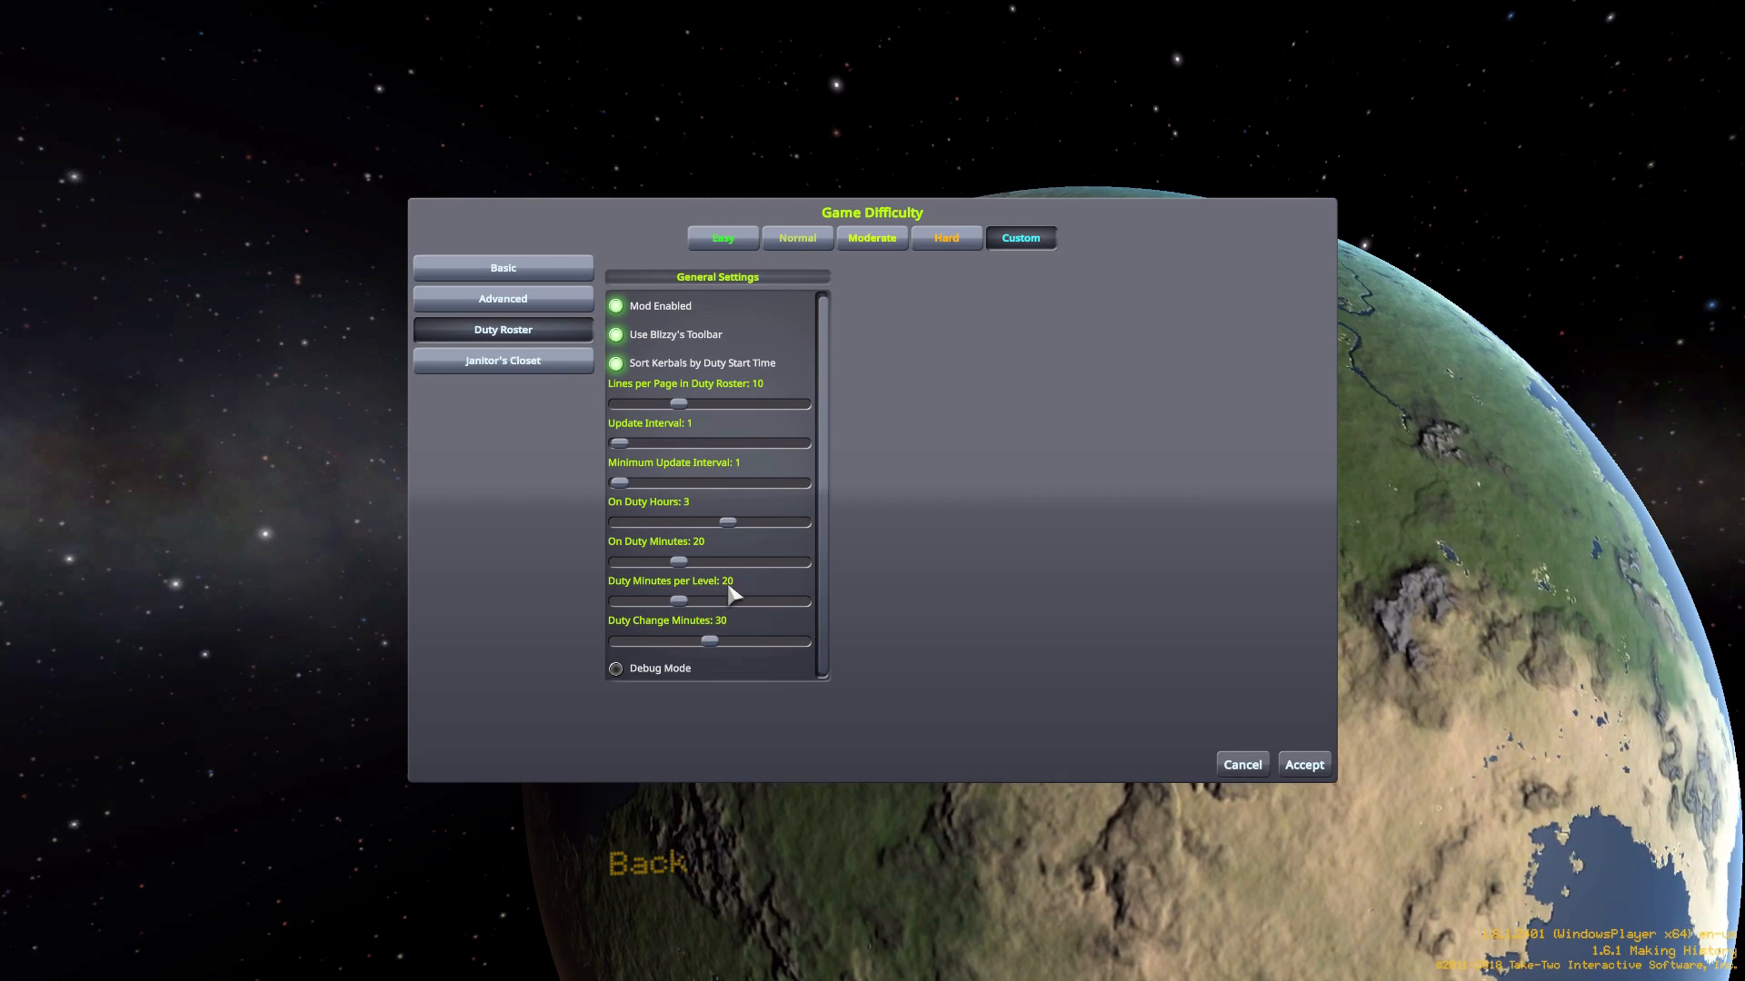
mouse_move(684, 605)
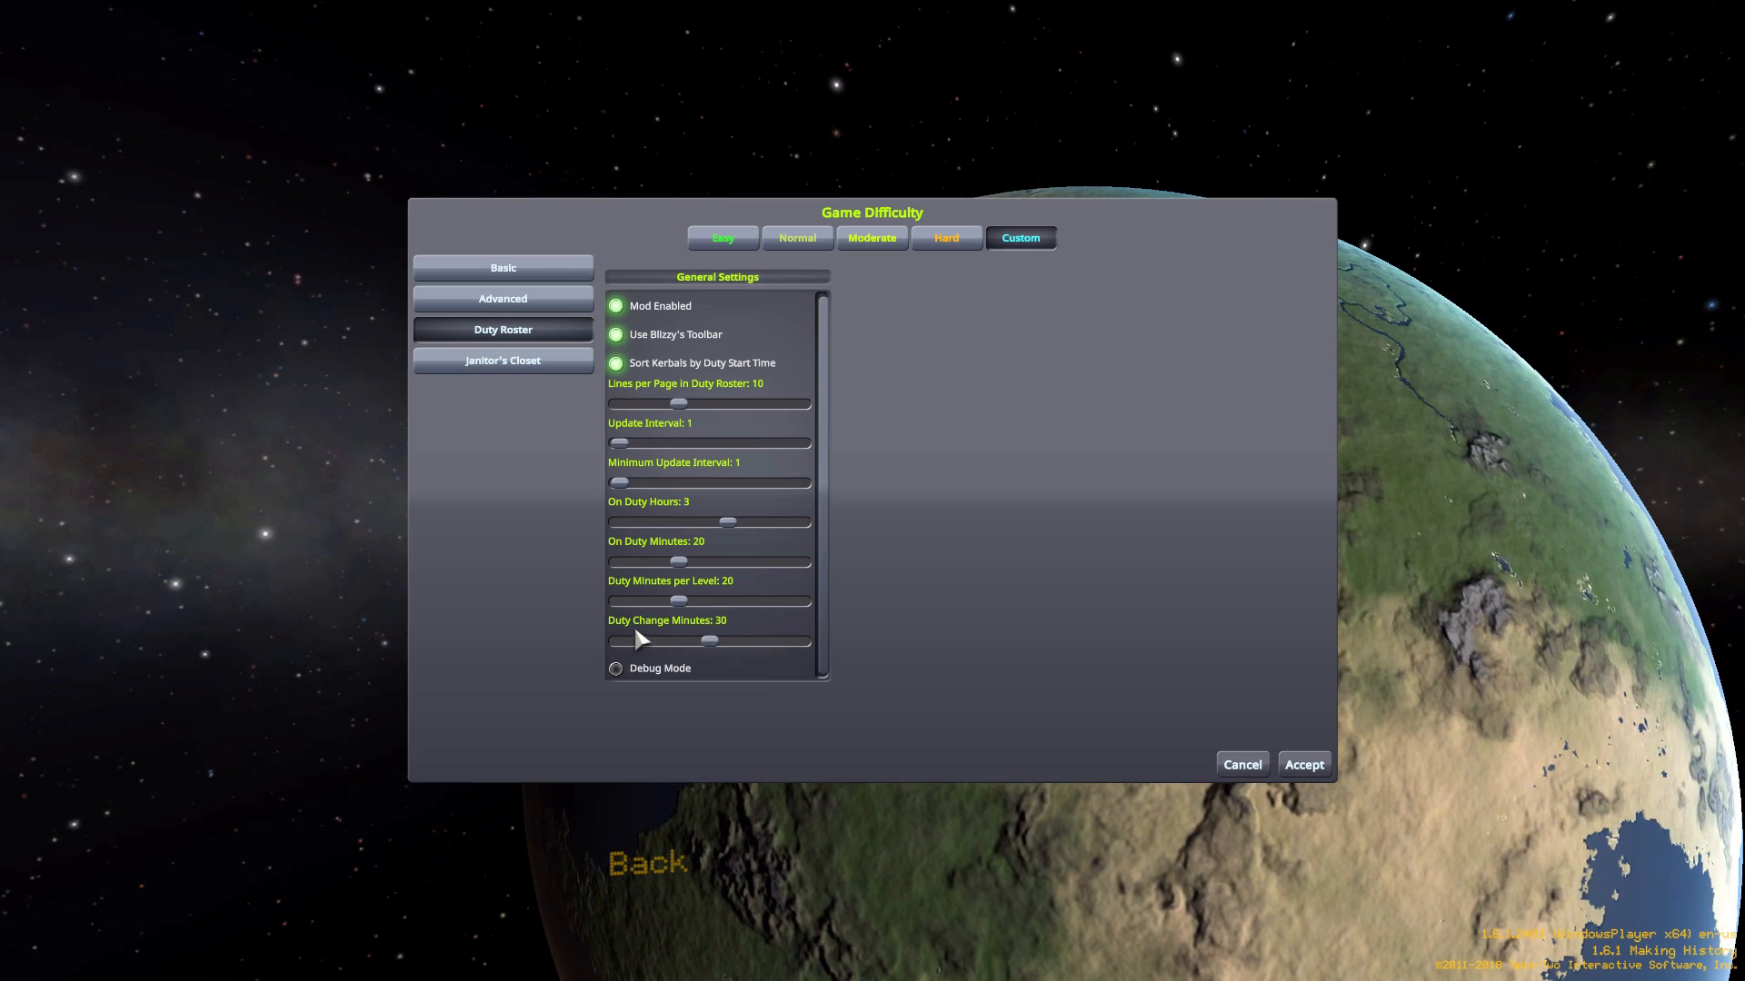
mouse_move(842, 625)
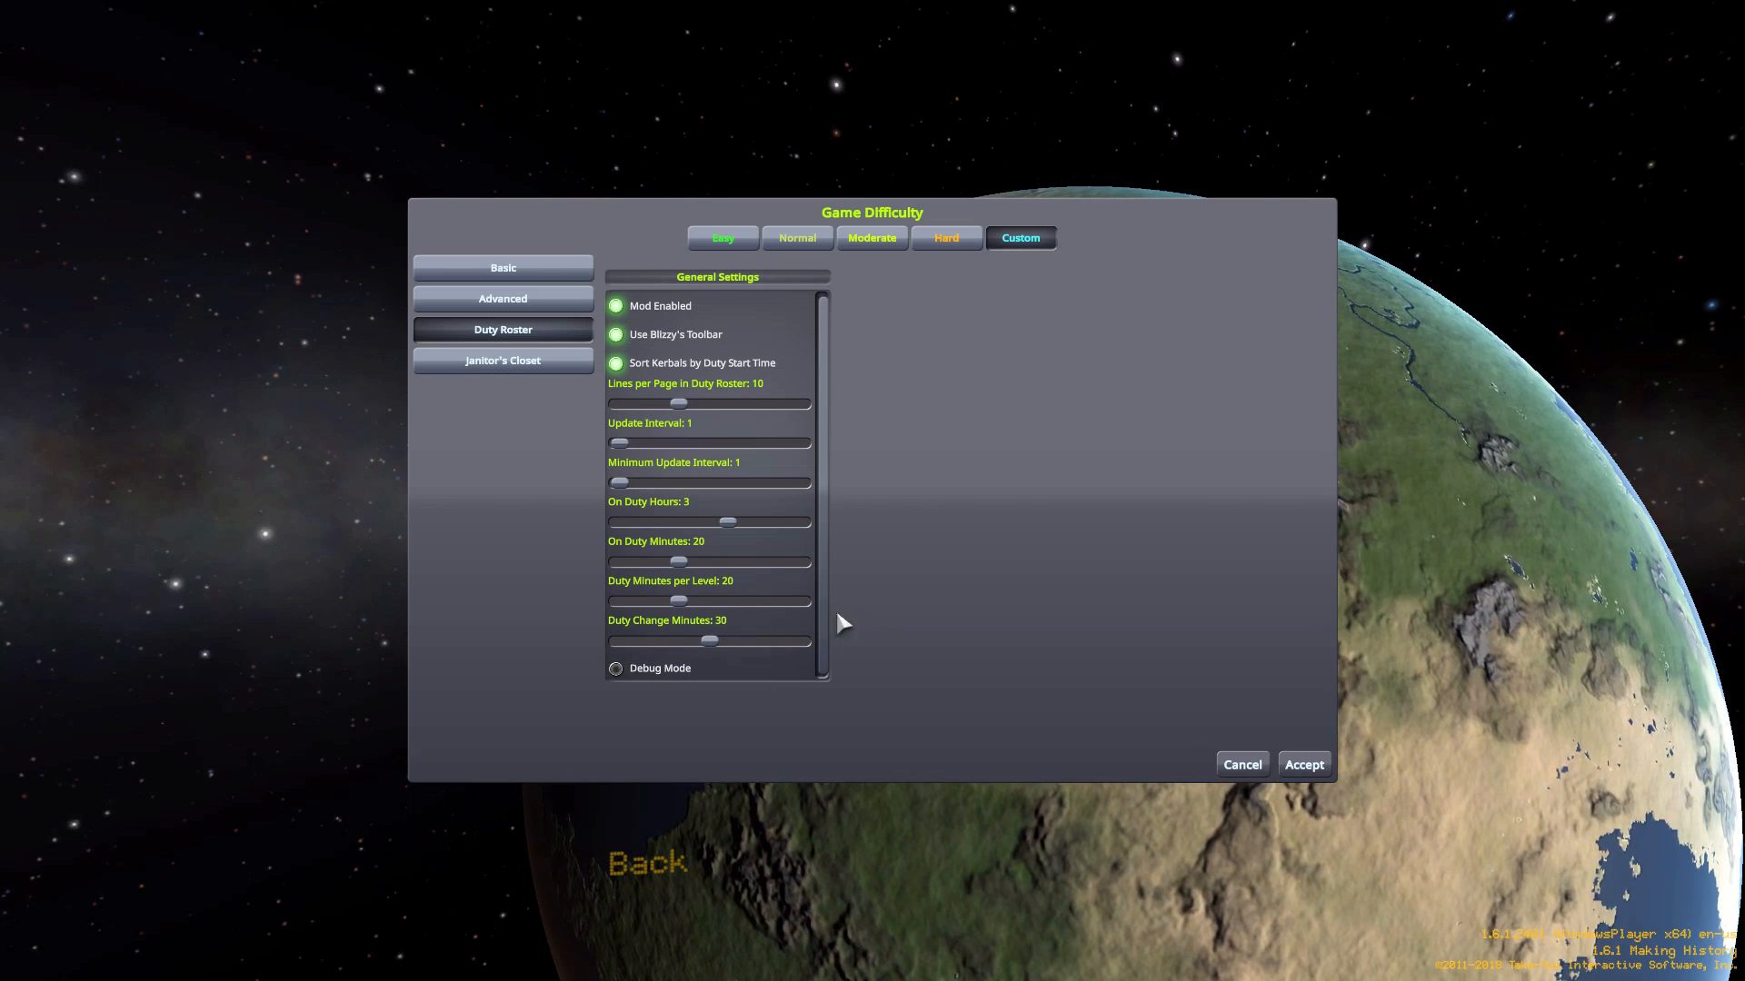
mouse_move(909, 616)
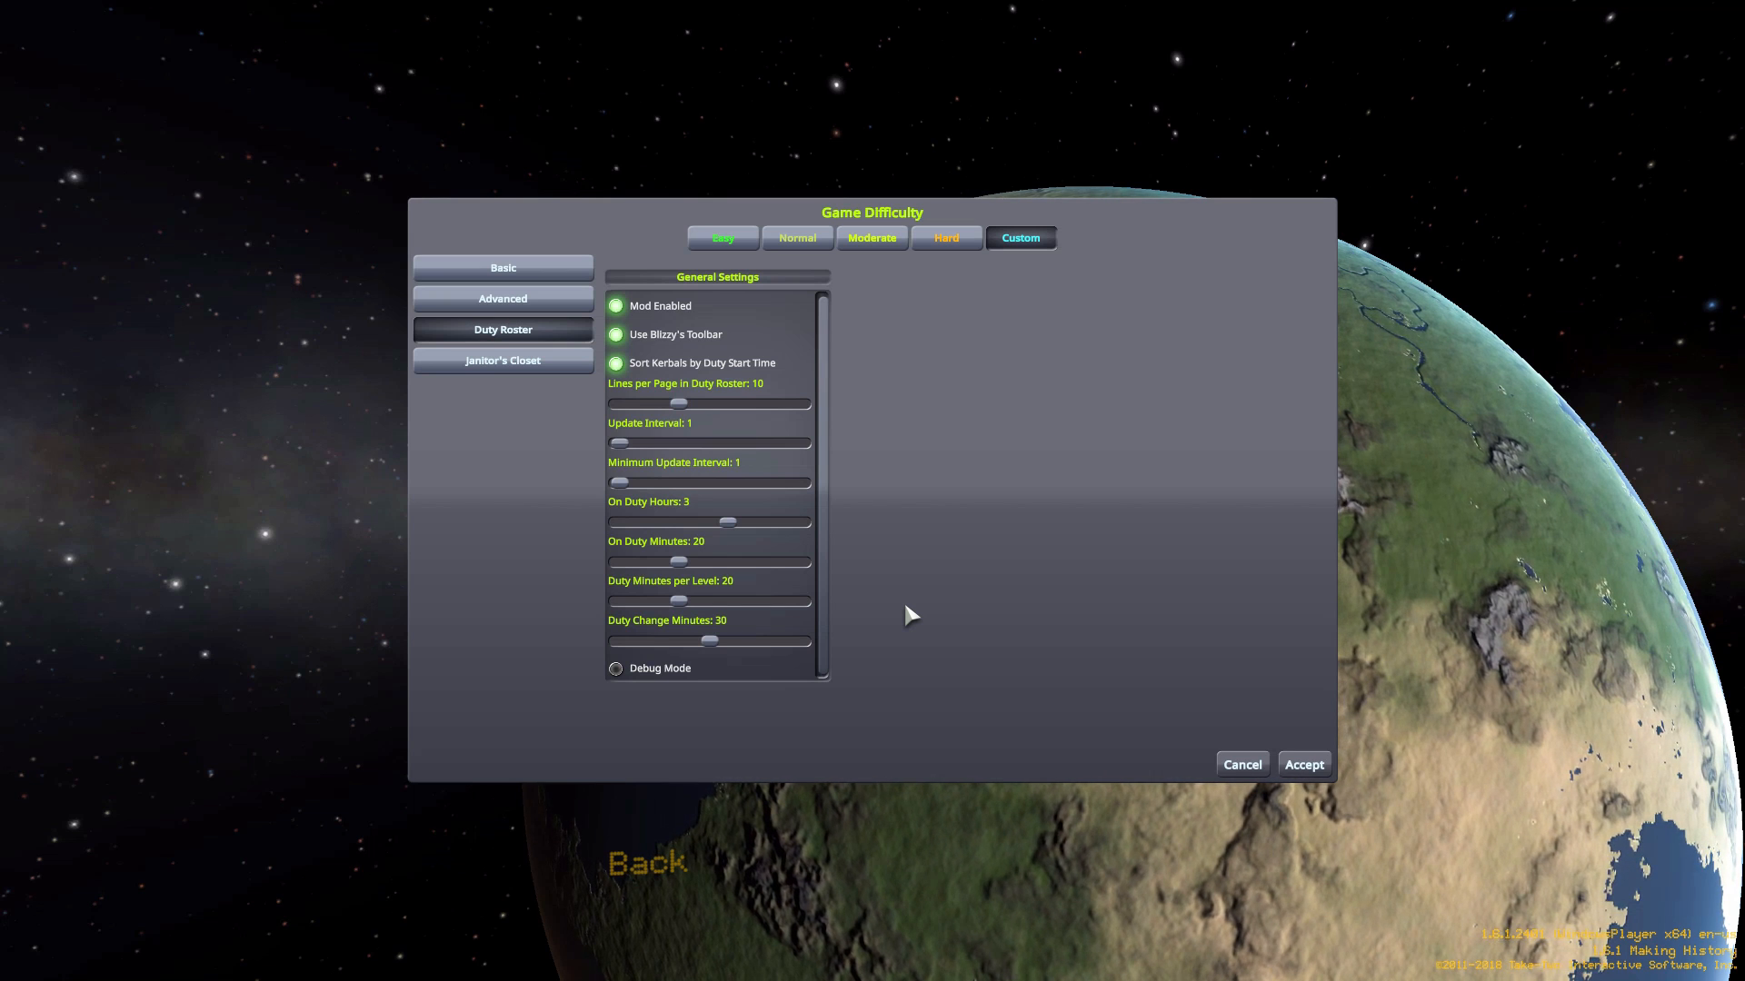
mouse_move(814, 616)
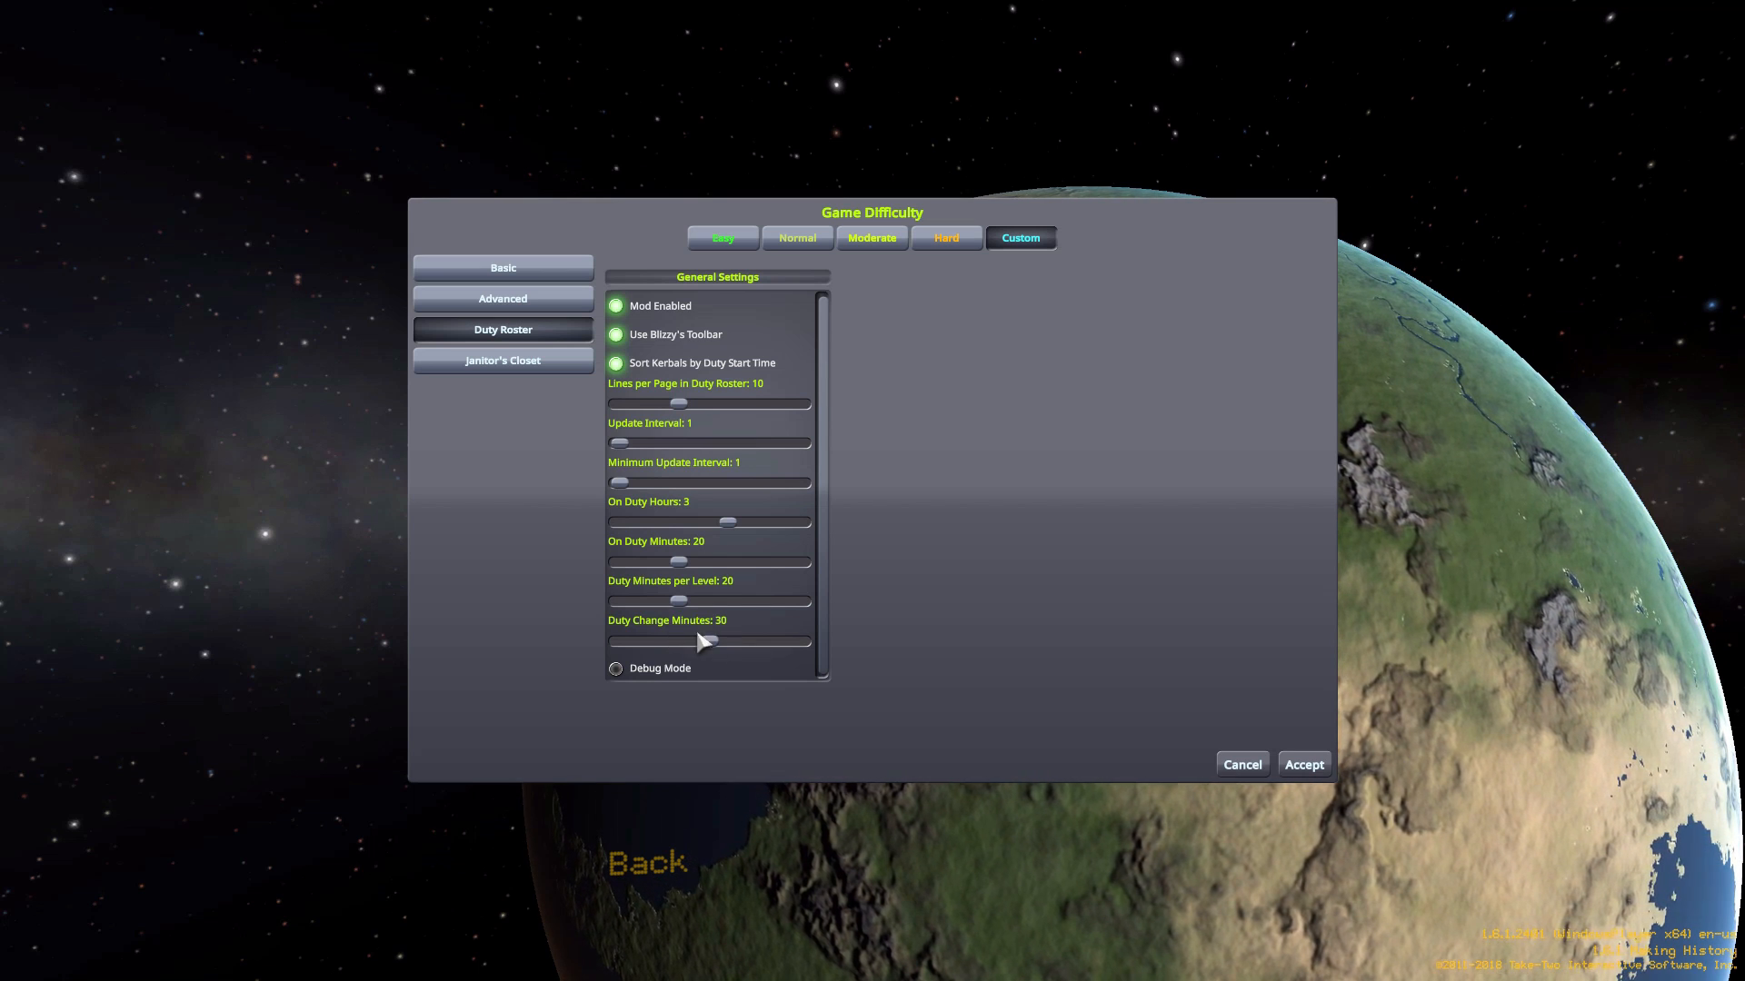
mouse_move(709, 643)
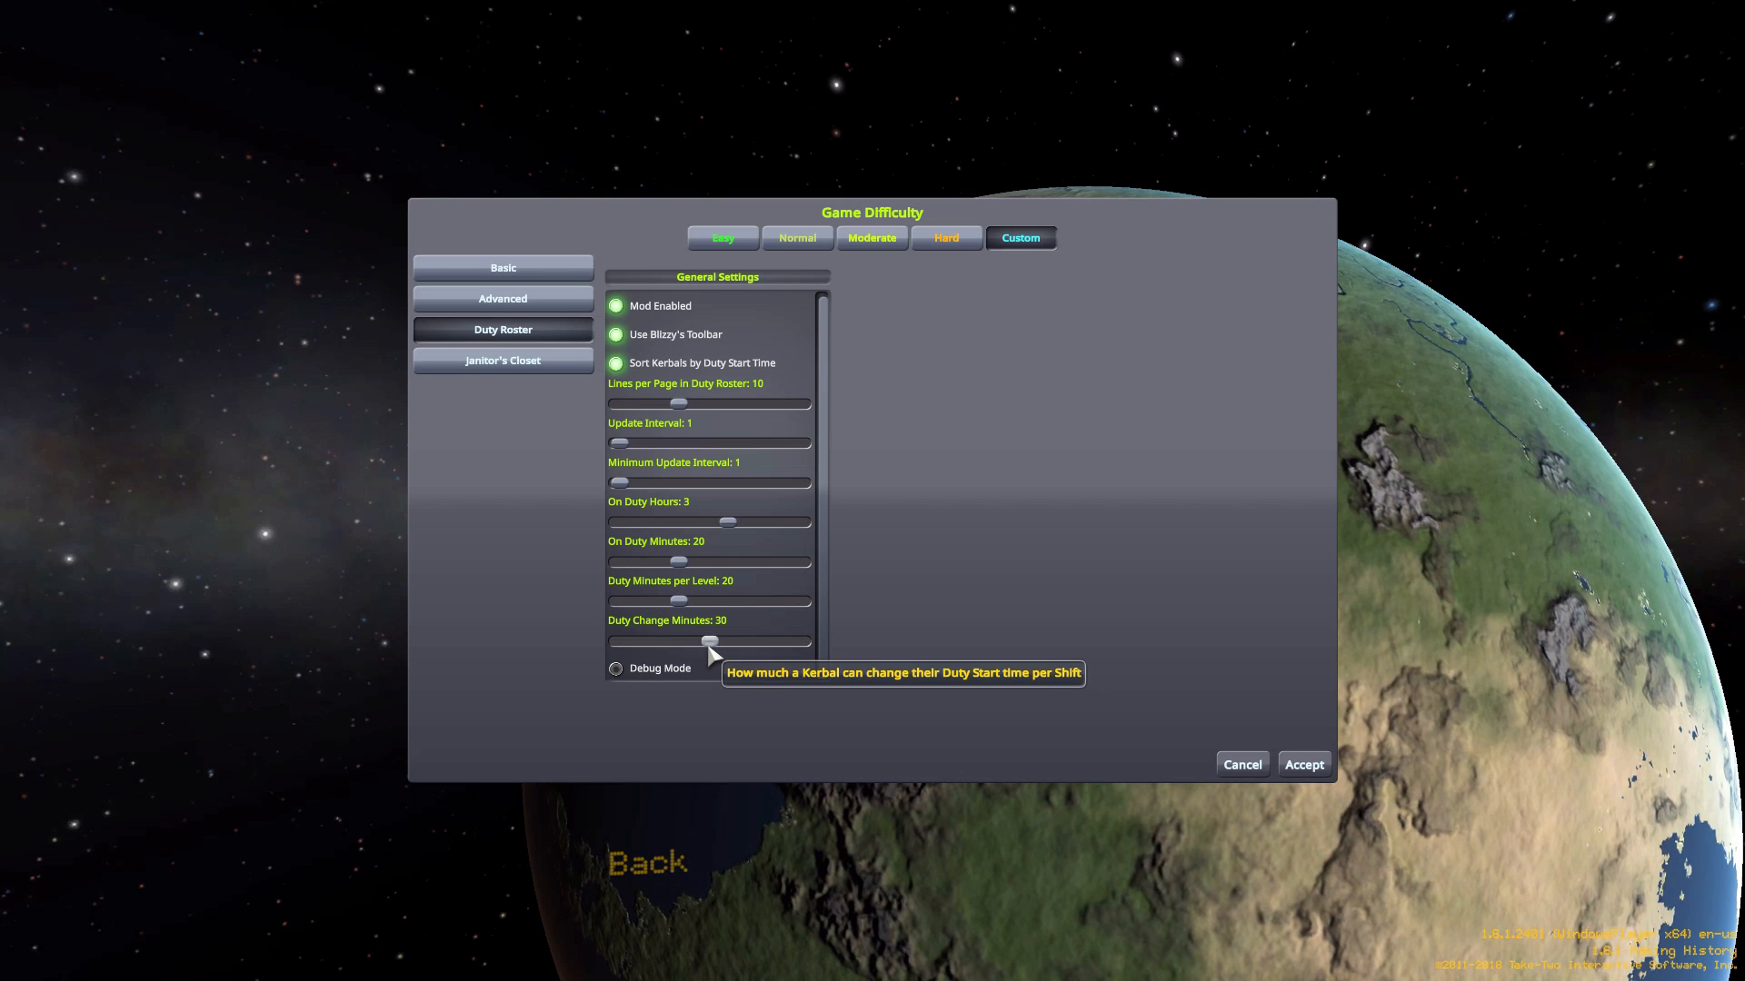
mouse_move(921, 557)
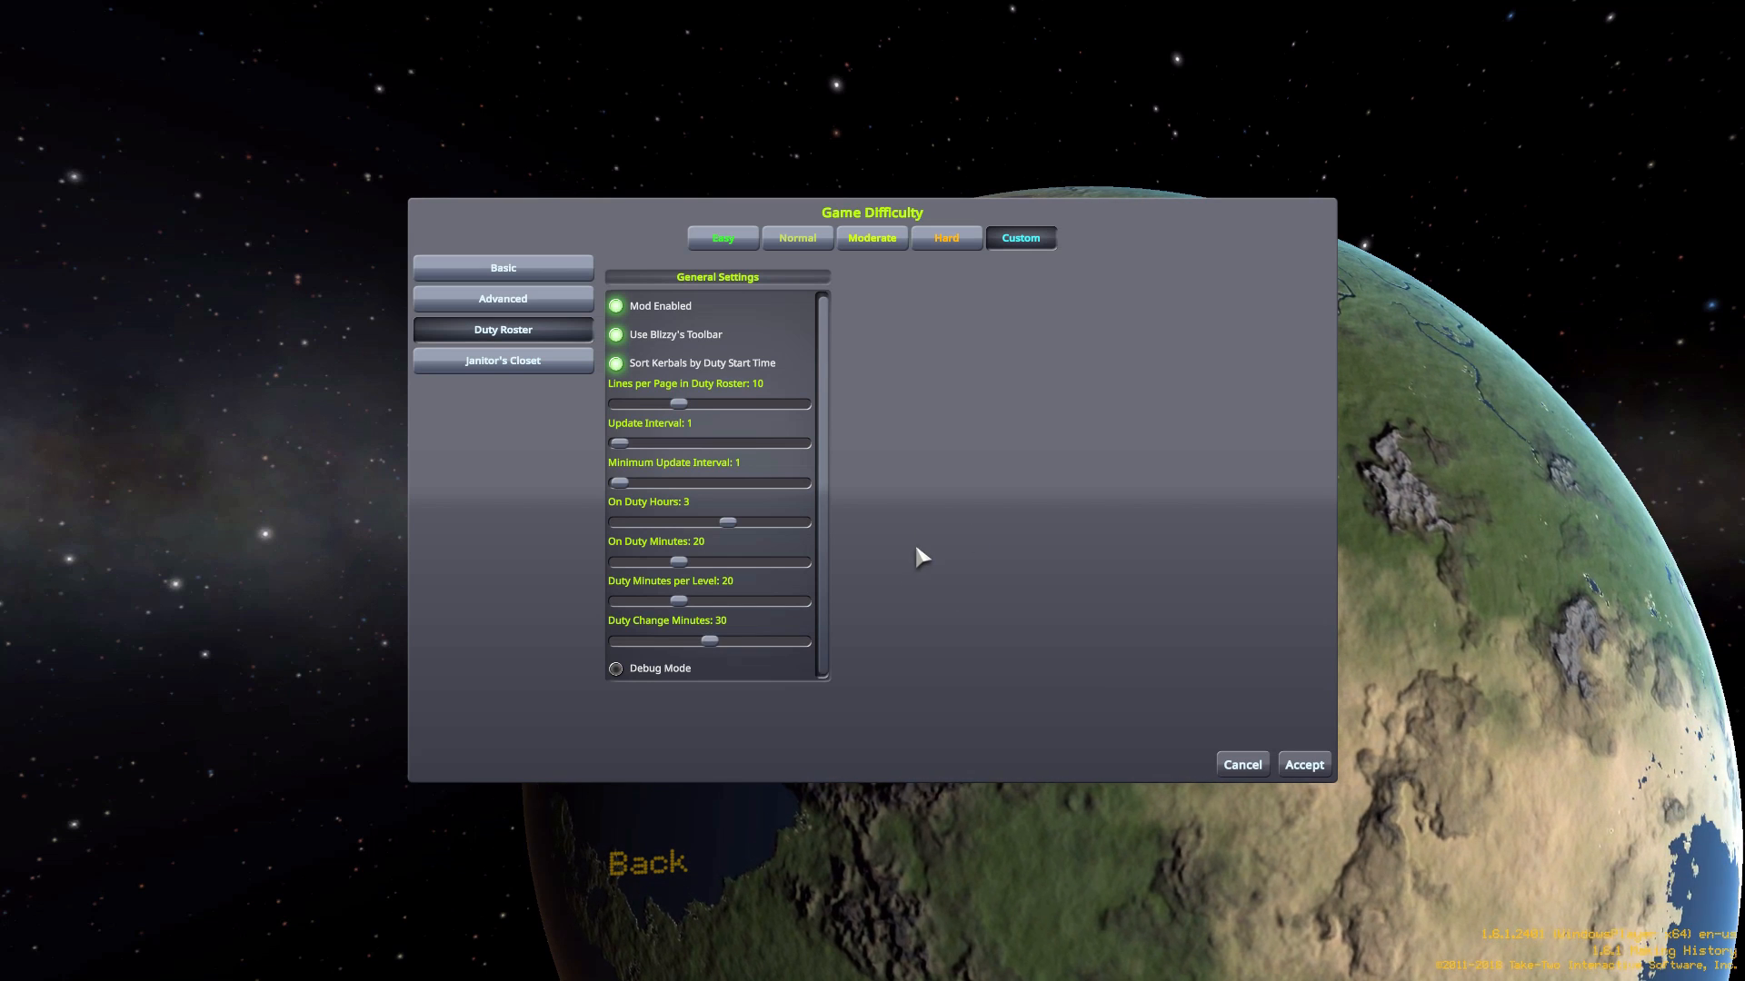
mouse_move(650, 514)
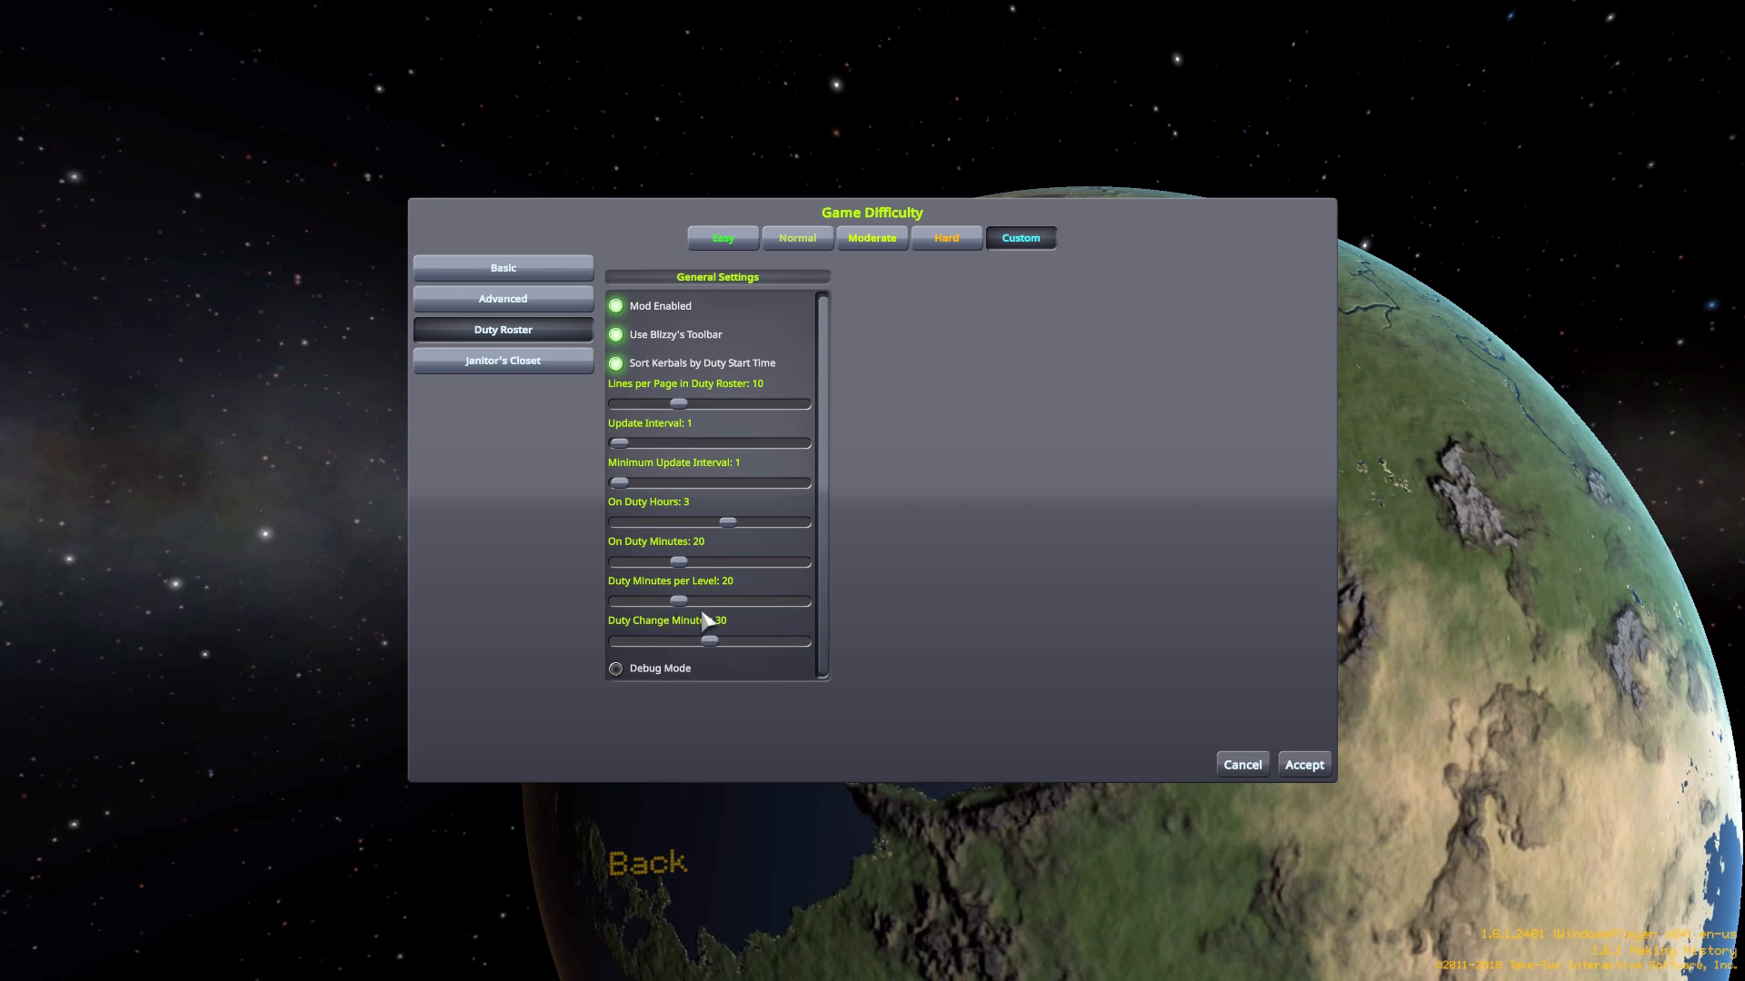
mouse_move(709, 645)
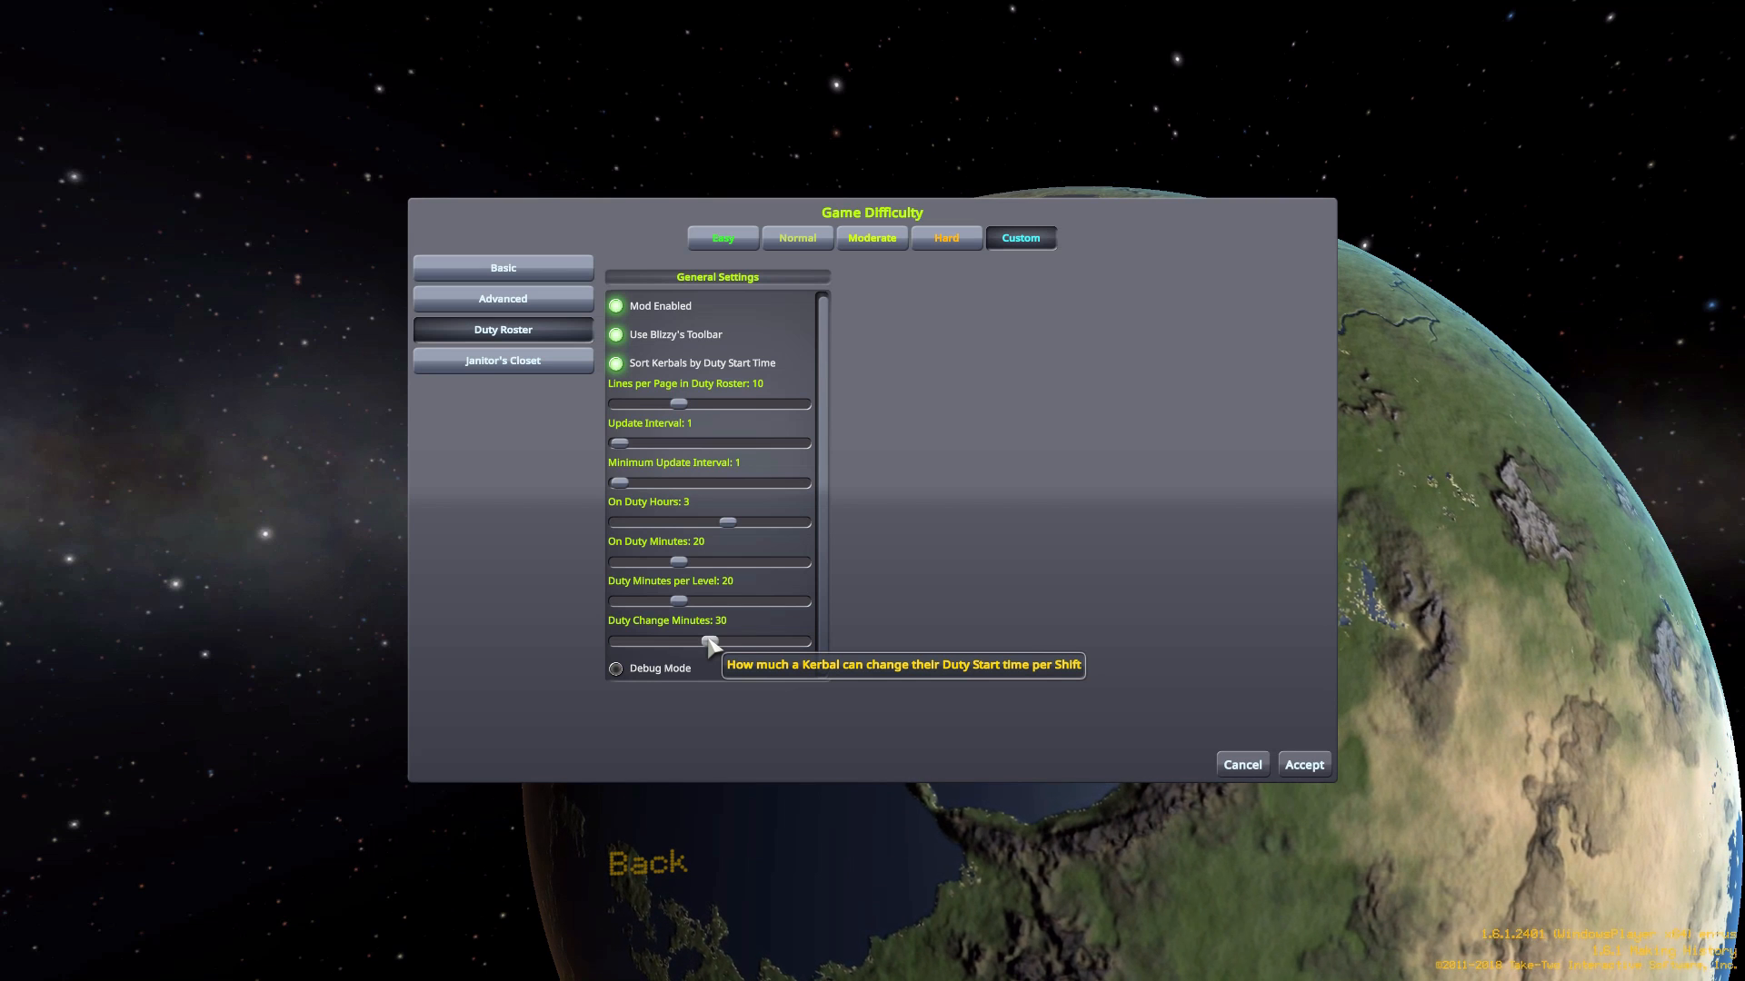
mouse_move(833, 715)
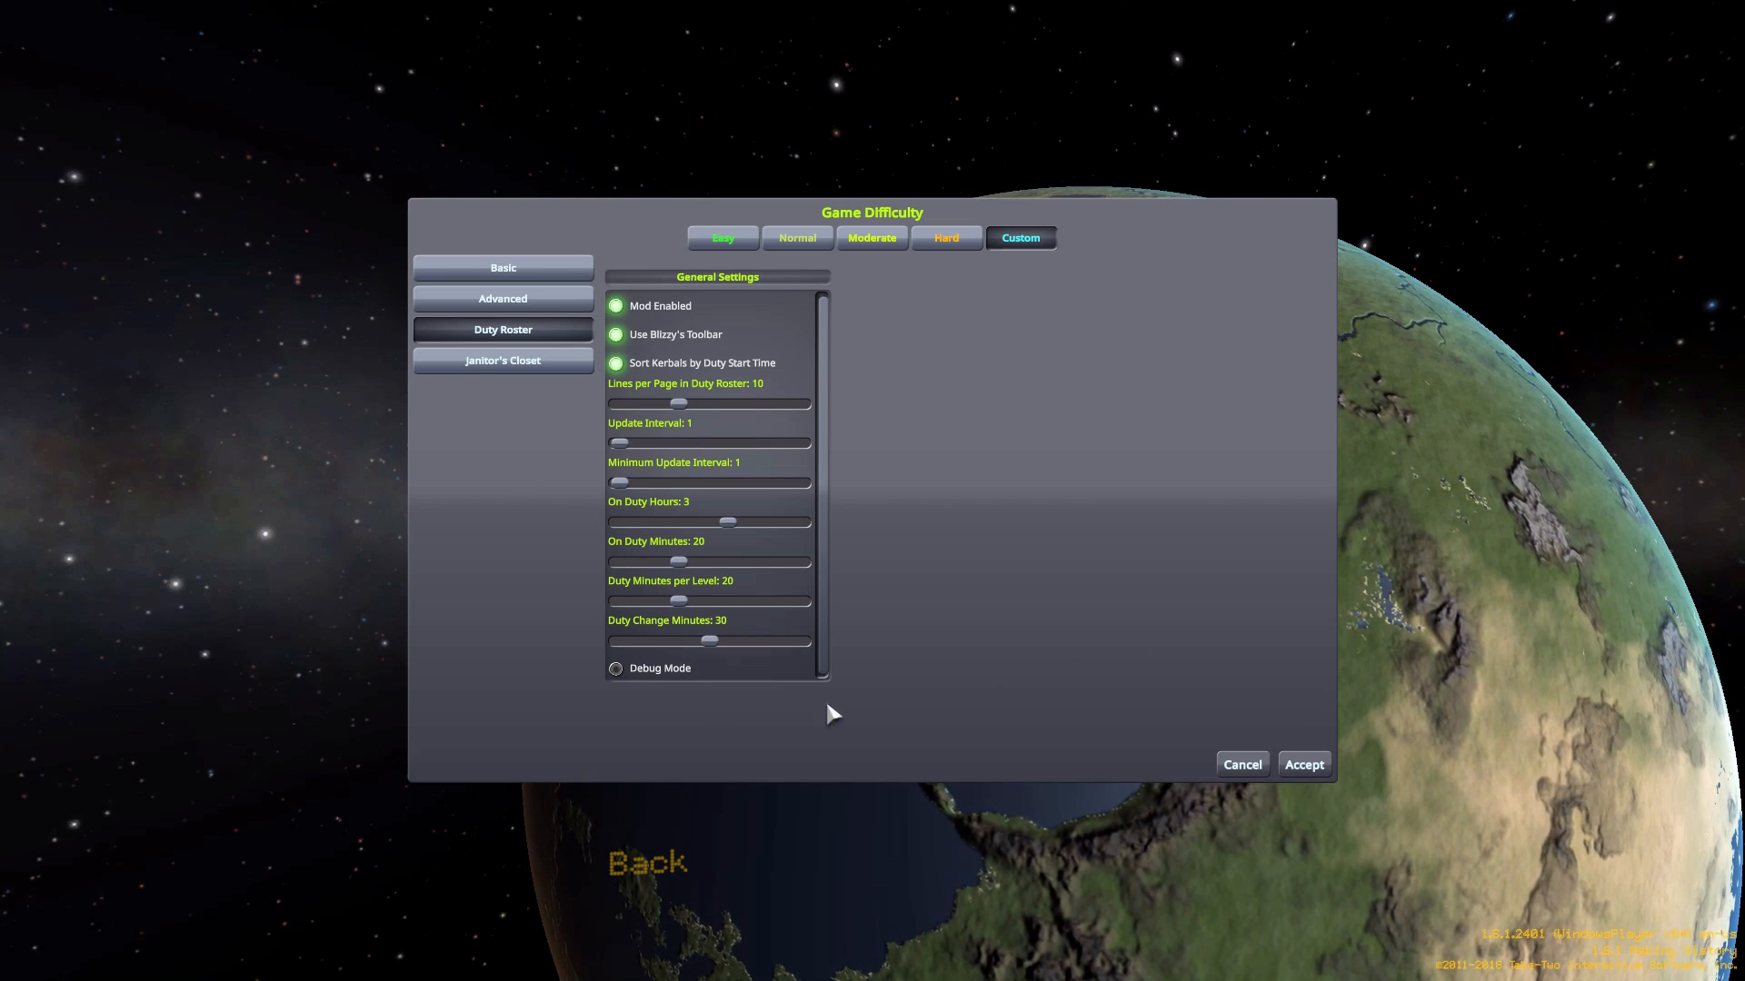
mouse_move(709, 642)
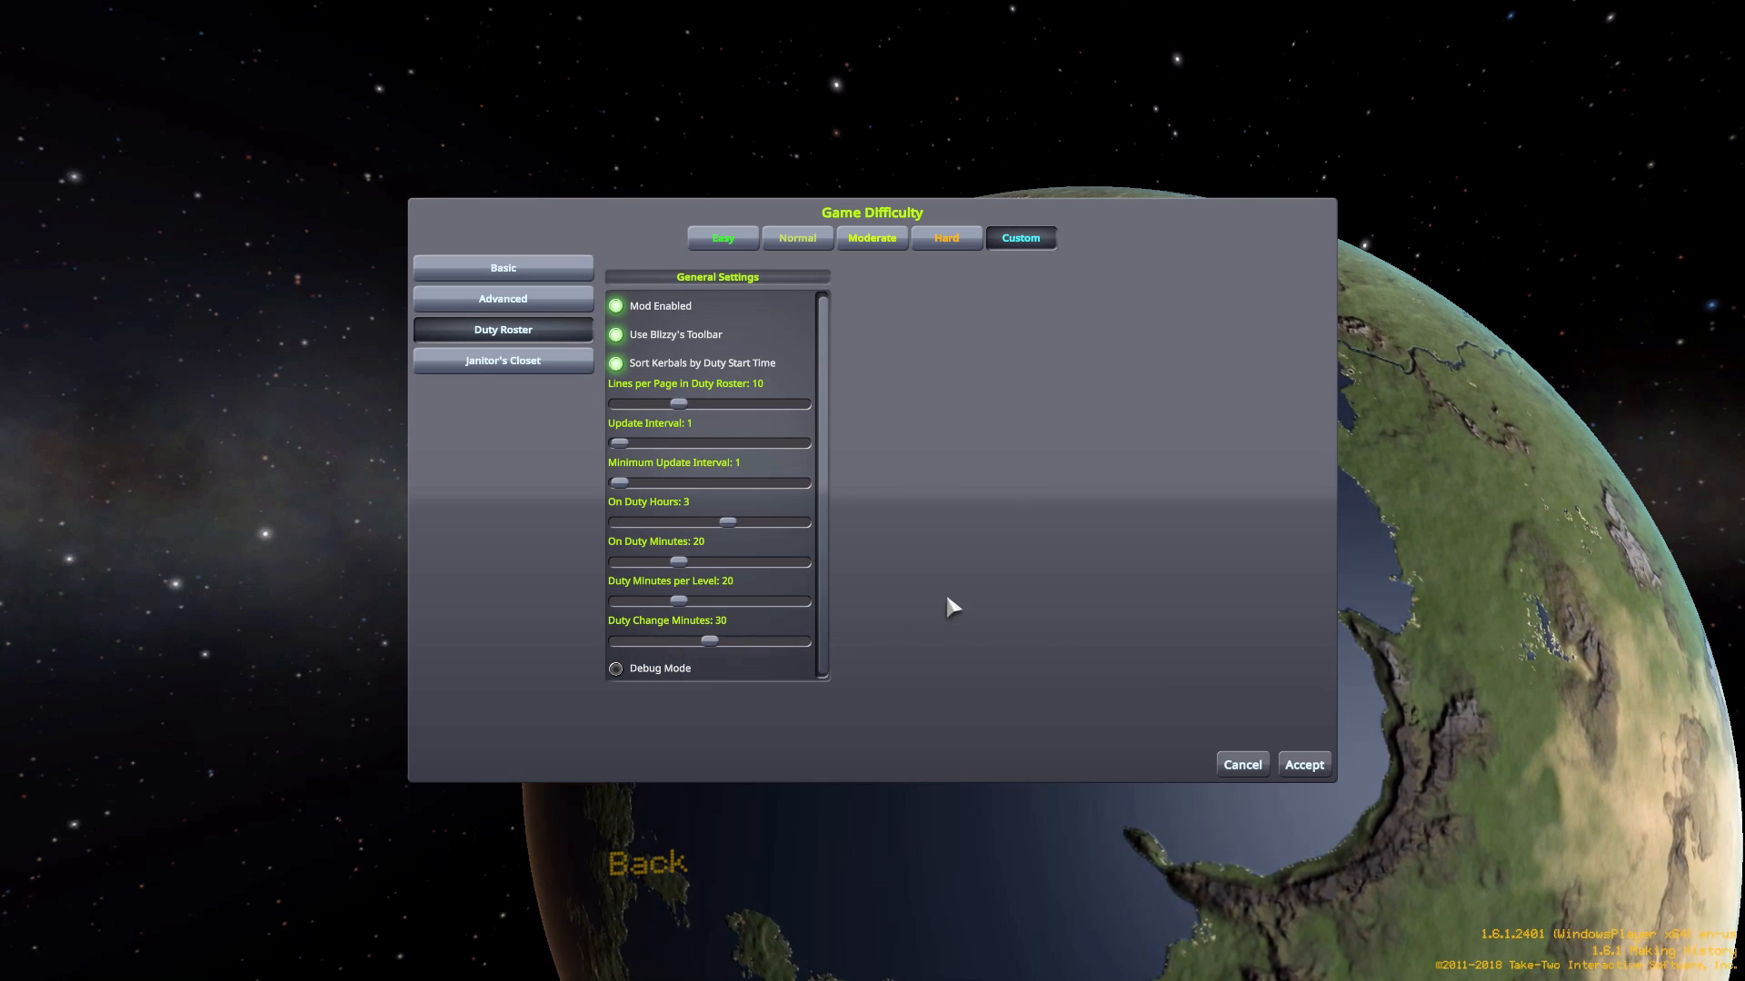
mouse_move(1105, 510)
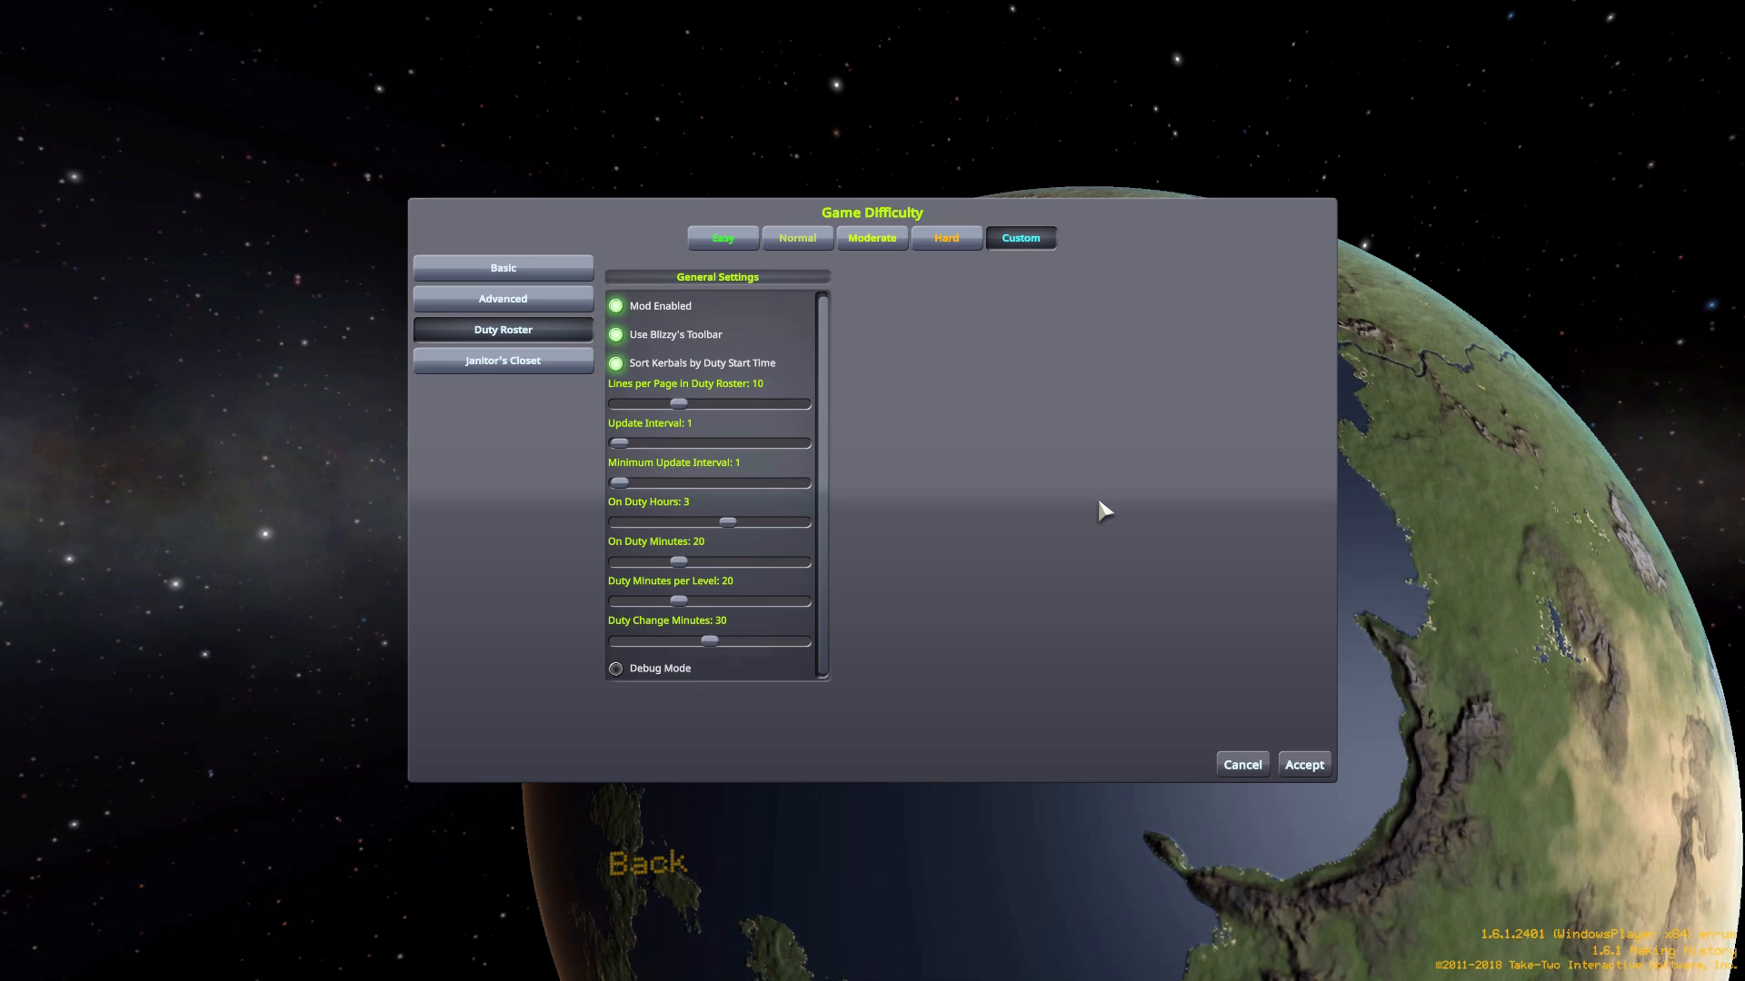
mouse_move(615, 669)
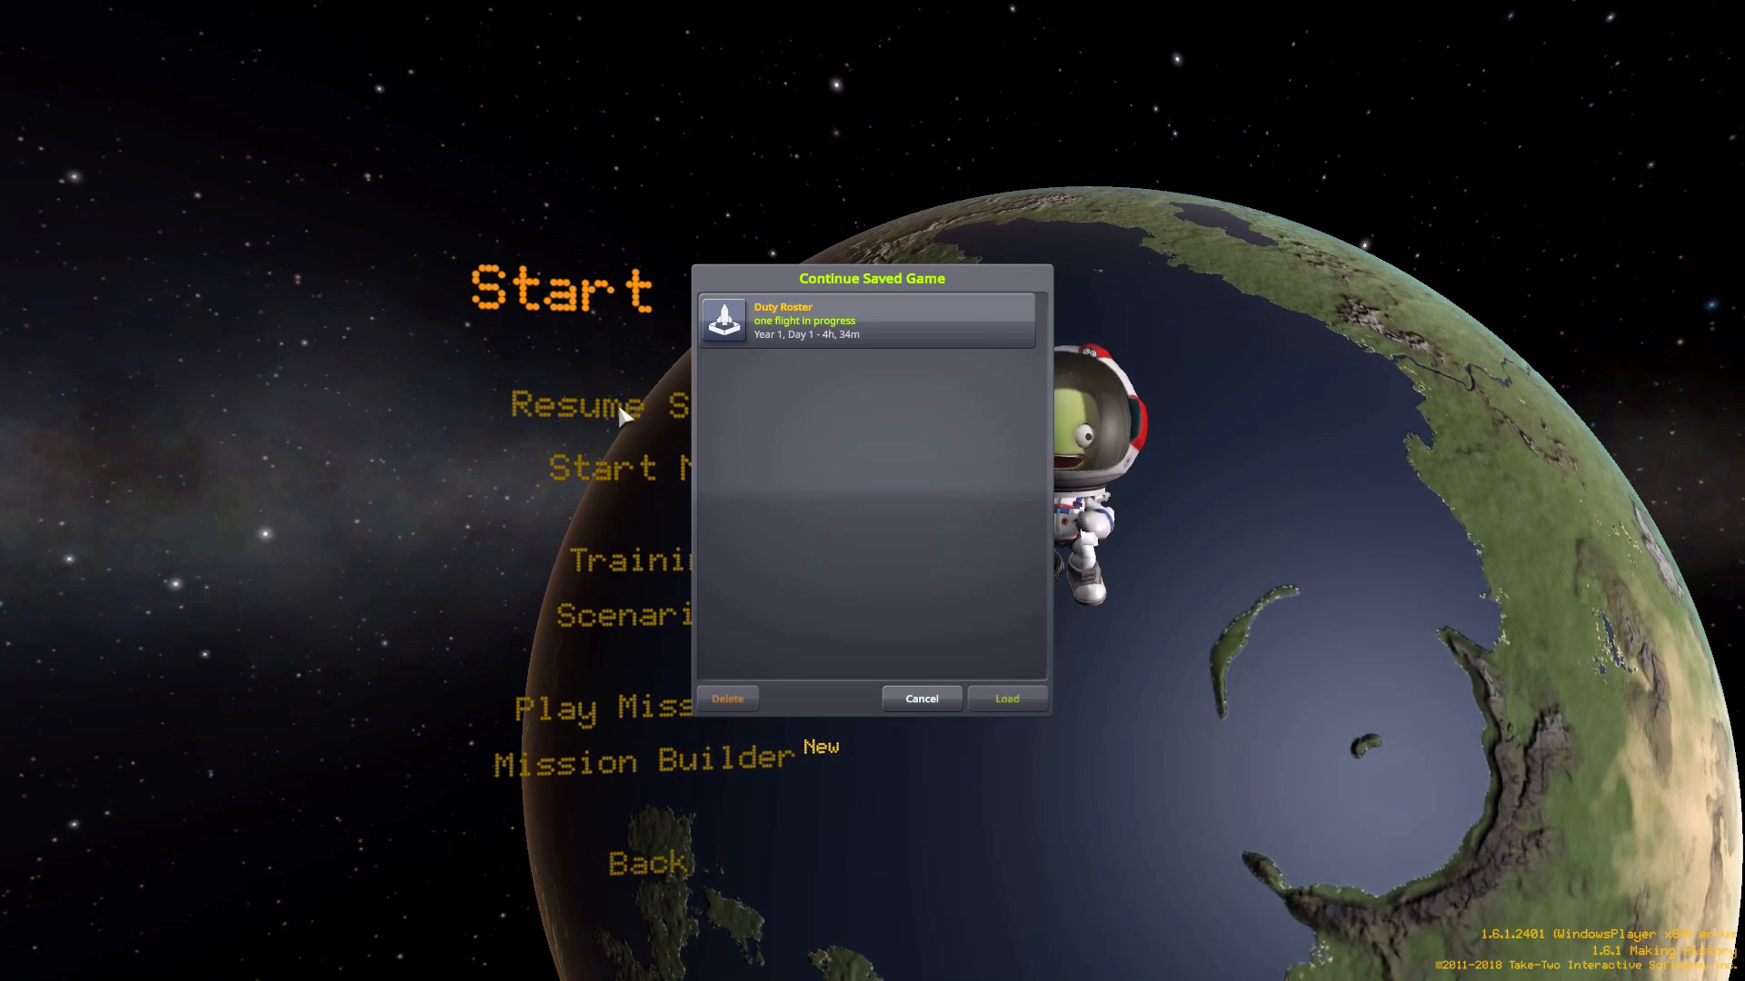
Load the Duty Roster saved game.
left_click(1006, 699)
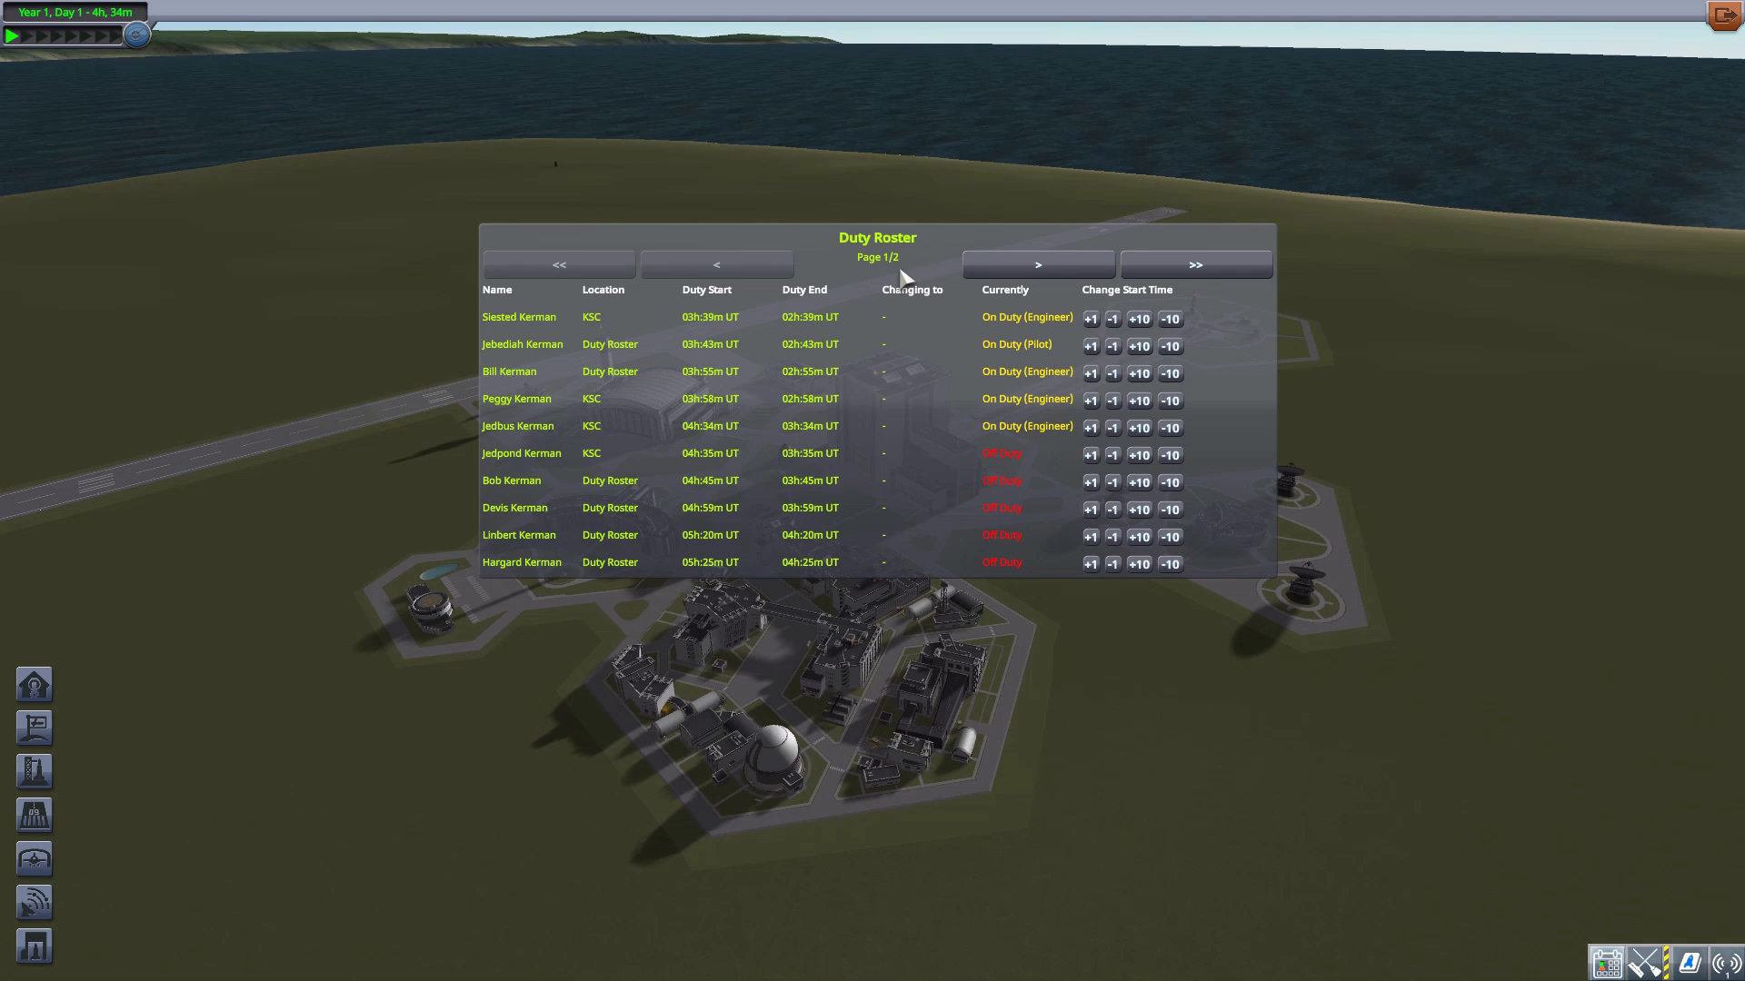
mouse_move(1036, 264)
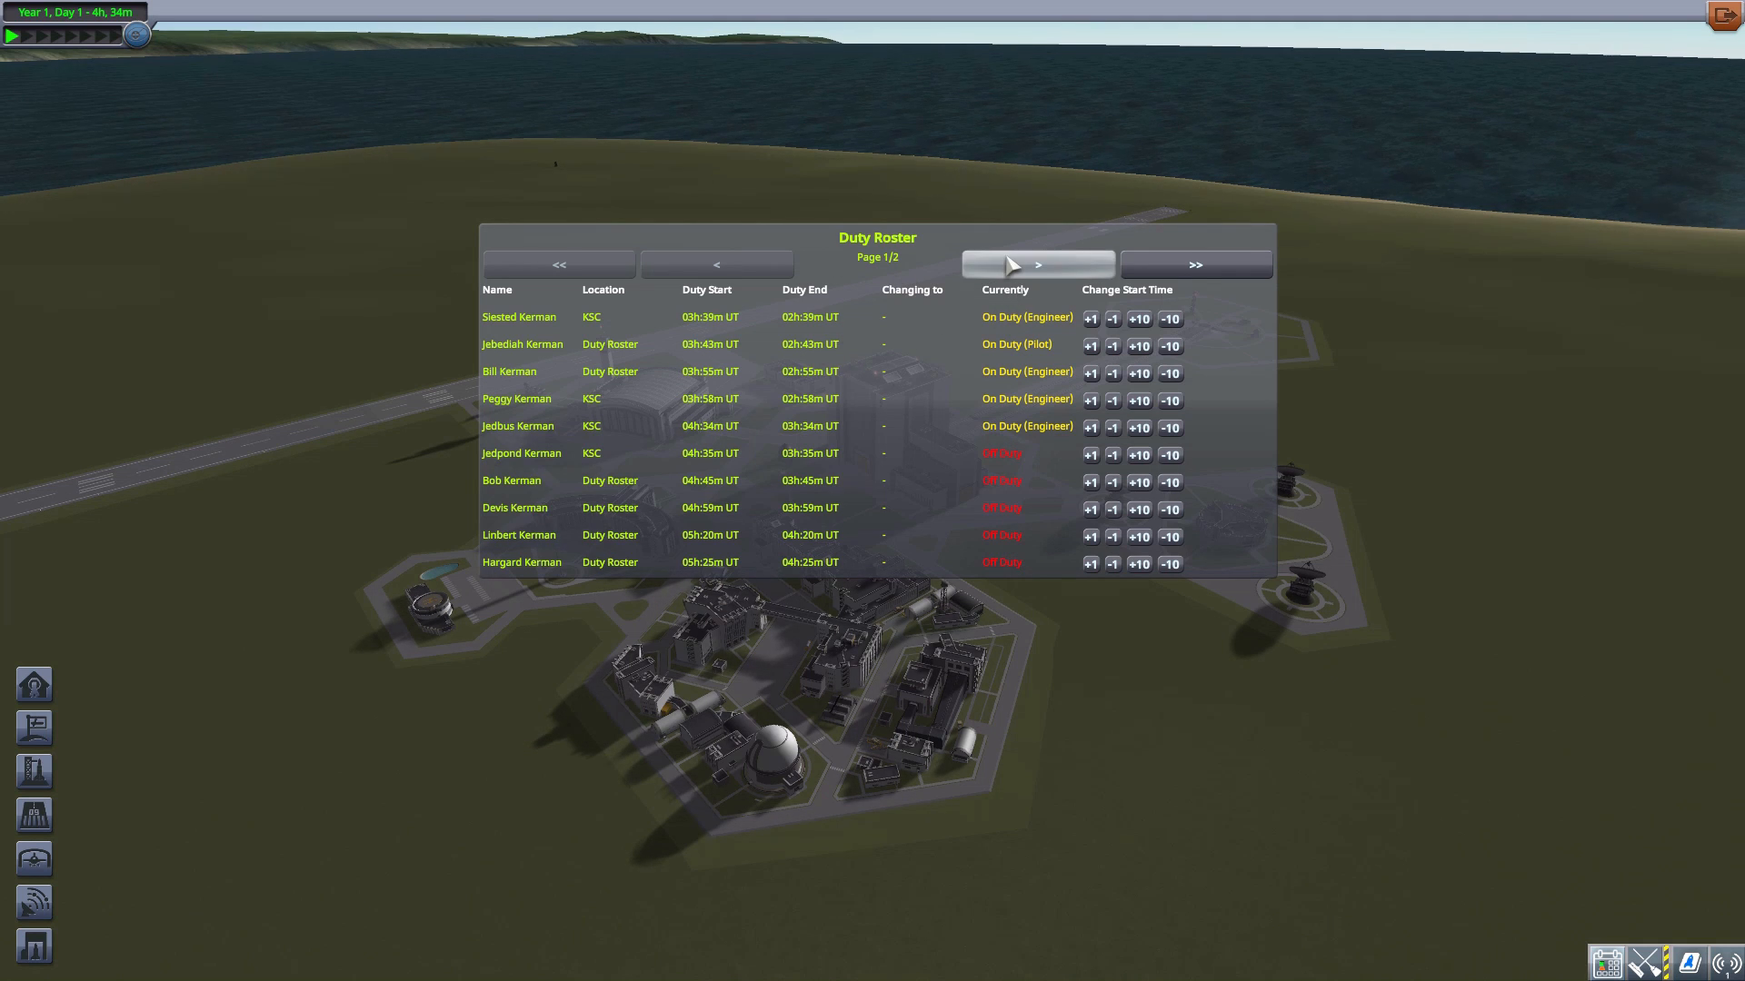
Show page 2/2 of the Space Center Duty Roster, listing Valentina Kerman.
left_click(1037, 263)
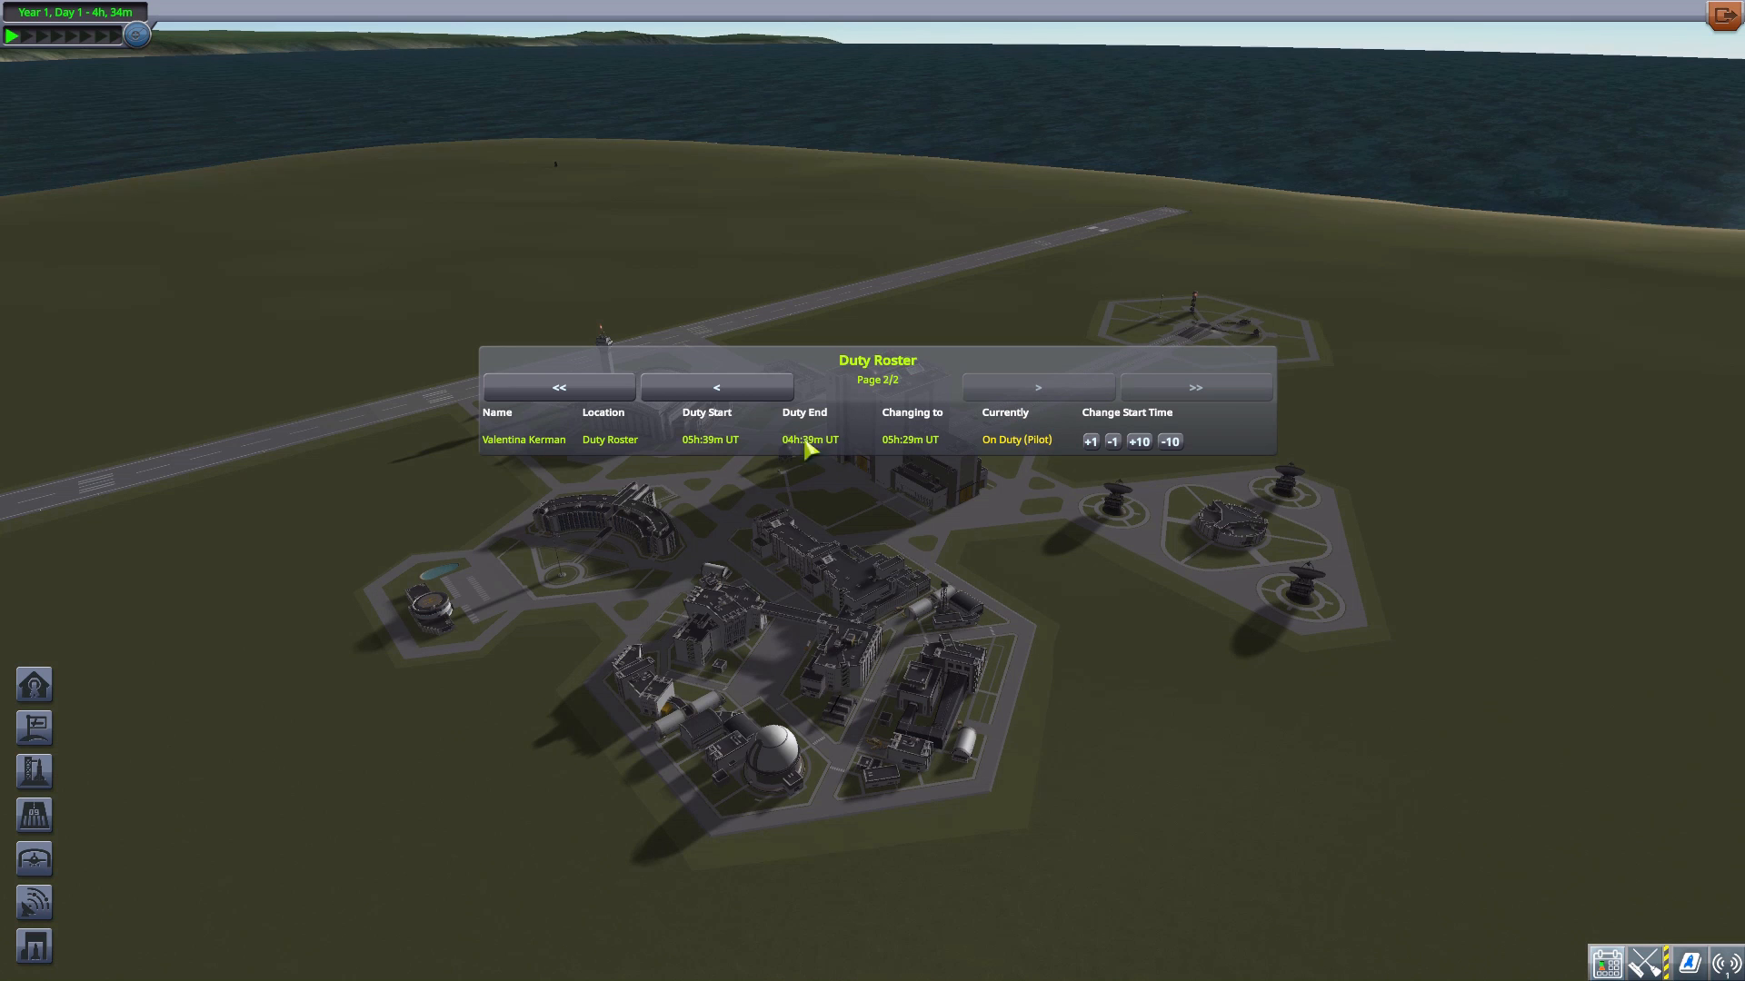
mouse_move(1015, 451)
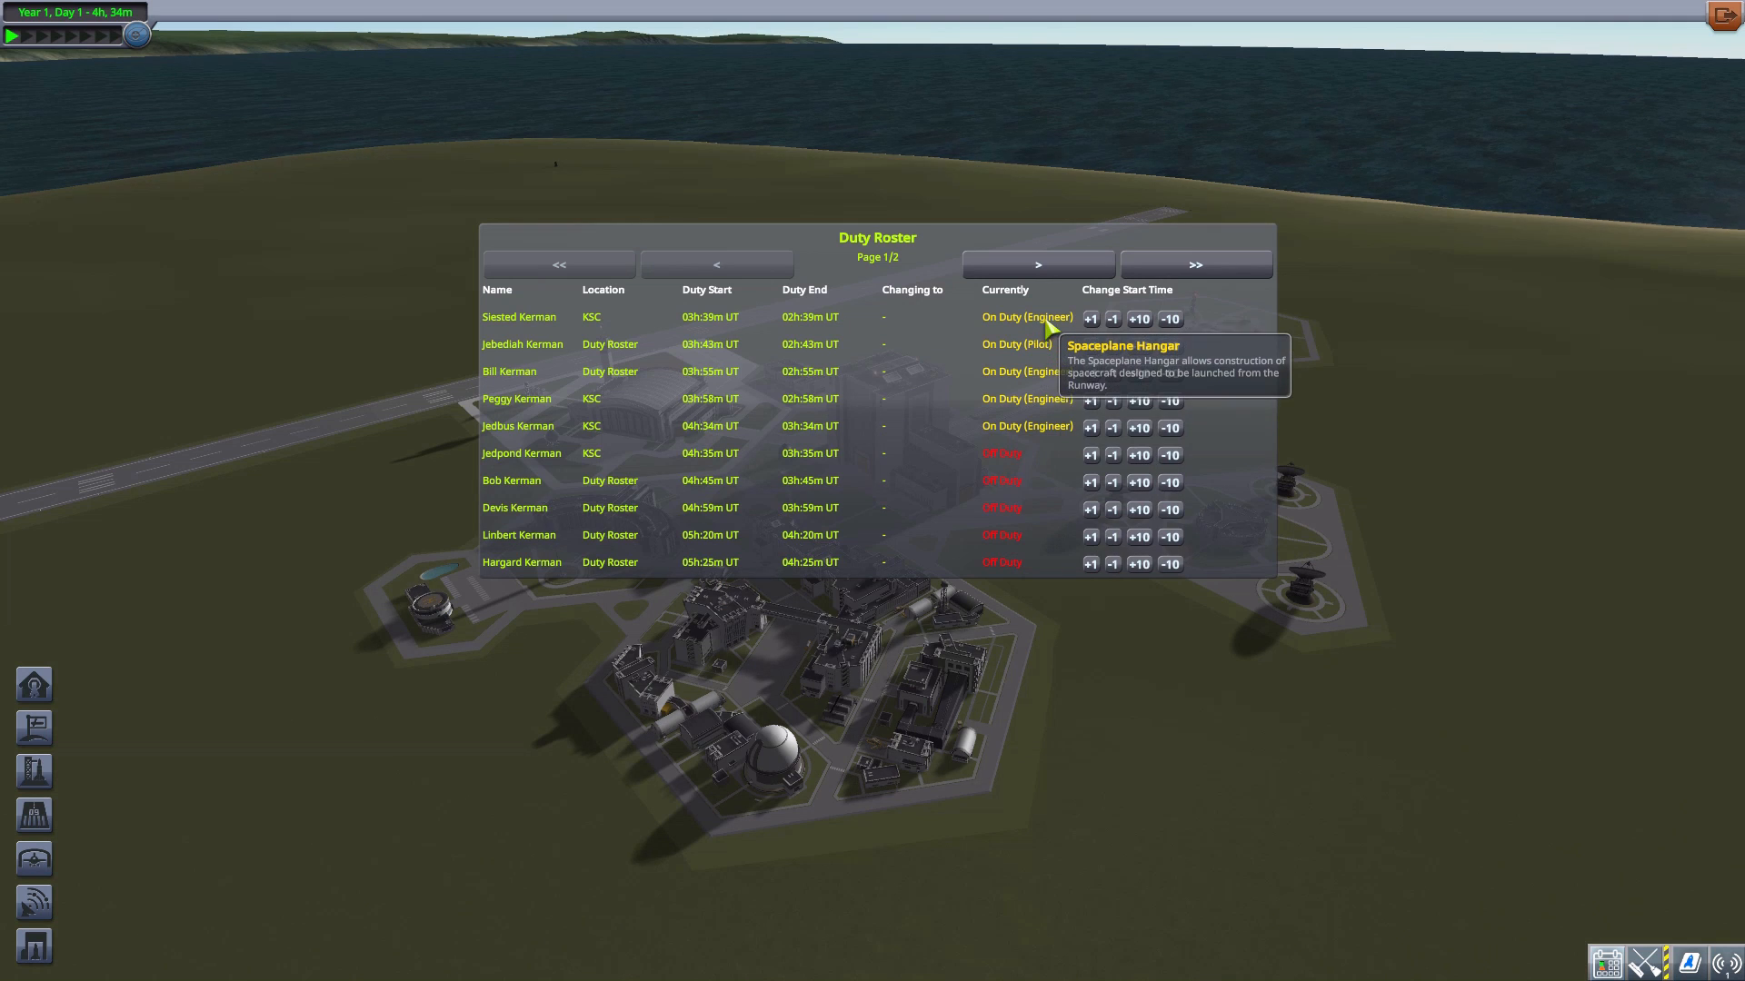
mouse_move(1035, 322)
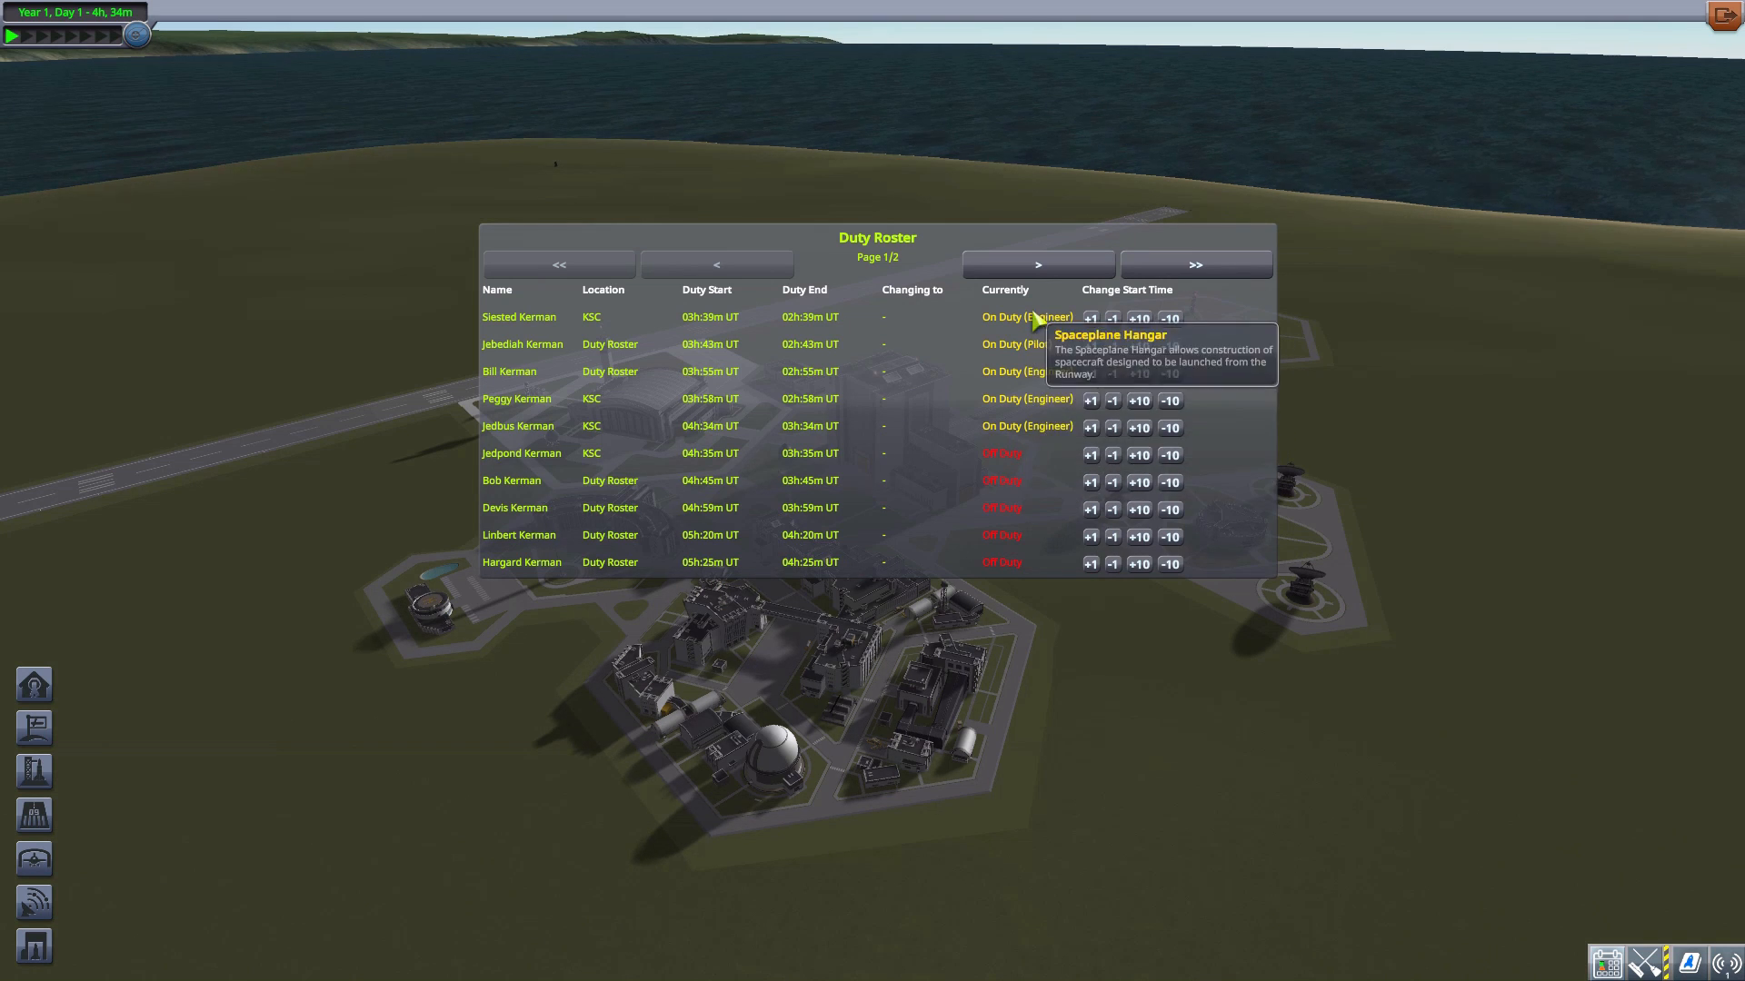
mouse_move(1397, 342)
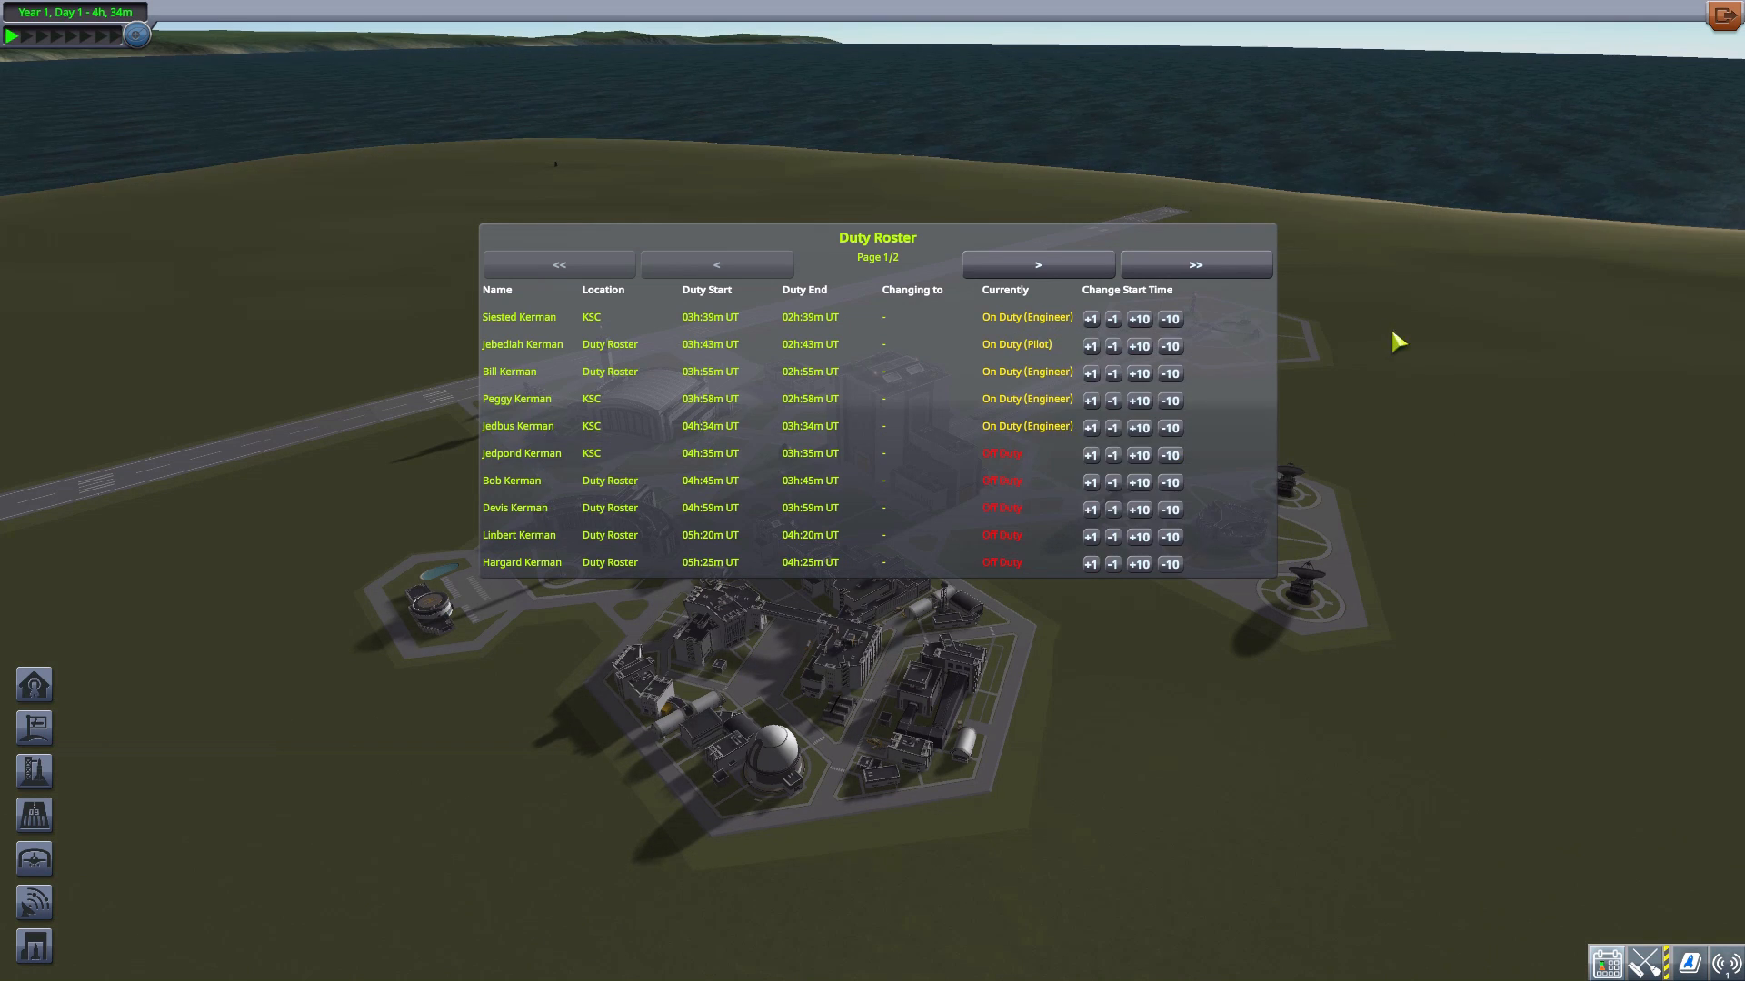
mouse_move(1046, 438)
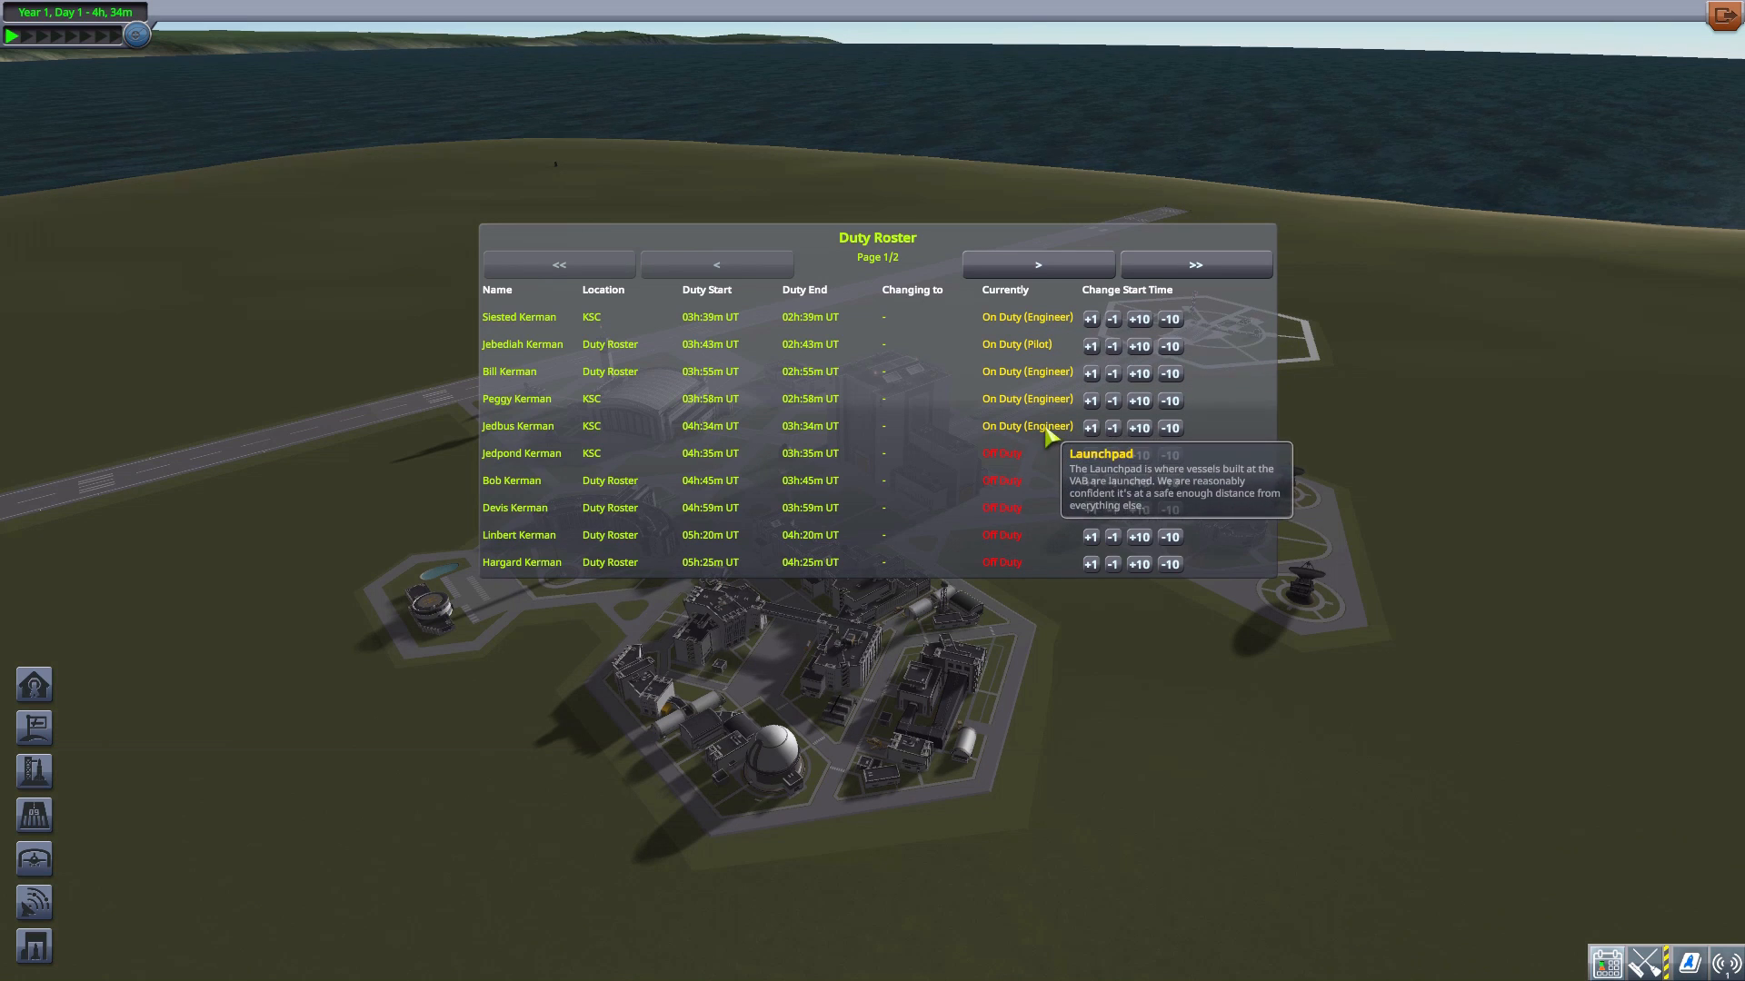
mouse_move(991, 467)
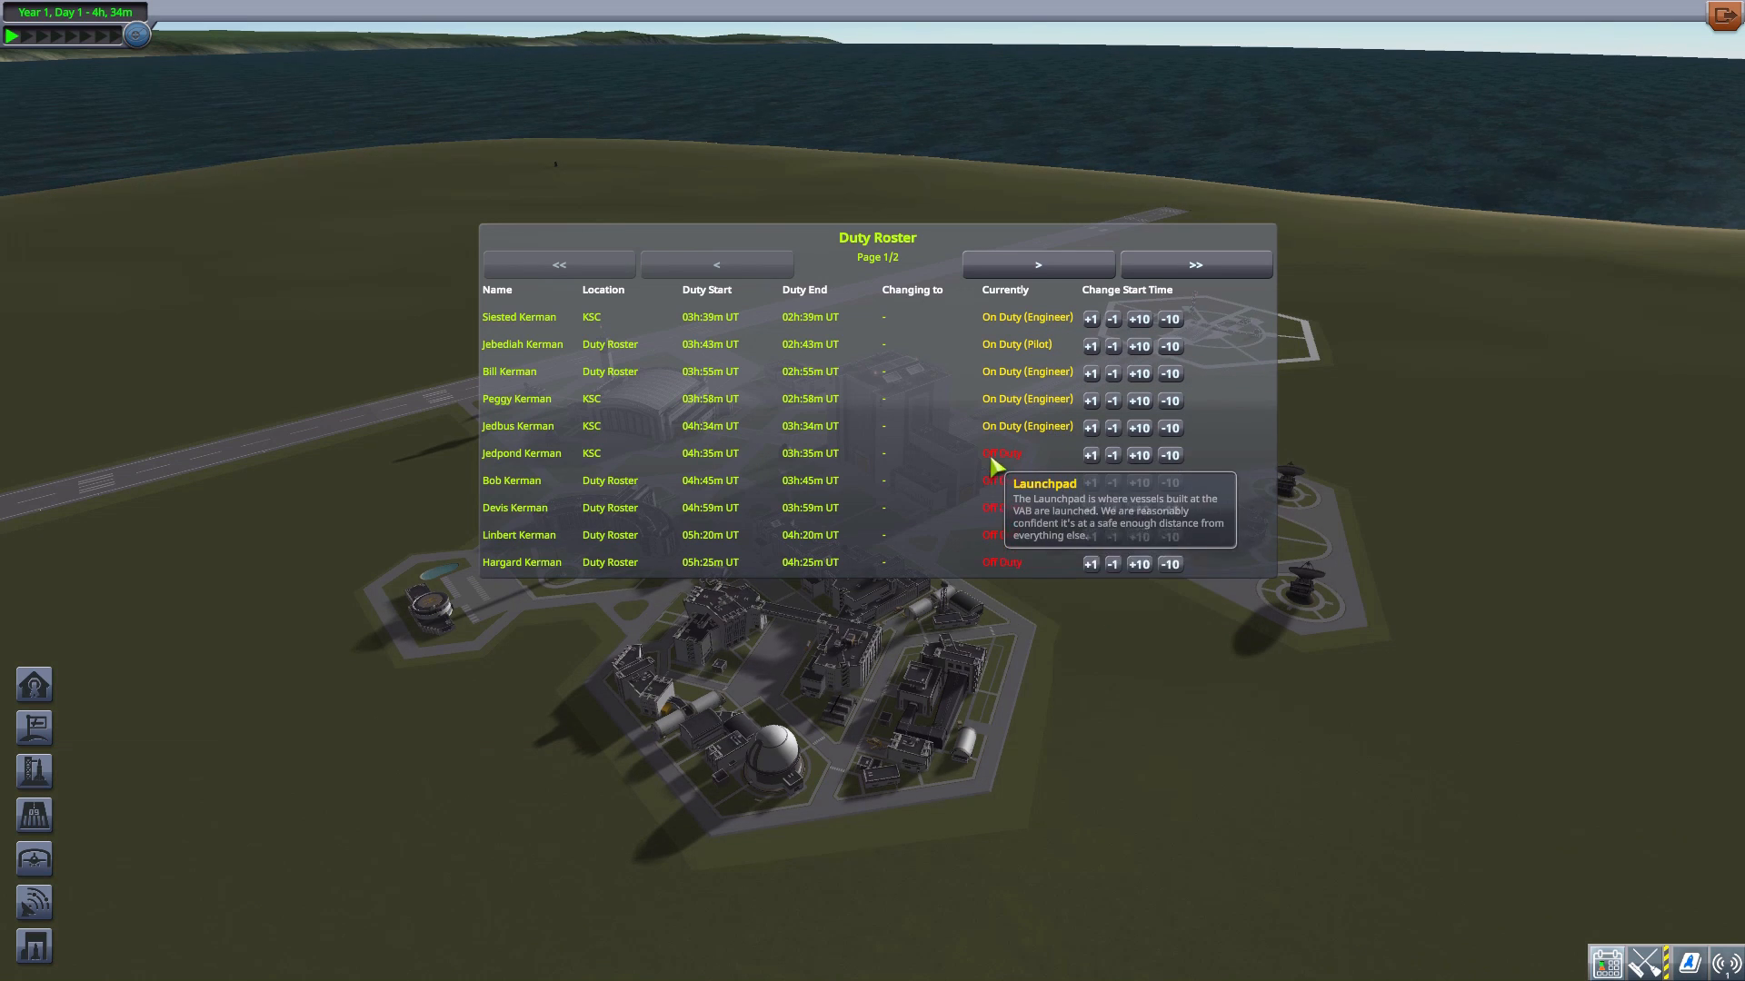
mouse_move(970, 536)
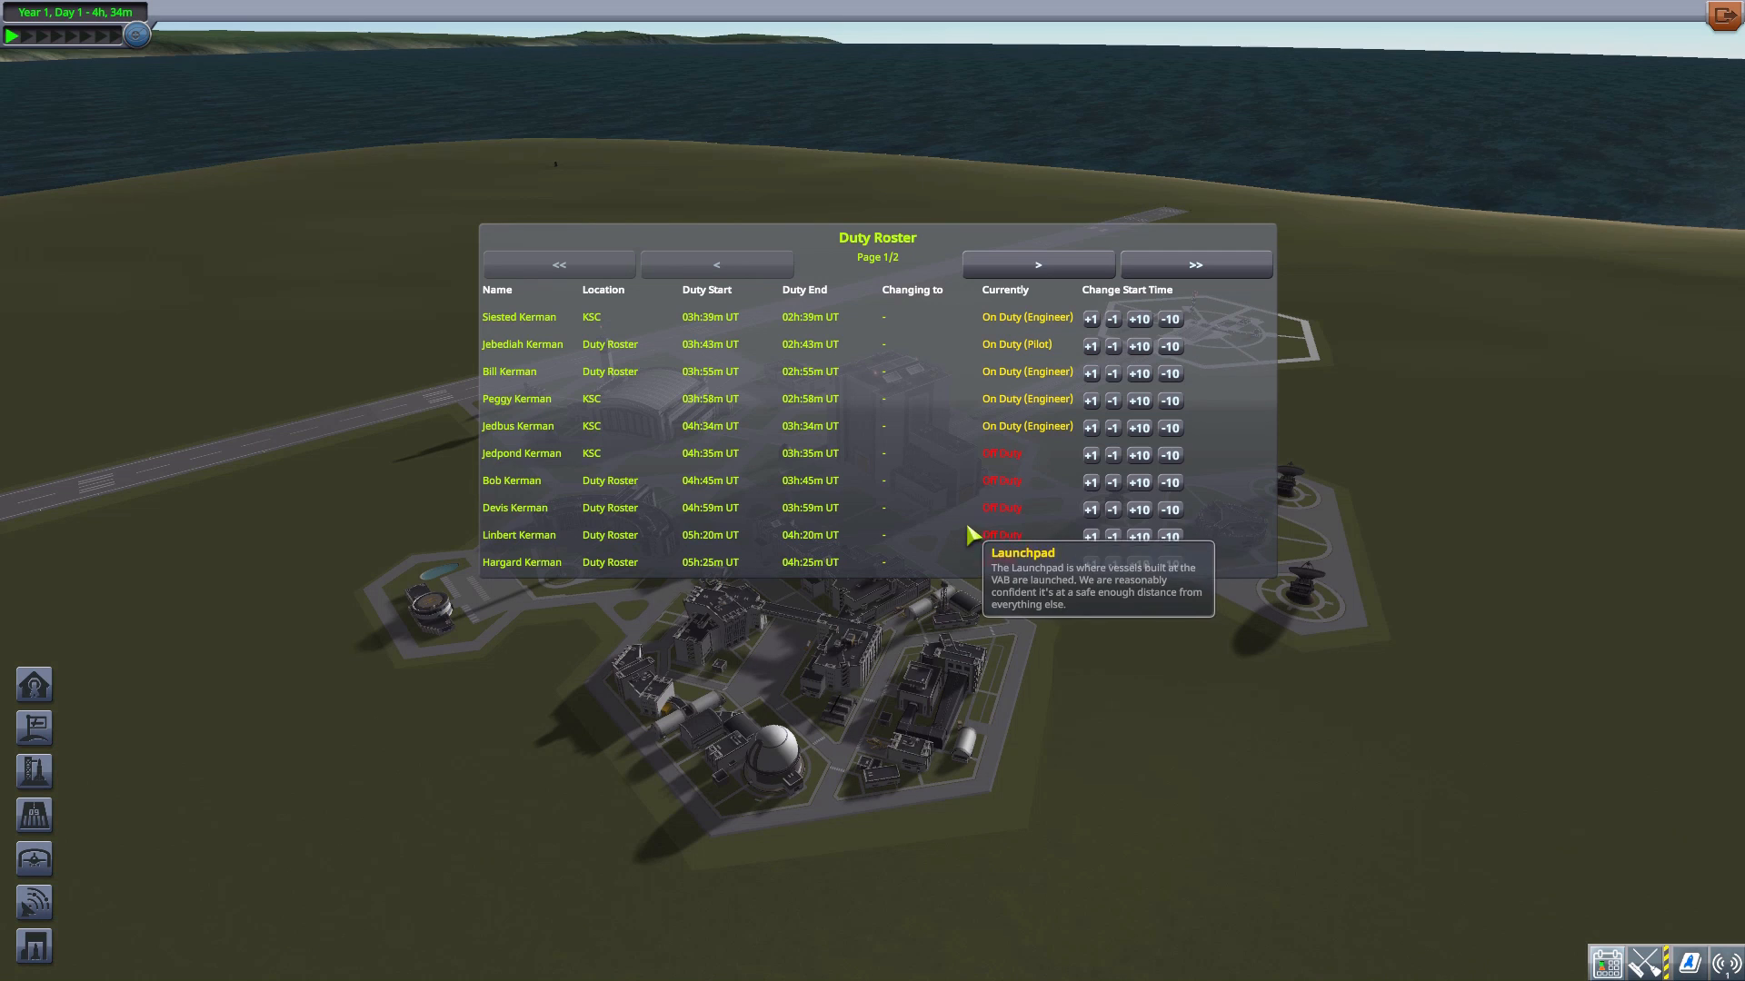
mouse_move(1081, 226)
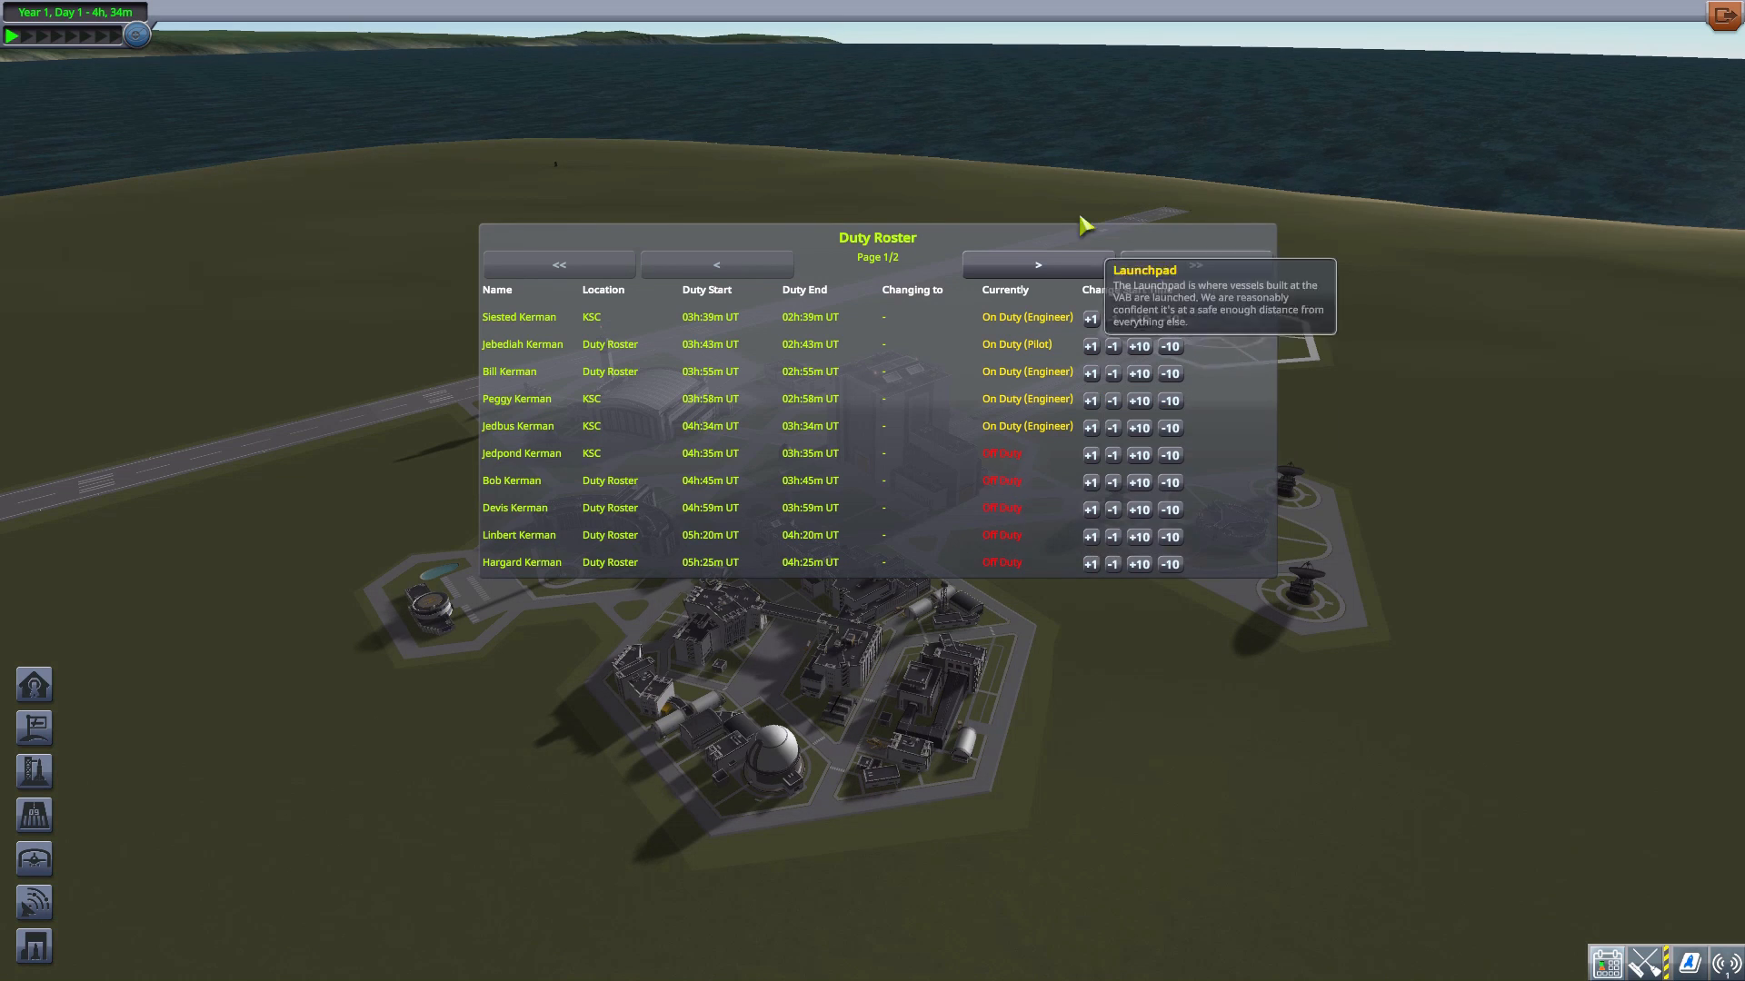
mouse_move(1324, 462)
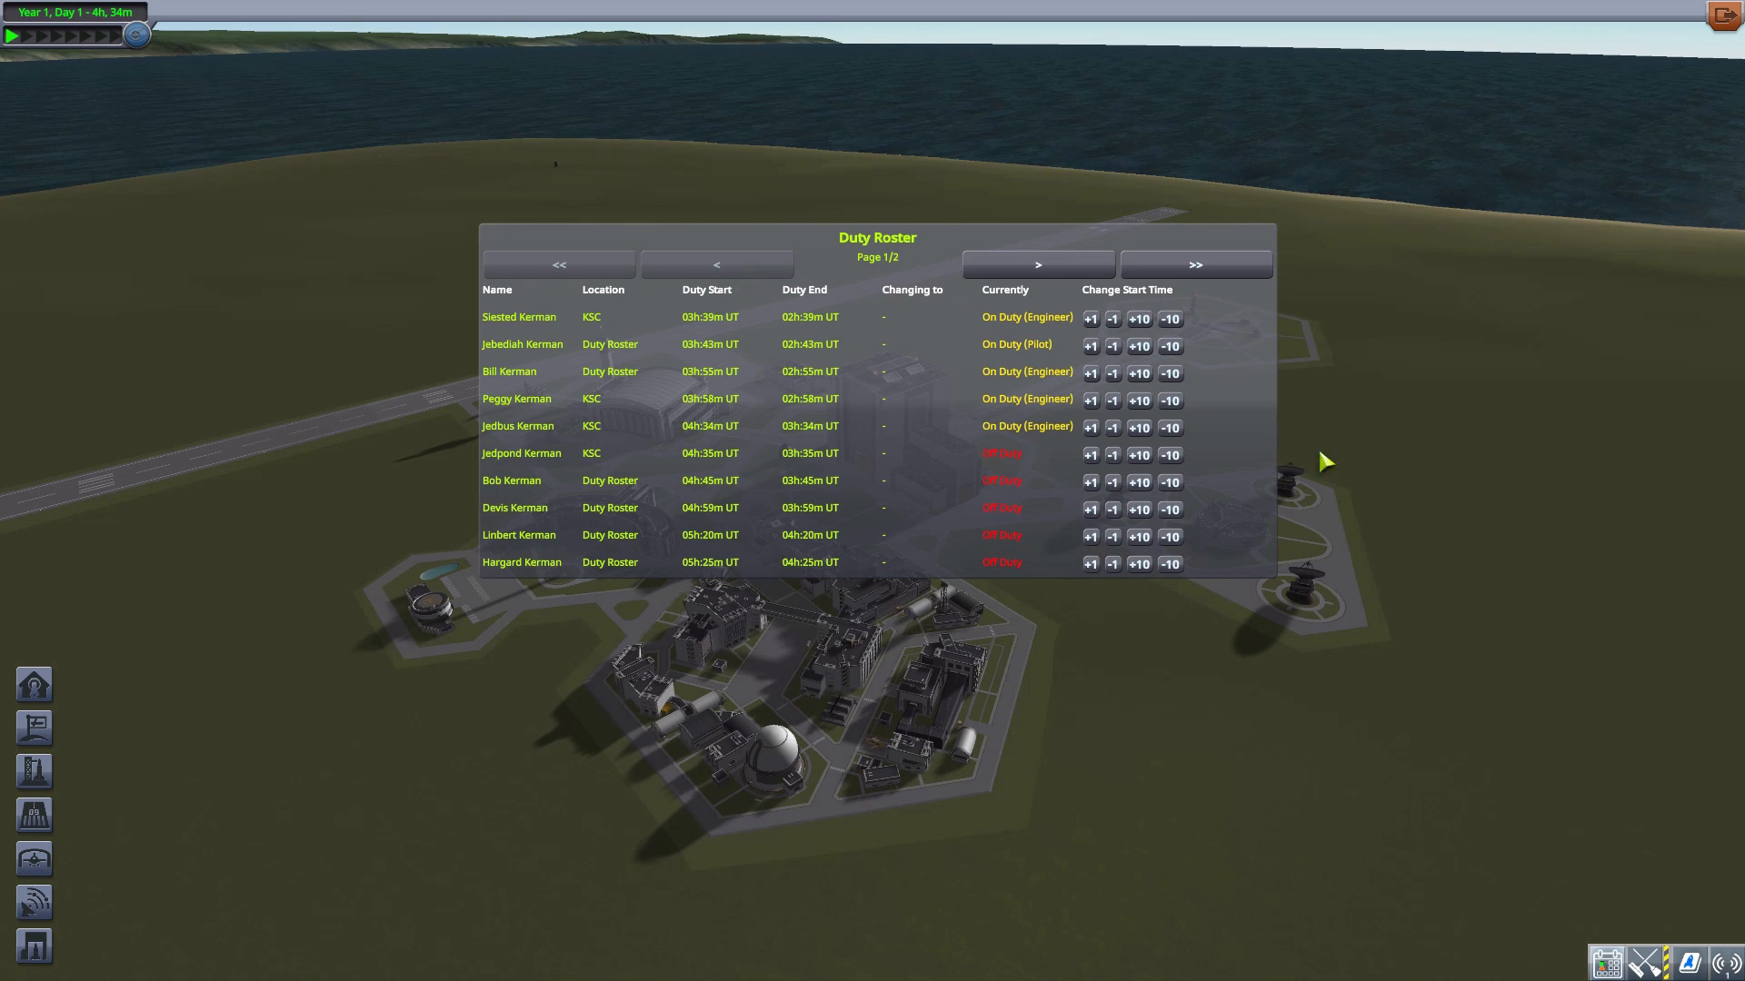
mouse_move(1052, 448)
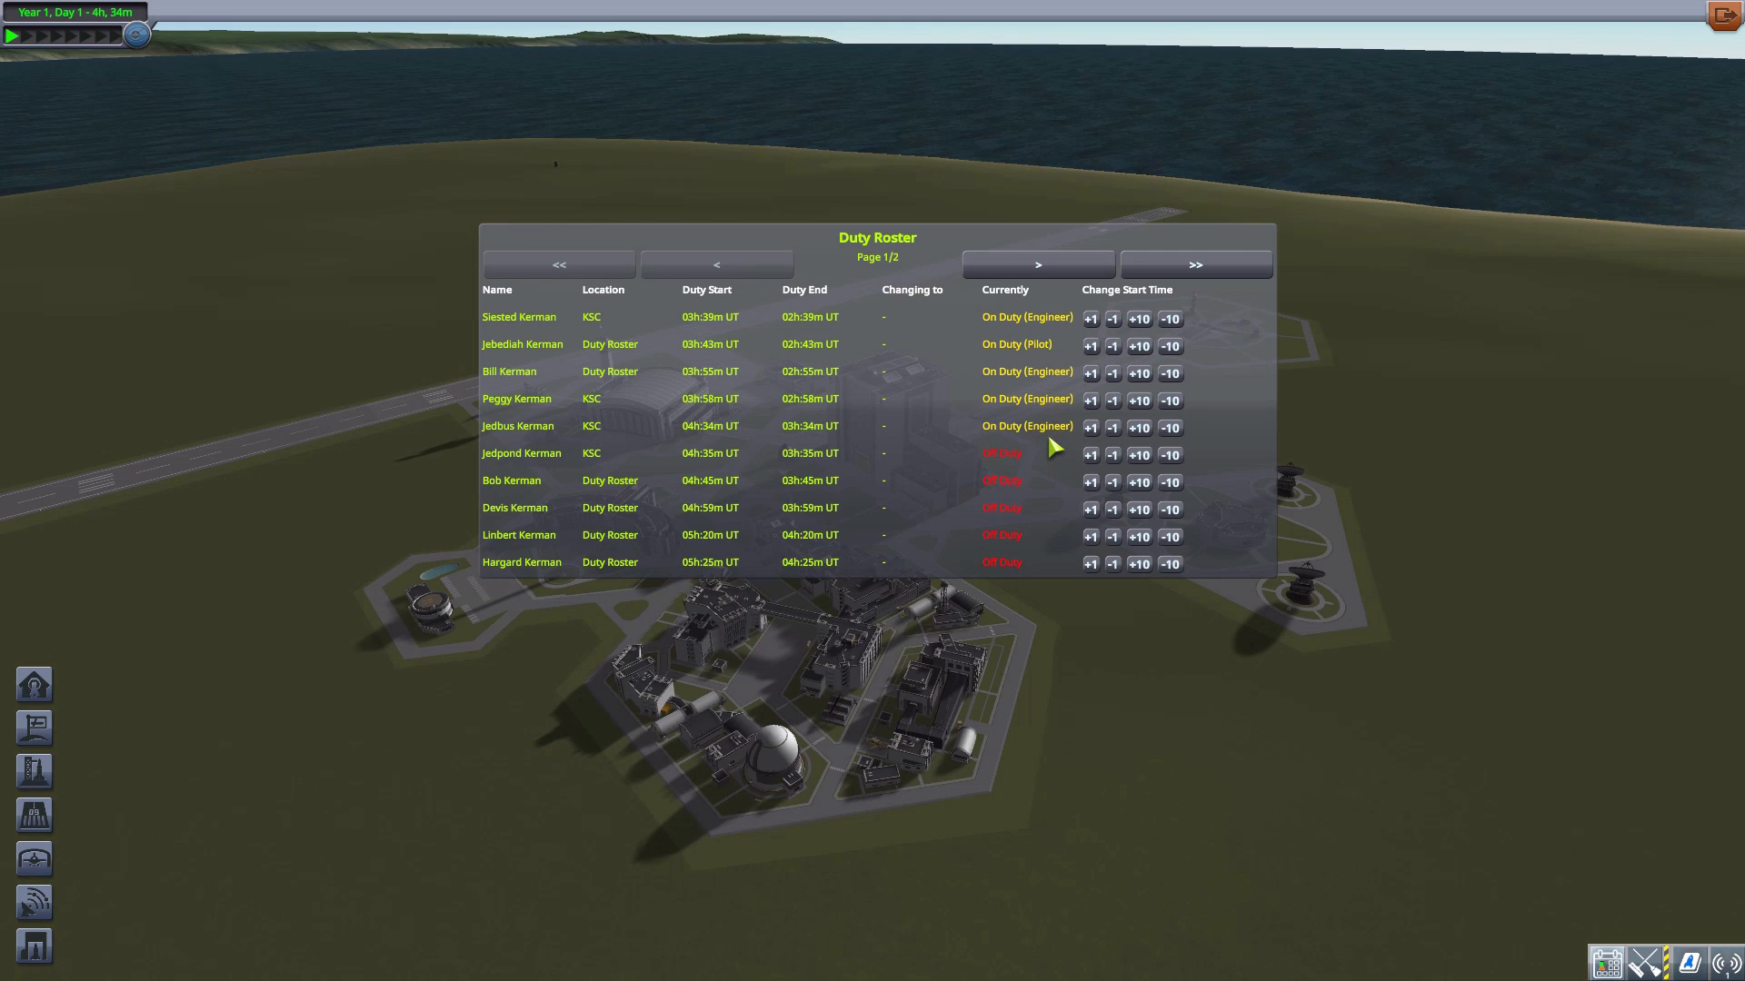
mouse_move(1044, 370)
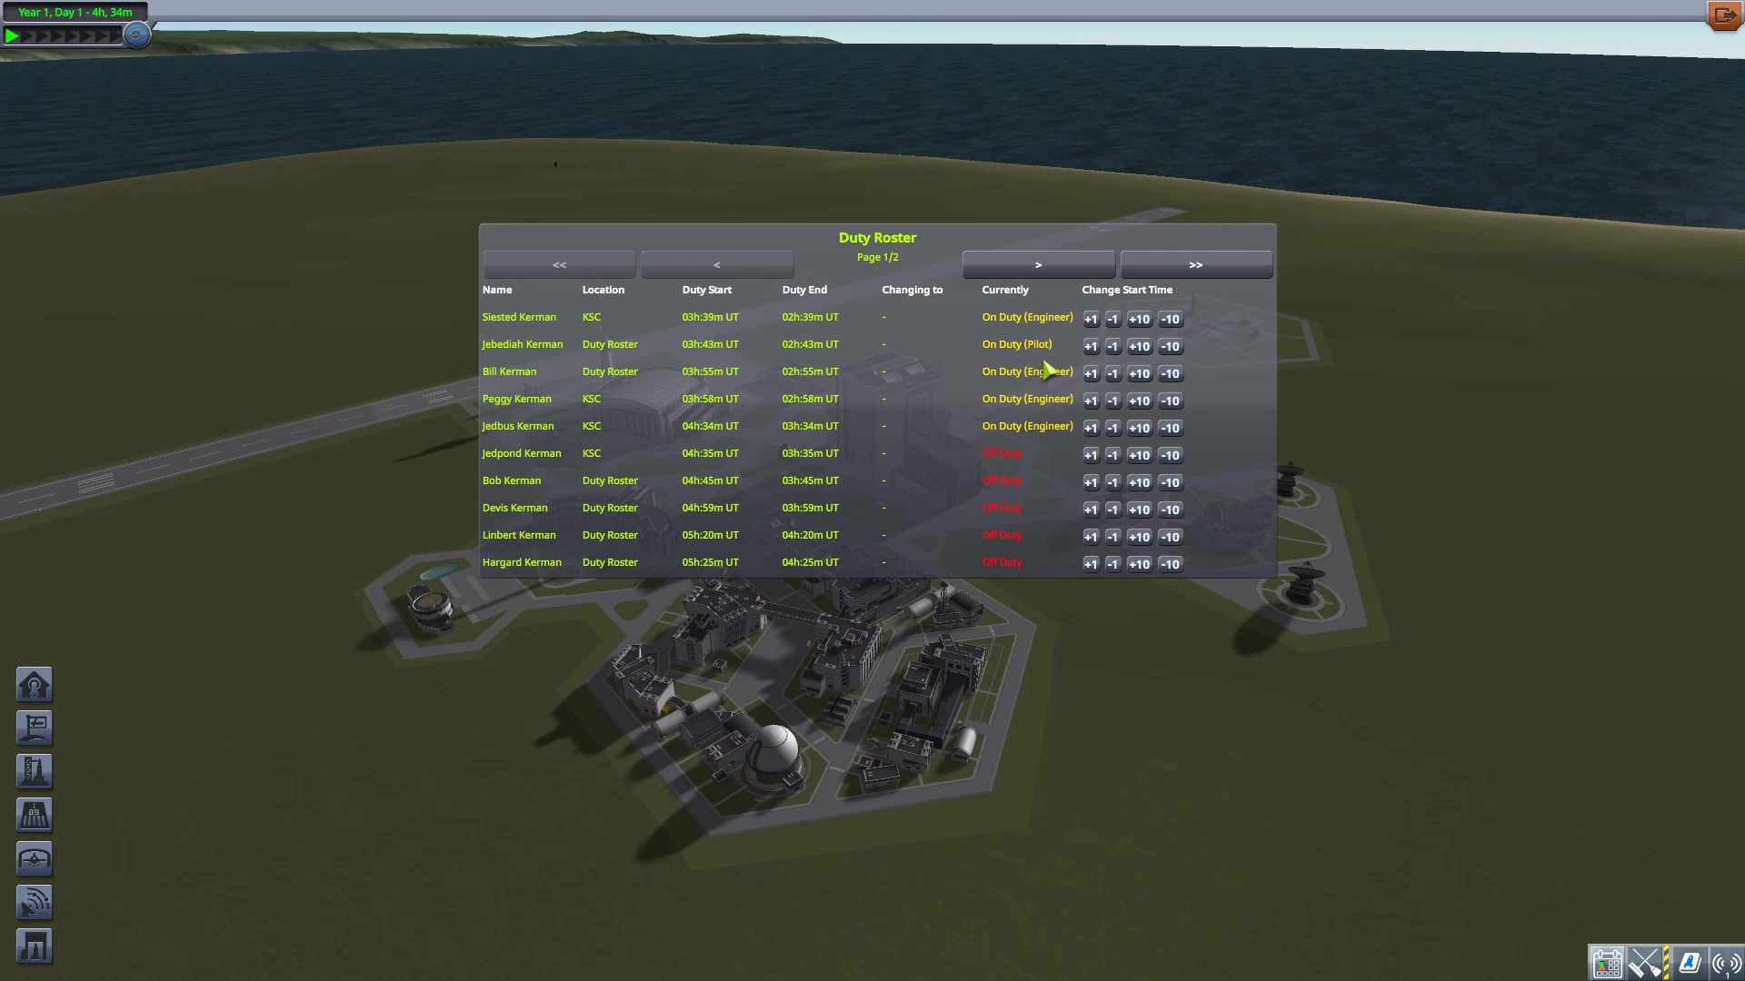
mouse_move(1056, 382)
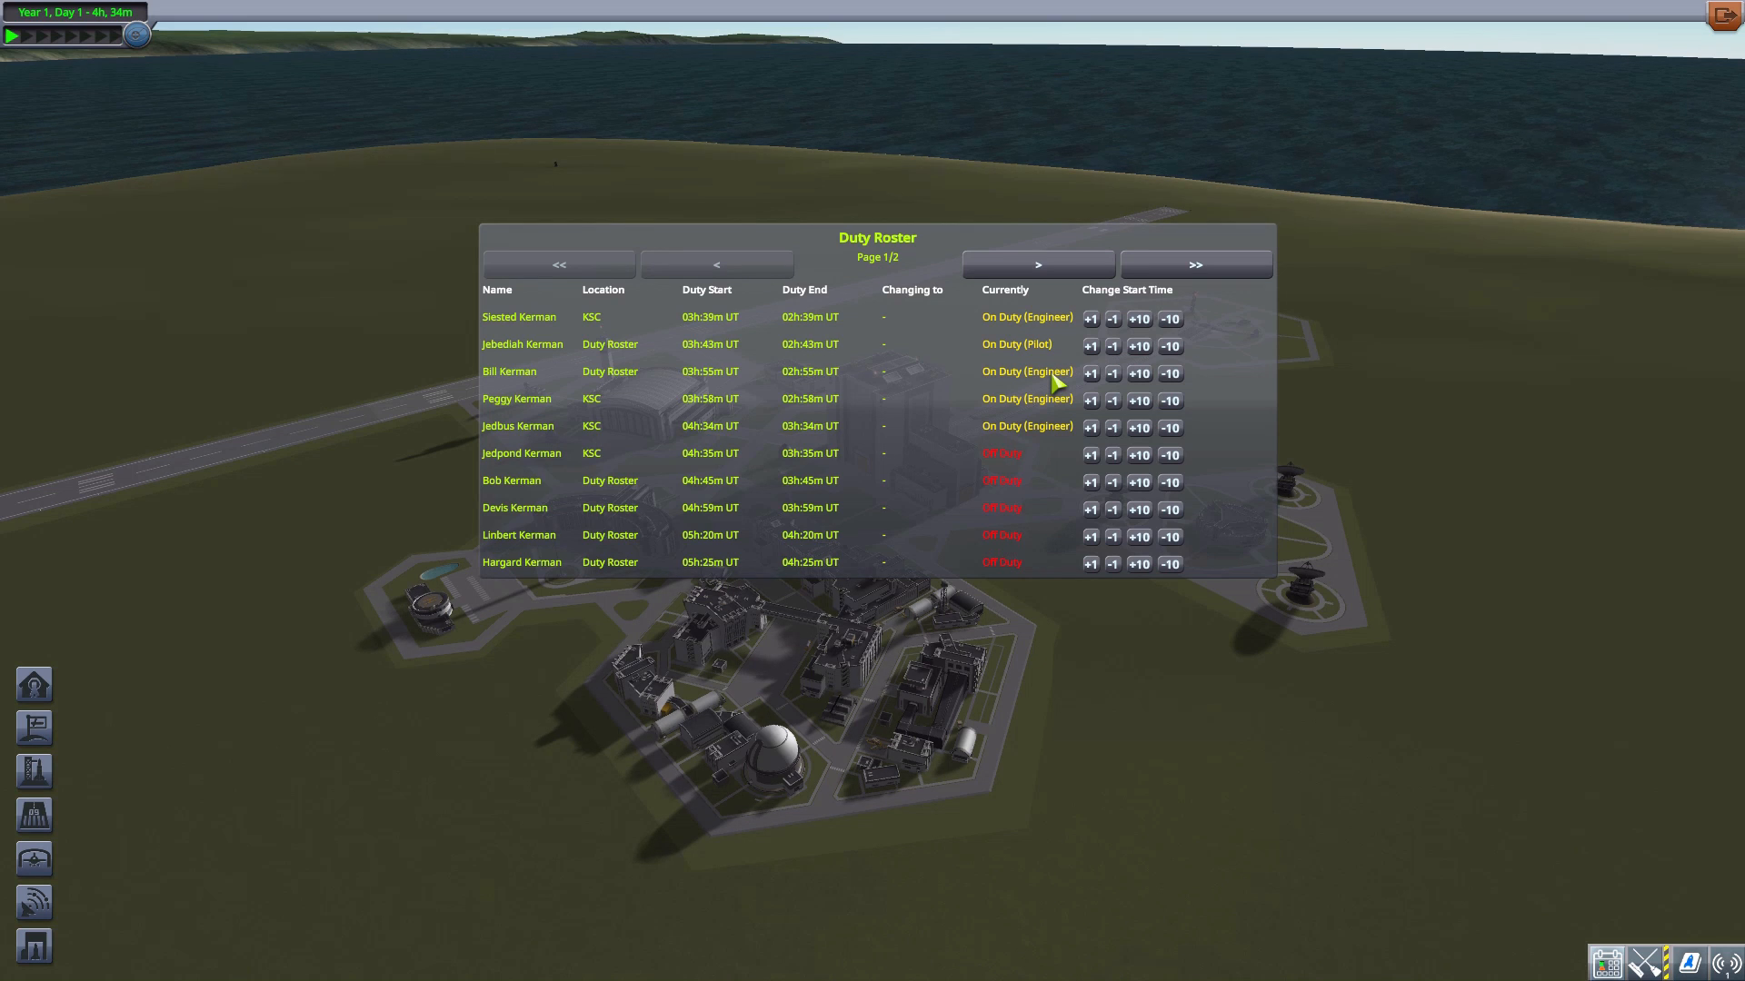
mouse_move(991, 390)
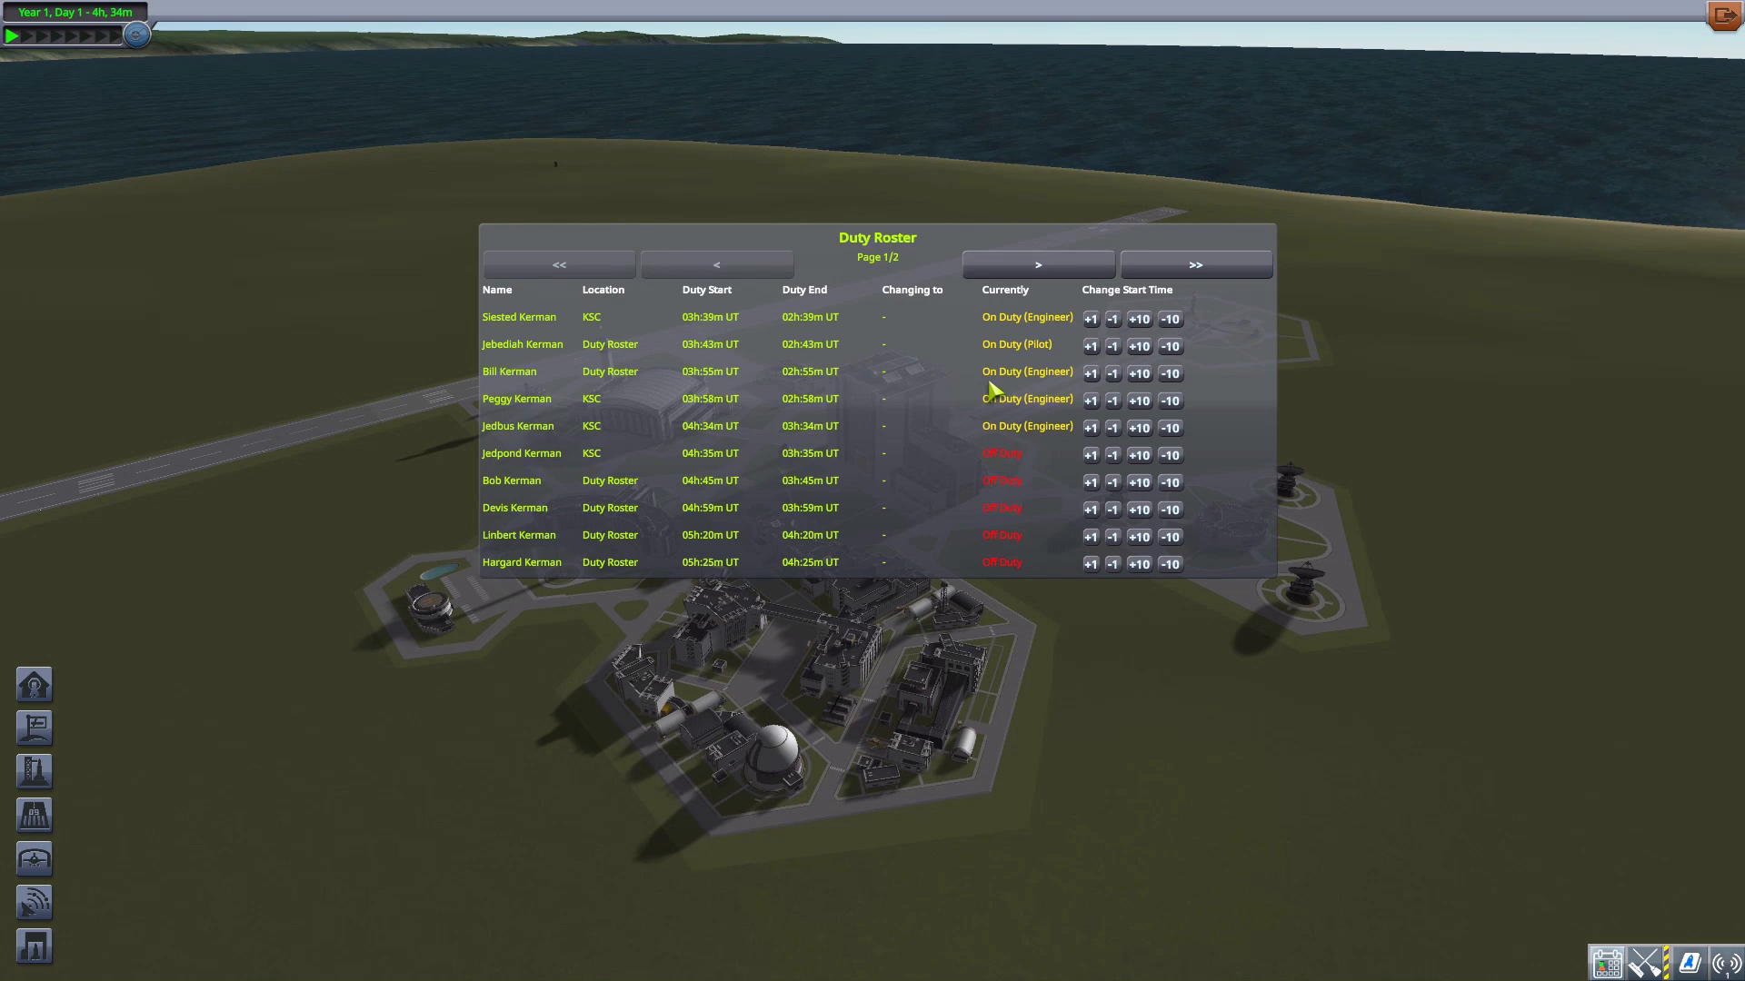
mouse_move(986, 456)
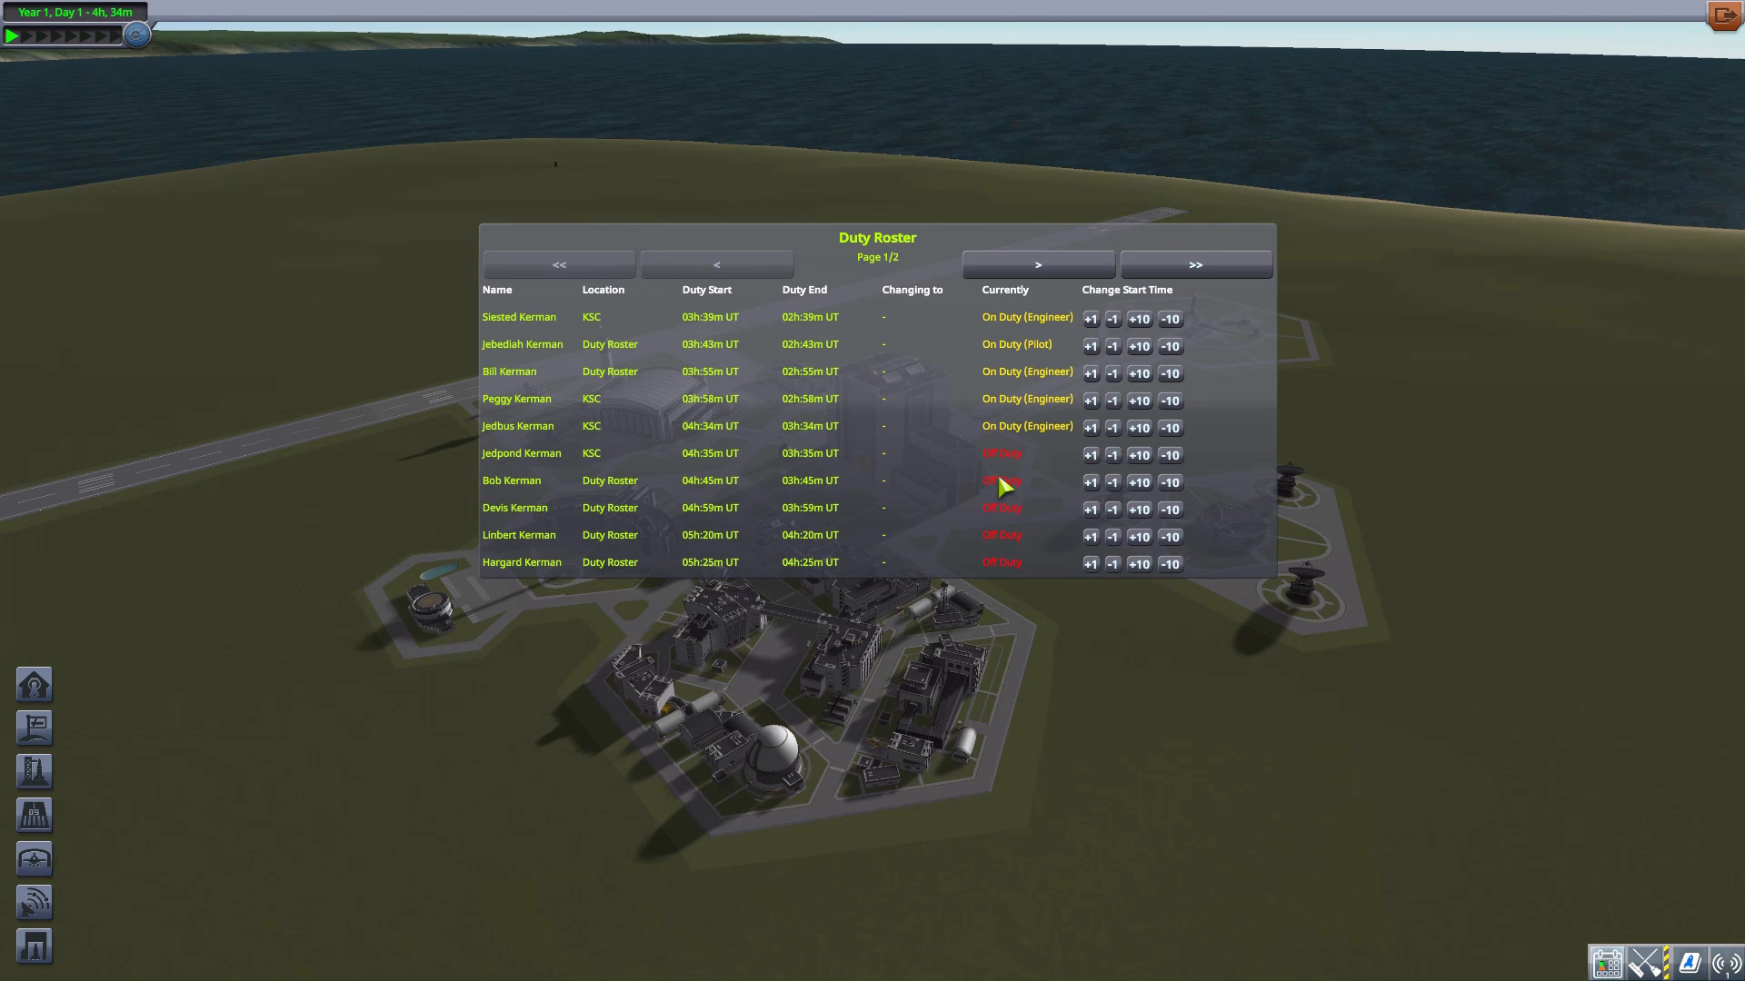
mouse_move(1010, 372)
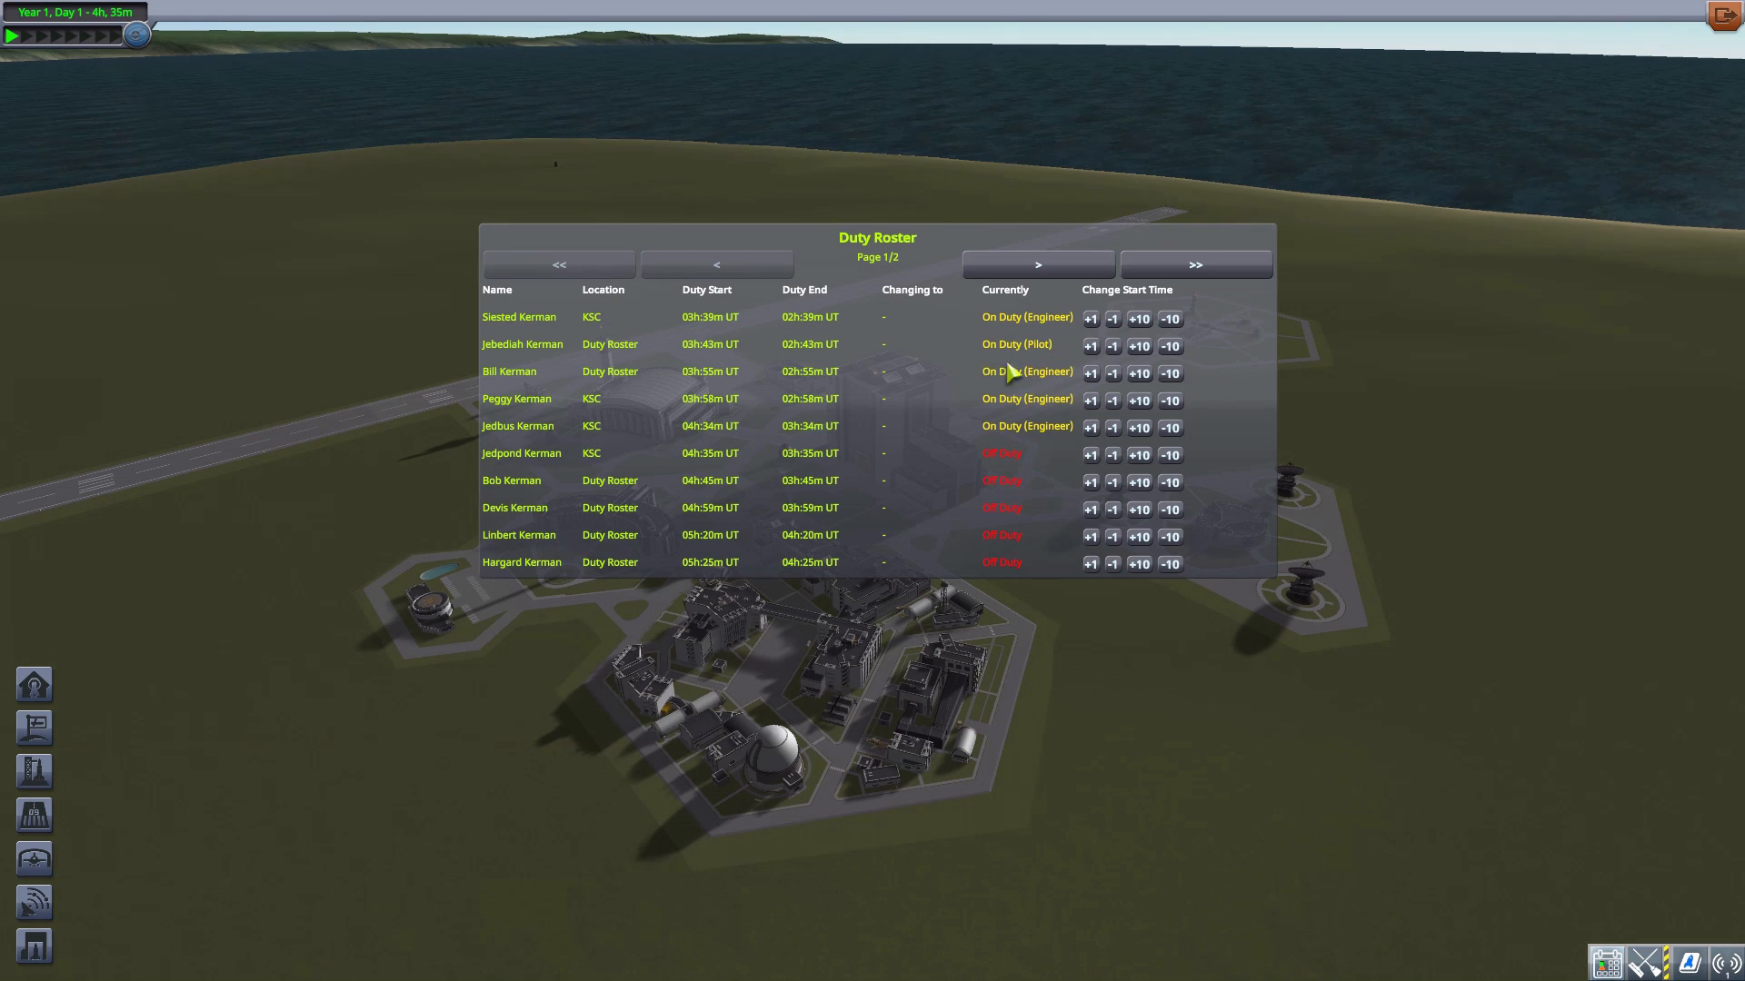
mouse_move(1017, 418)
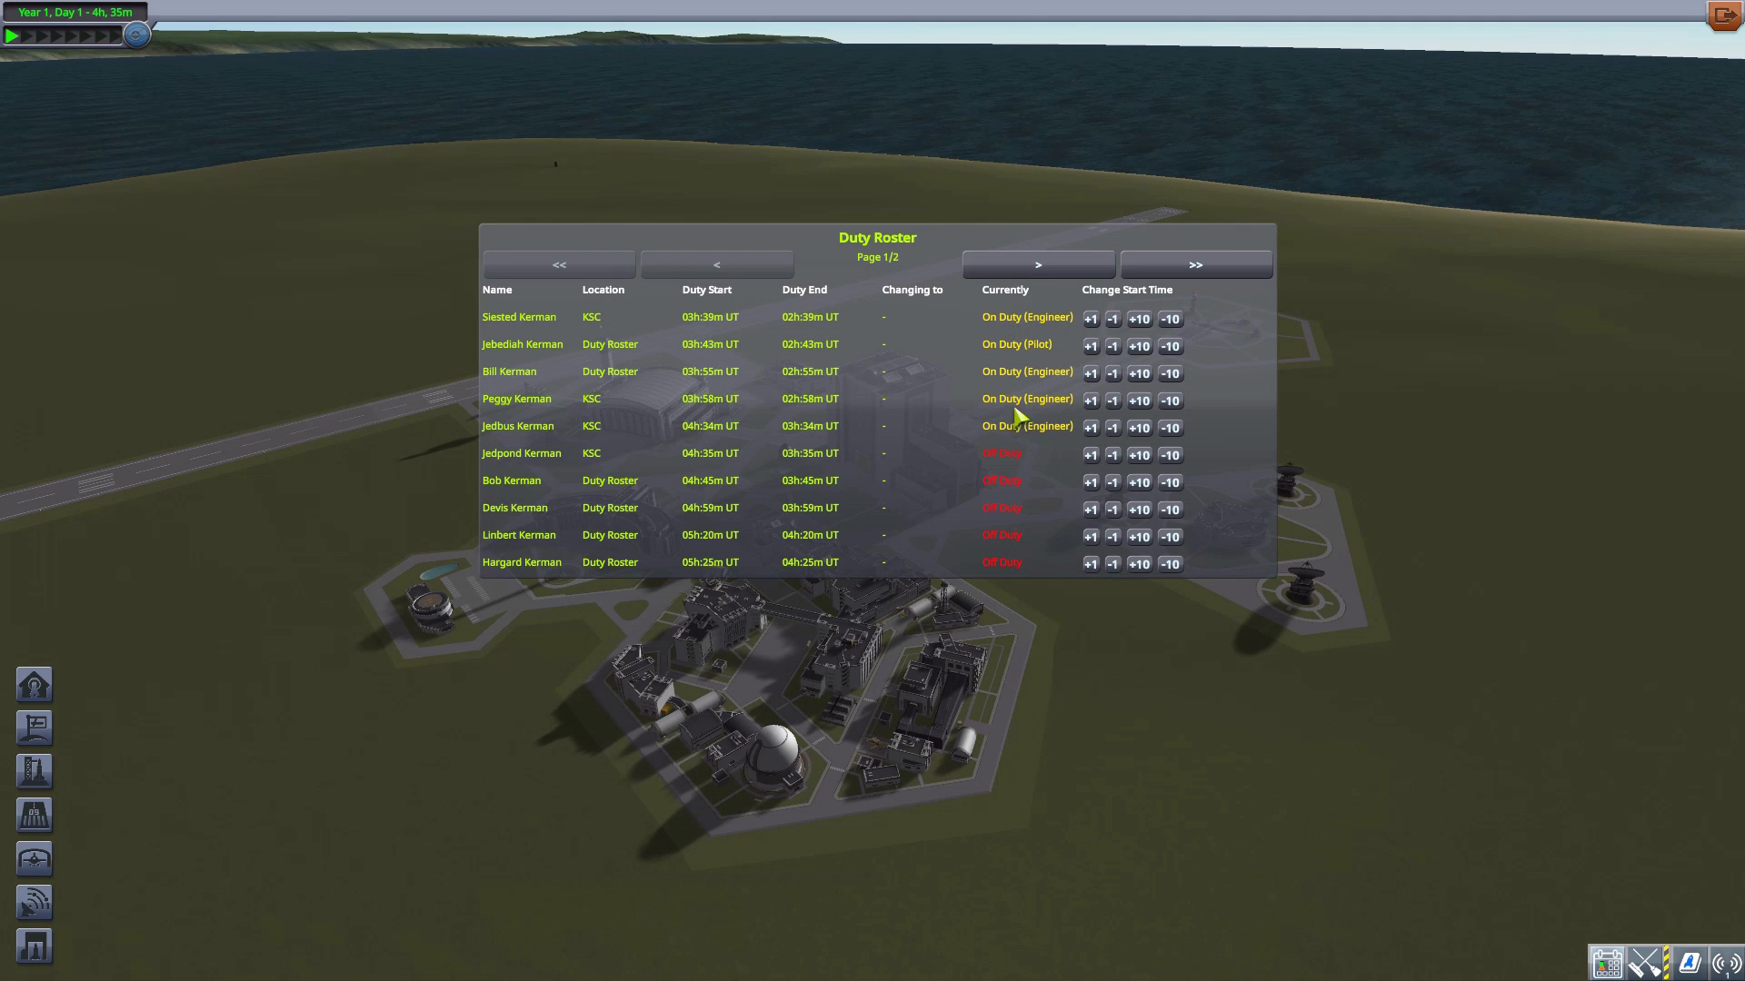
mouse_move(1022, 332)
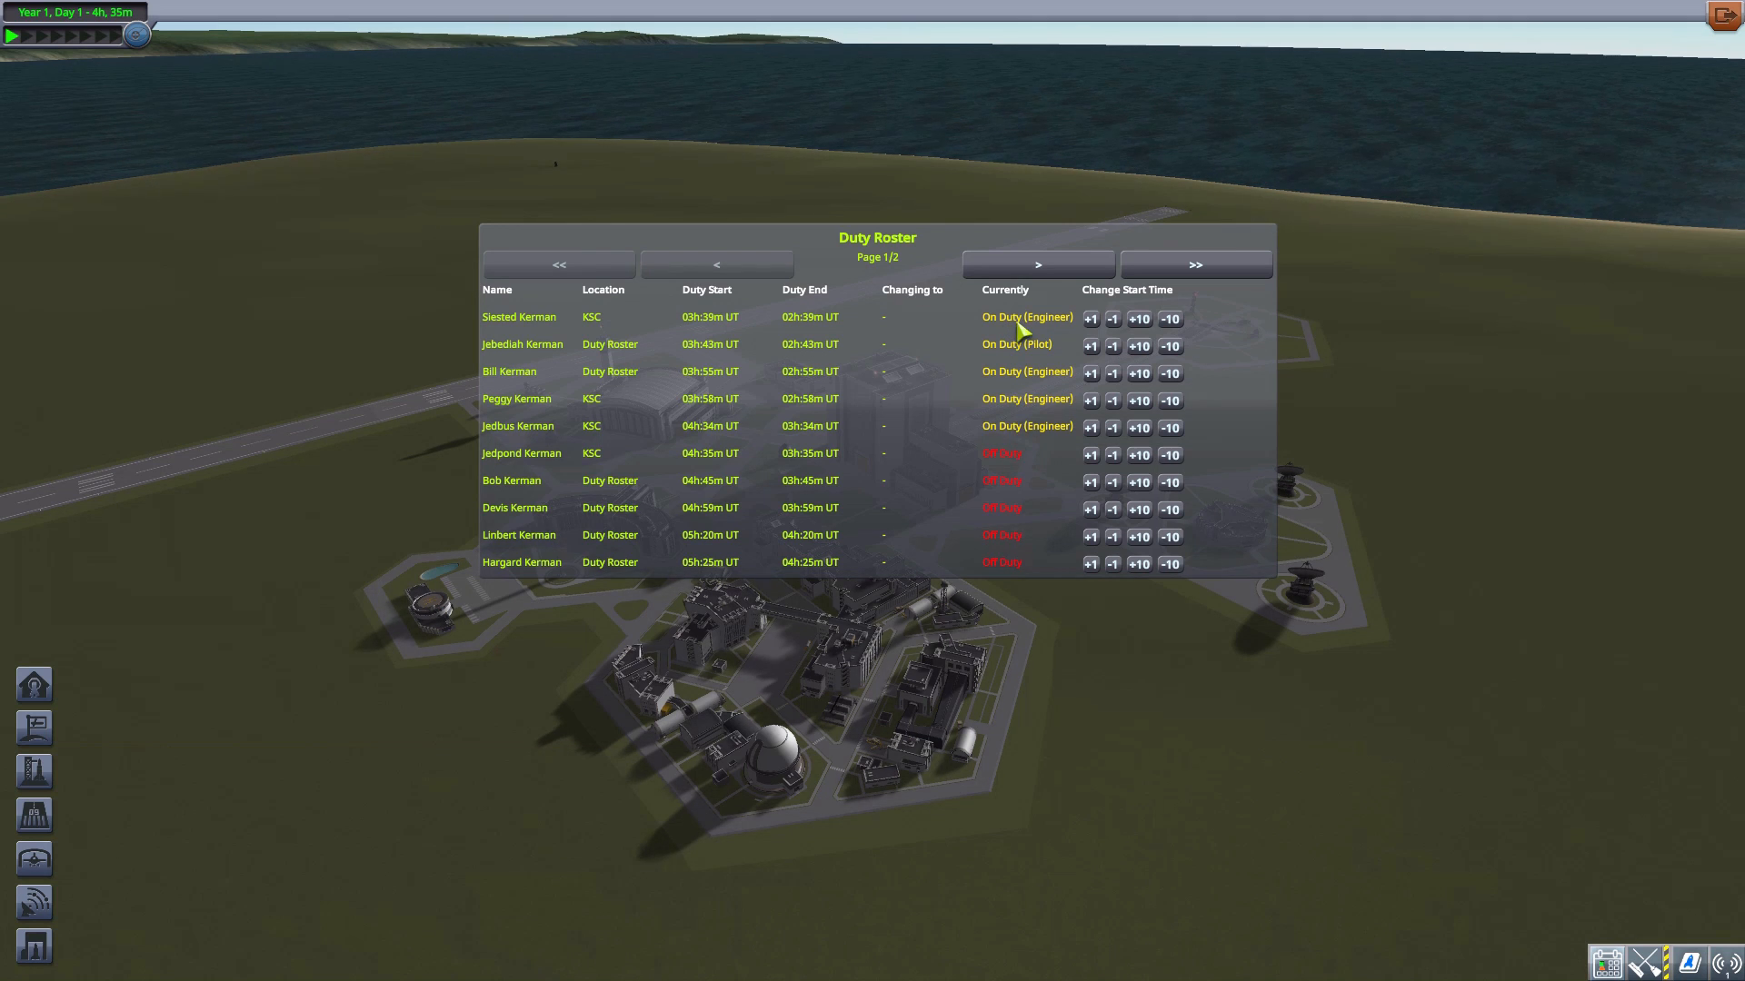
mouse_move(1044, 373)
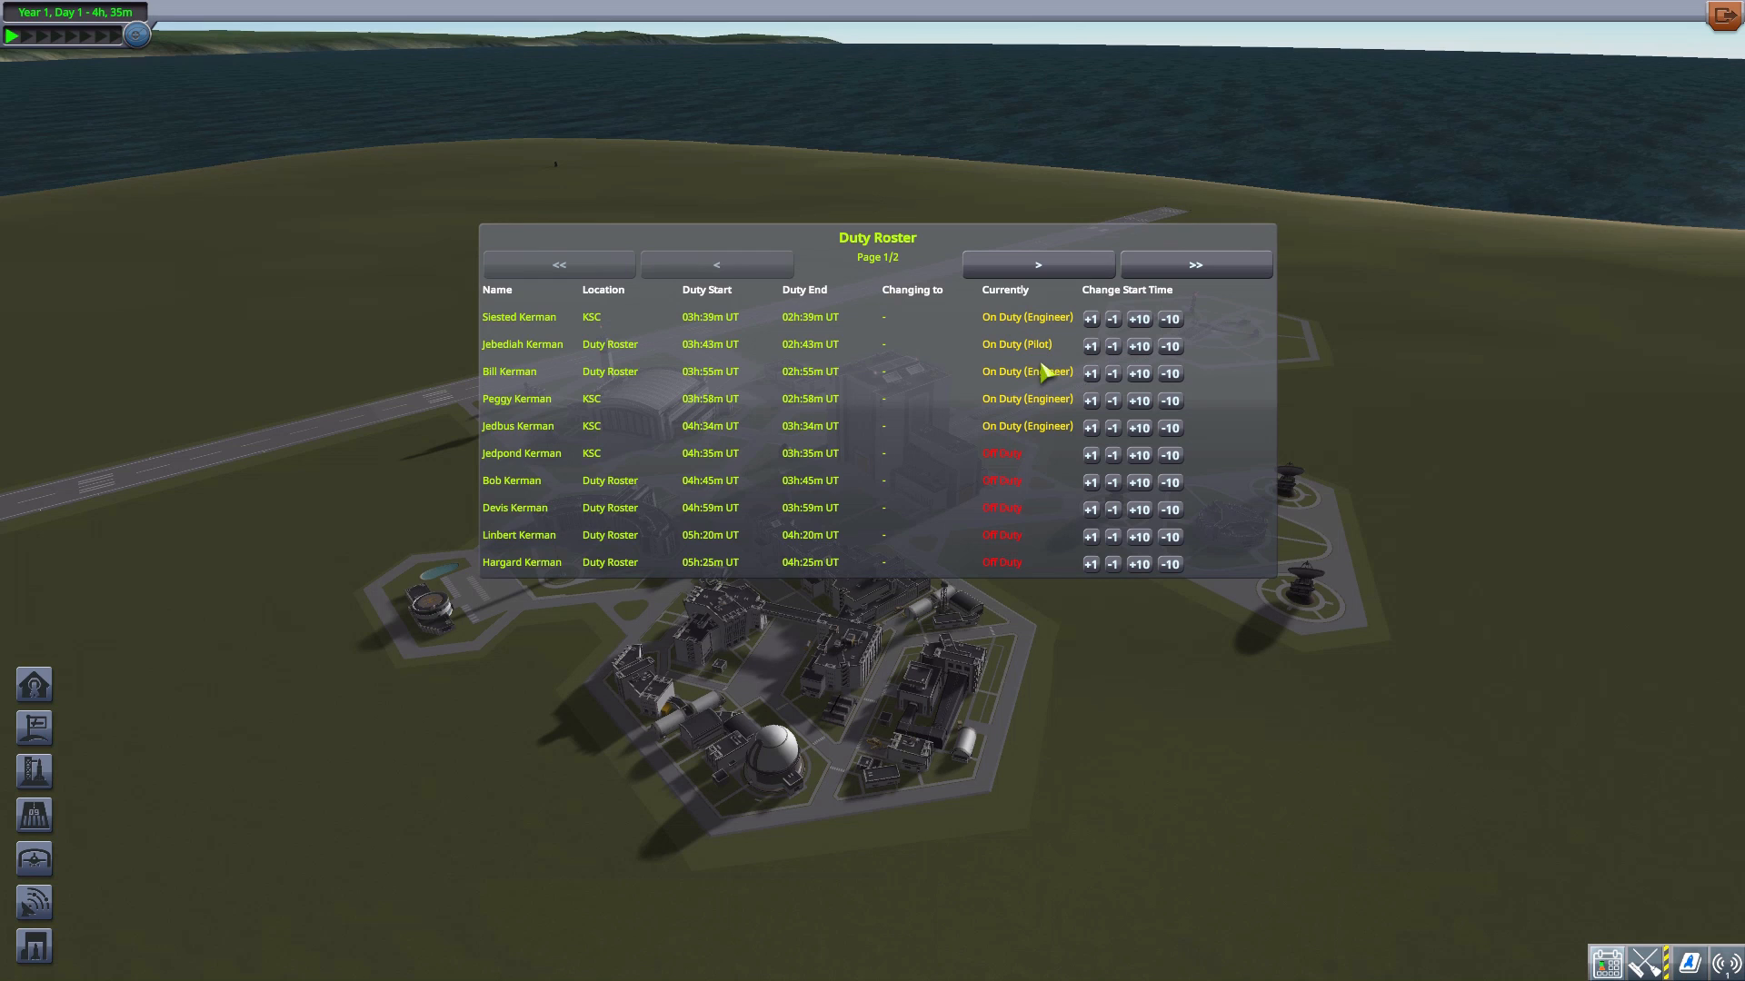
mouse_move(1018, 413)
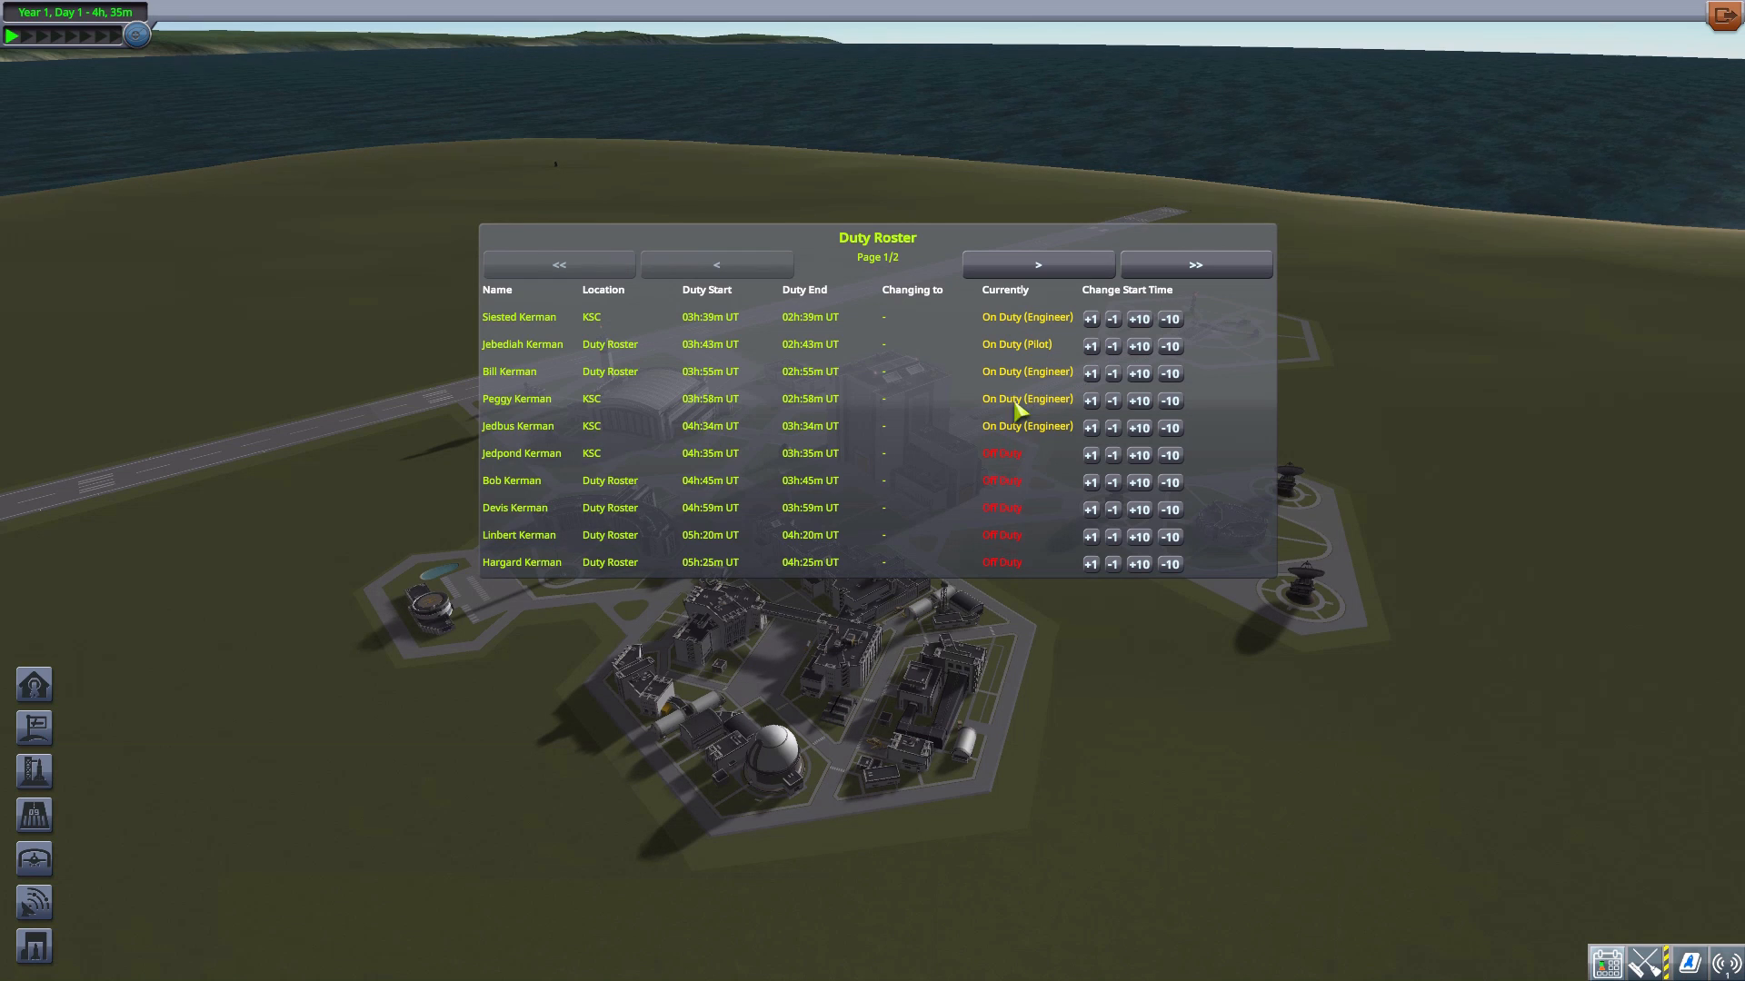
mouse_move(1005, 485)
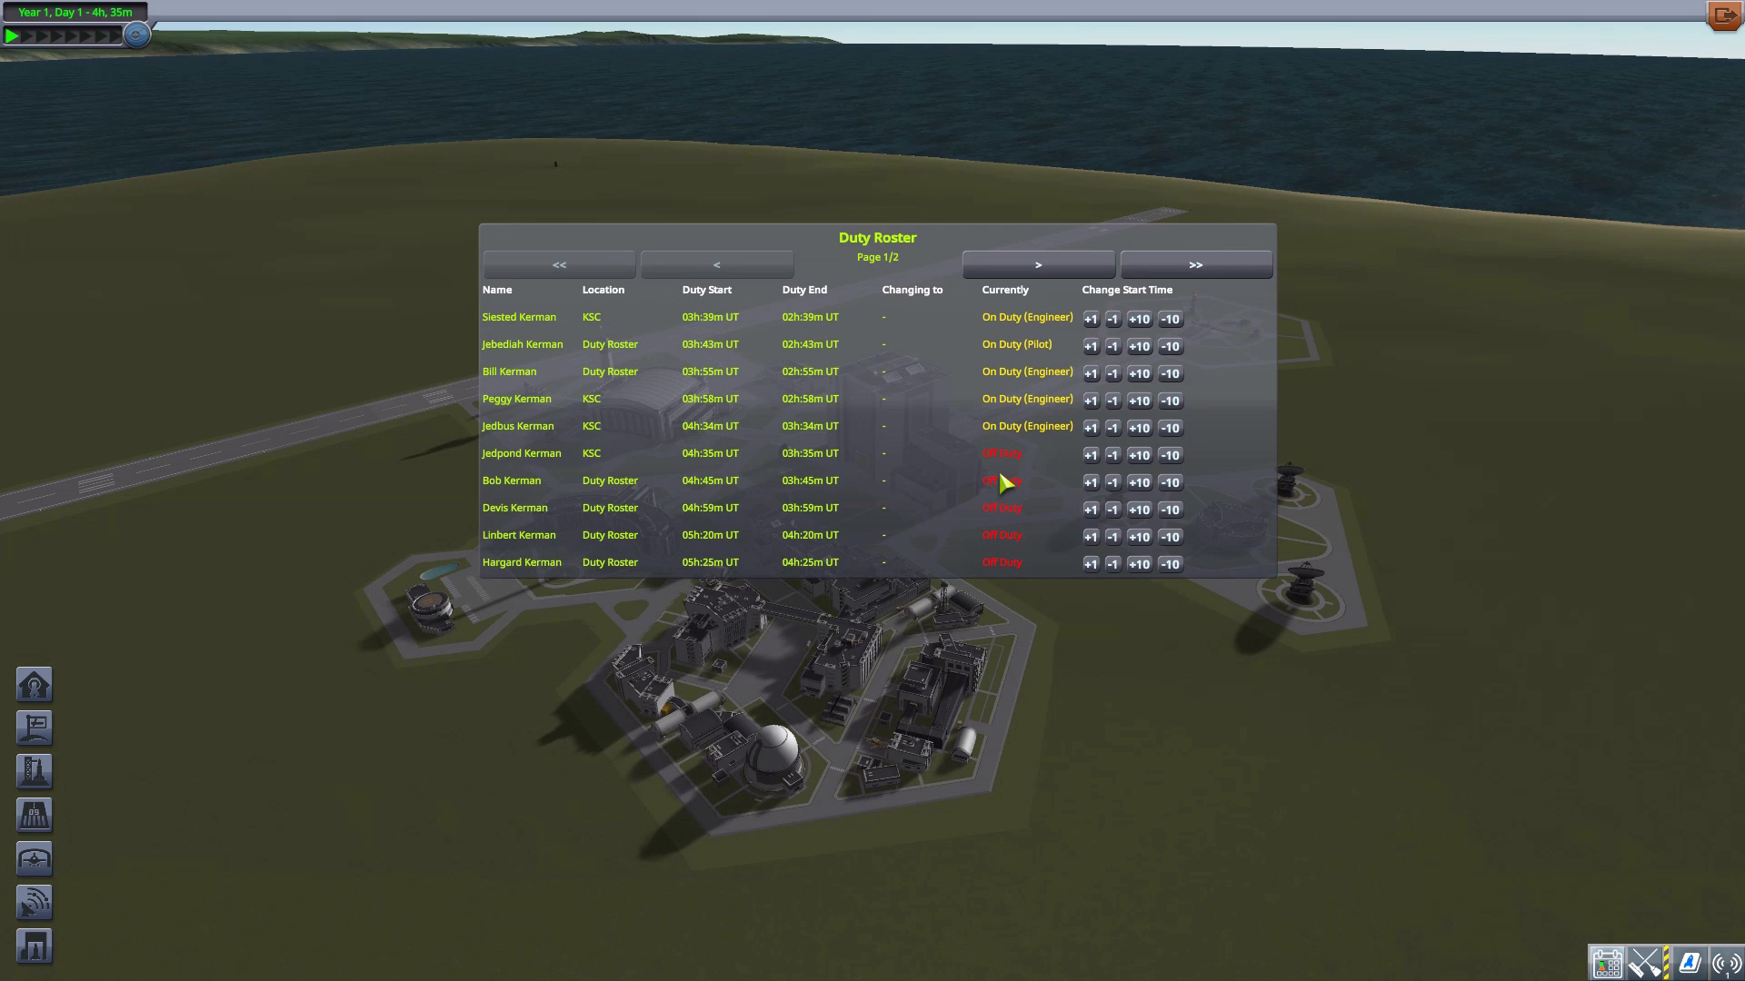
mouse_move(1035, 356)
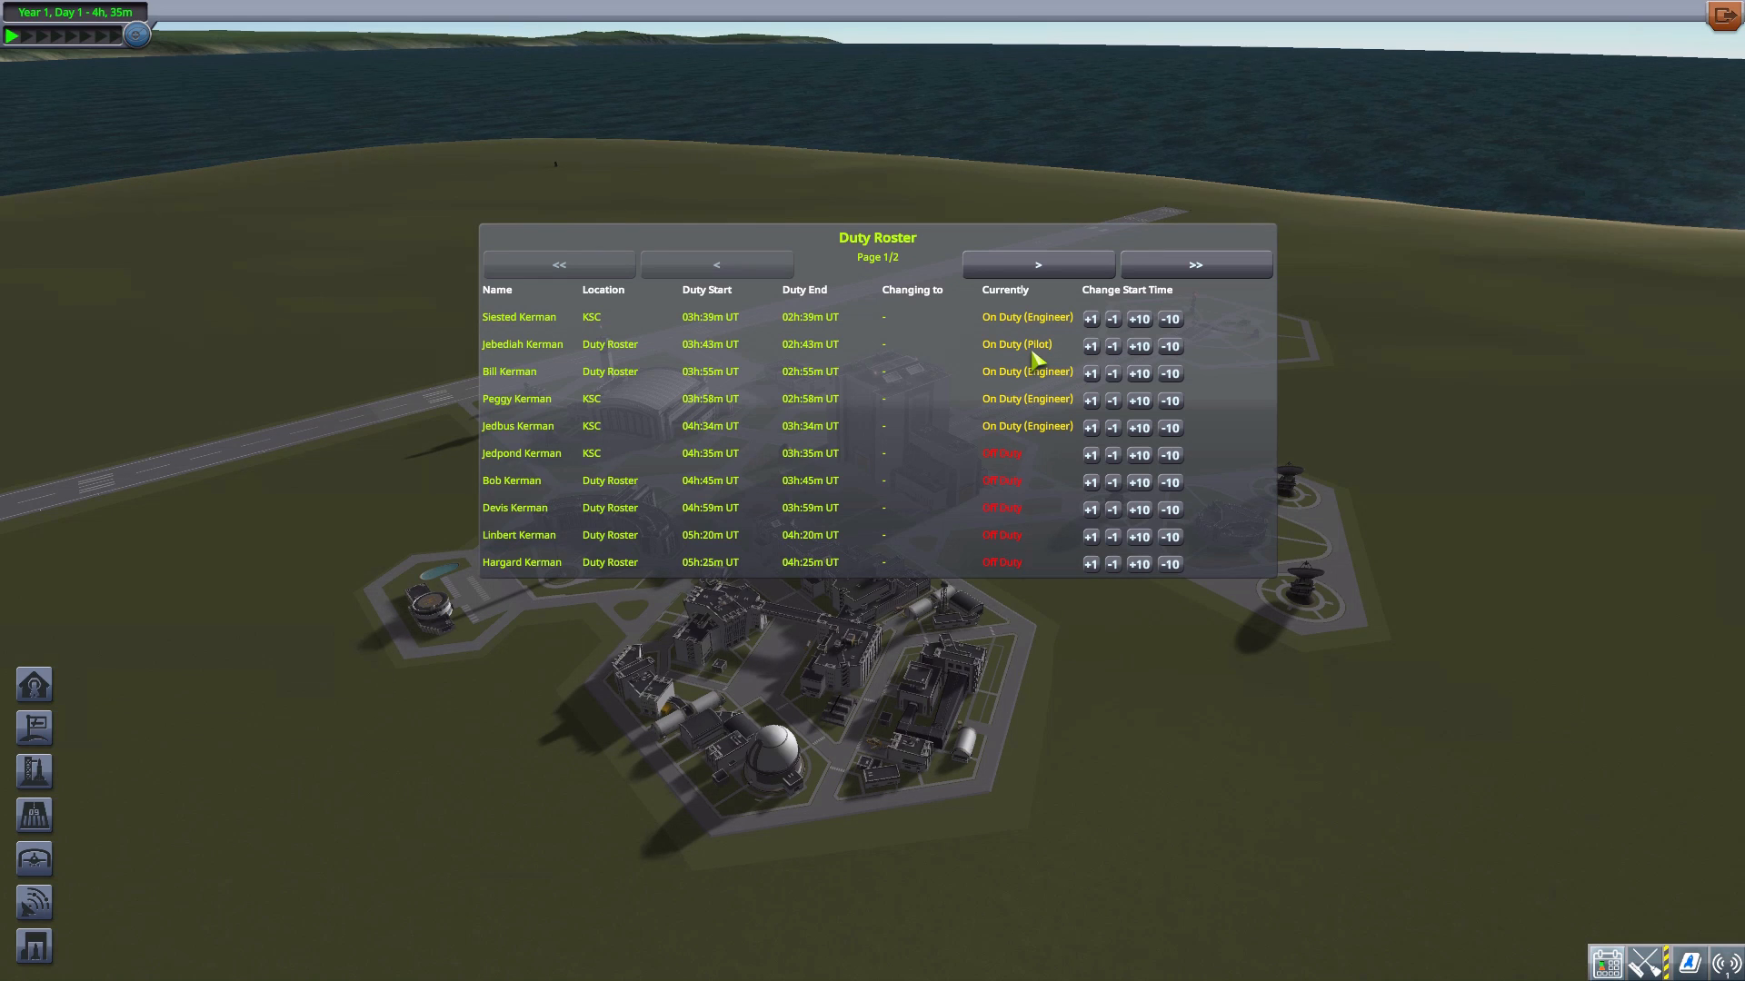
mouse_move(994, 356)
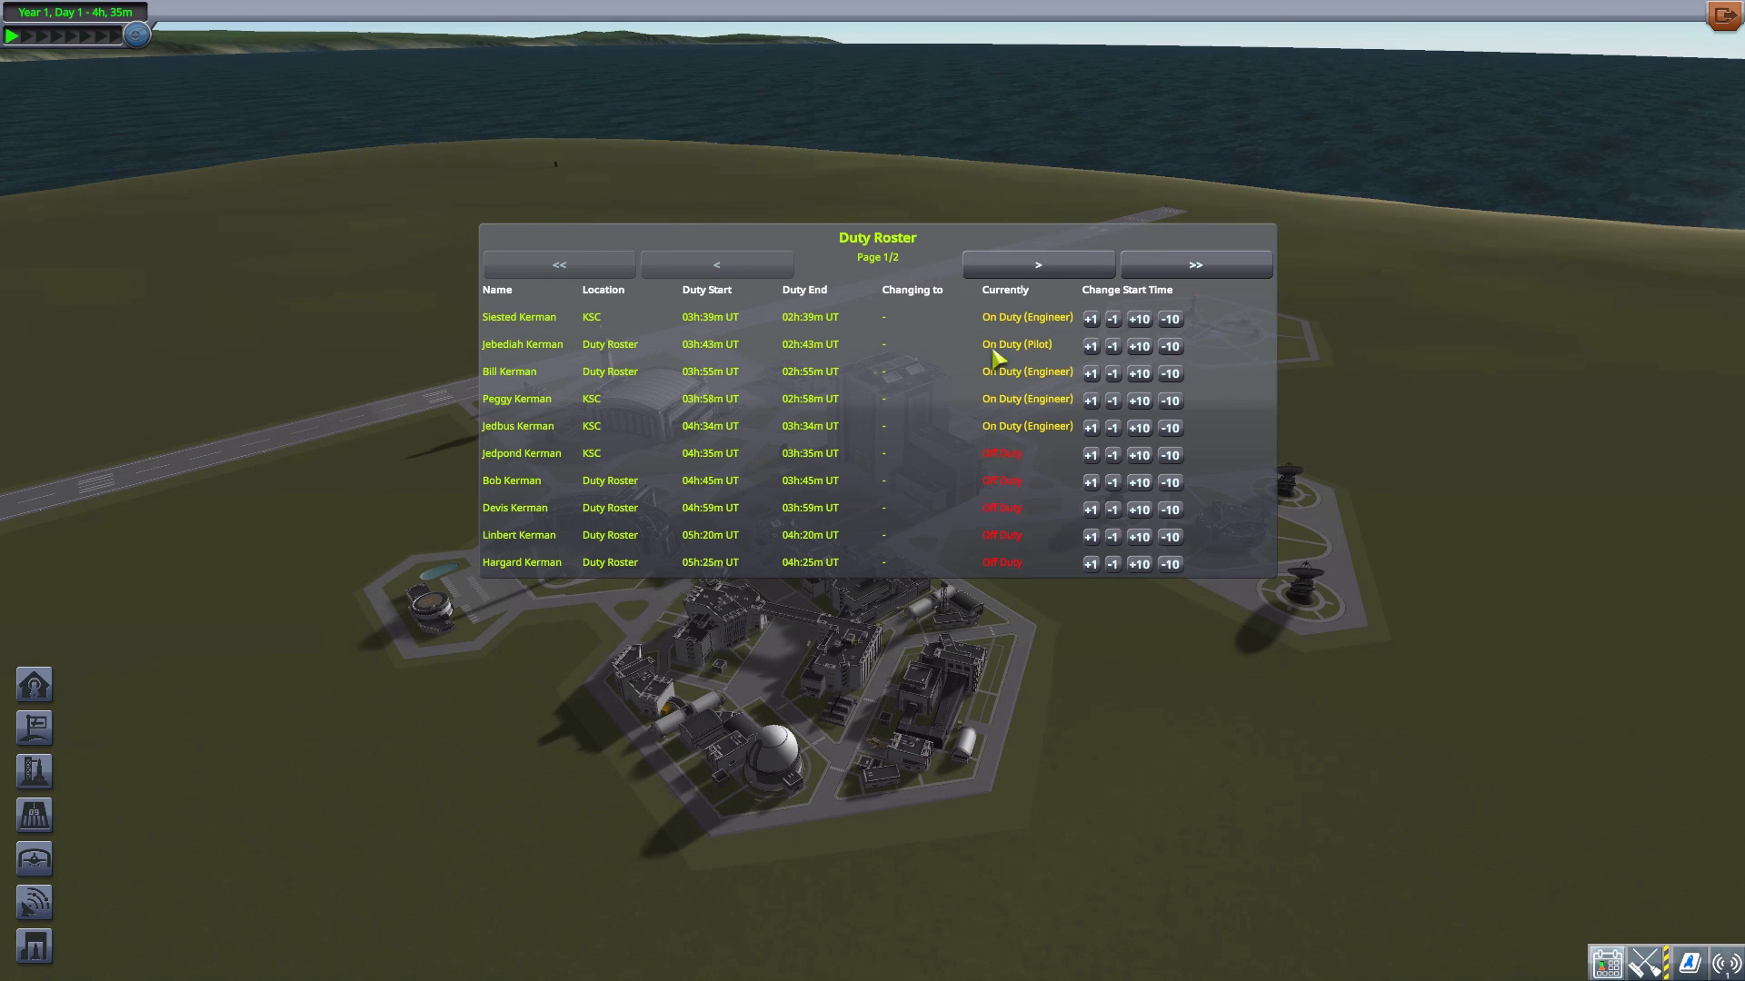
mouse_move(1005, 467)
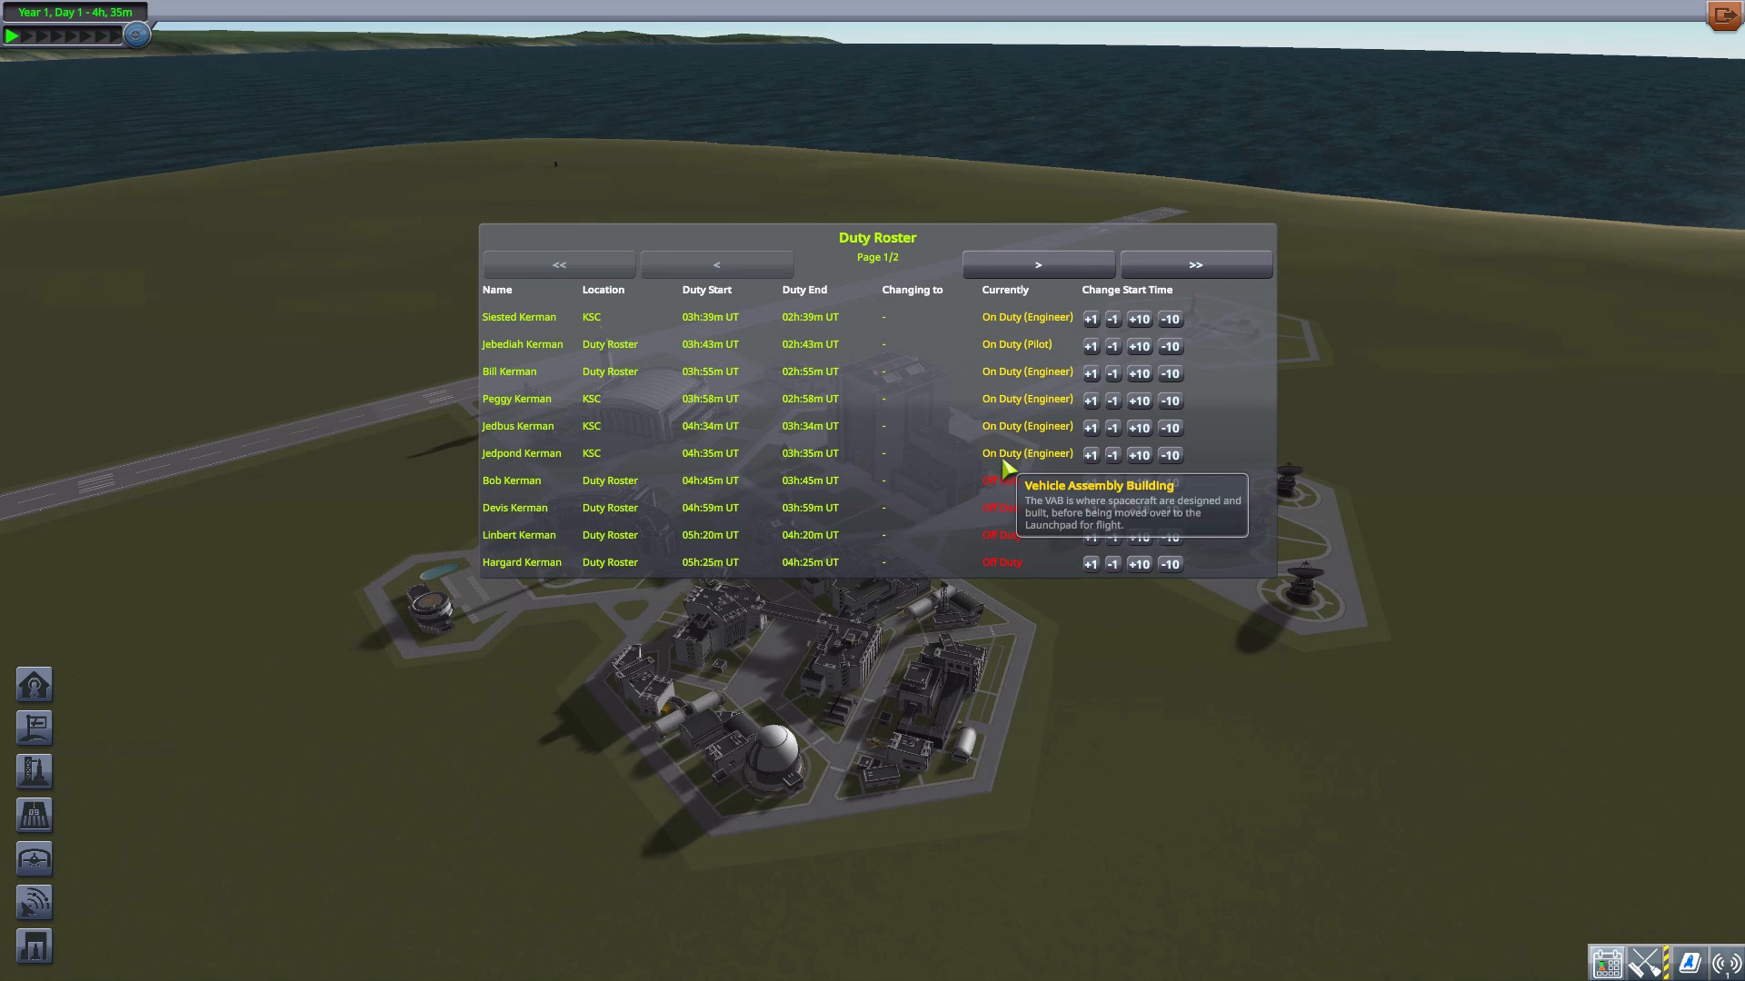
mouse_move(1055, 500)
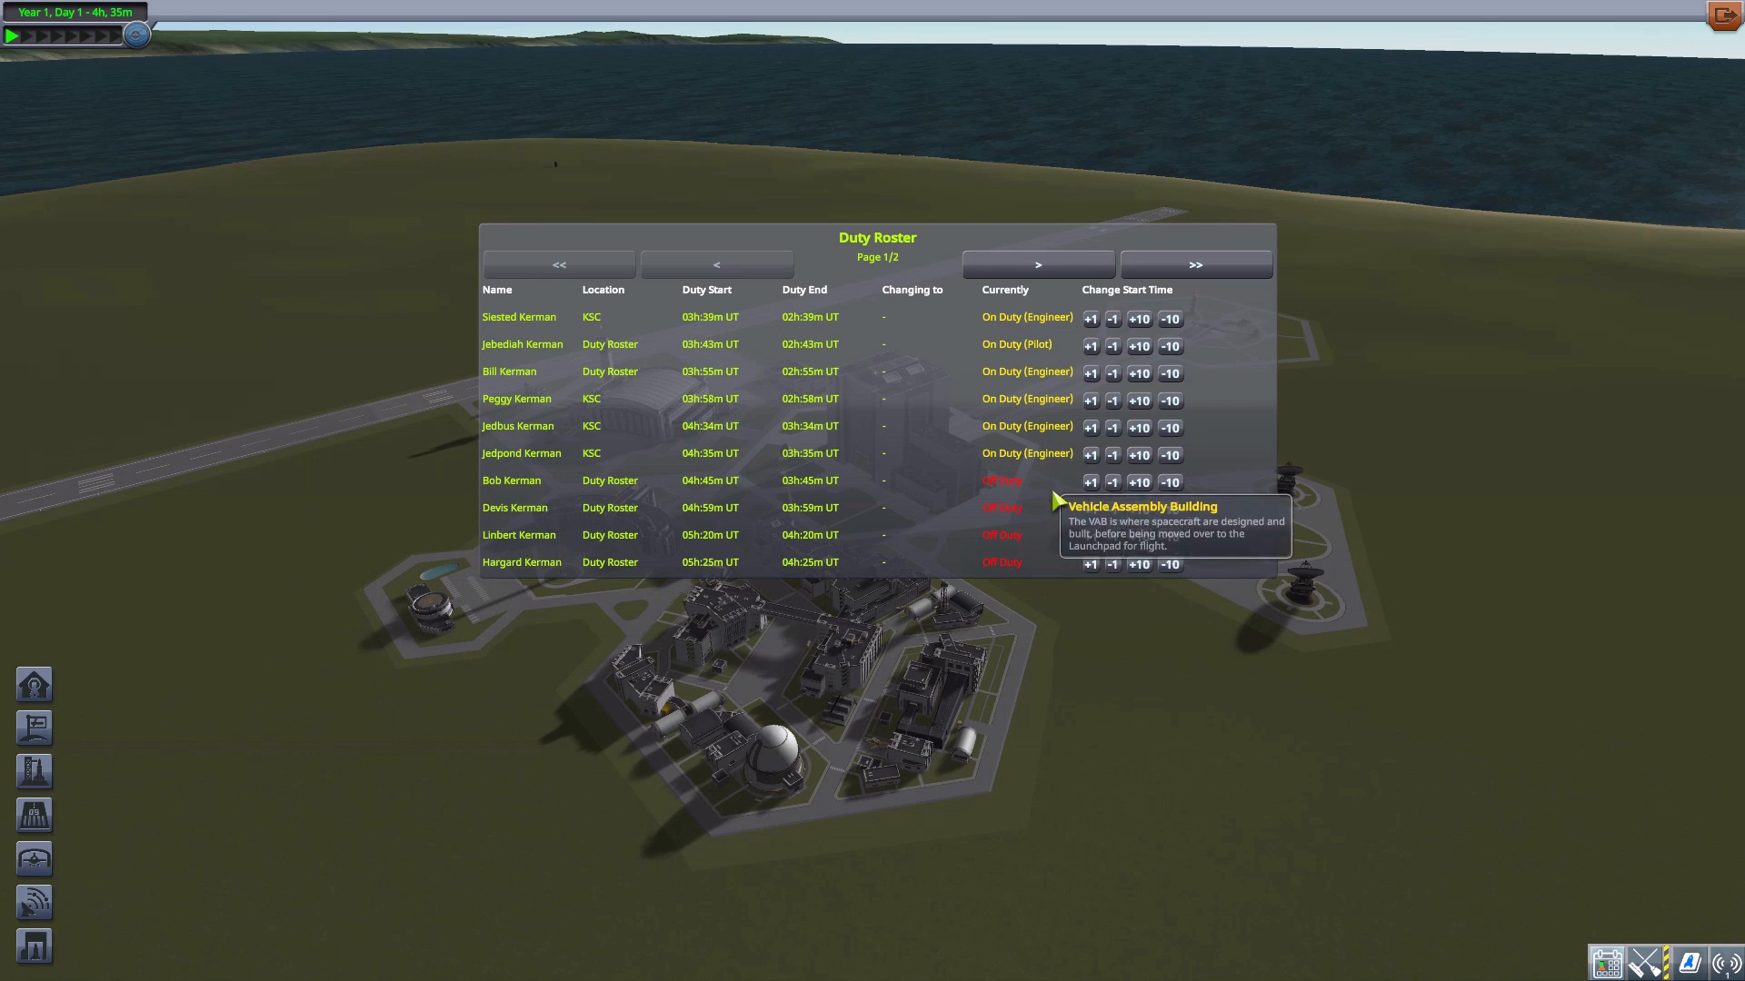
mouse_move(1025, 565)
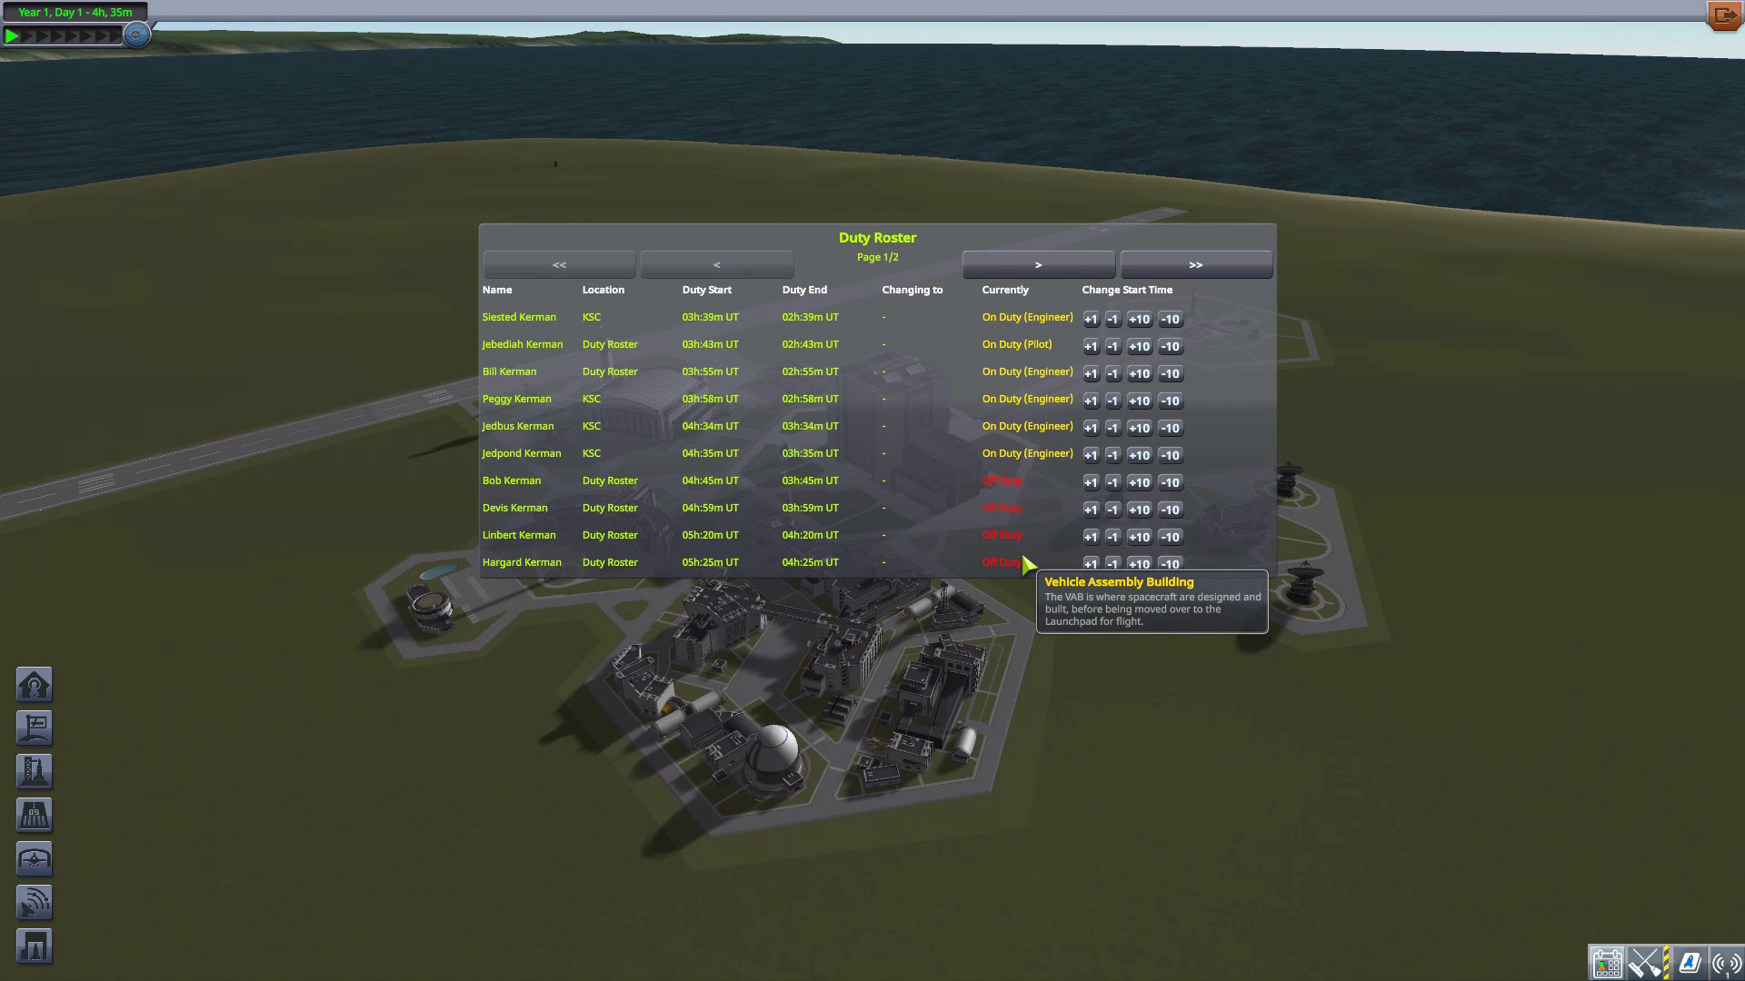
mouse_move(500, 333)
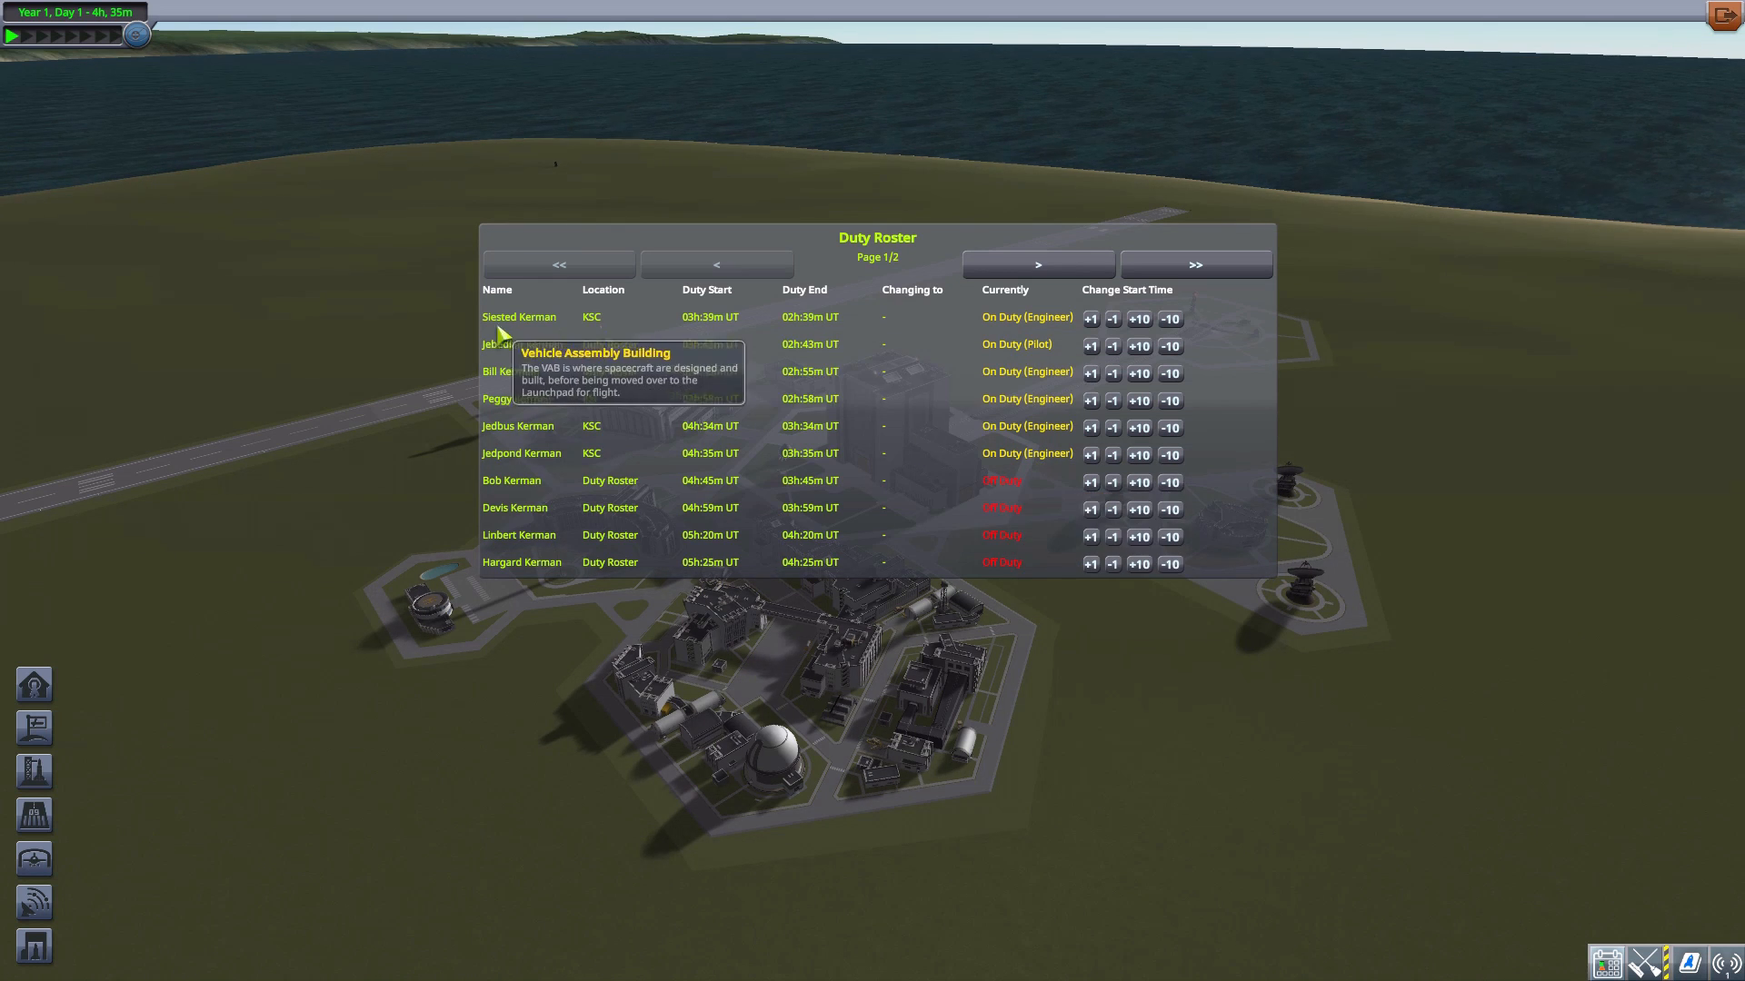
mouse_move(453, 507)
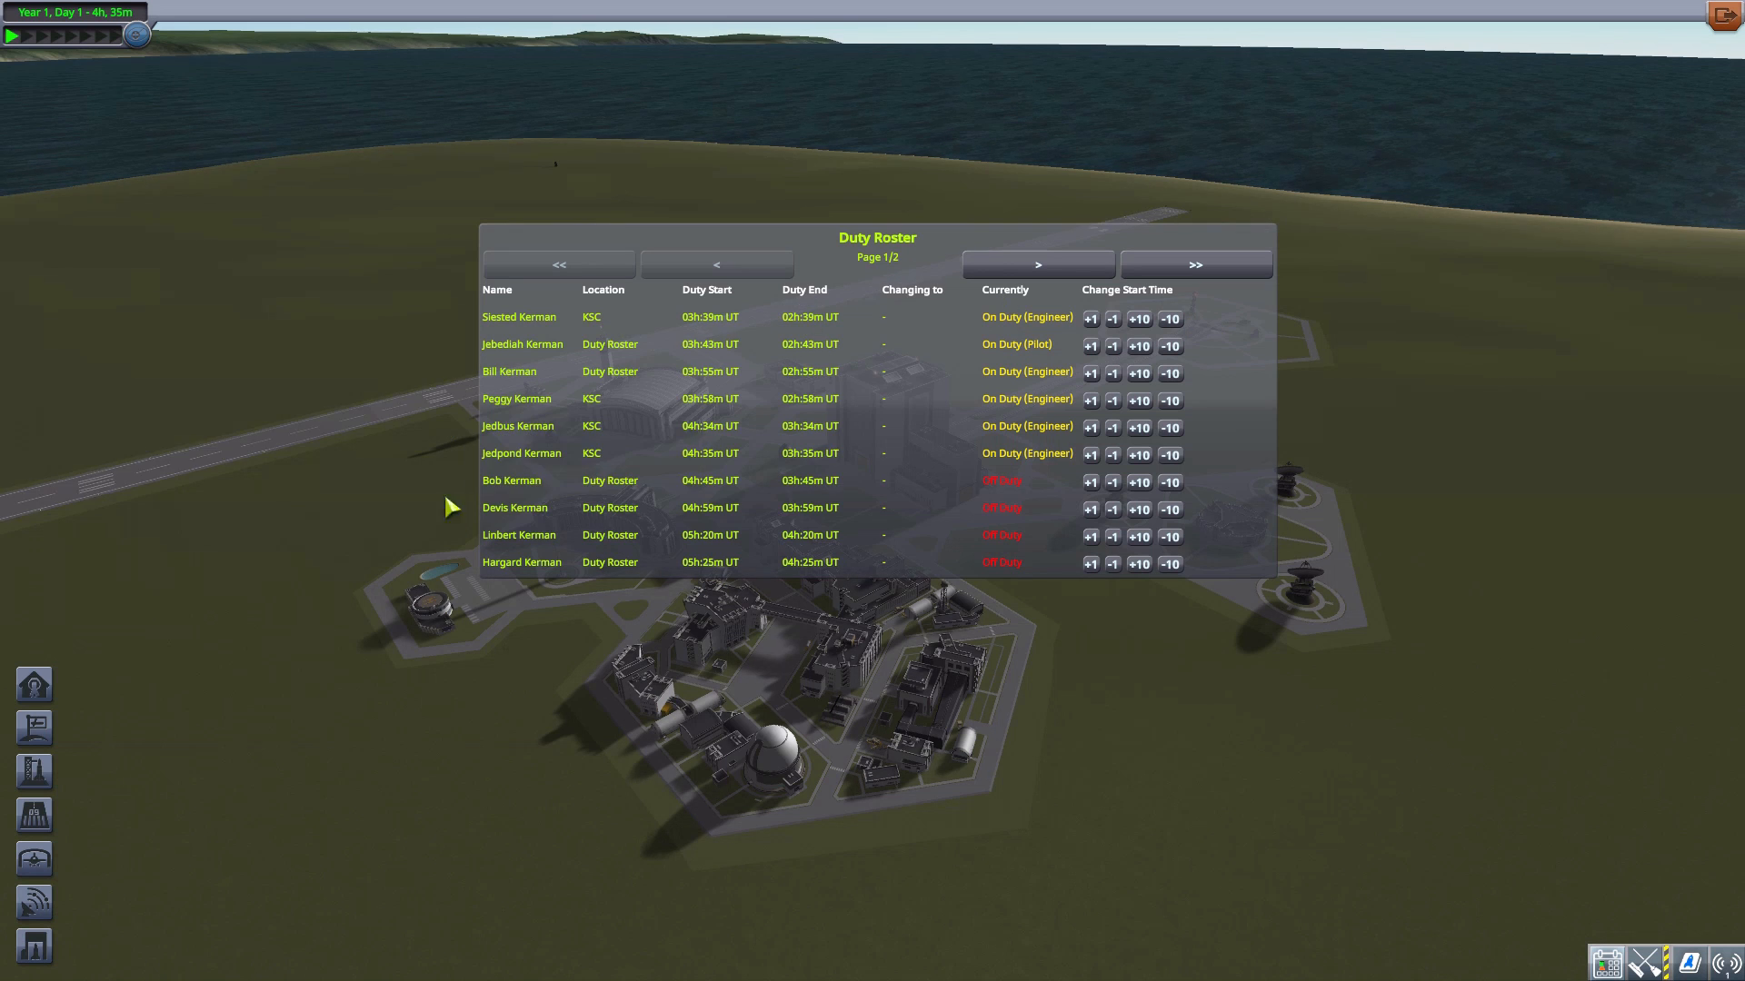
mouse_move(512, 321)
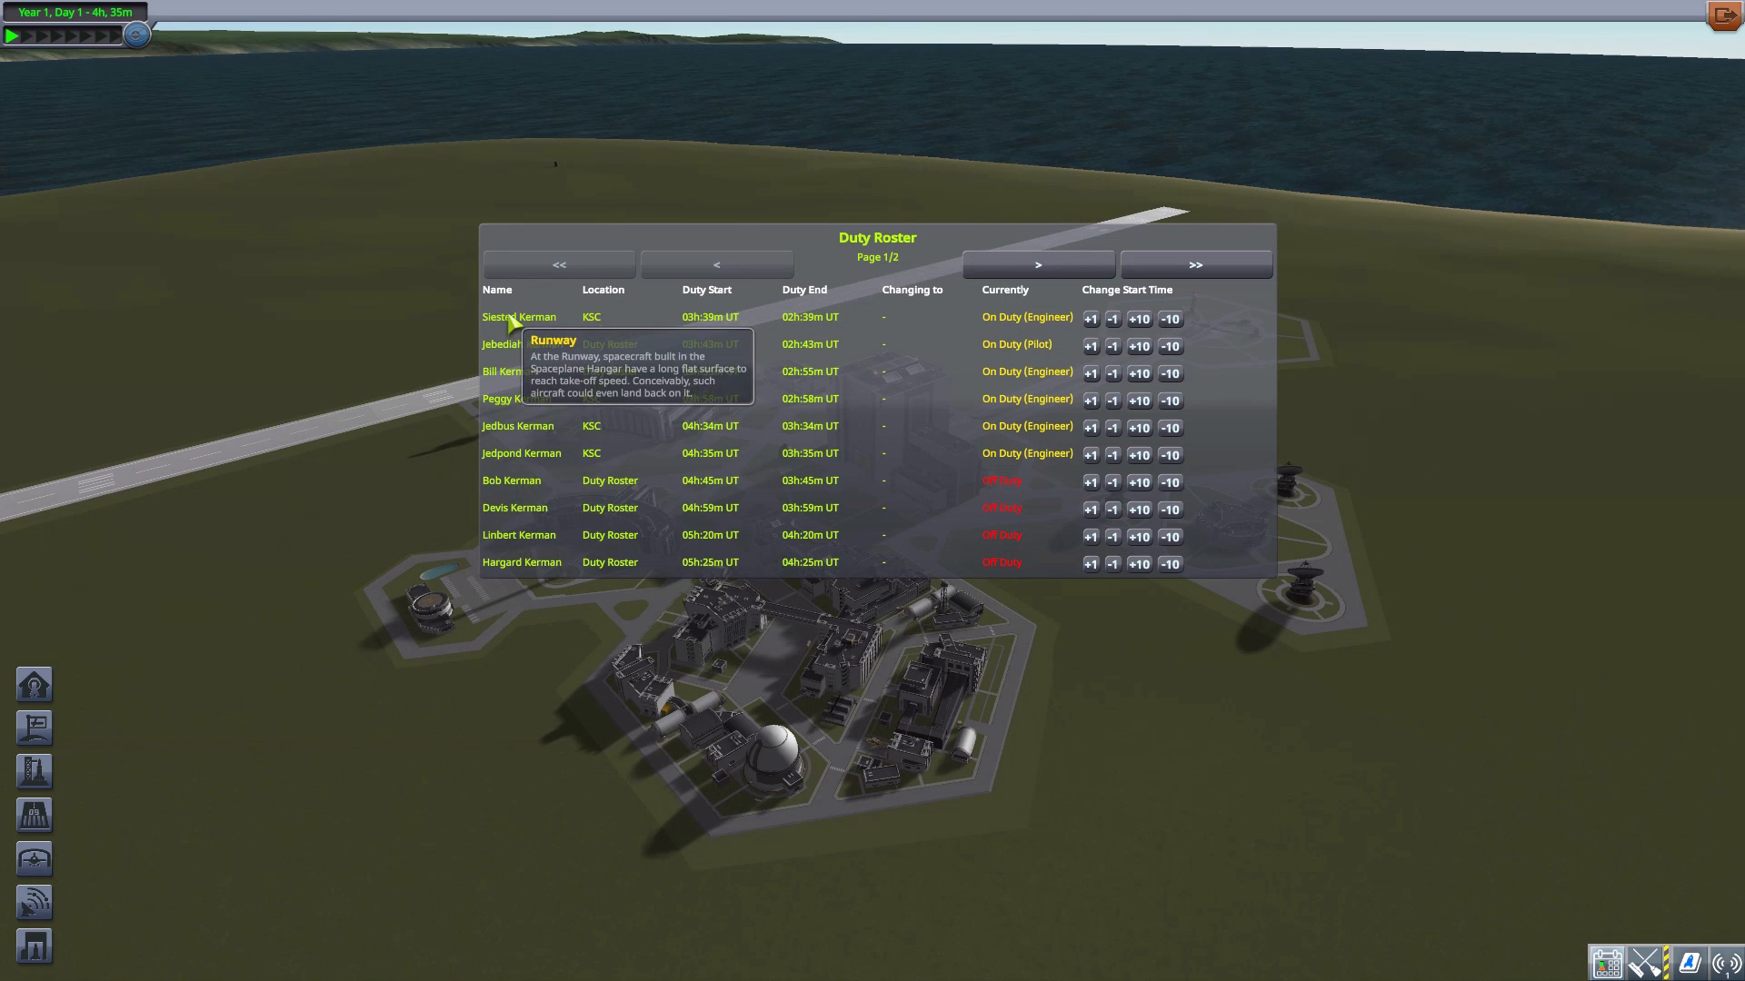
mouse_move(525, 545)
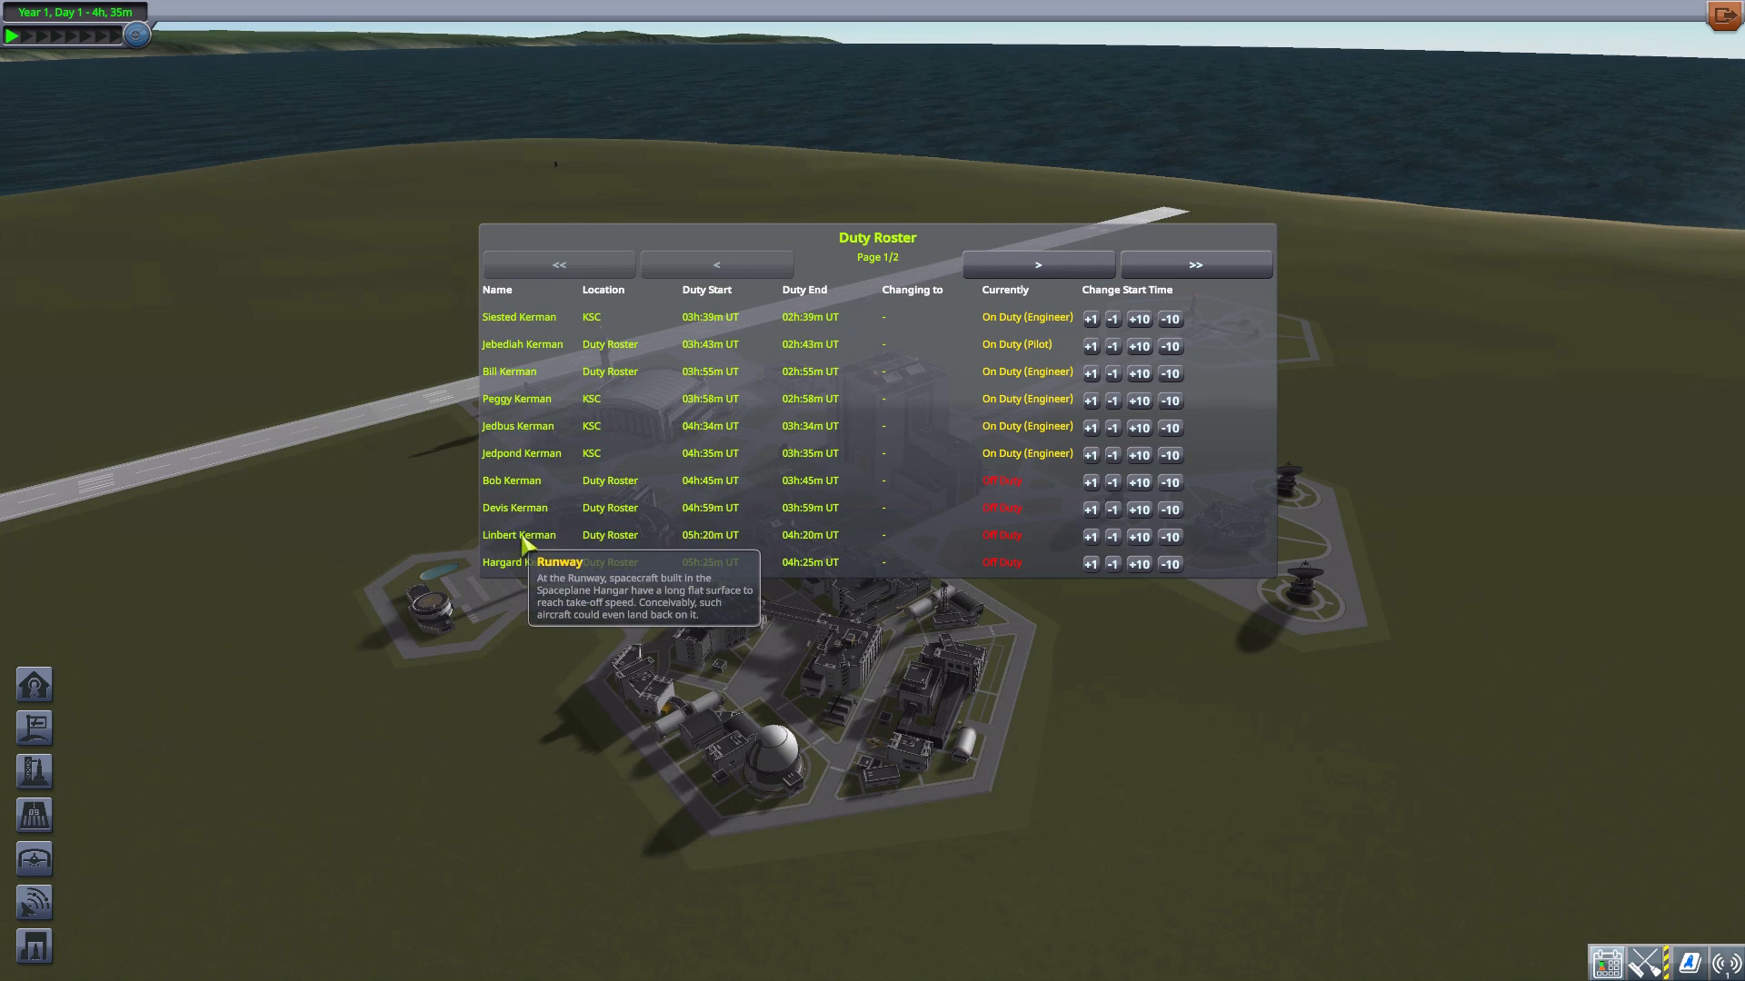
mouse_move(604, 525)
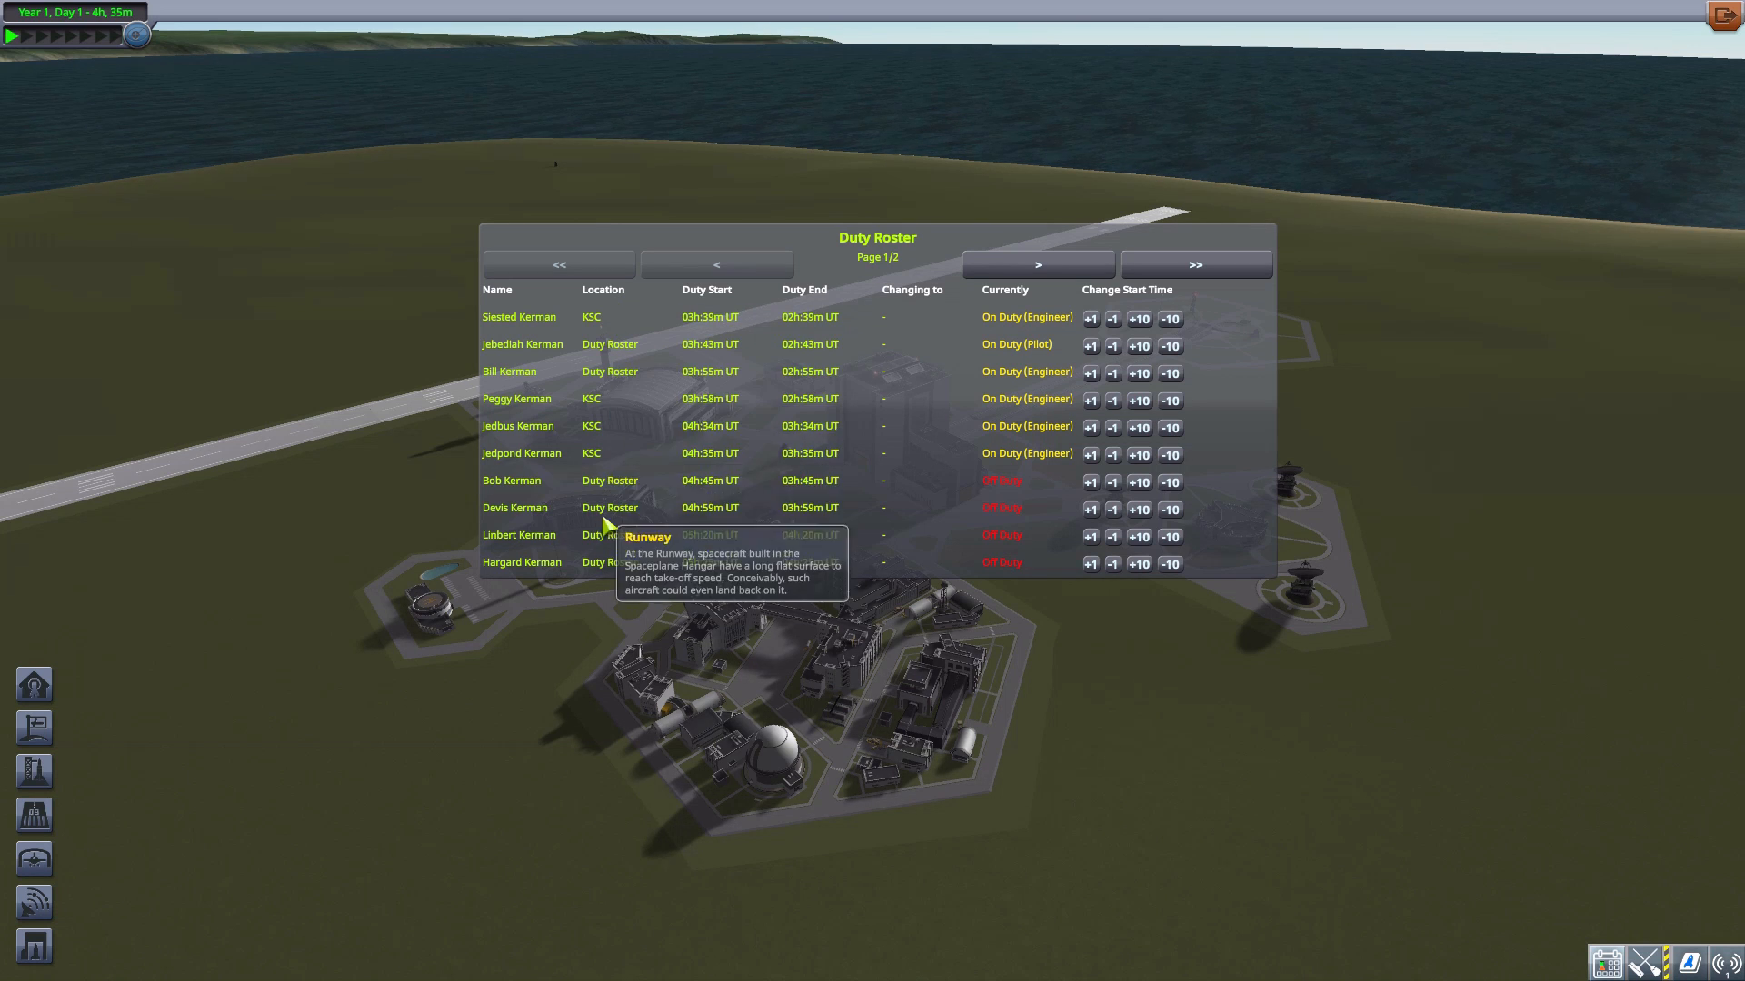
mouse_move(595, 411)
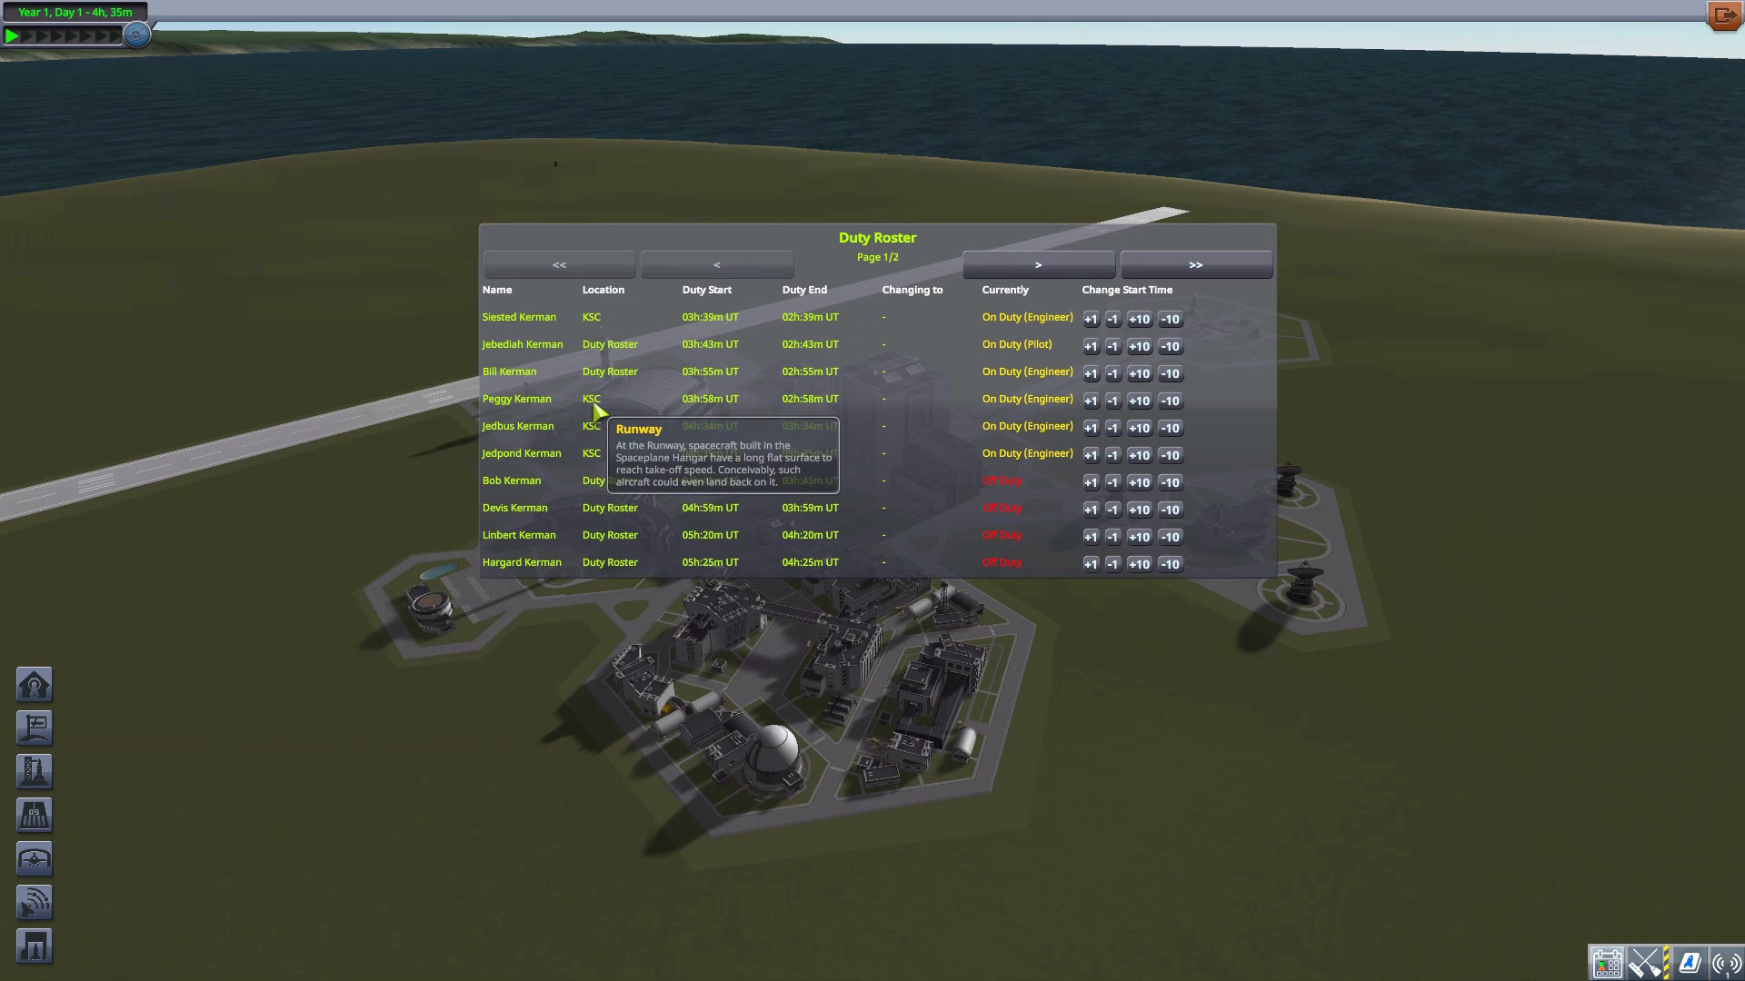
mouse_move(654, 378)
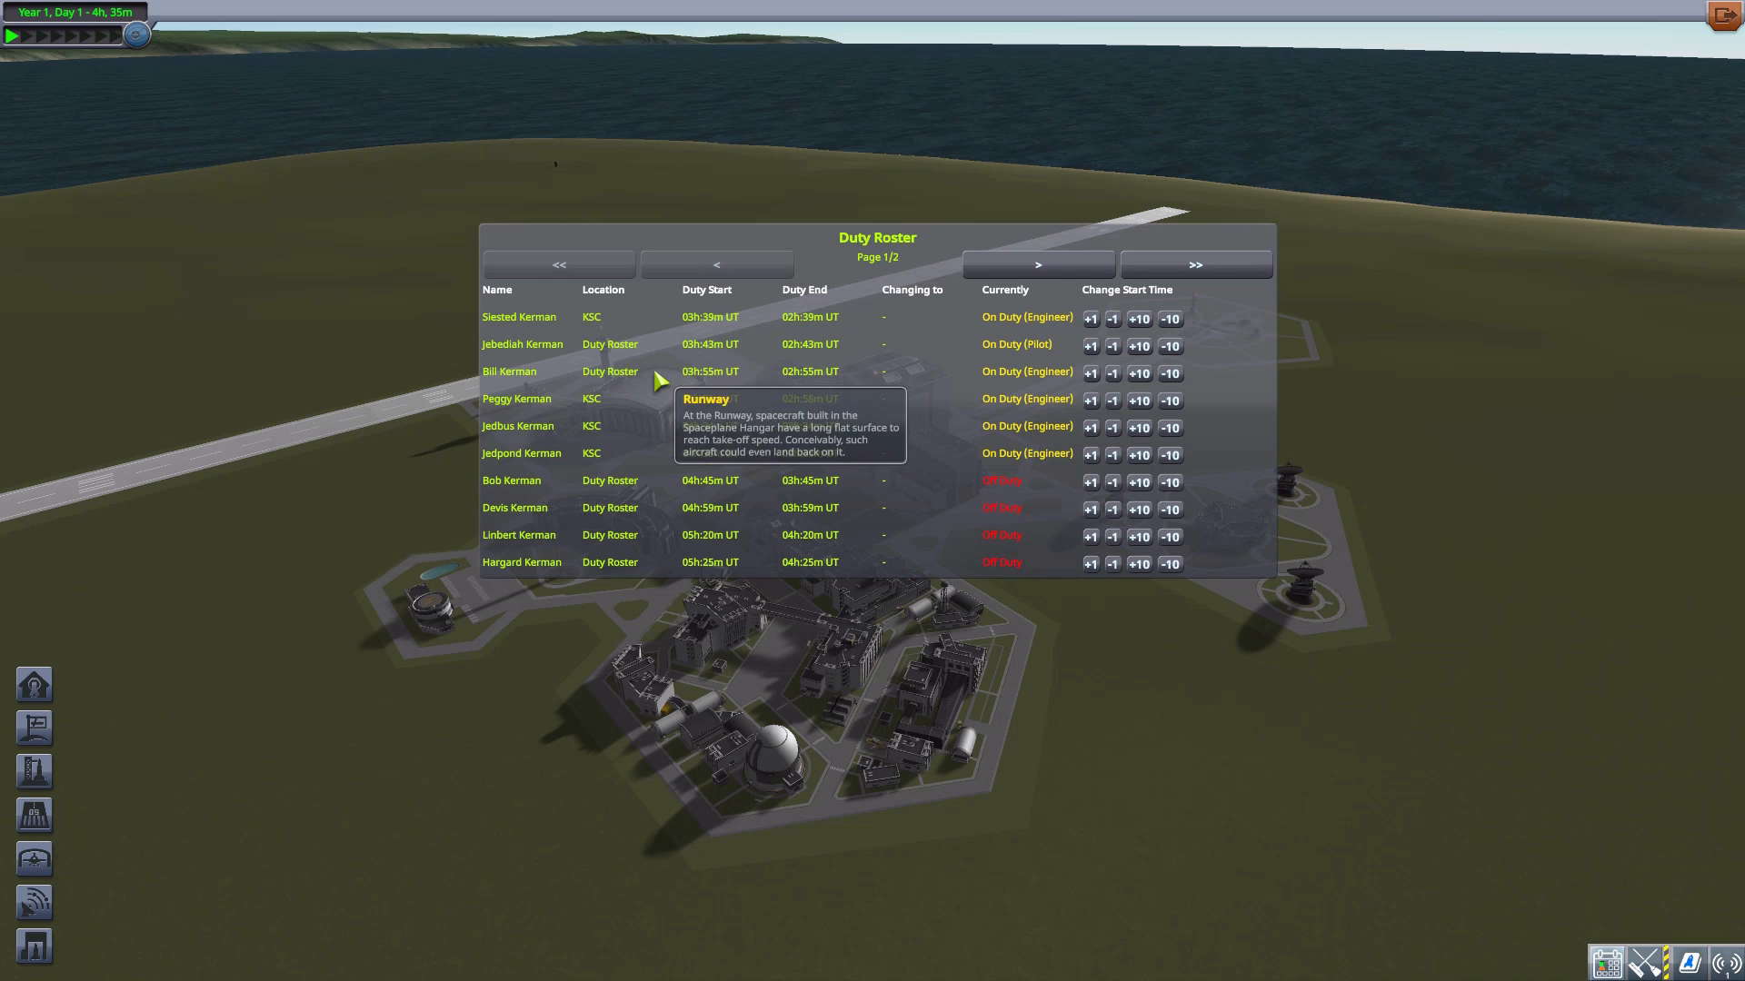
mouse_move(621, 381)
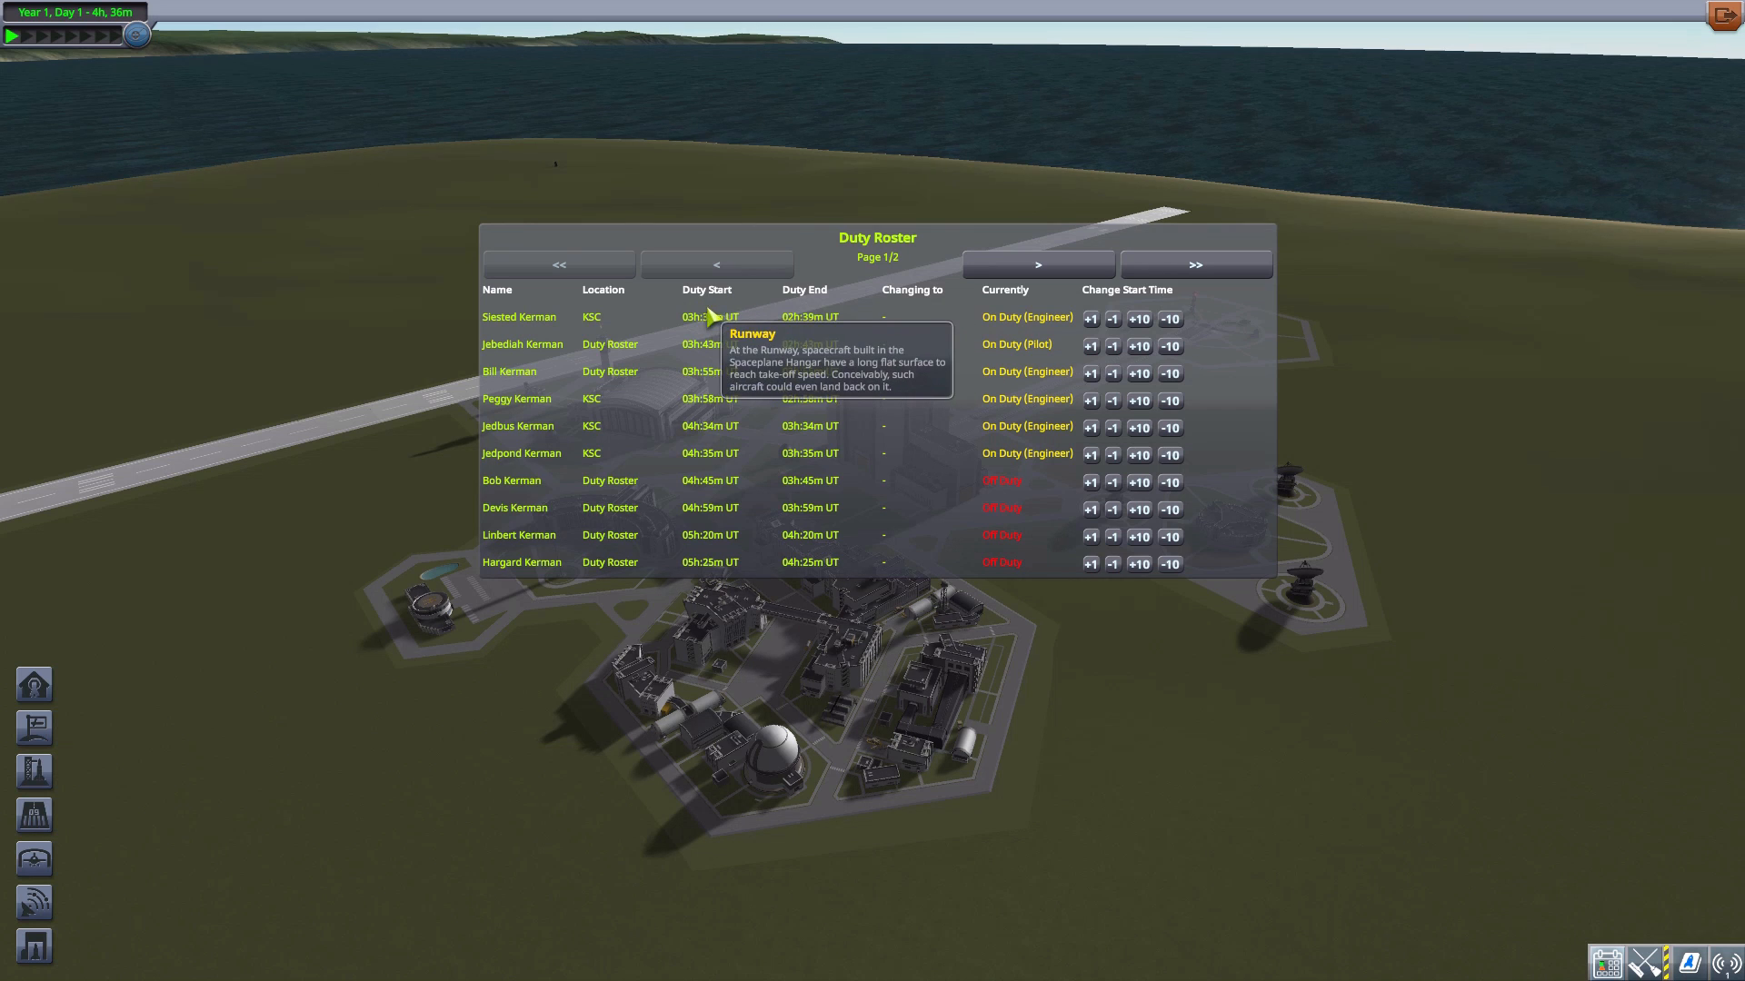
mouse_move(1091, 484)
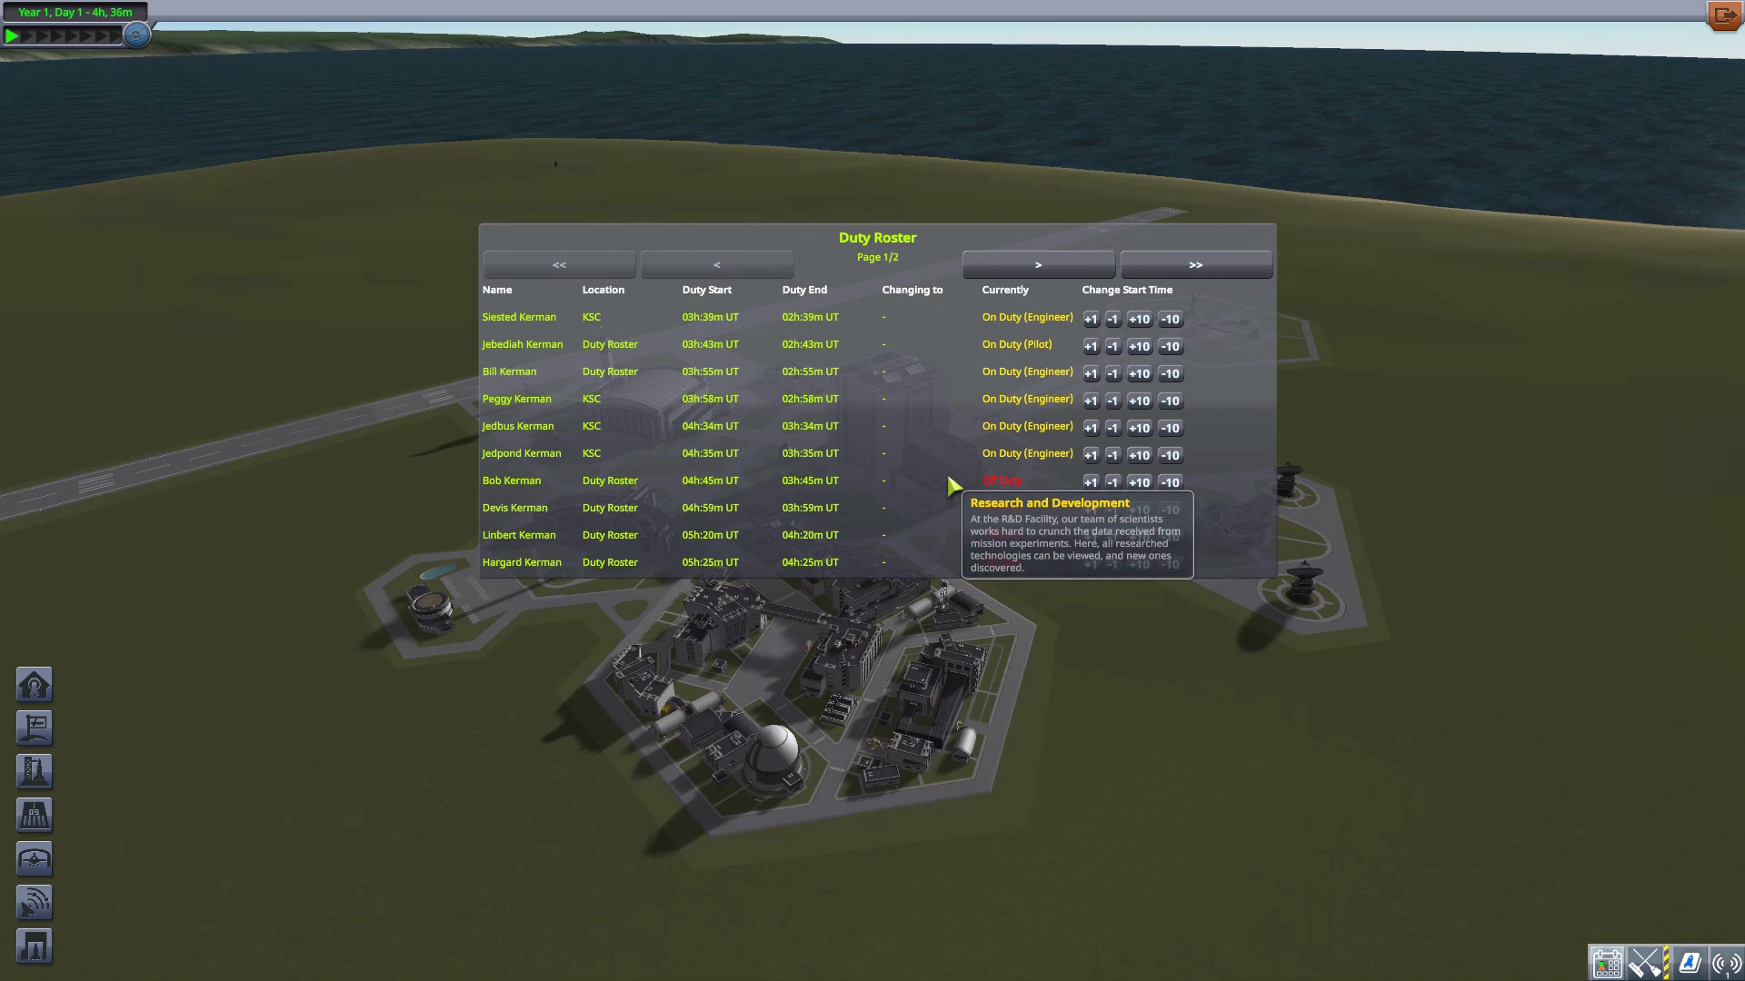
mouse_move(723, 358)
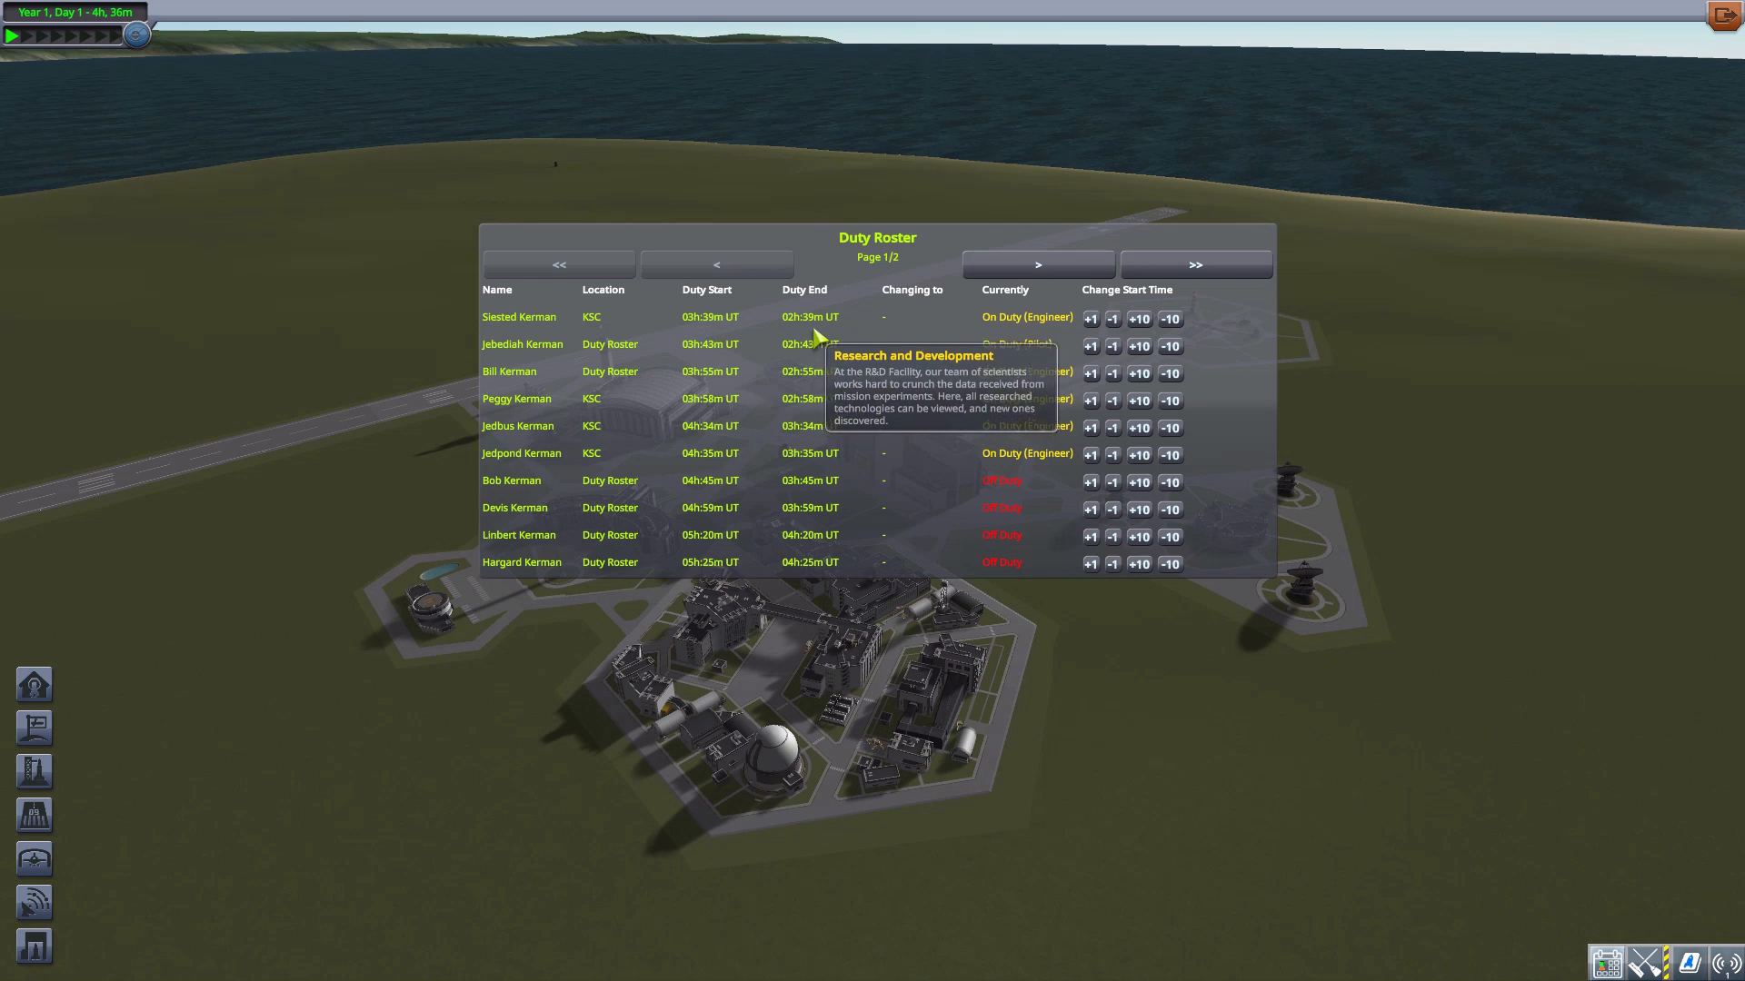
mouse_move(824, 322)
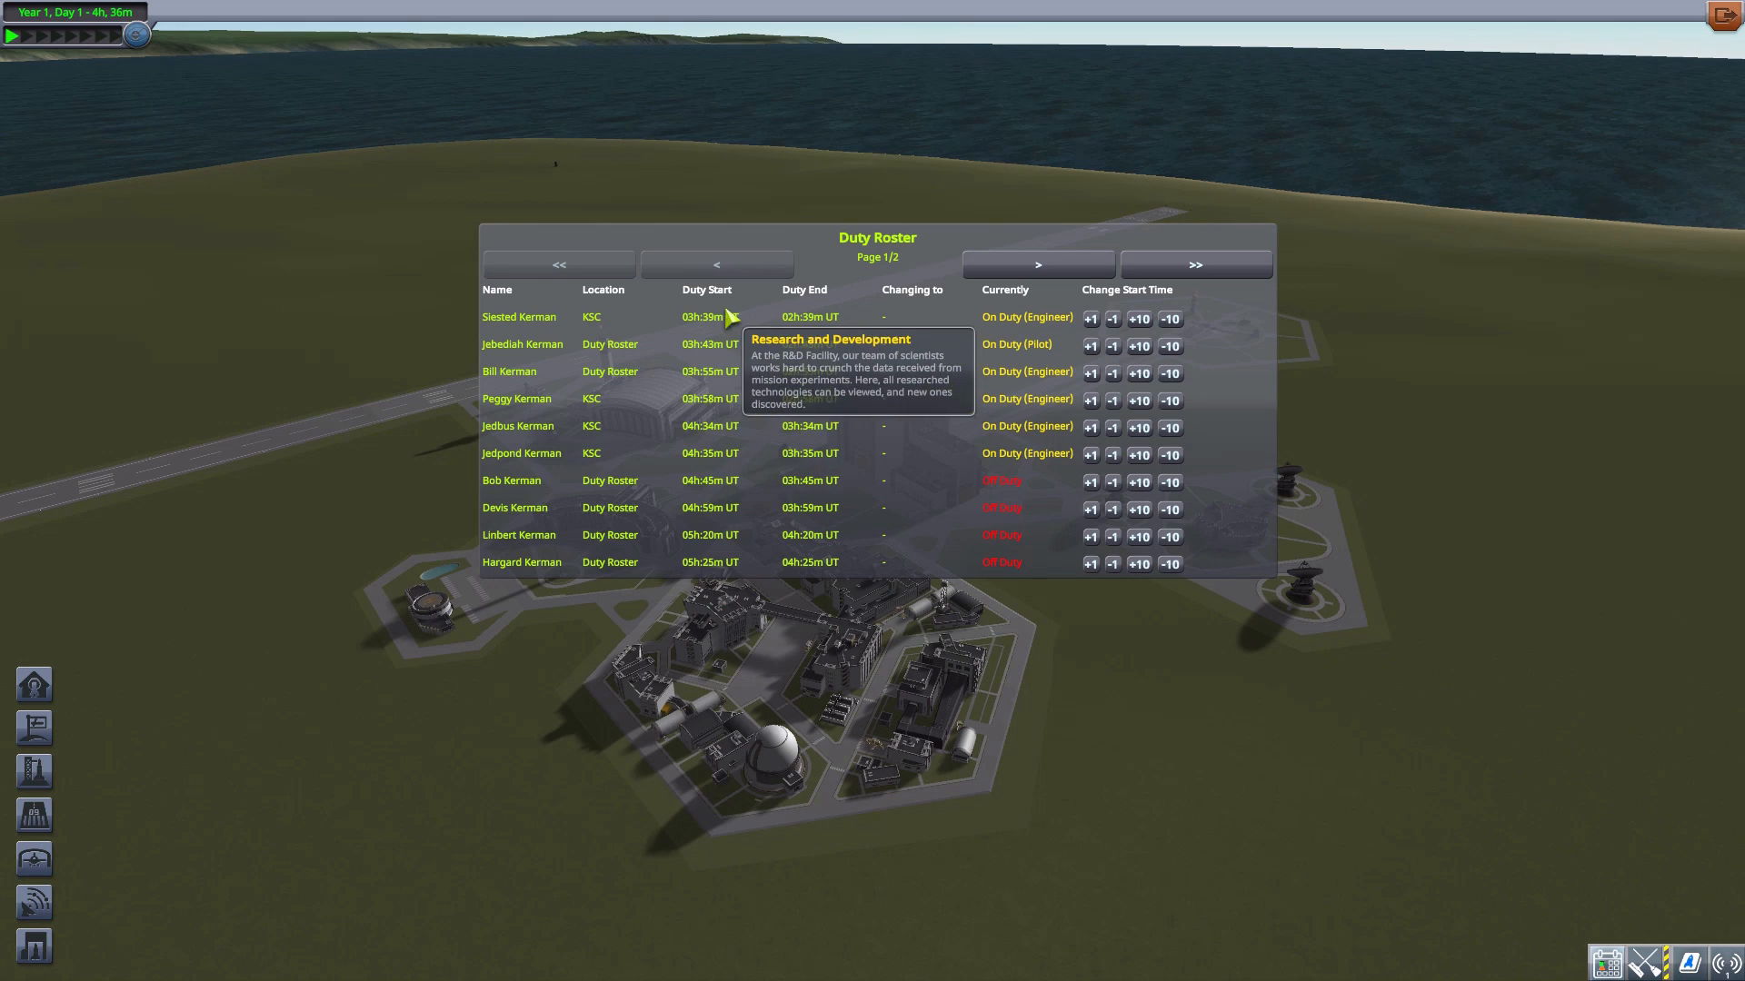
mouse_move(818, 565)
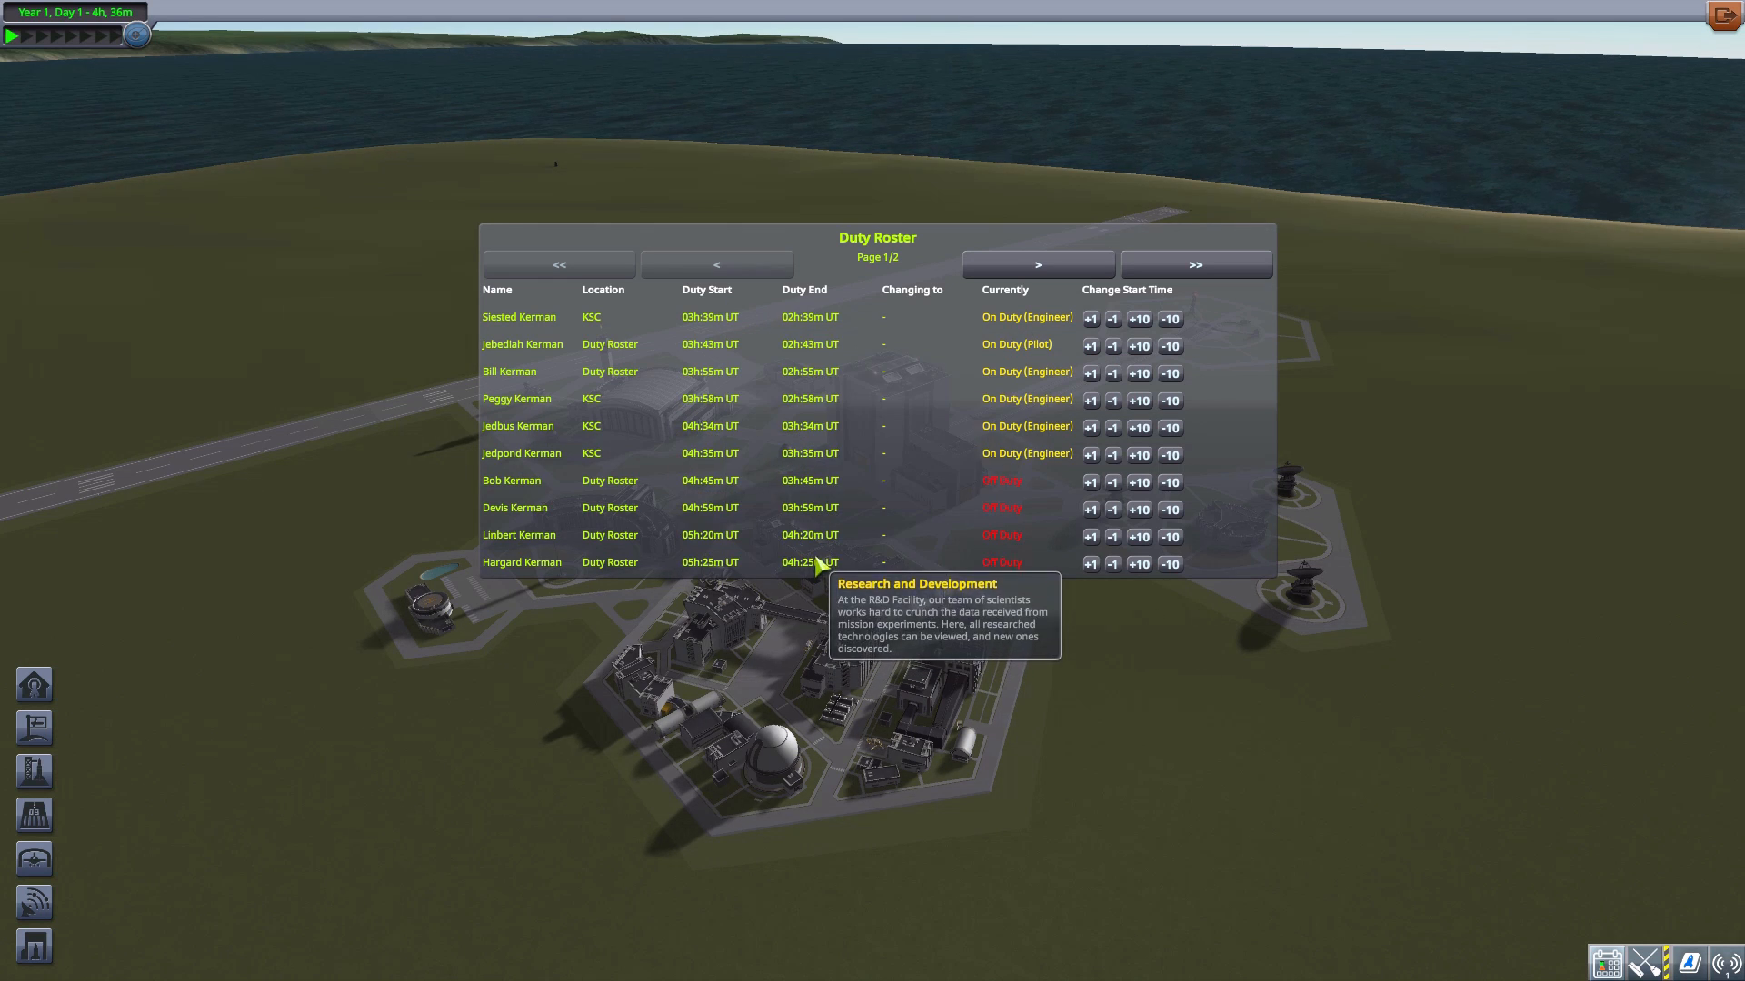
mouse_move(971, 496)
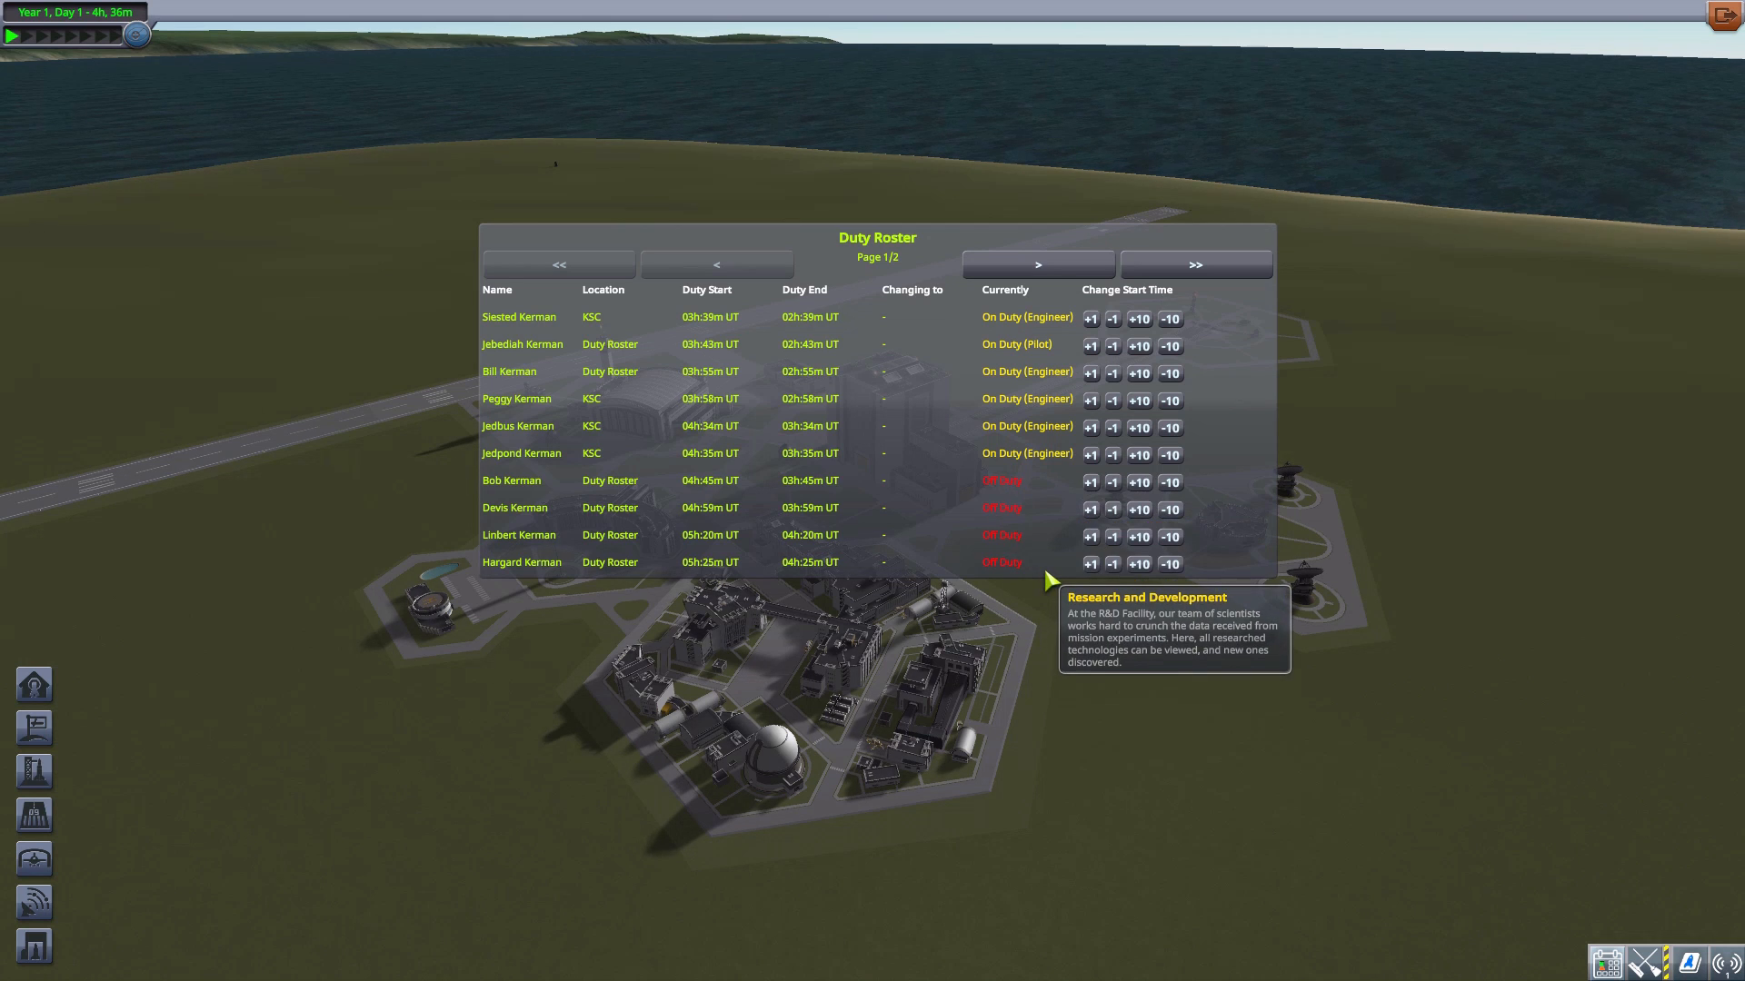
mouse_move(901, 326)
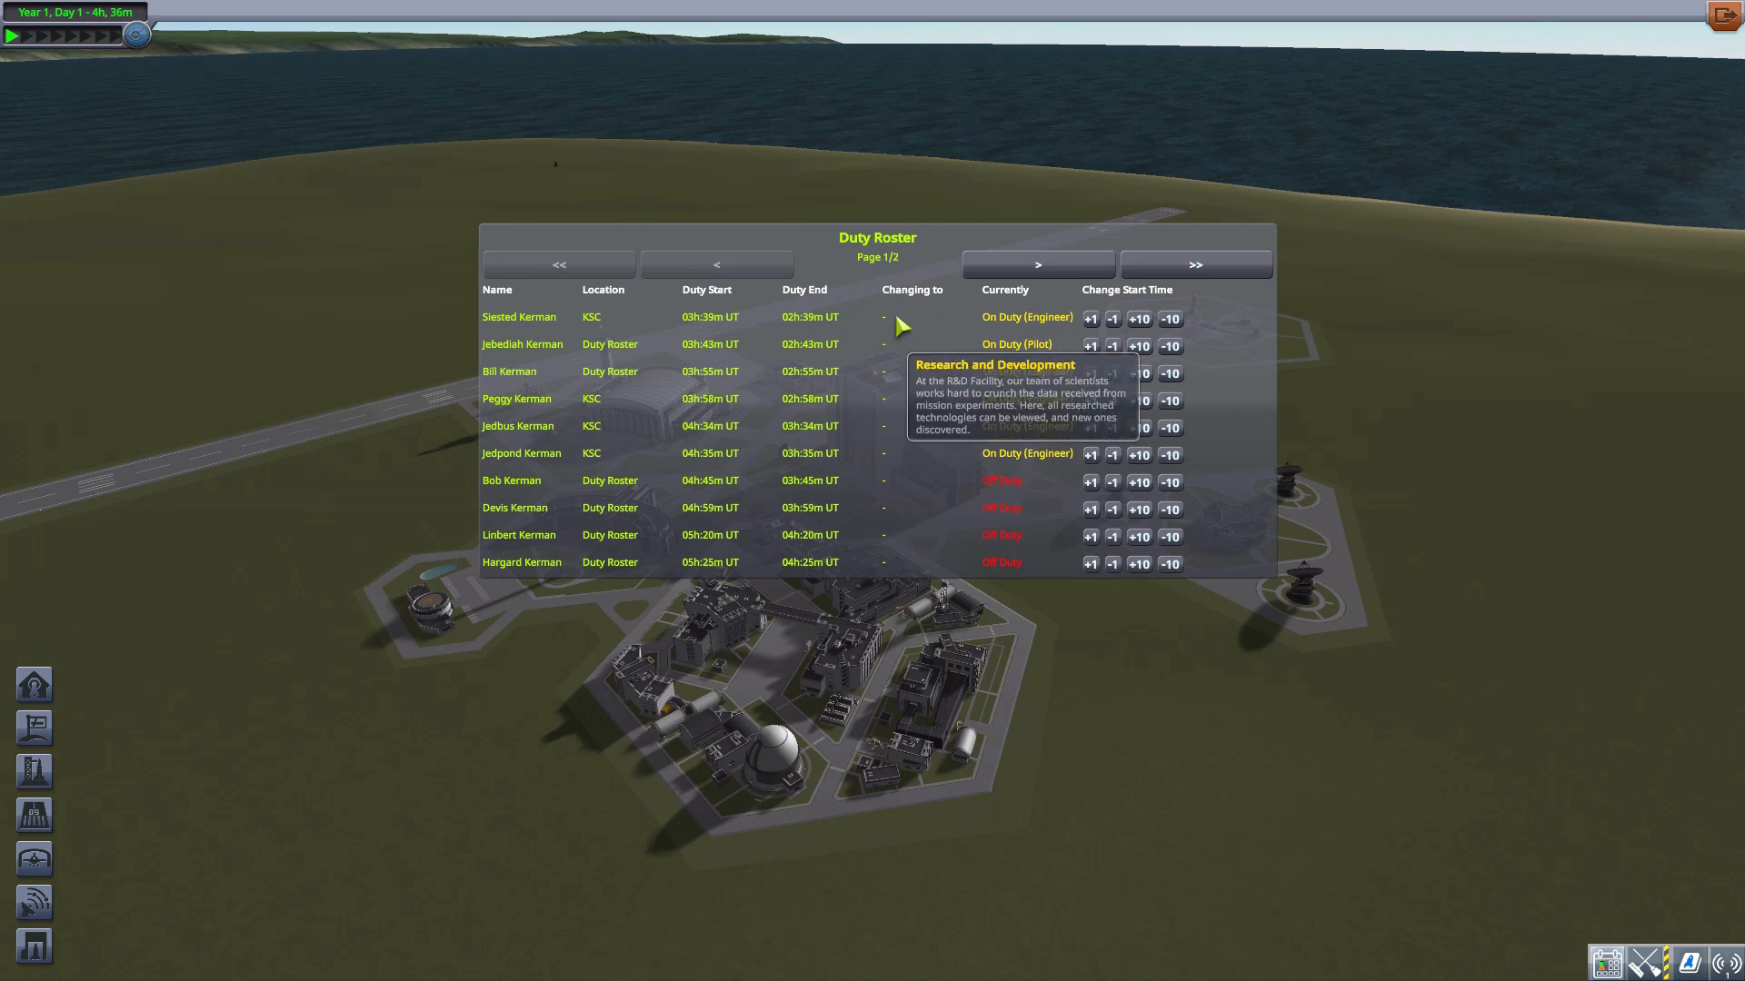
mouse_move(890, 339)
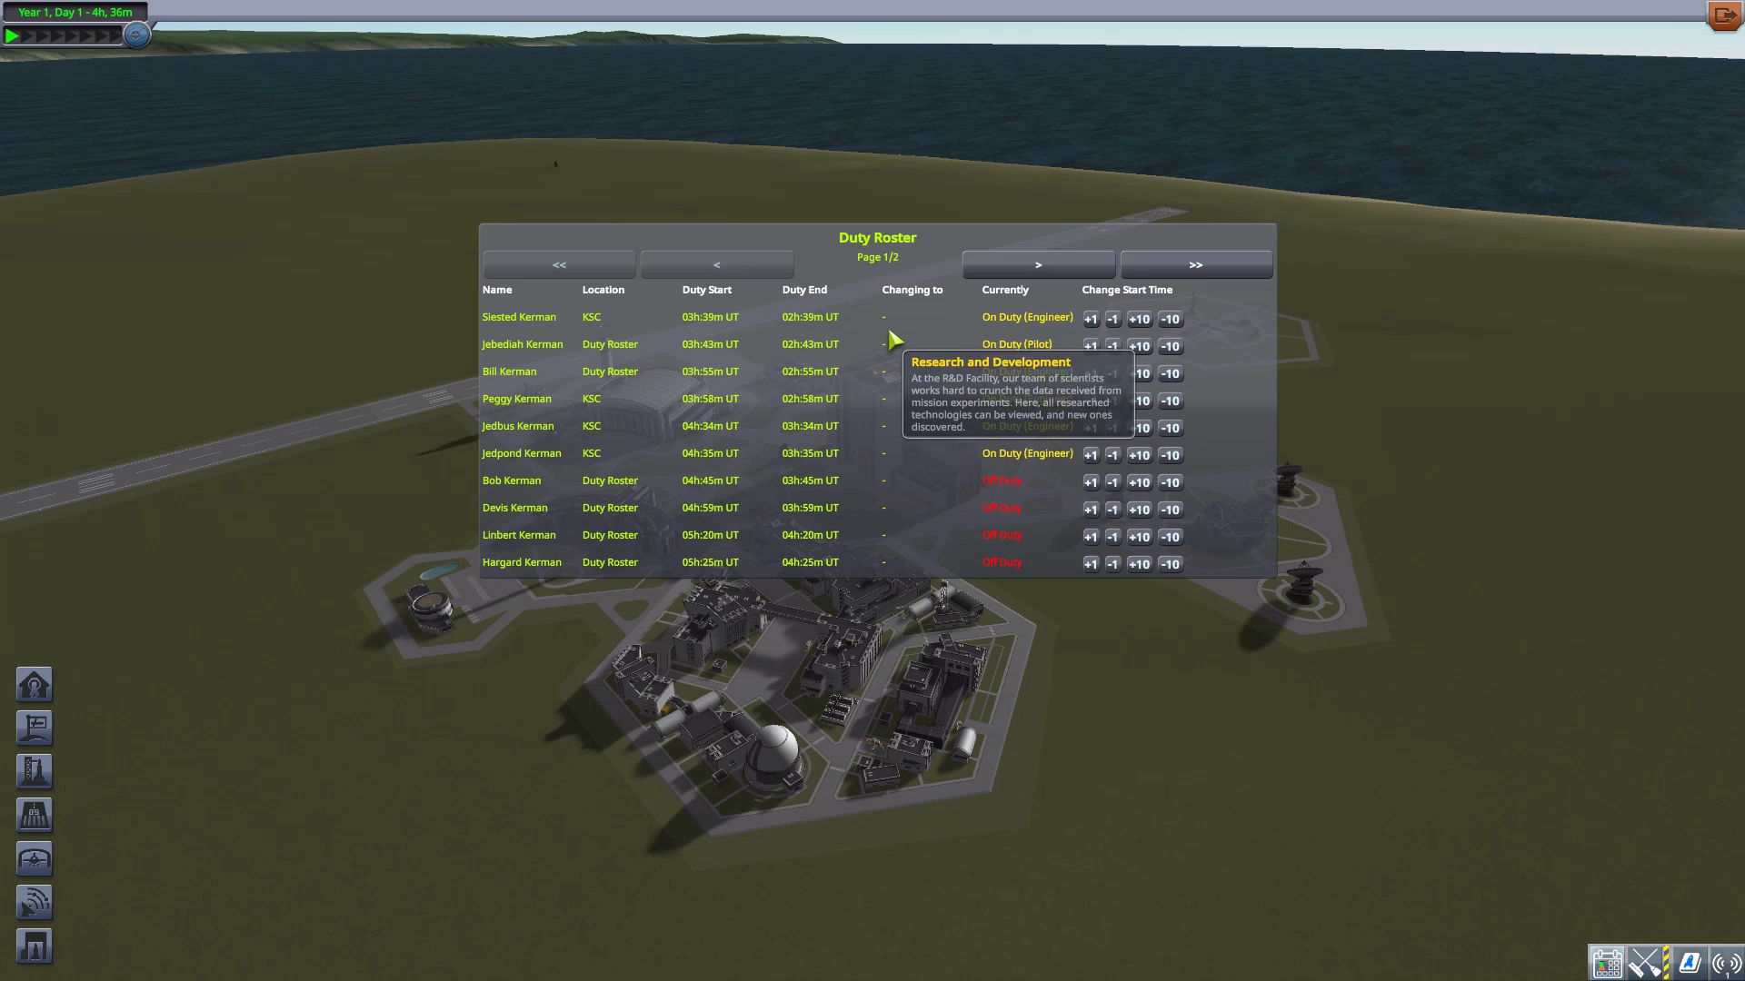
mouse_move(1040, 504)
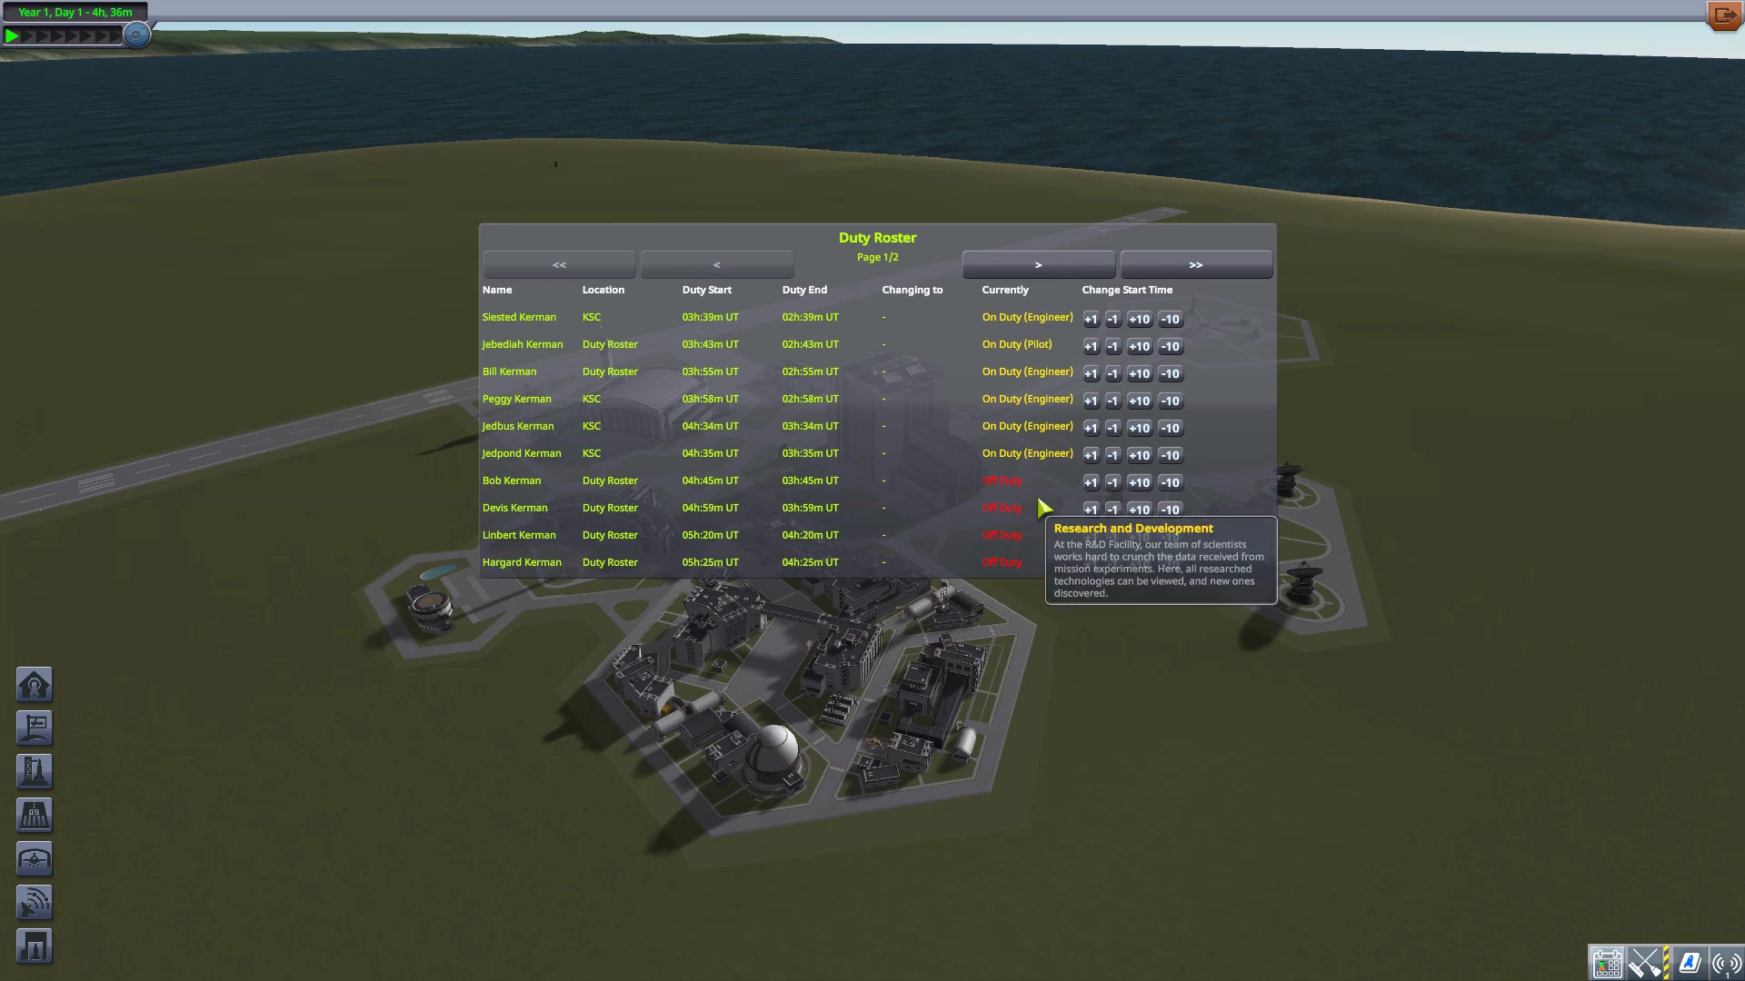
mouse_move(1101, 460)
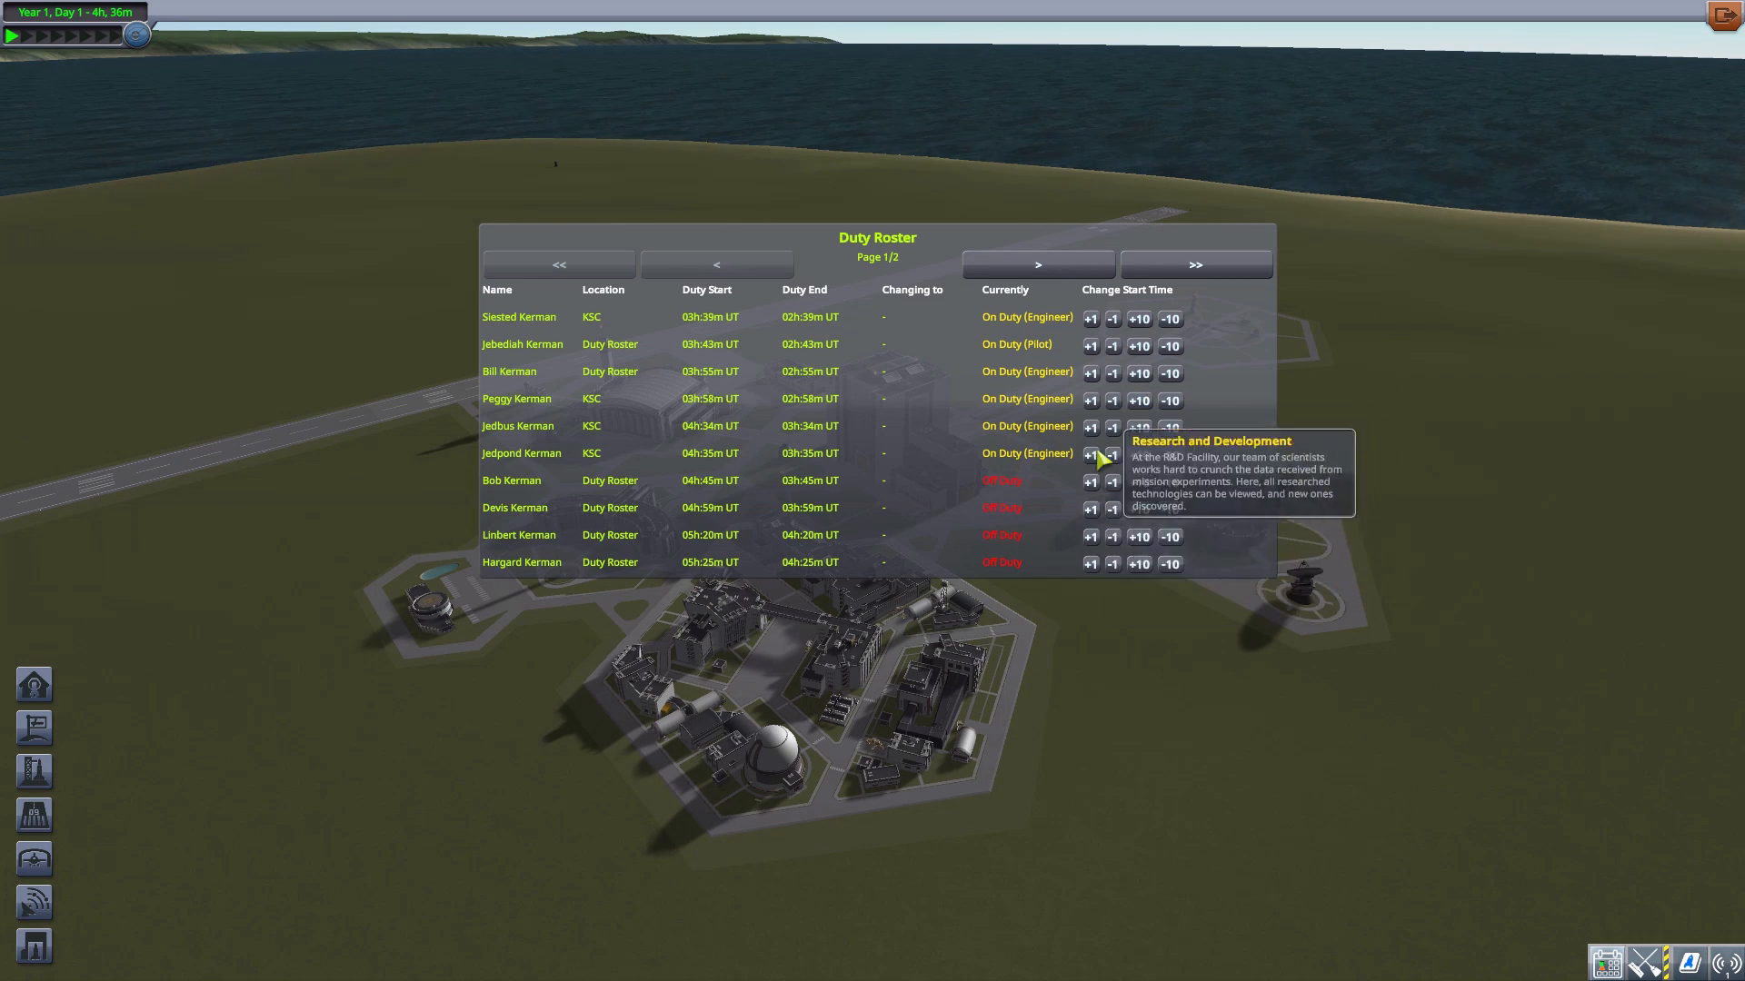
mouse_move(890, 416)
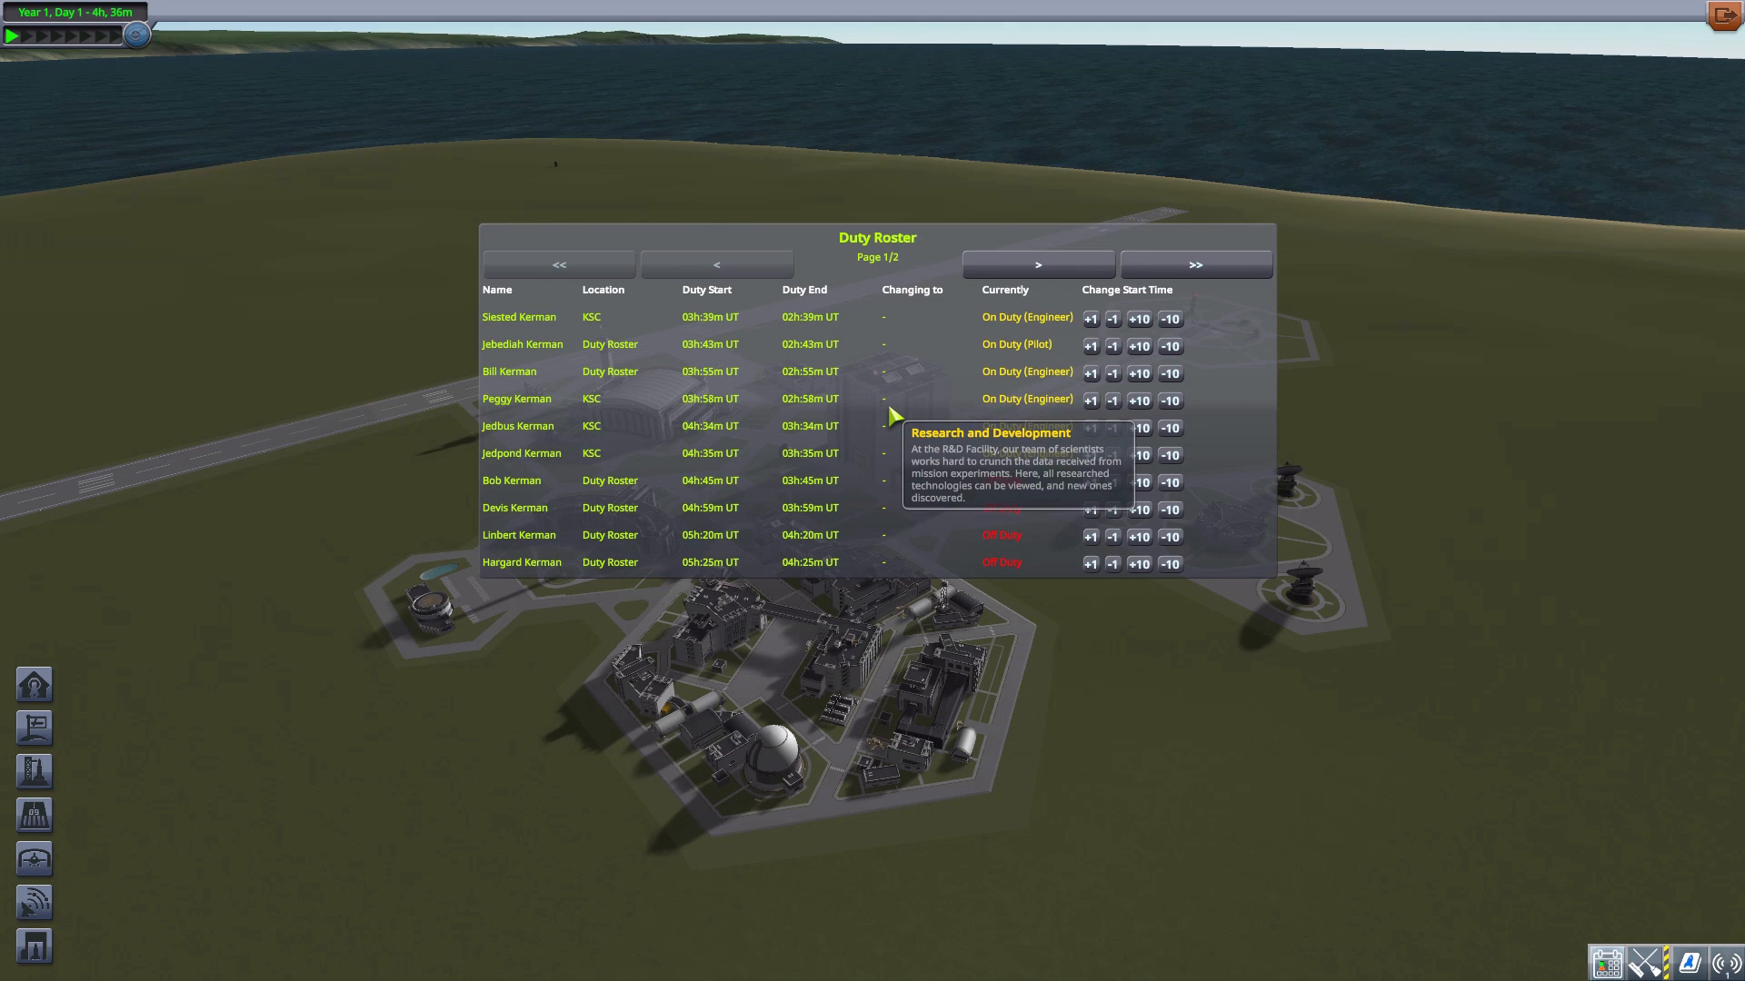
mouse_move(882, 292)
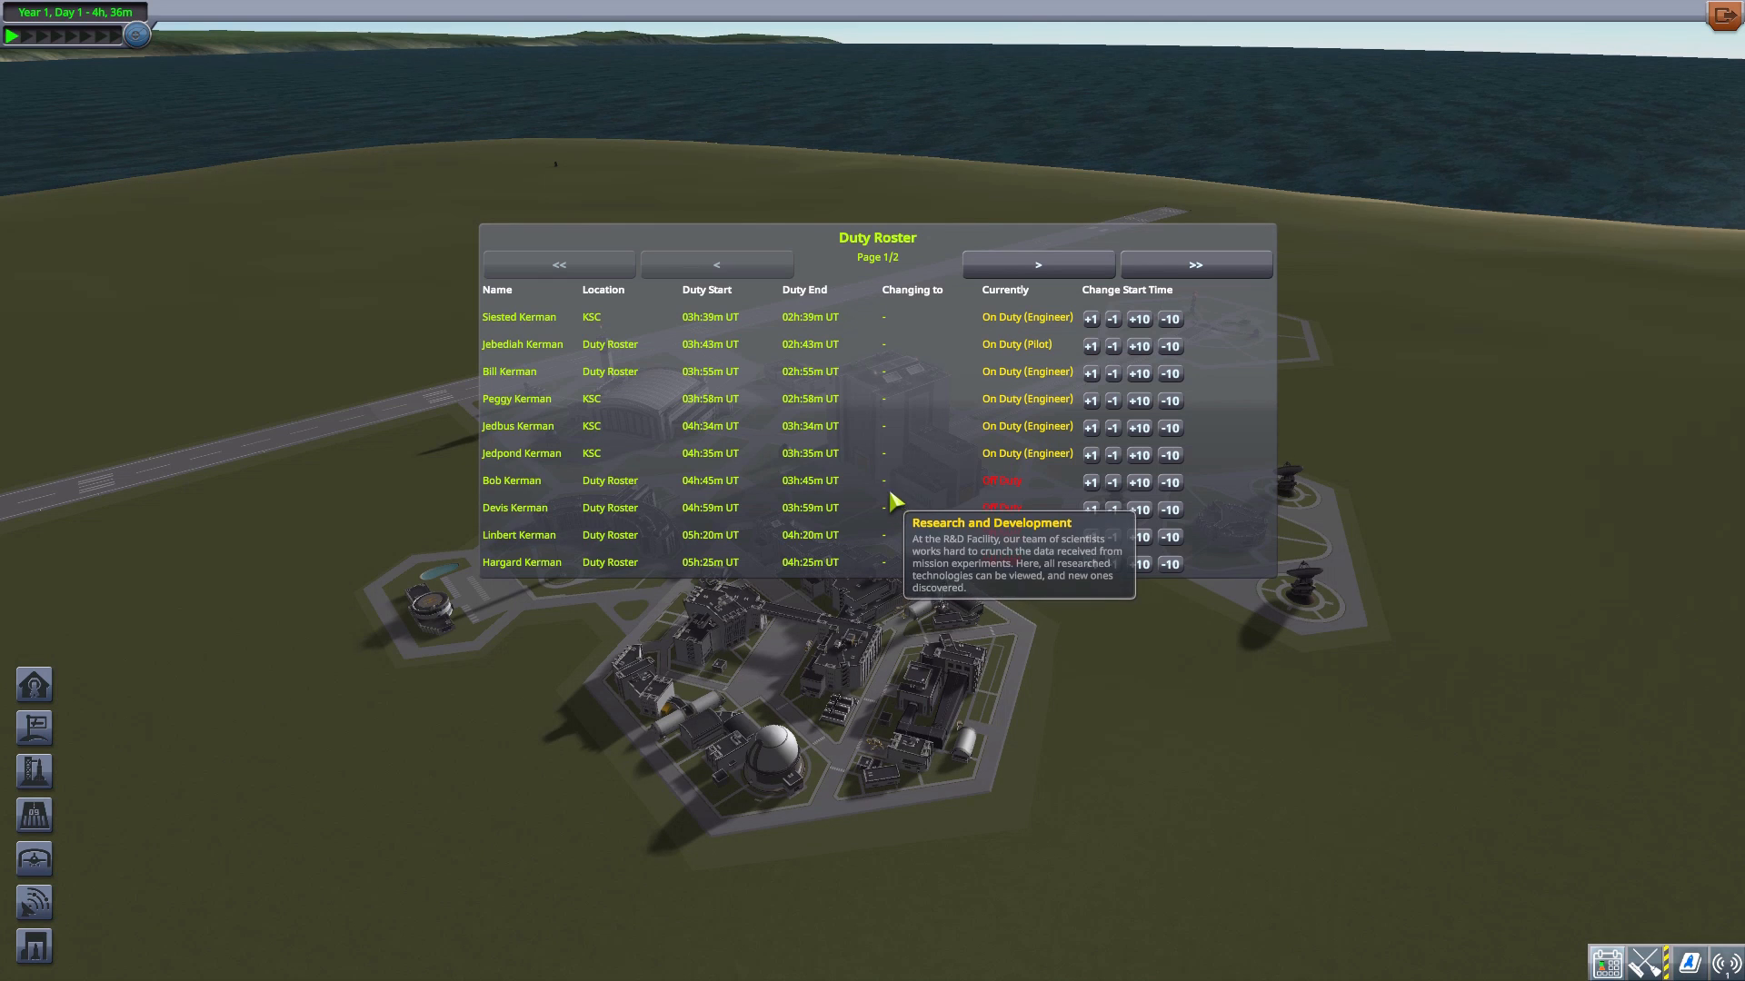
mouse_move(1091, 346)
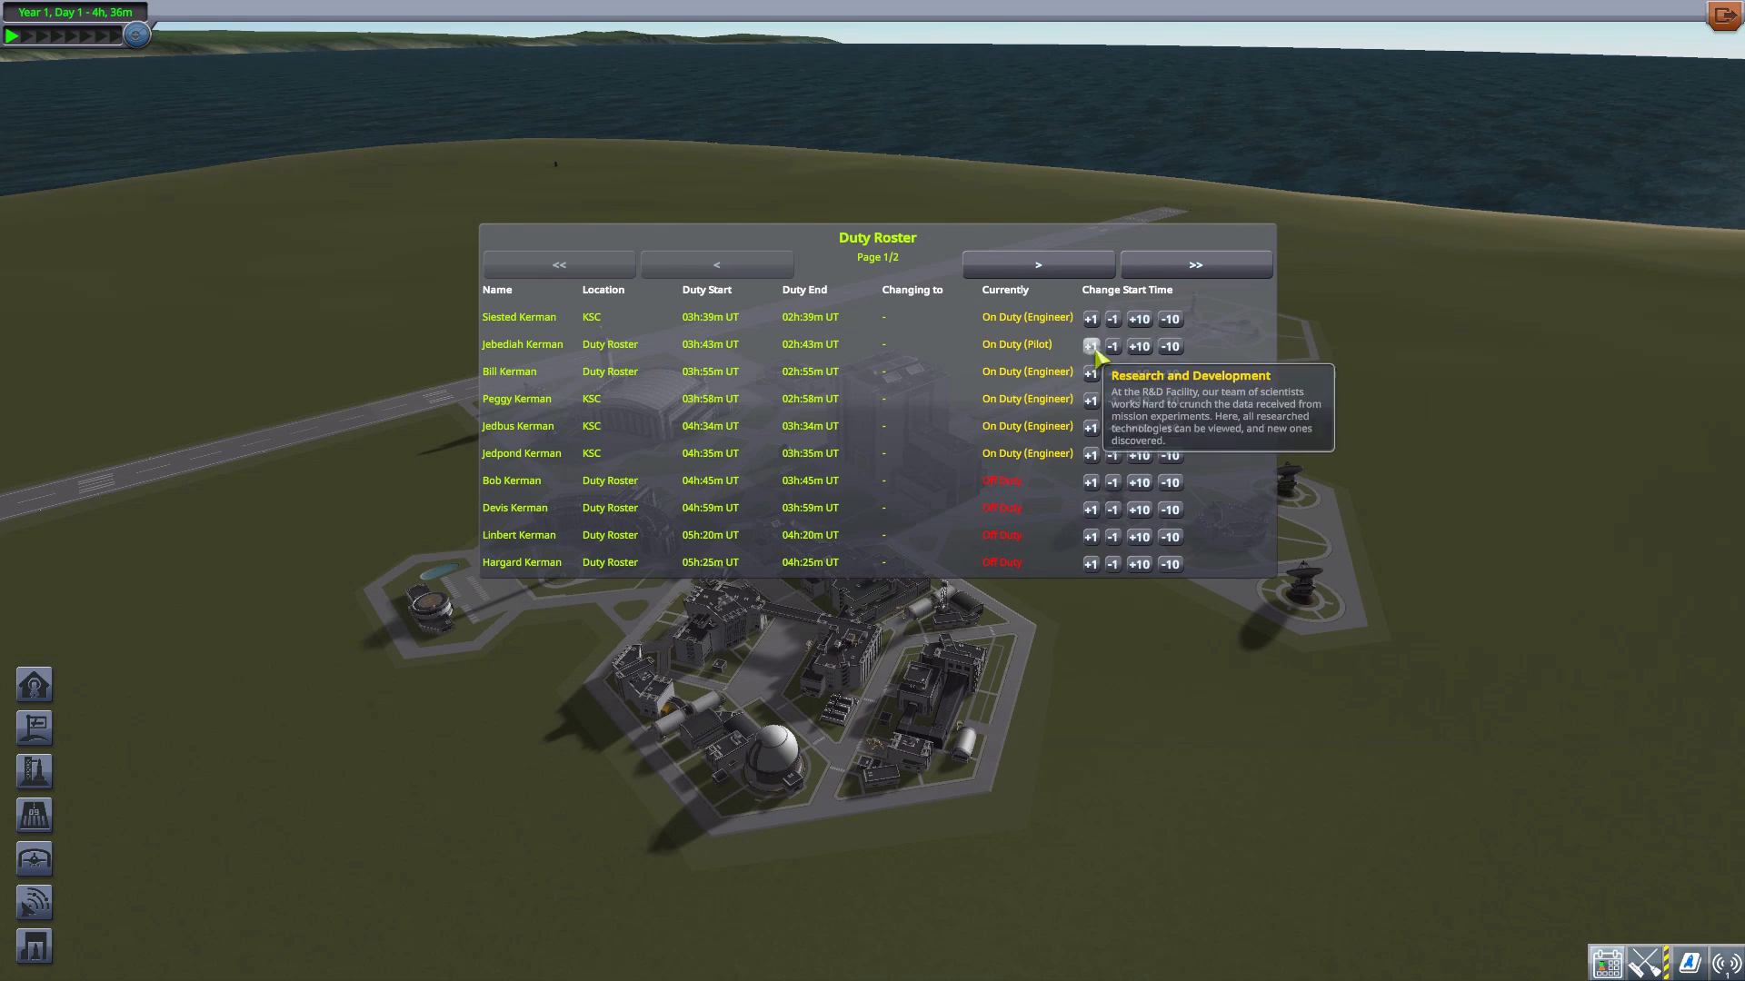
mouse_move(901, 360)
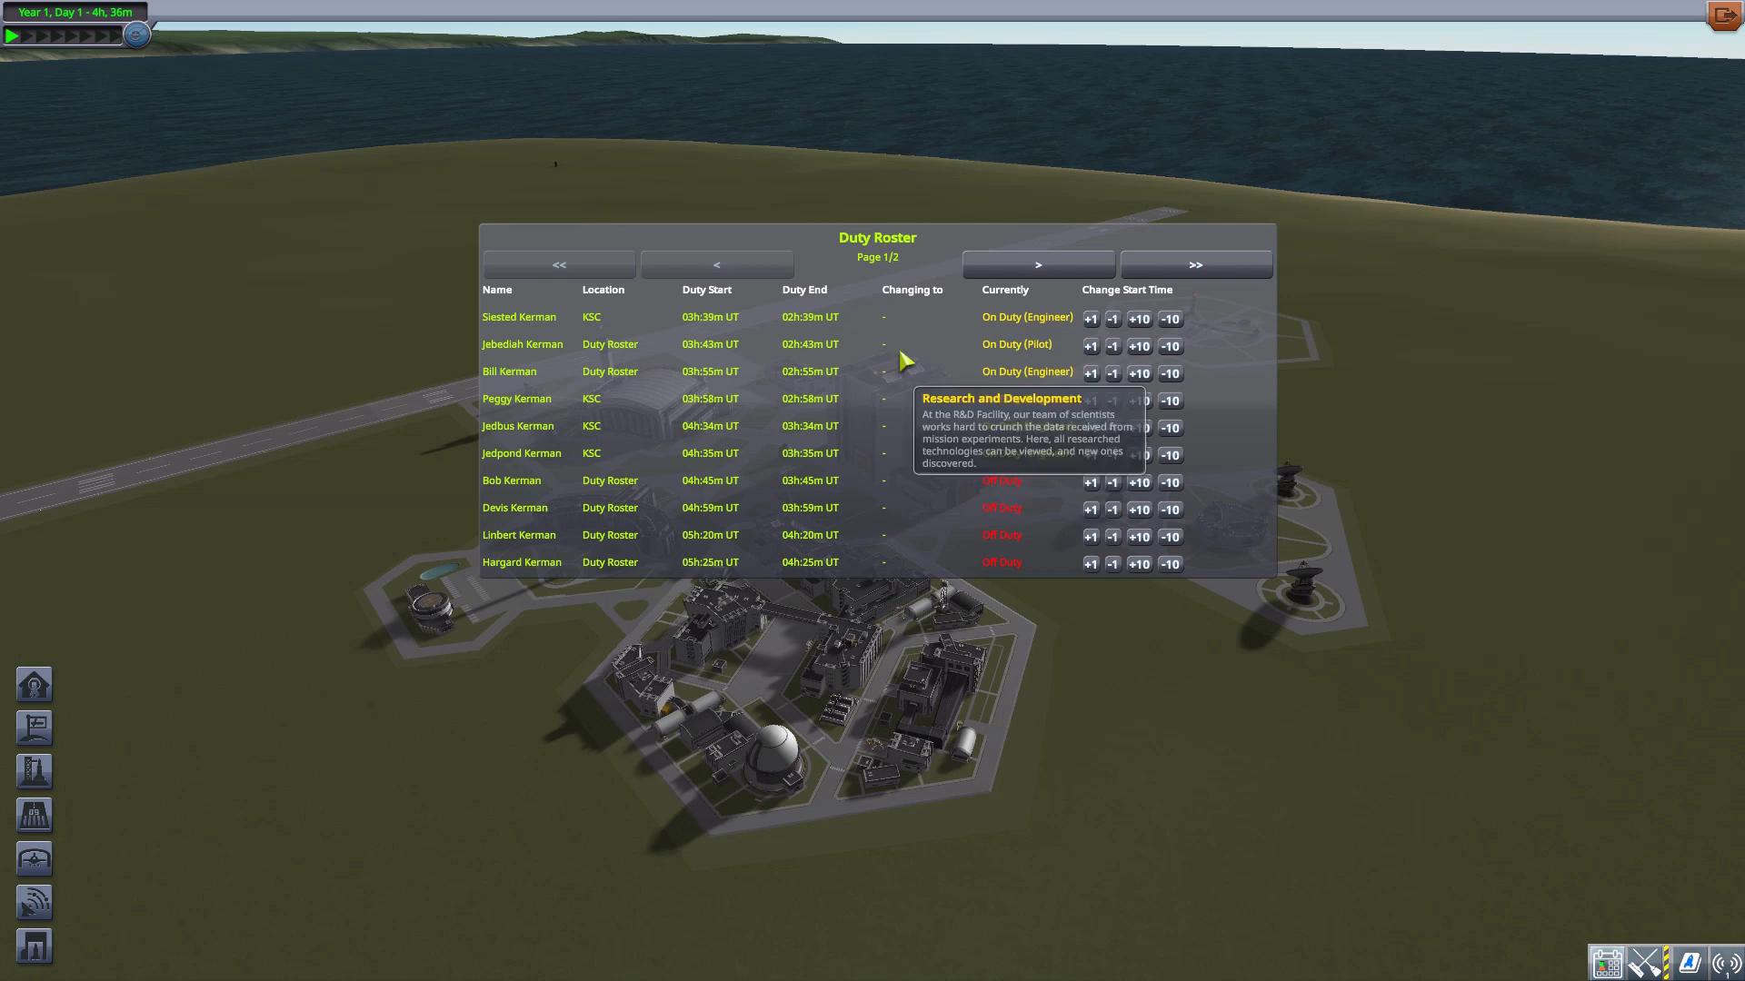
mouse_move(913, 428)
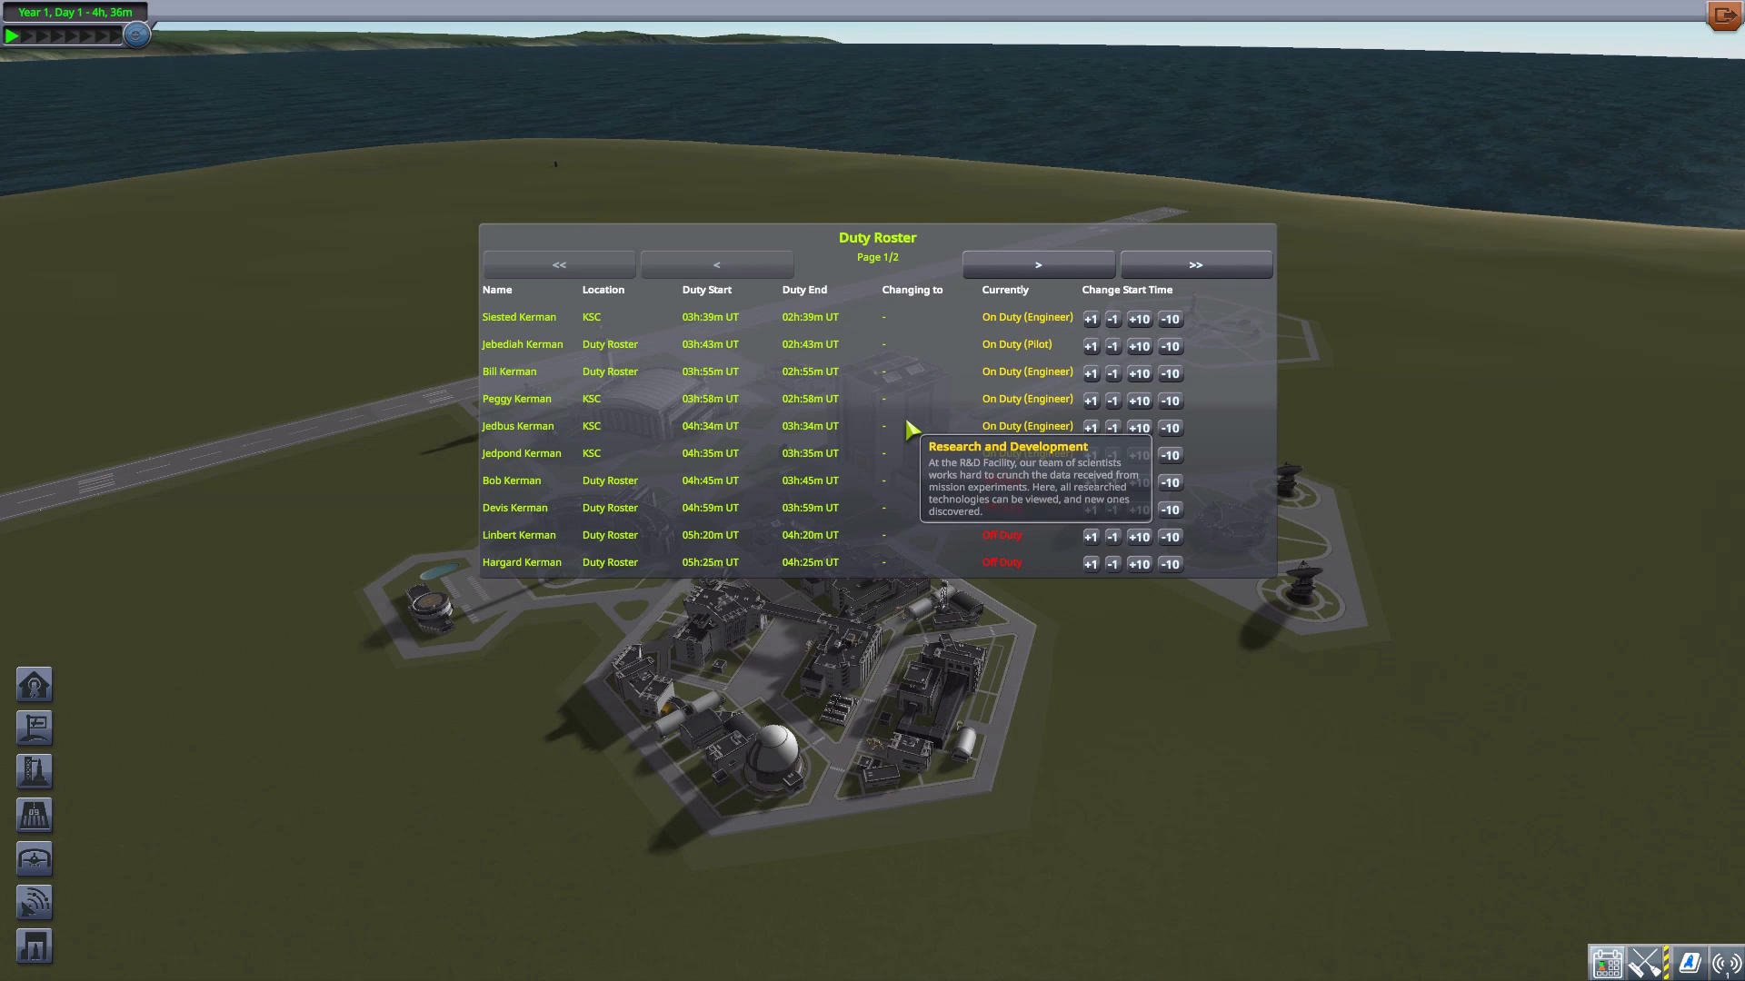
mouse_move(1029, 306)
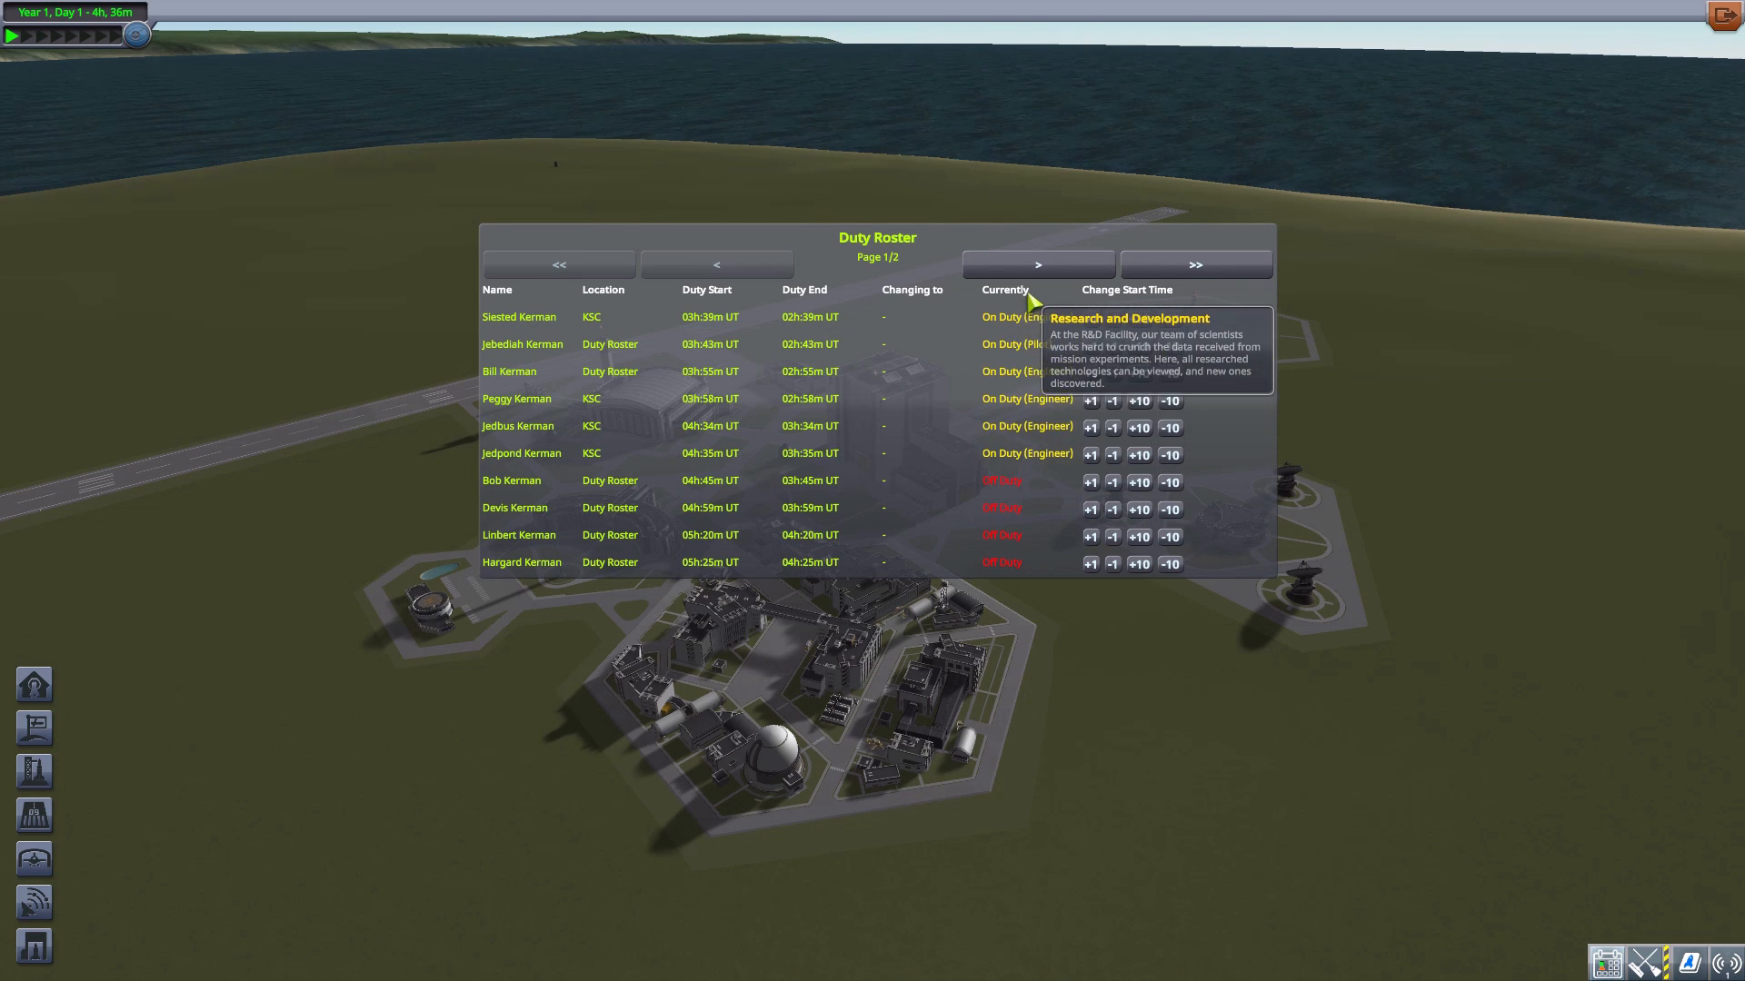
mouse_move(1014, 562)
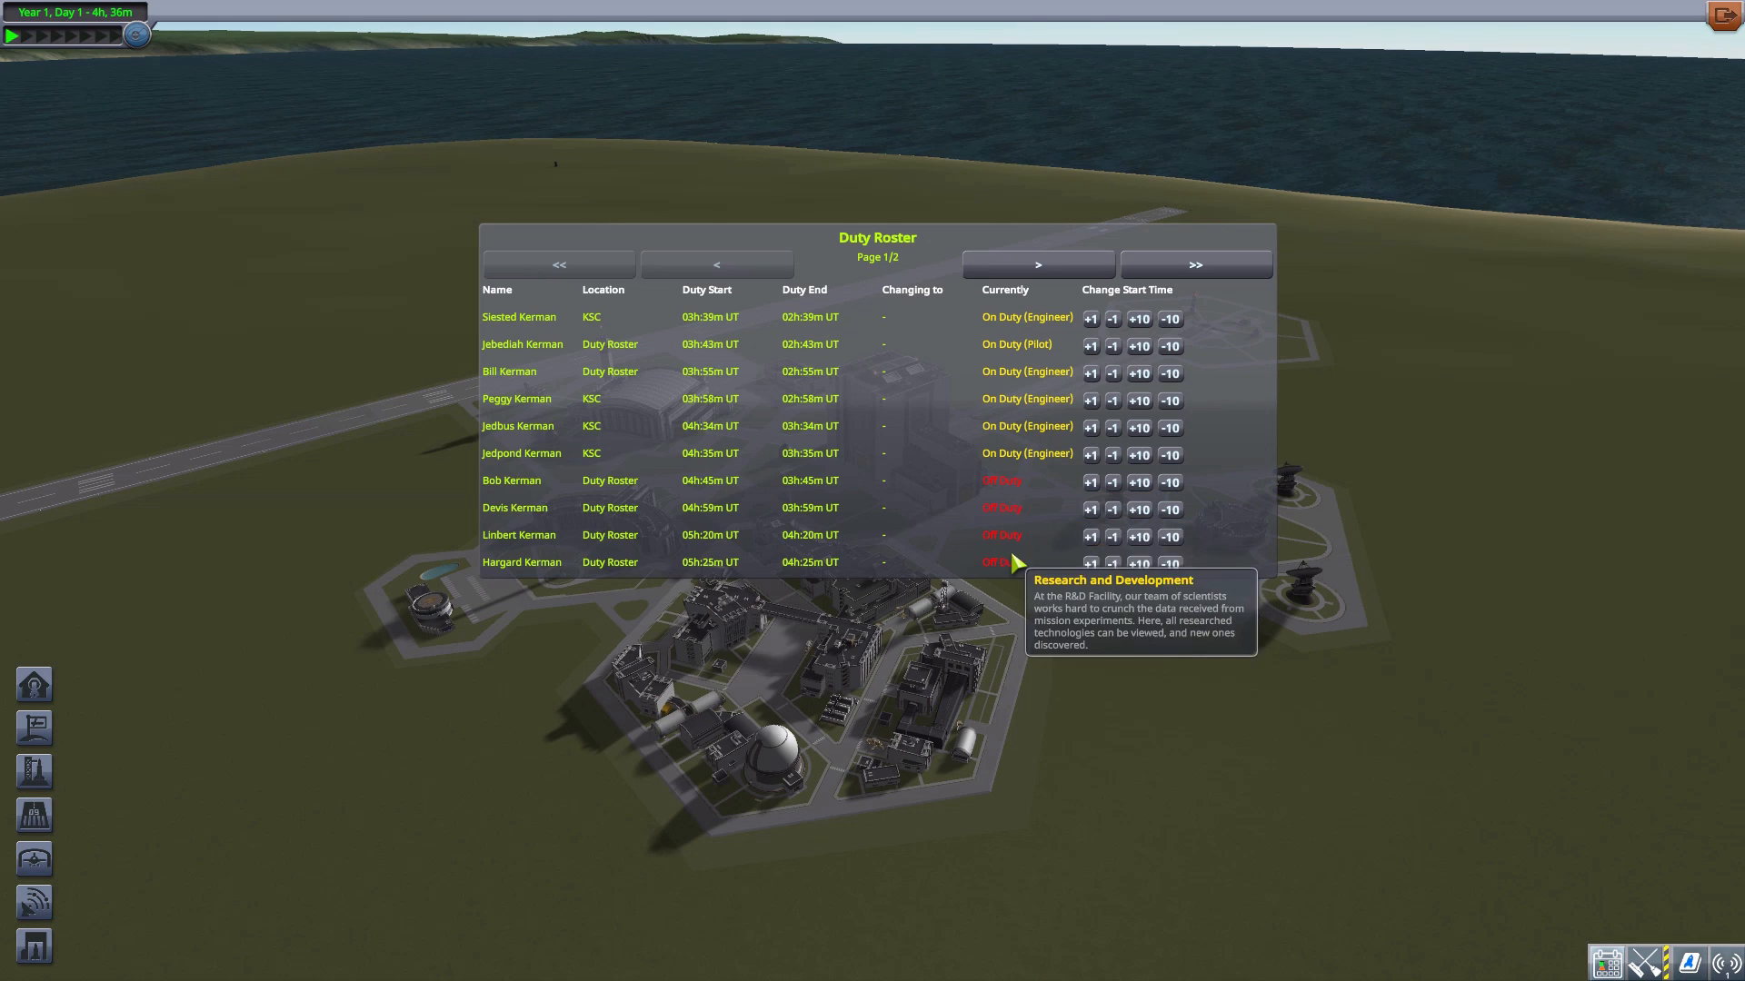
mouse_move(1024, 339)
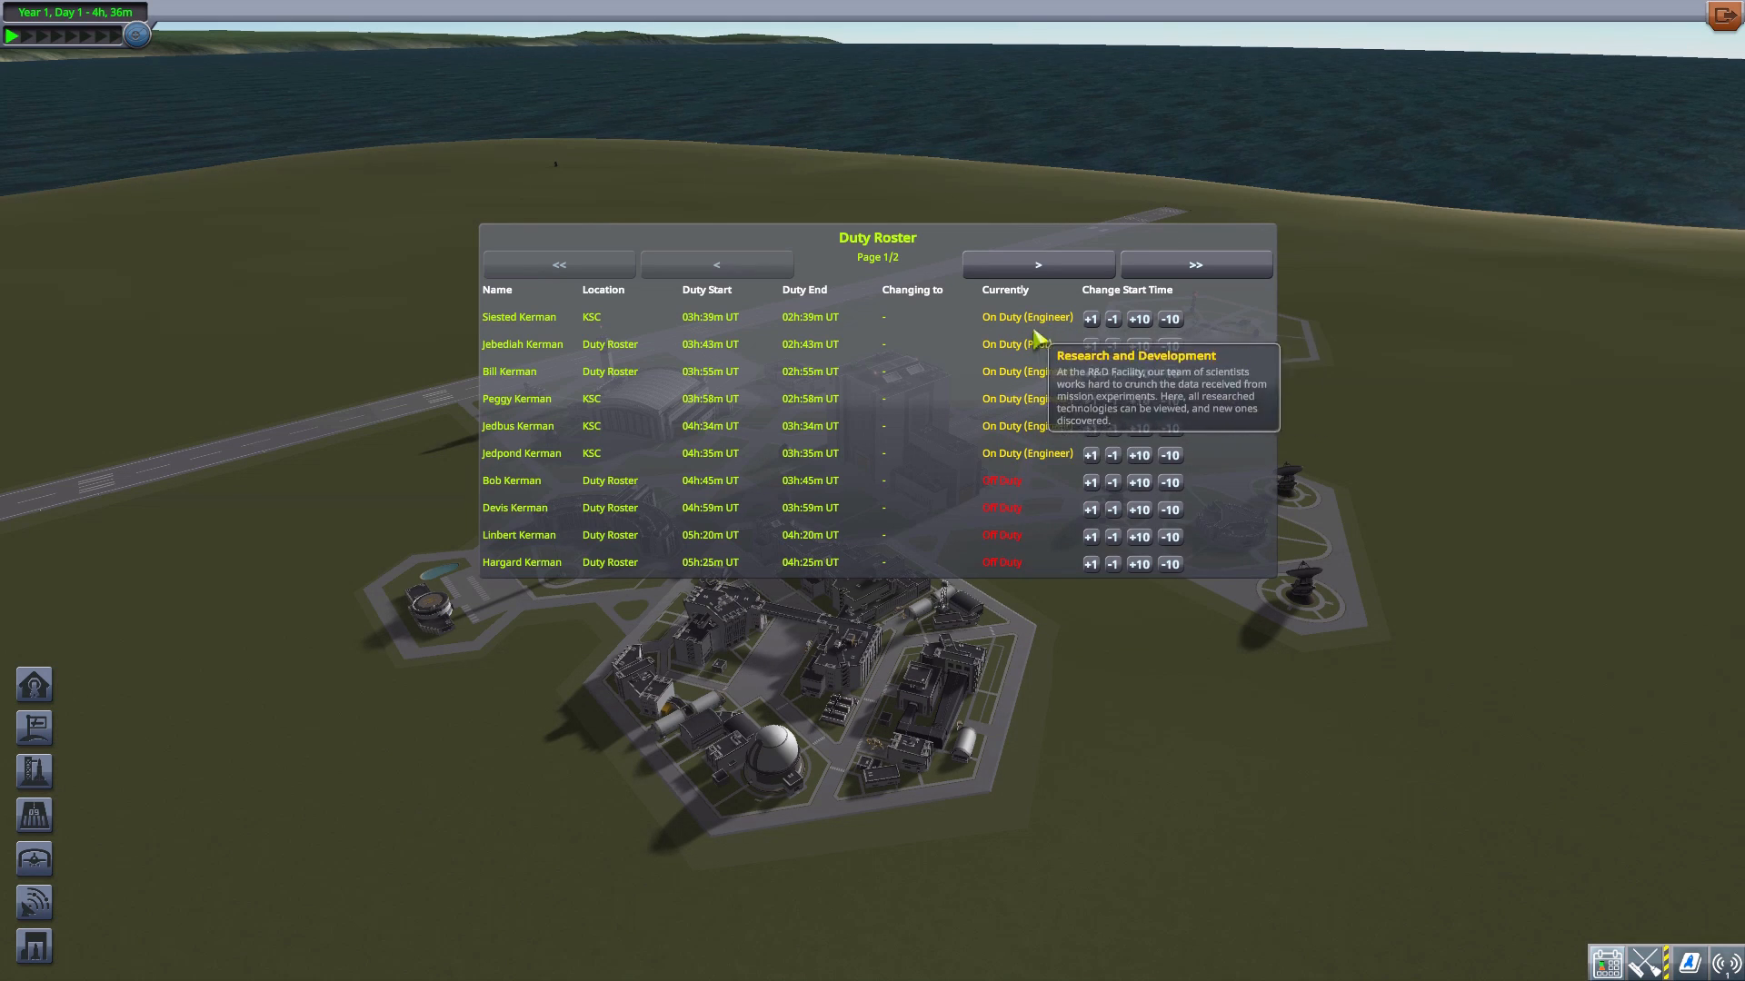
mouse_move(1046, 445)
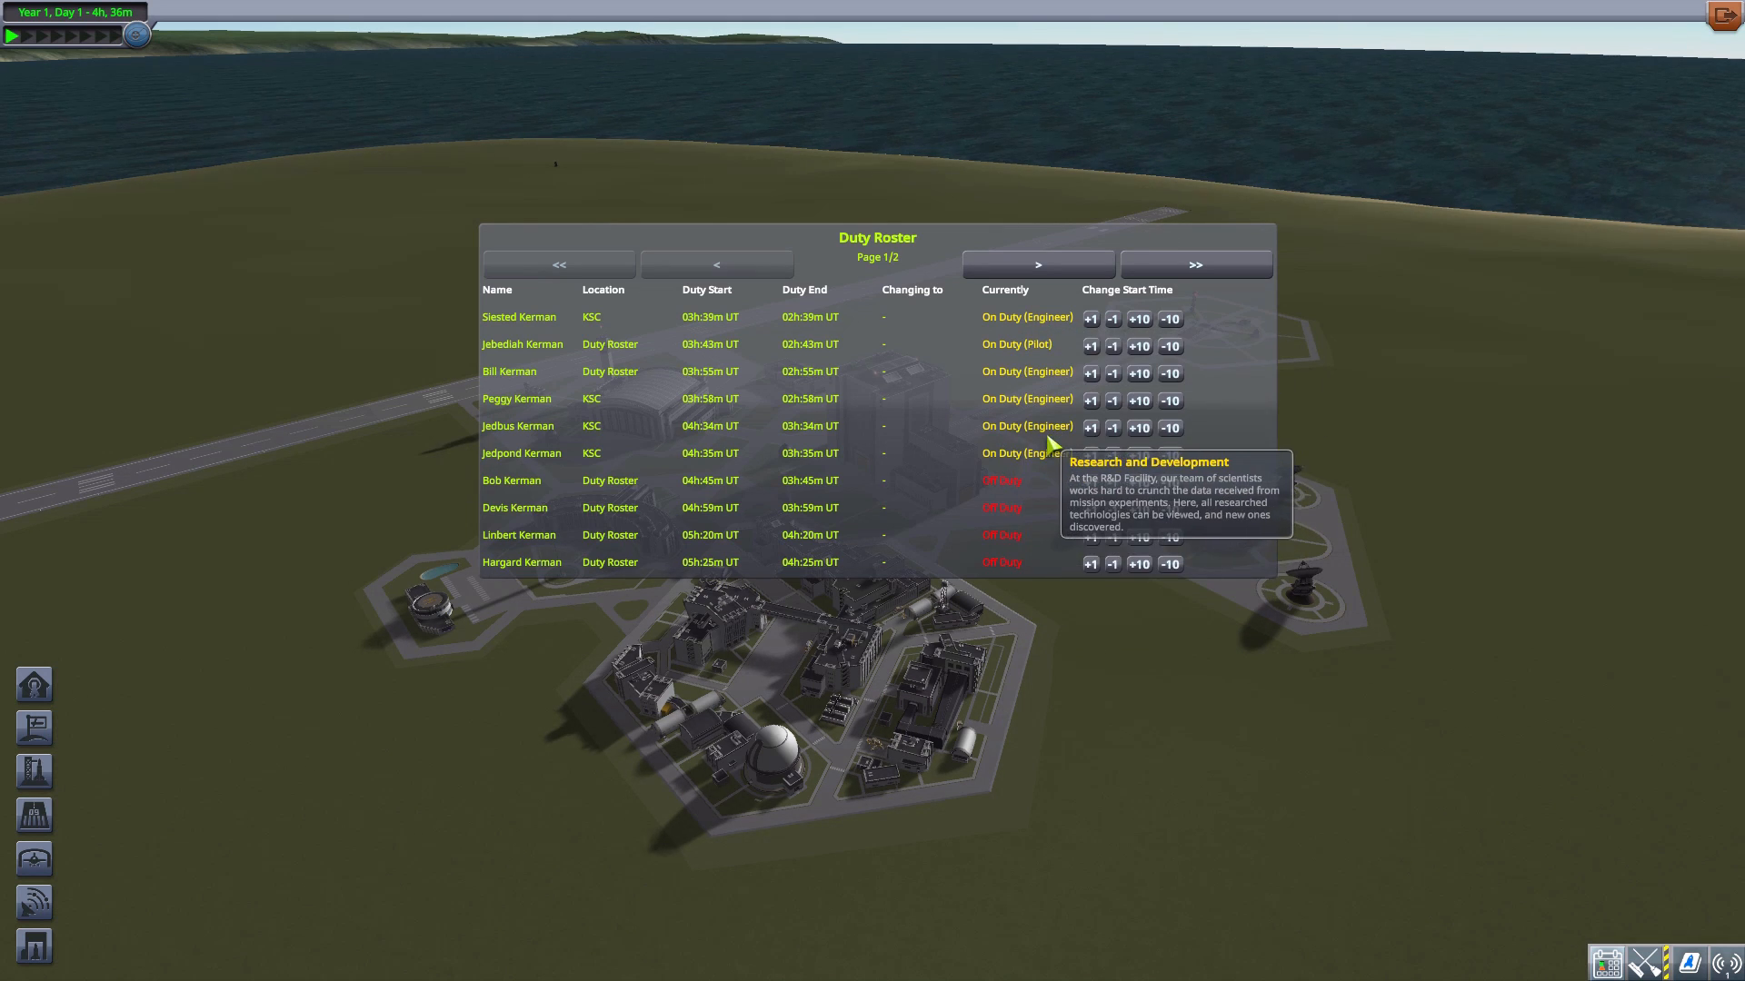
mouse_move(1089, 316)
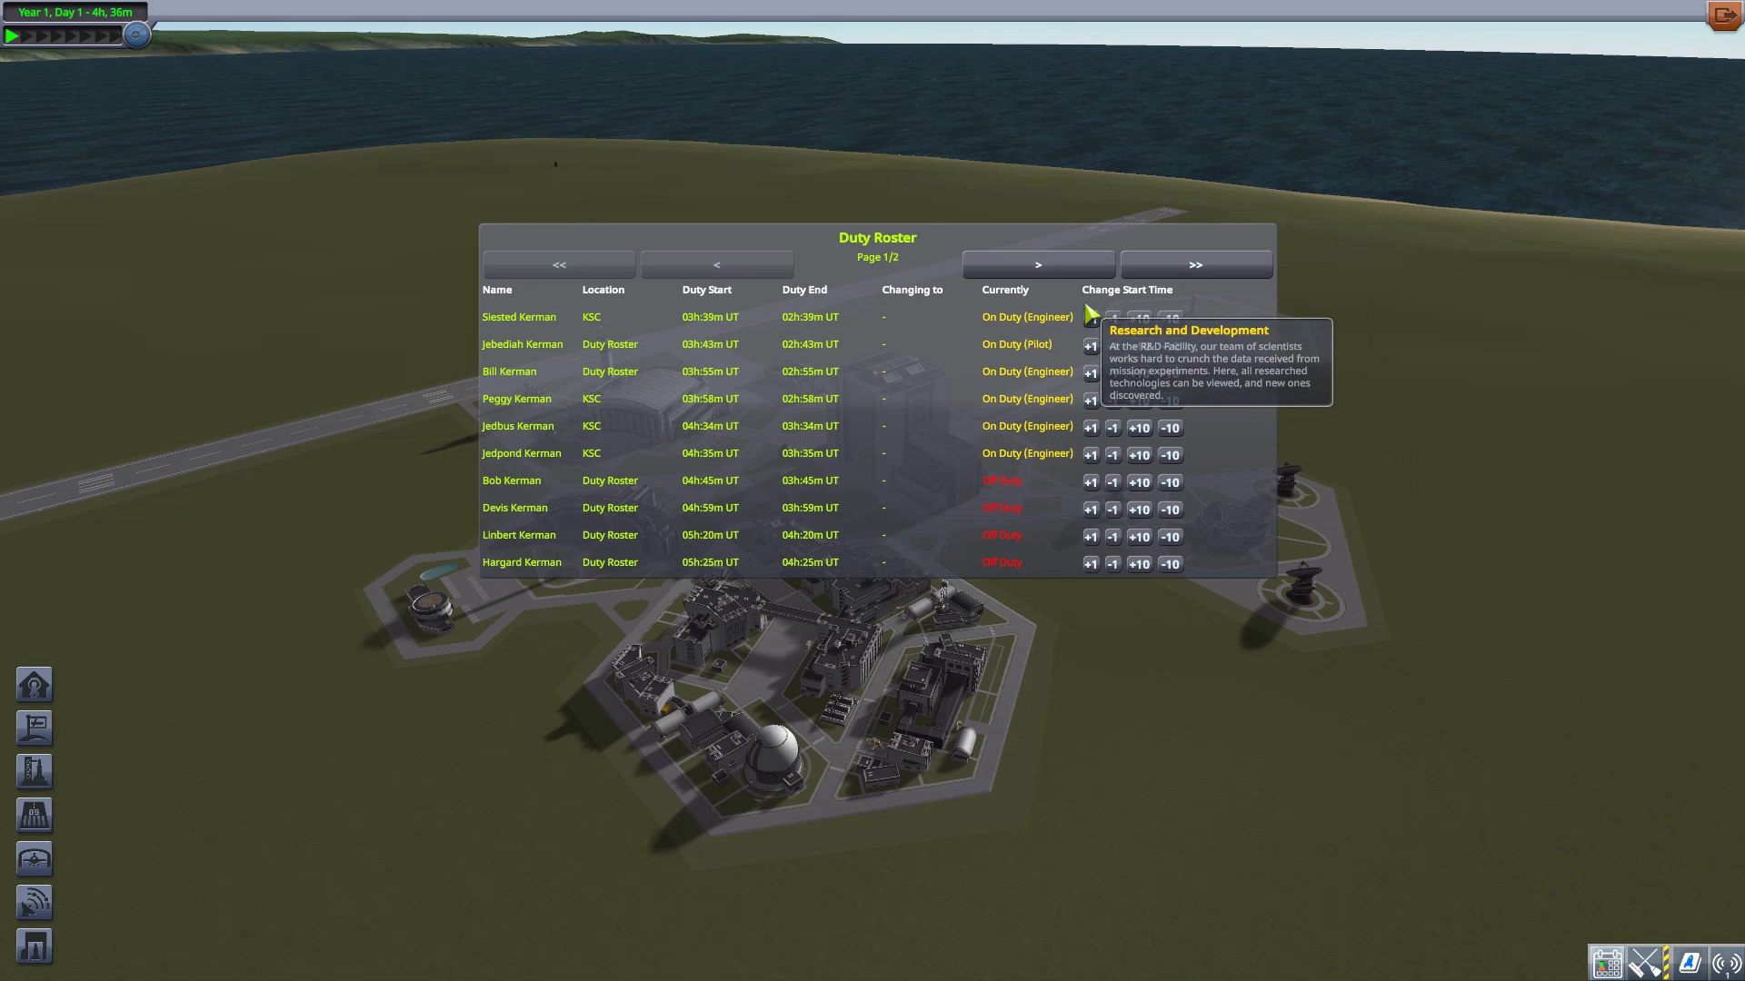
mouse_move(1403, 387)
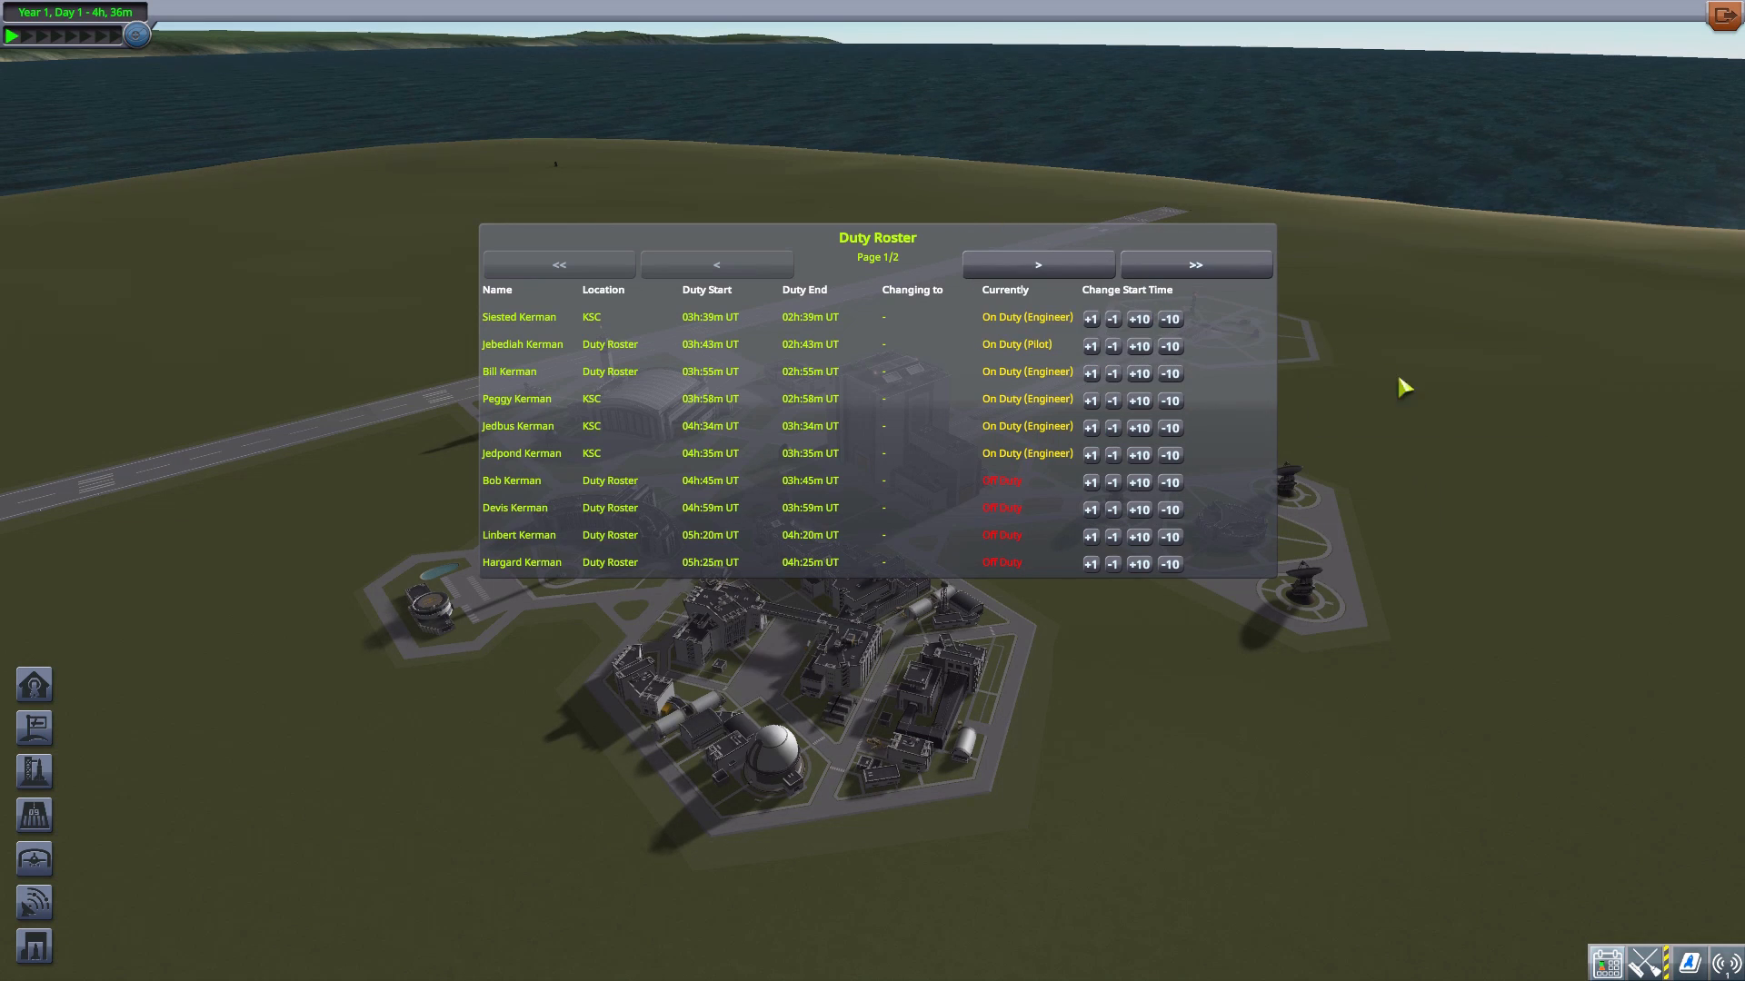
mouse_move(1095, 341)
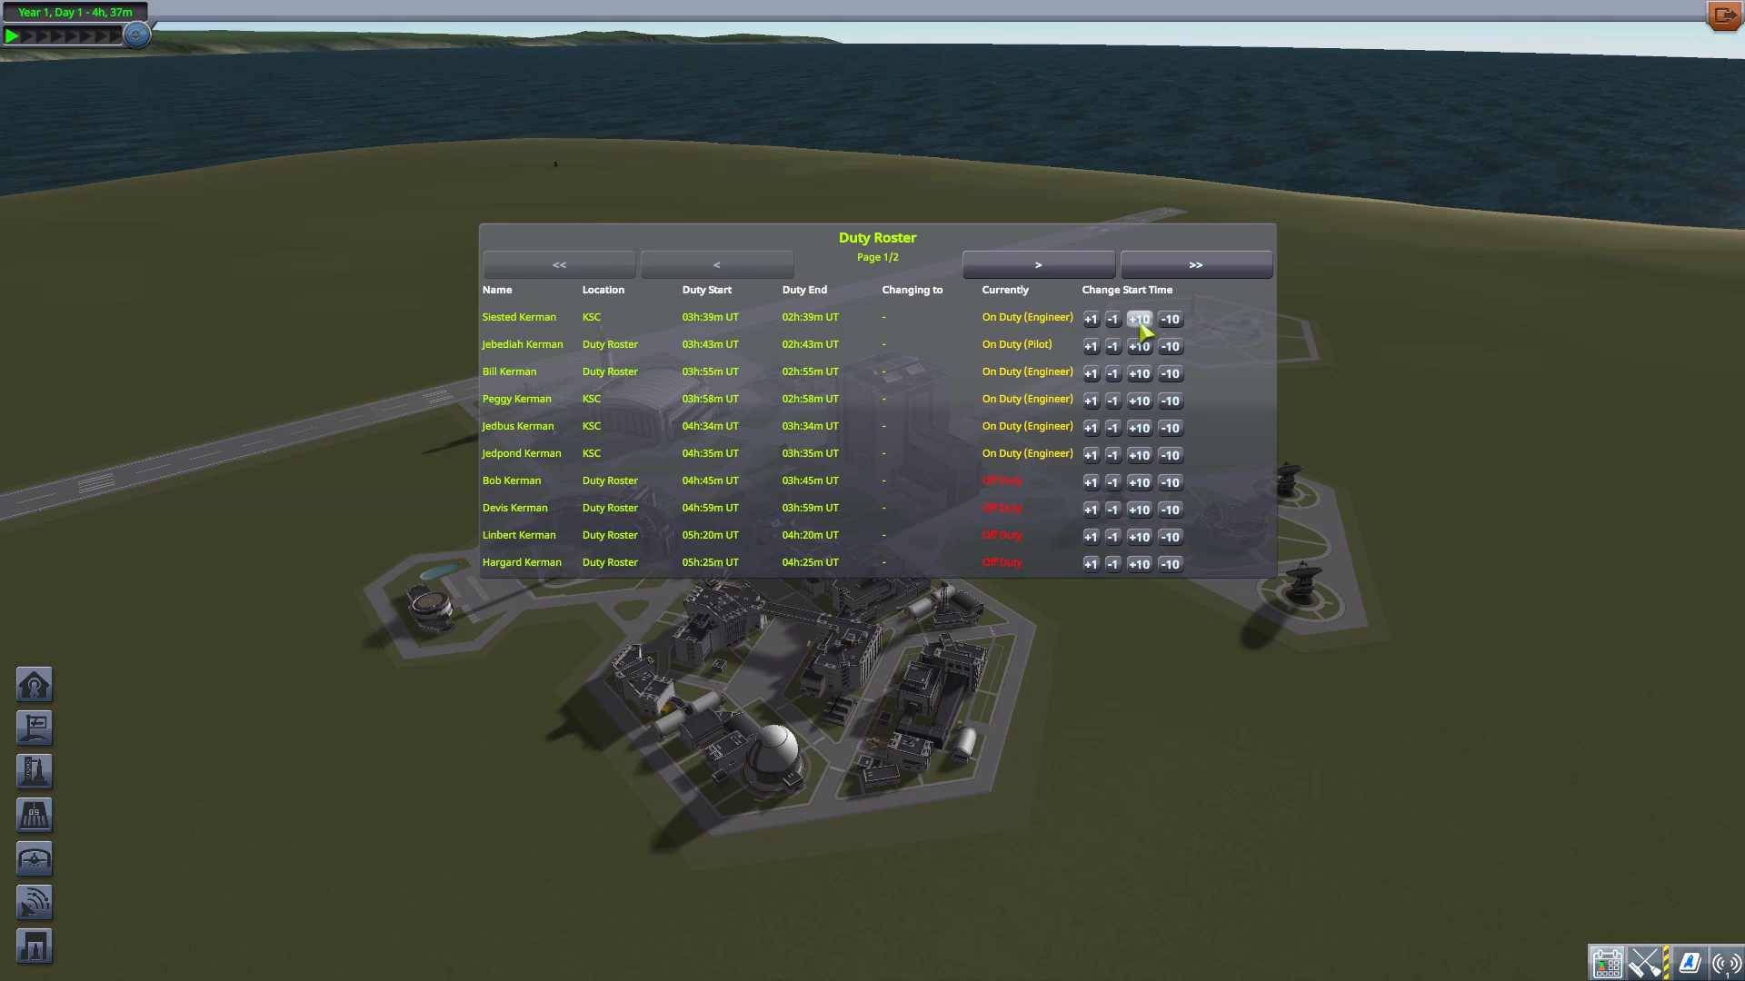
mouse_move(1138, 427)
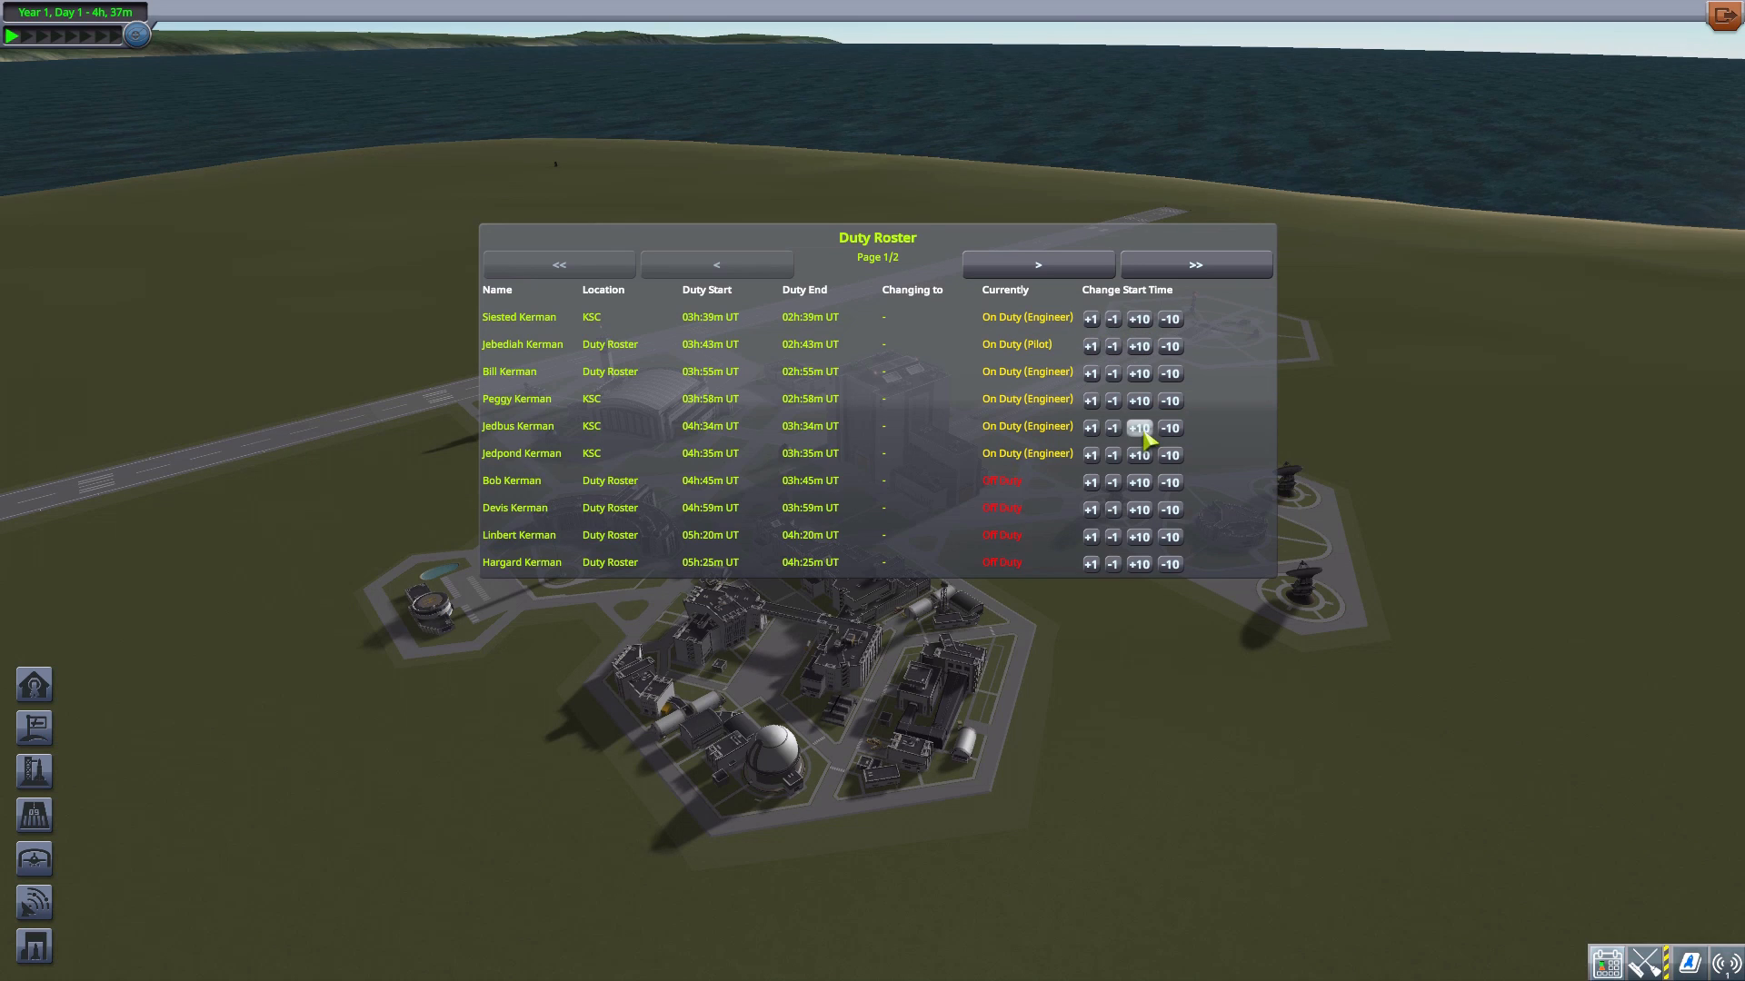
mouse_move(1091, 319)
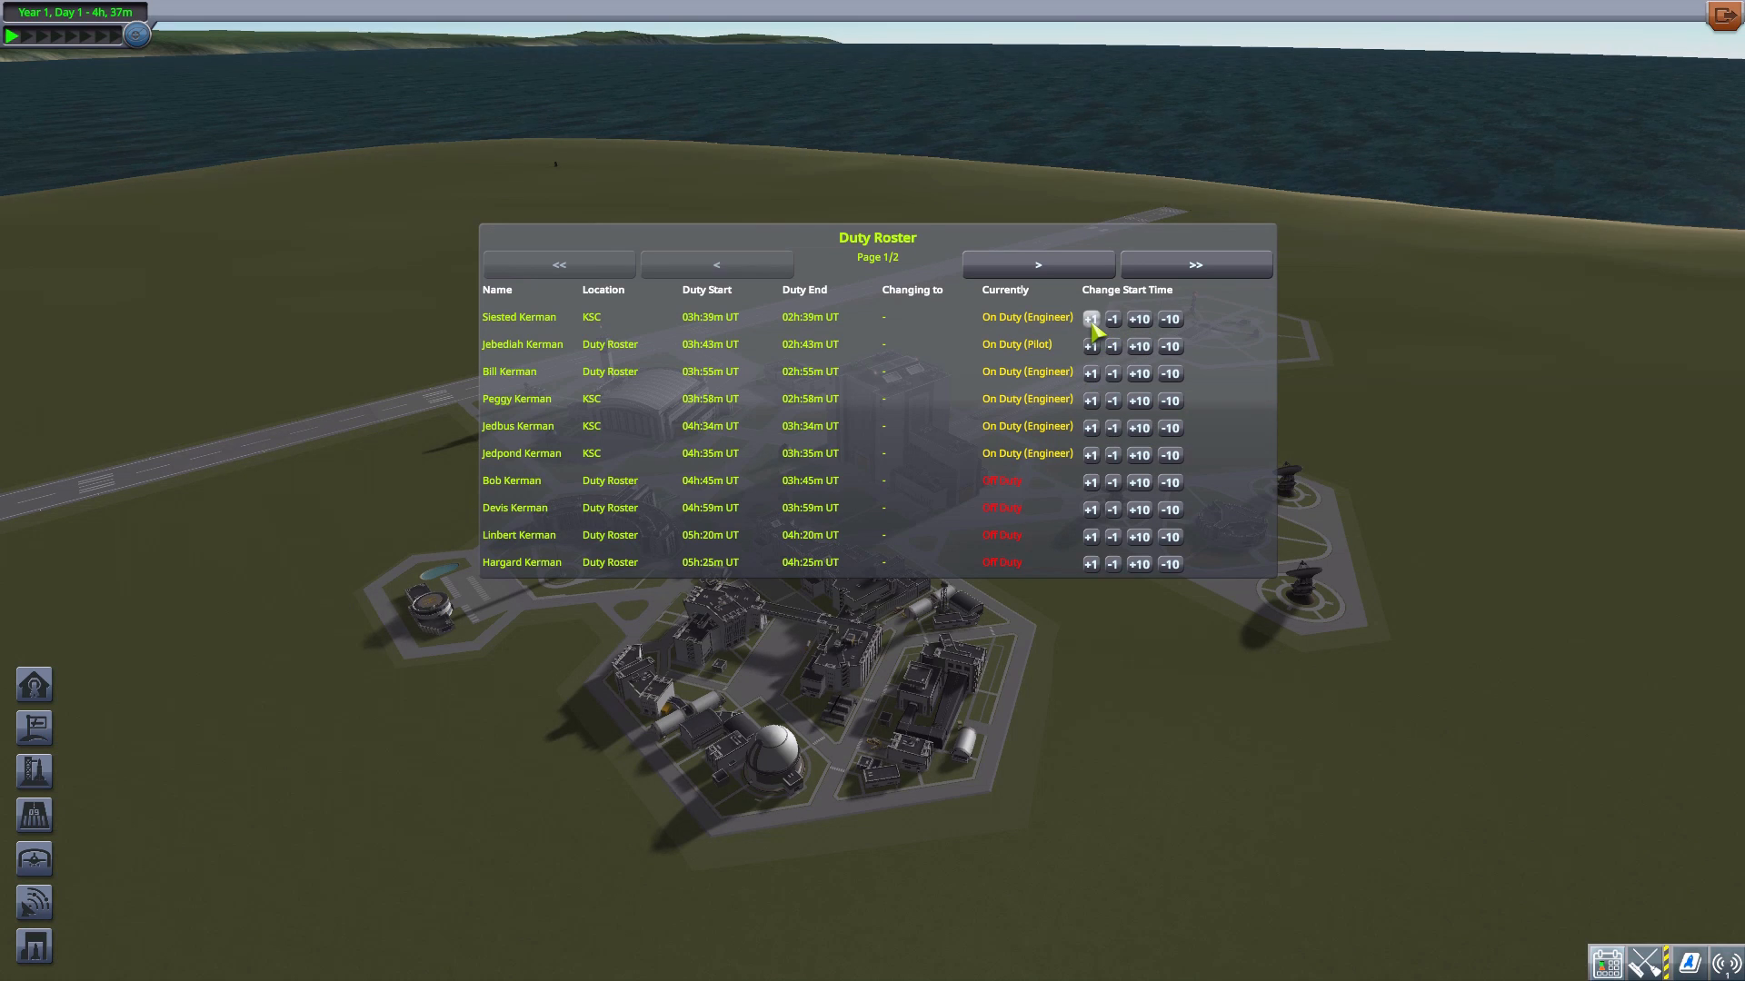
Try Siested Kerman's +10/-10 start-time buttons on page 1, then show page 2.
left_click(1090, 318)
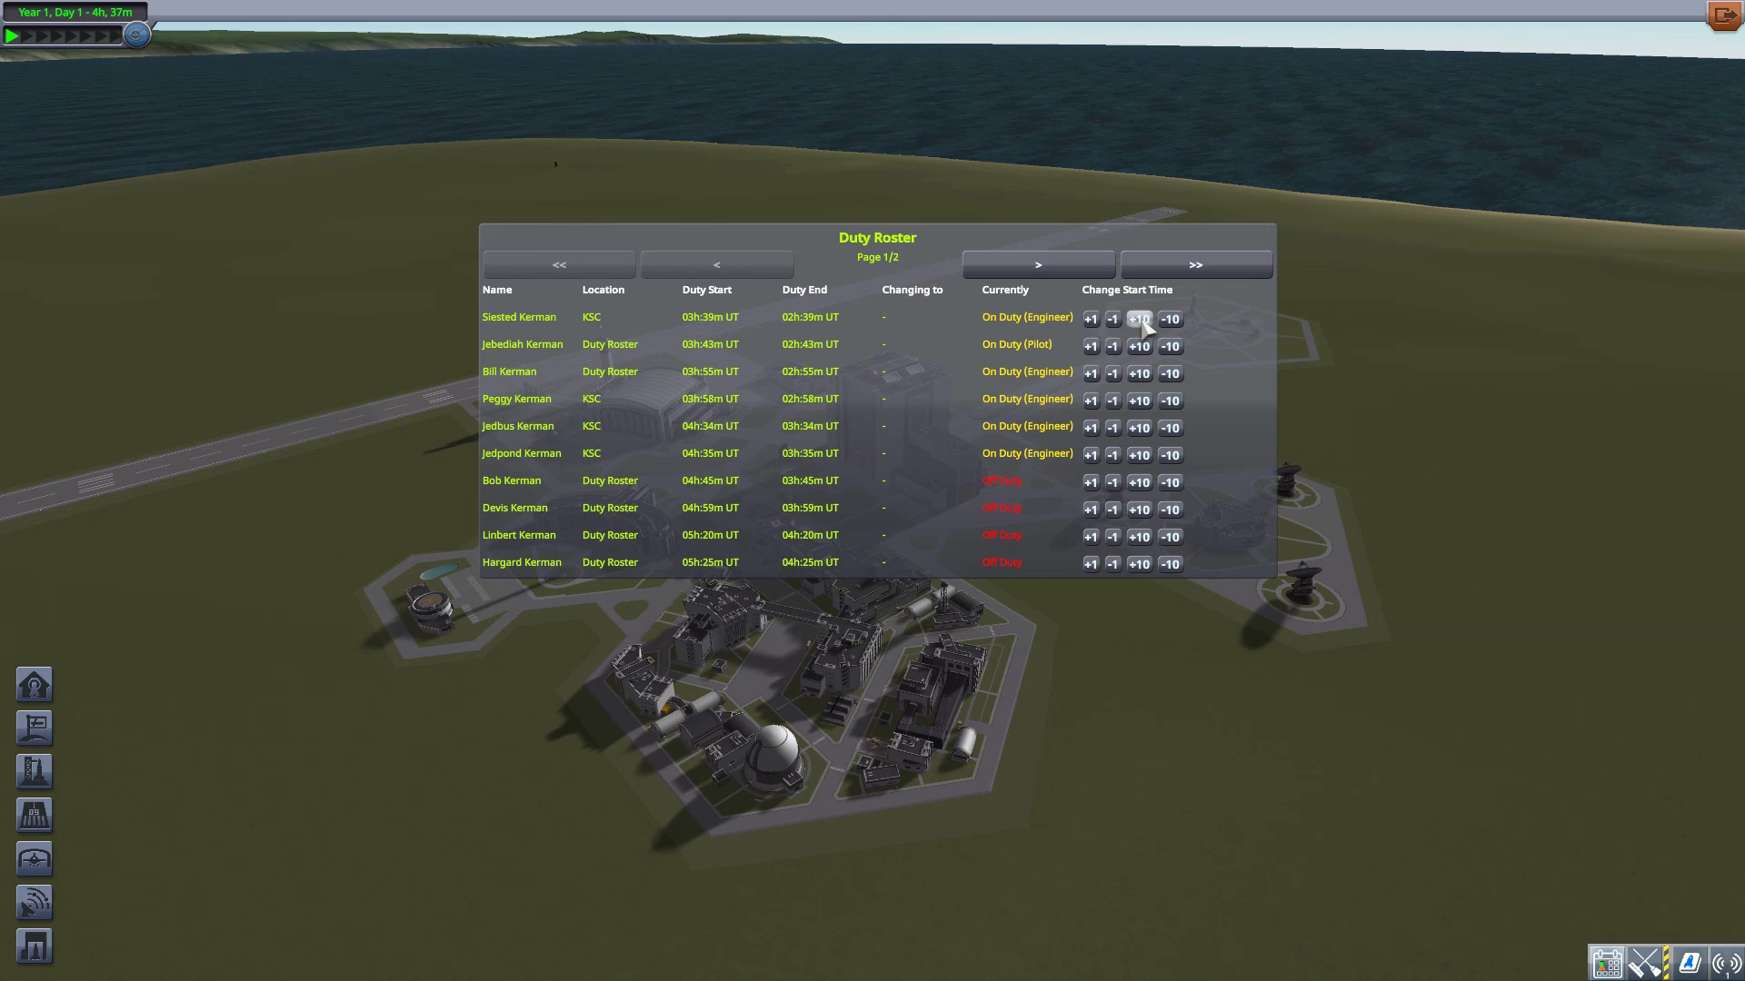
left_click(1137, 319)
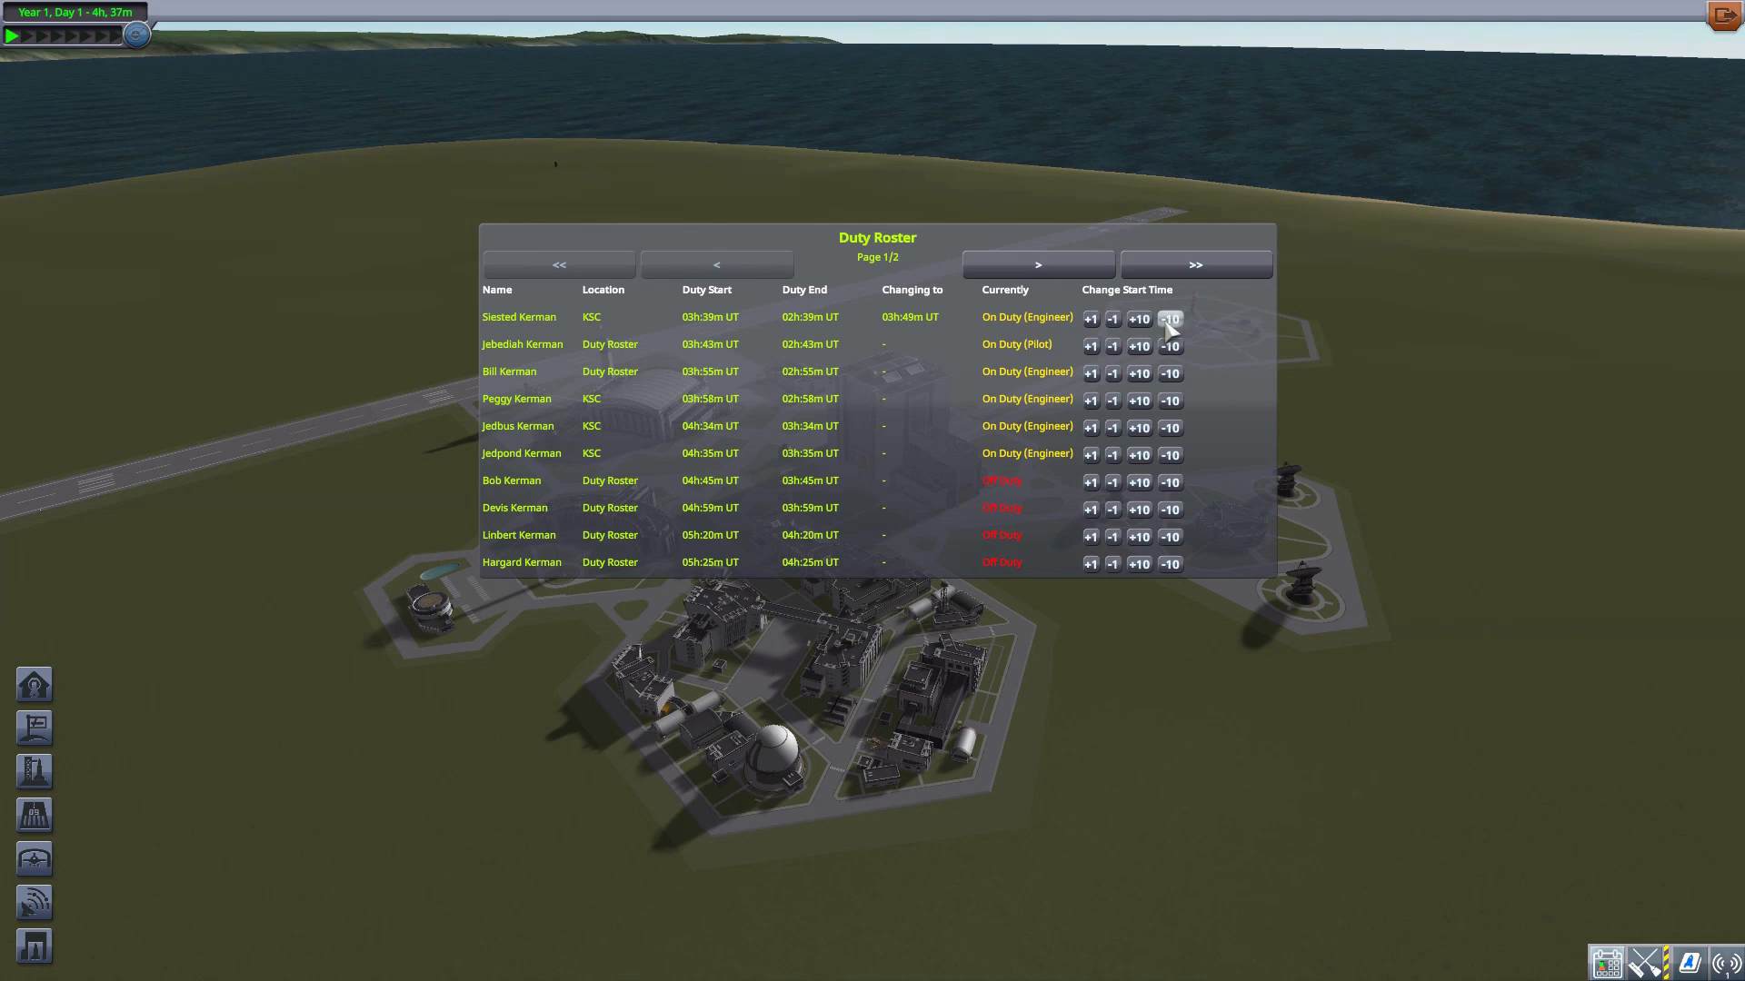
left_click(1169, 319)
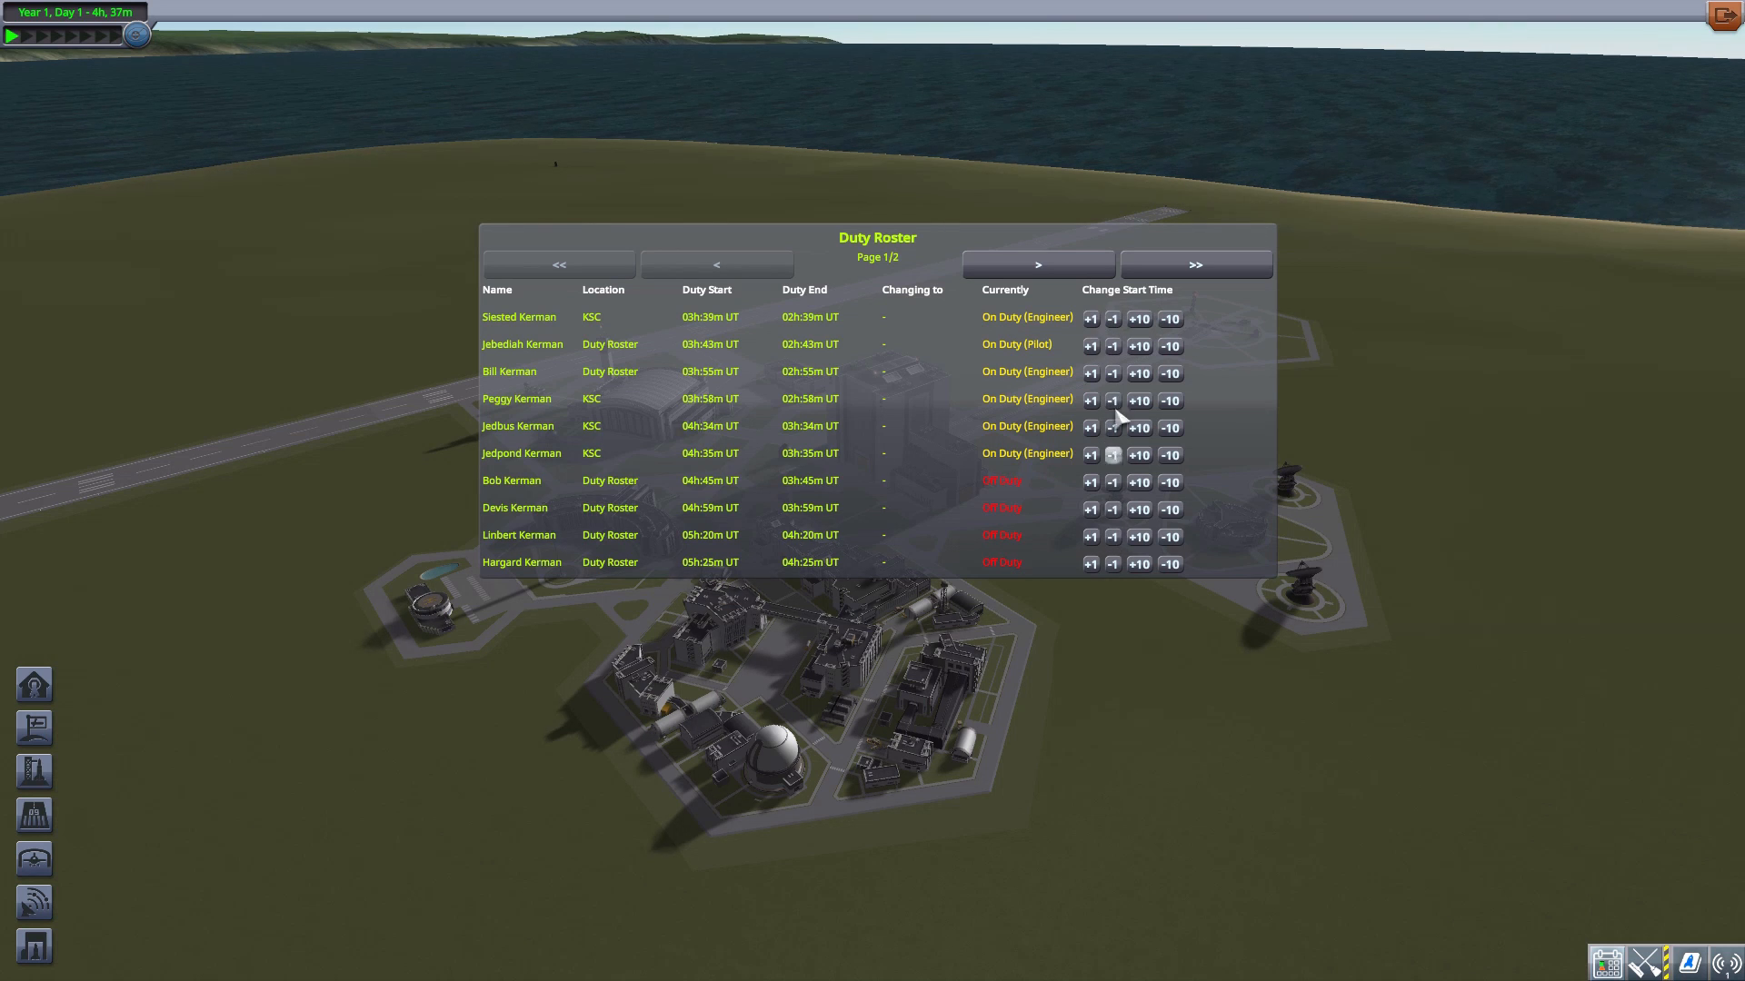
mouse_move(963, 258)
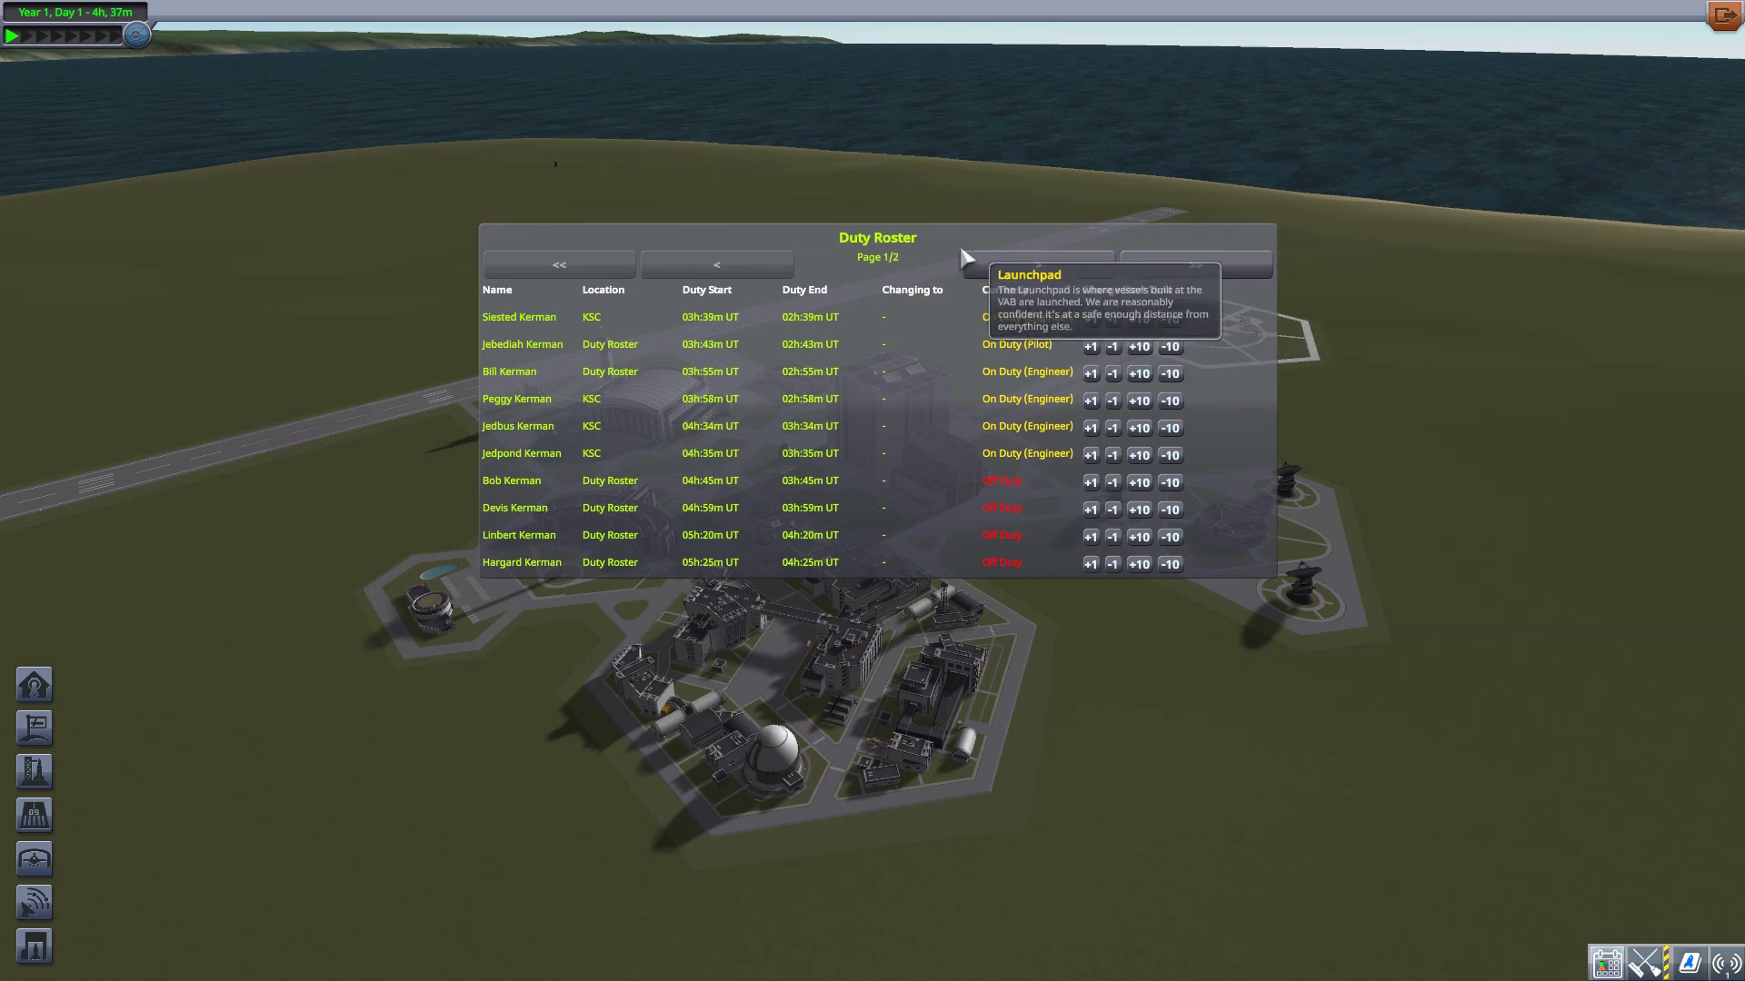
mouse_move(1063, 346)
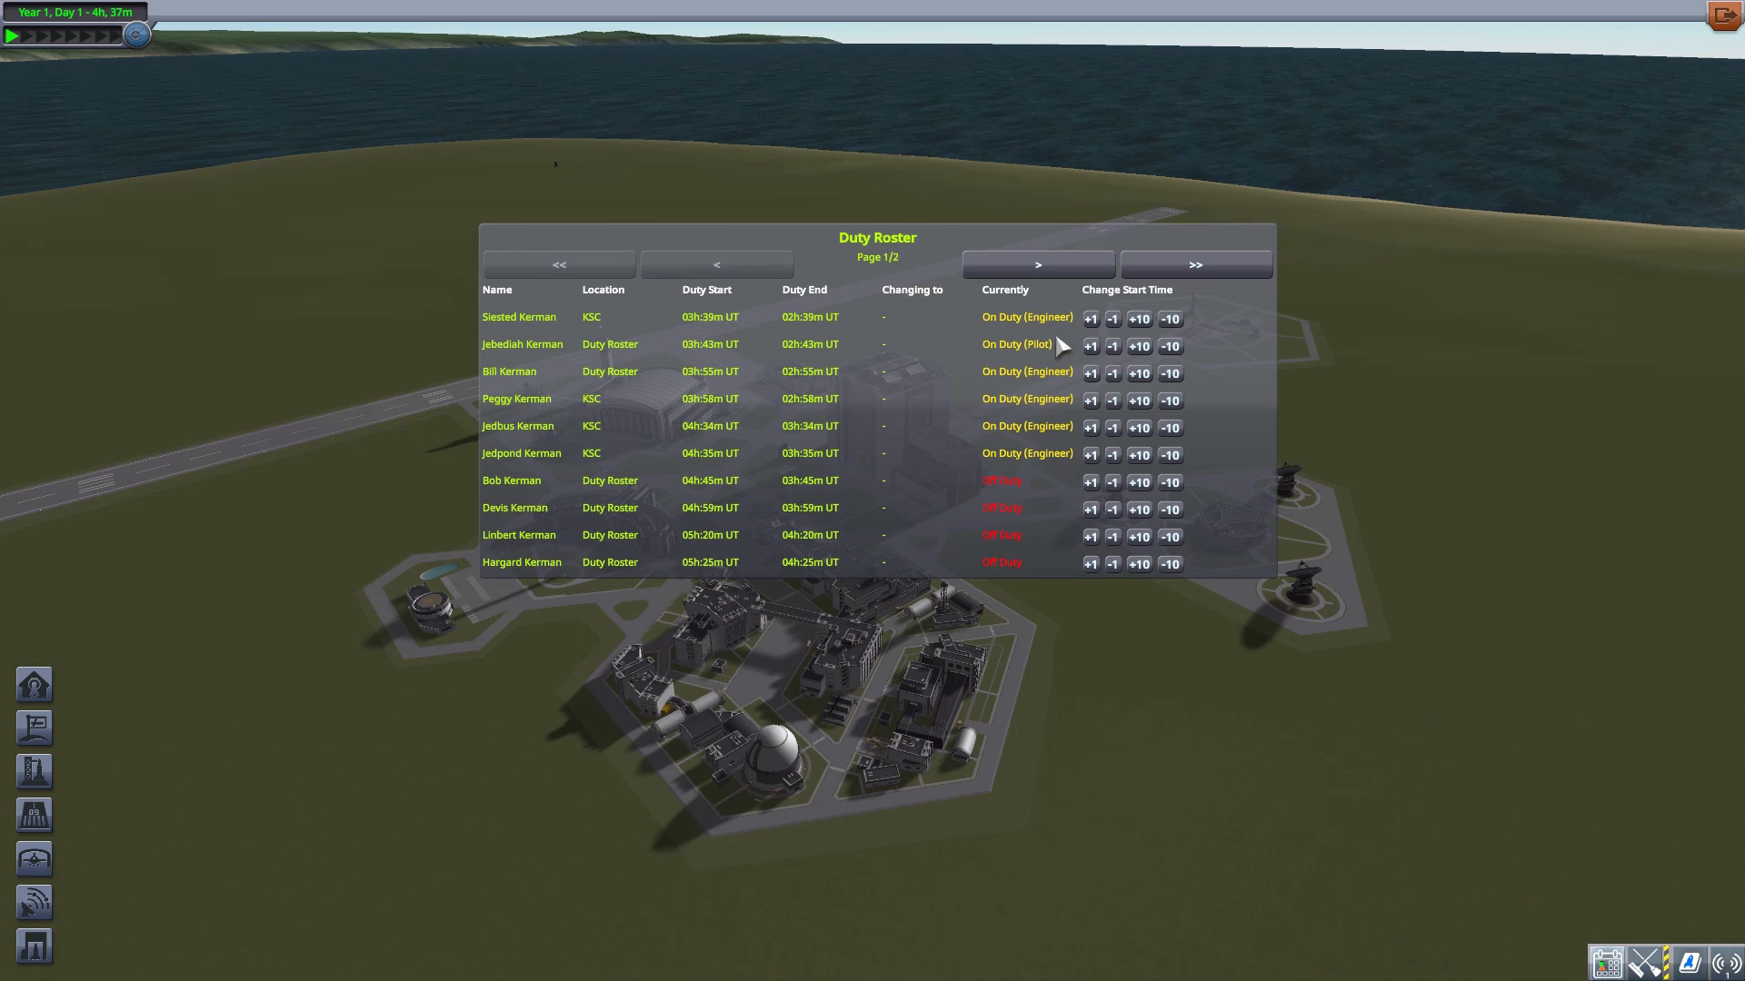
left_click(1090, 319)
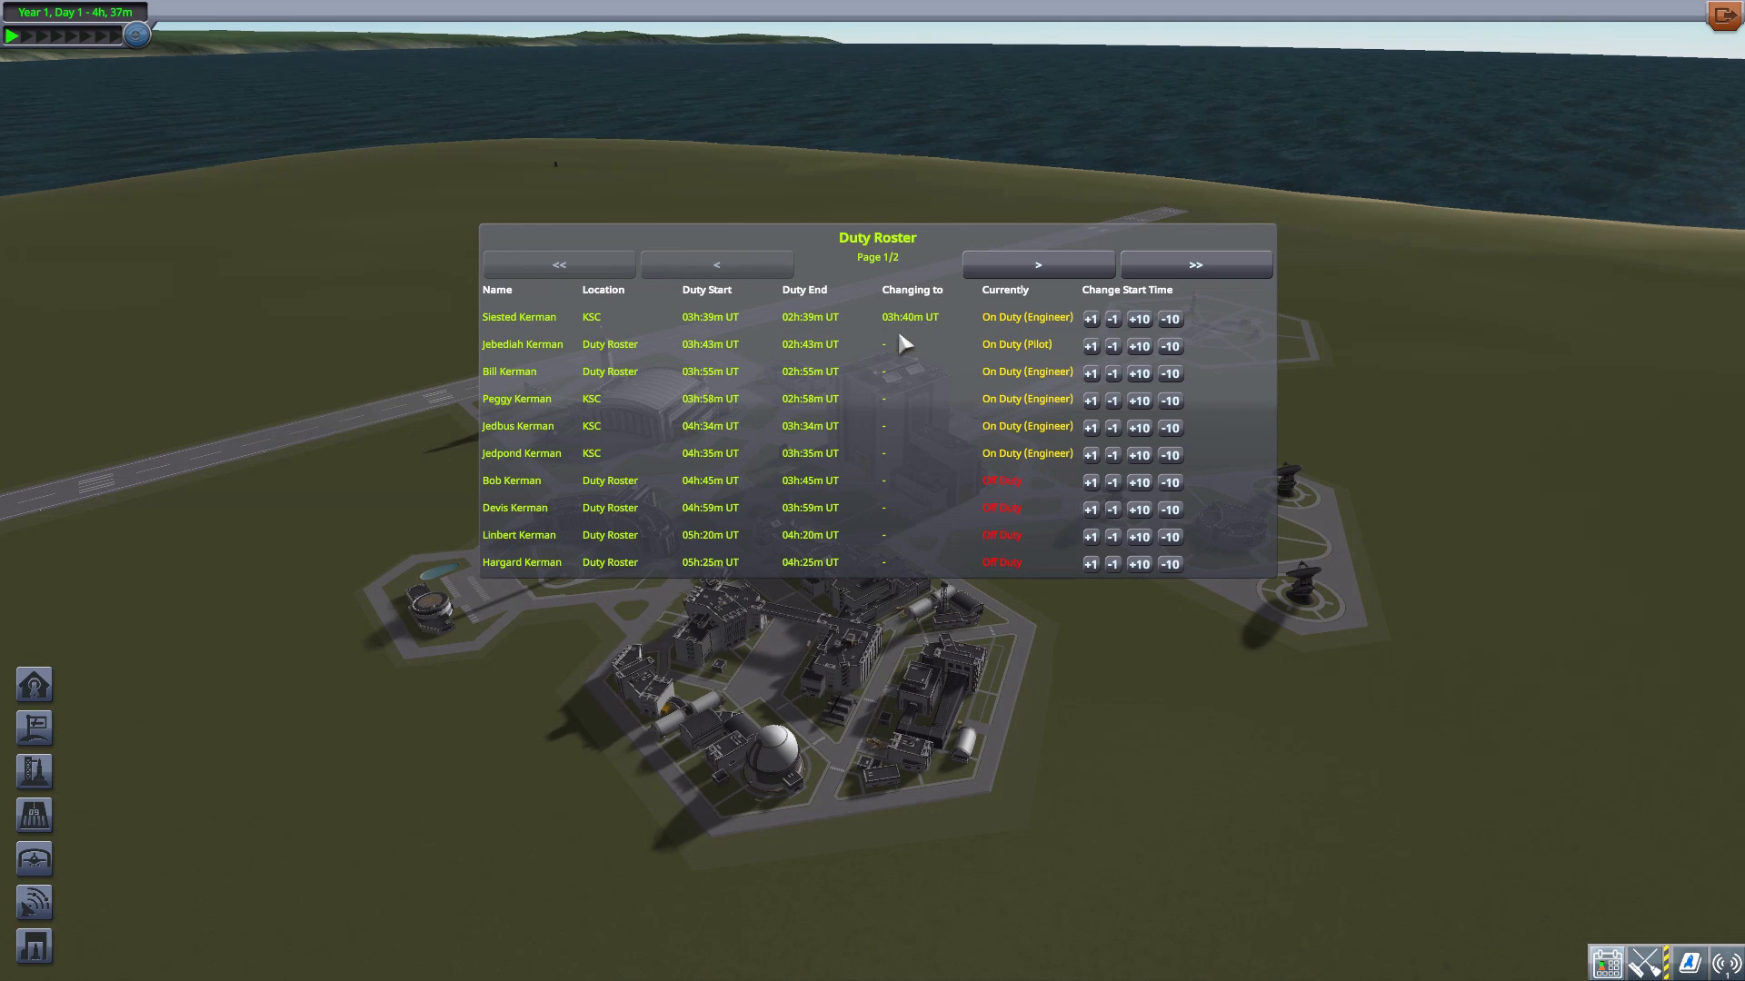
mouse_move(916, 332)
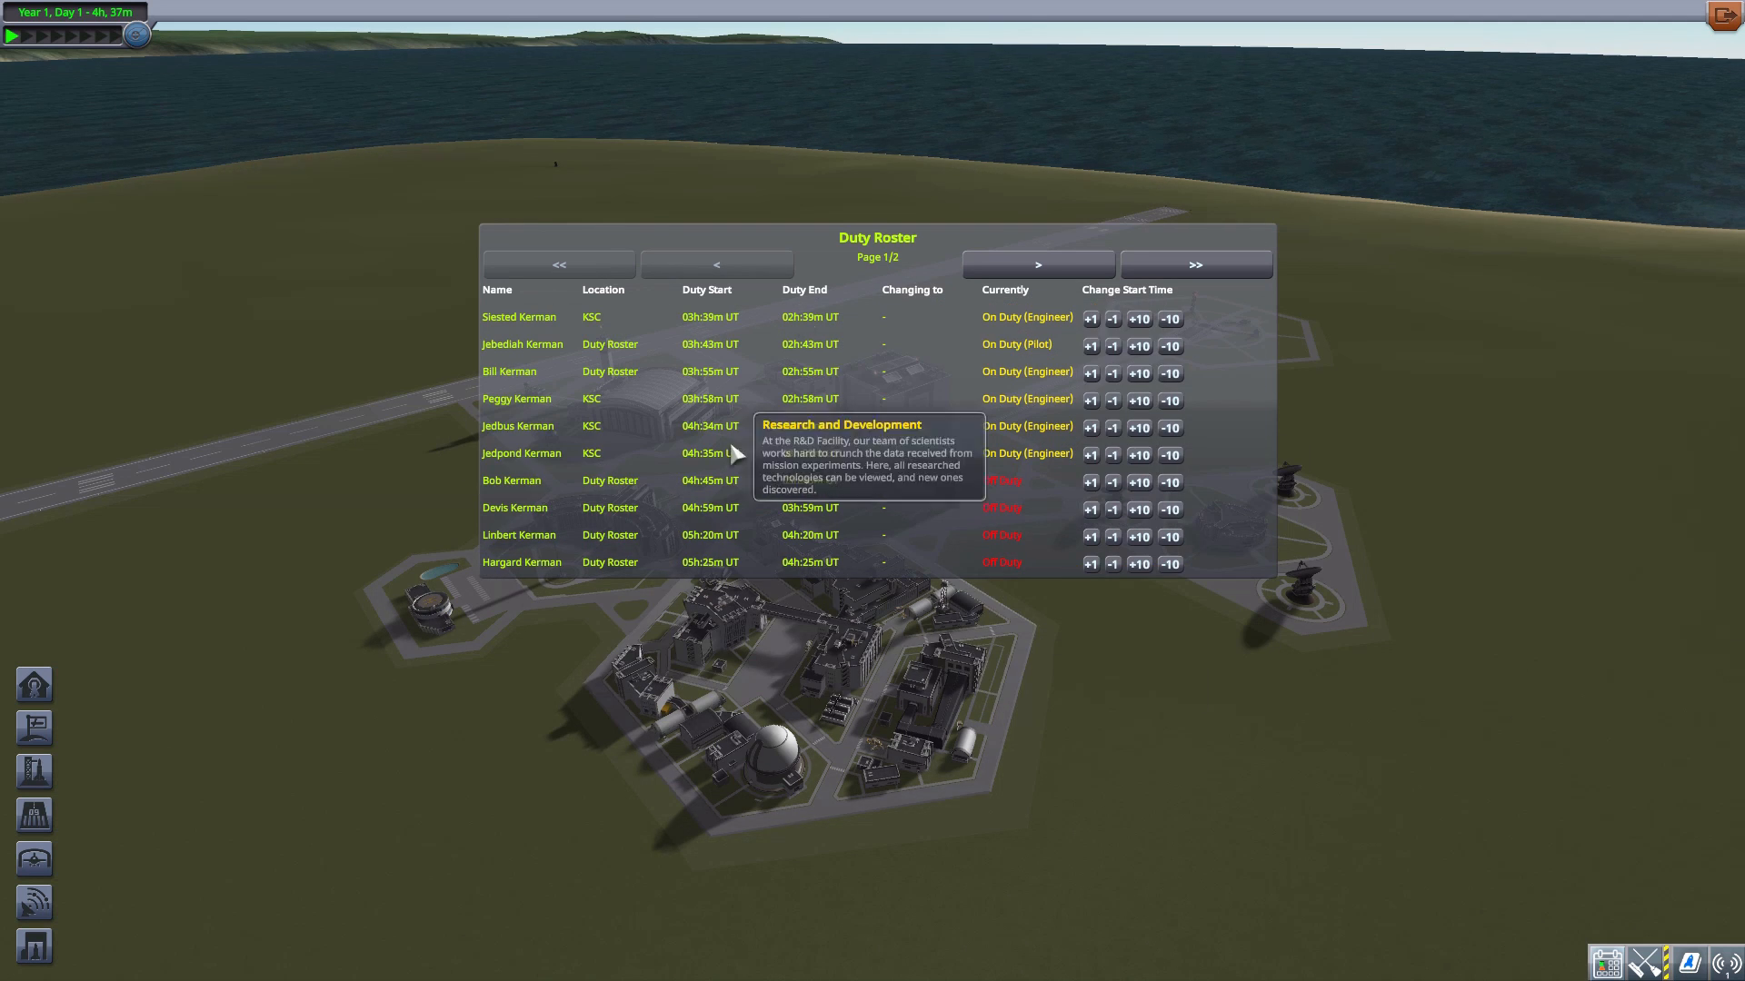
mouse_move(1074, 383)
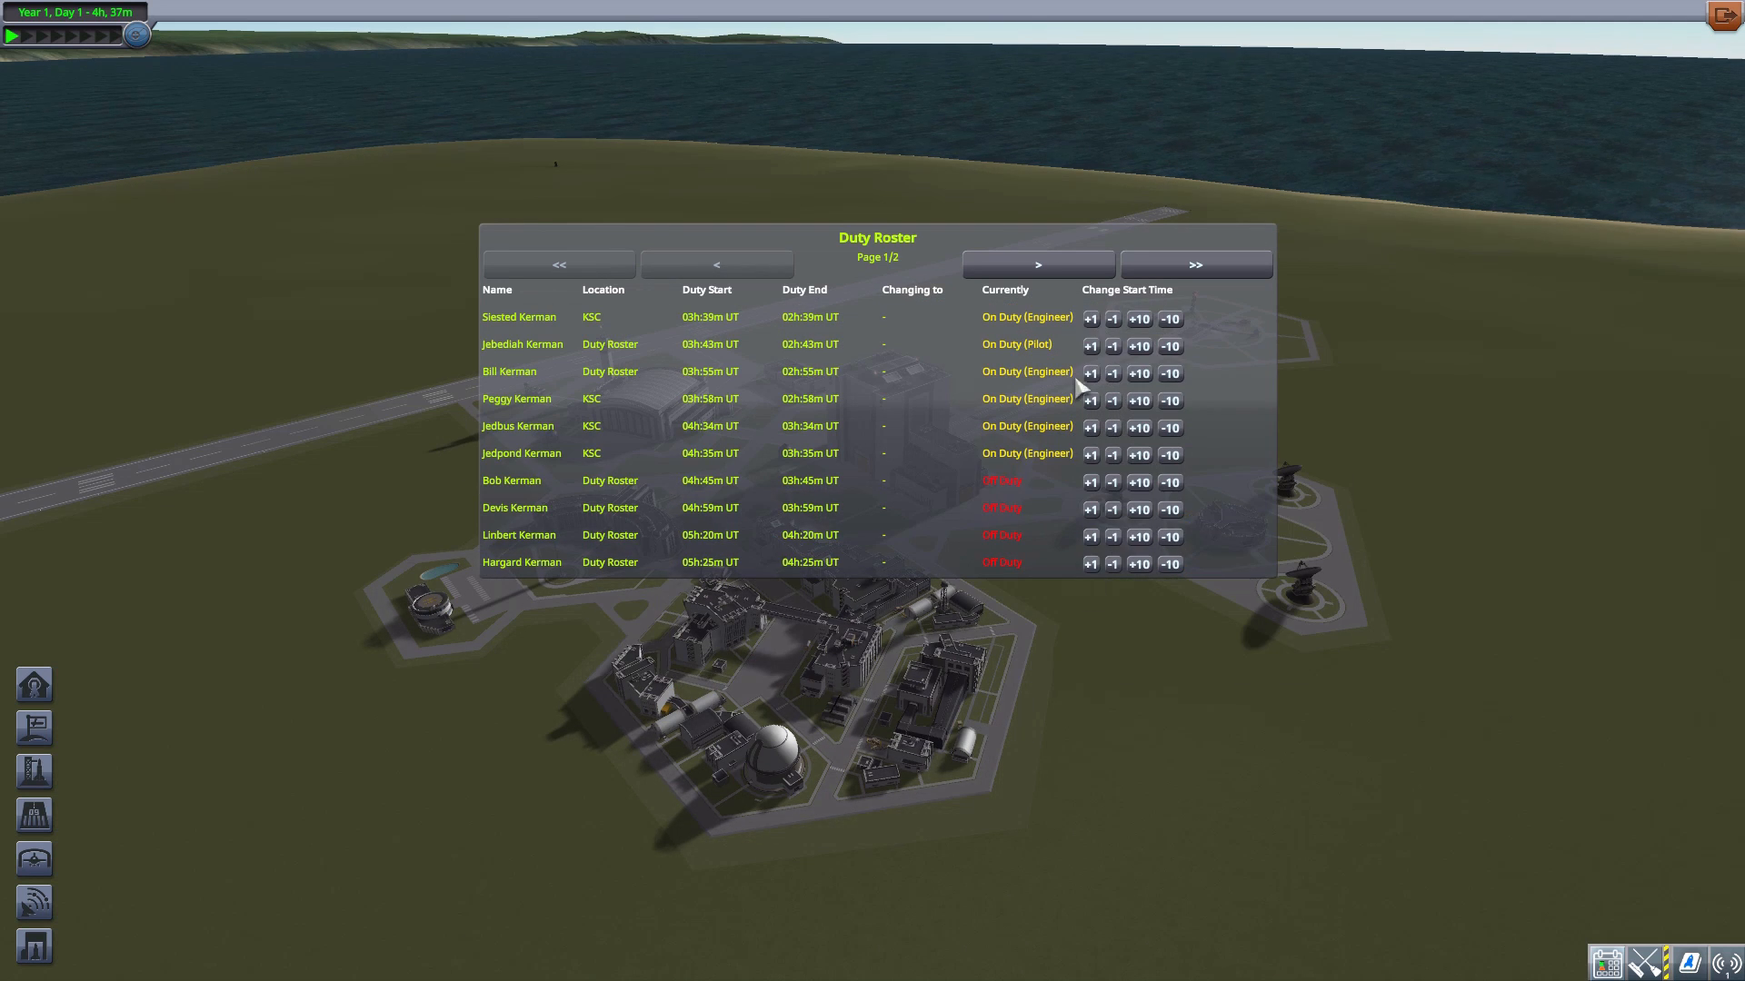
mouse_move(1021, 495)
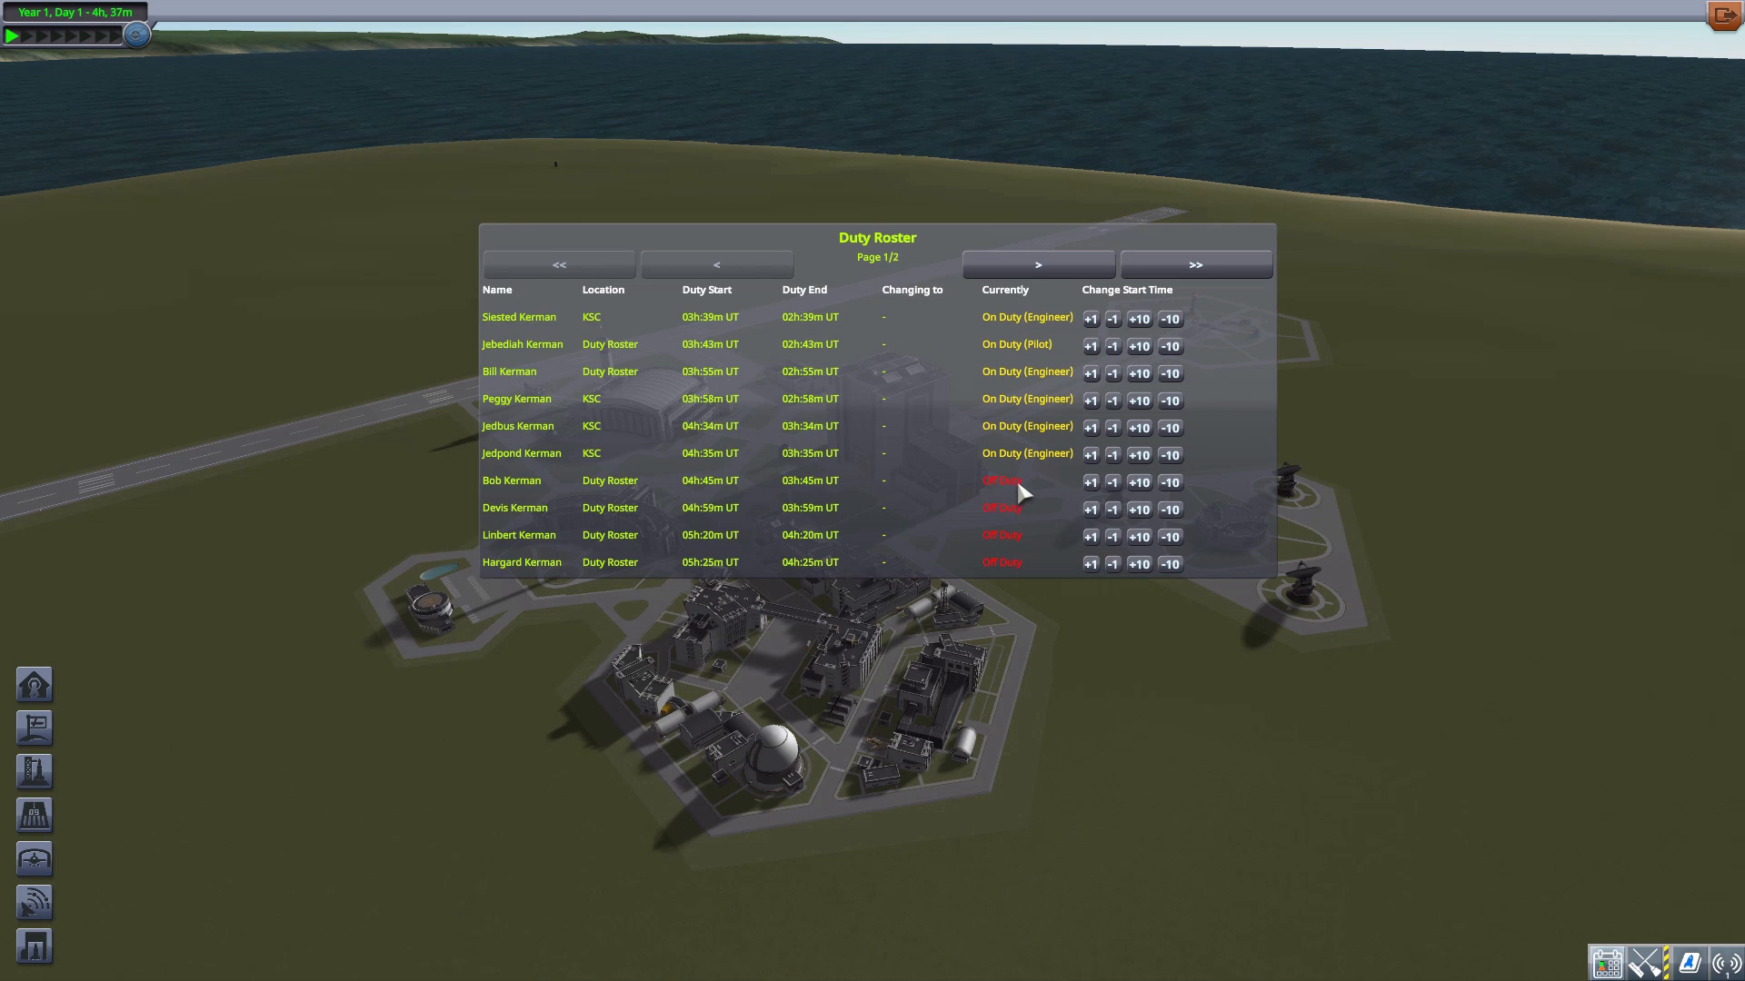
mouse_move(715, 354)
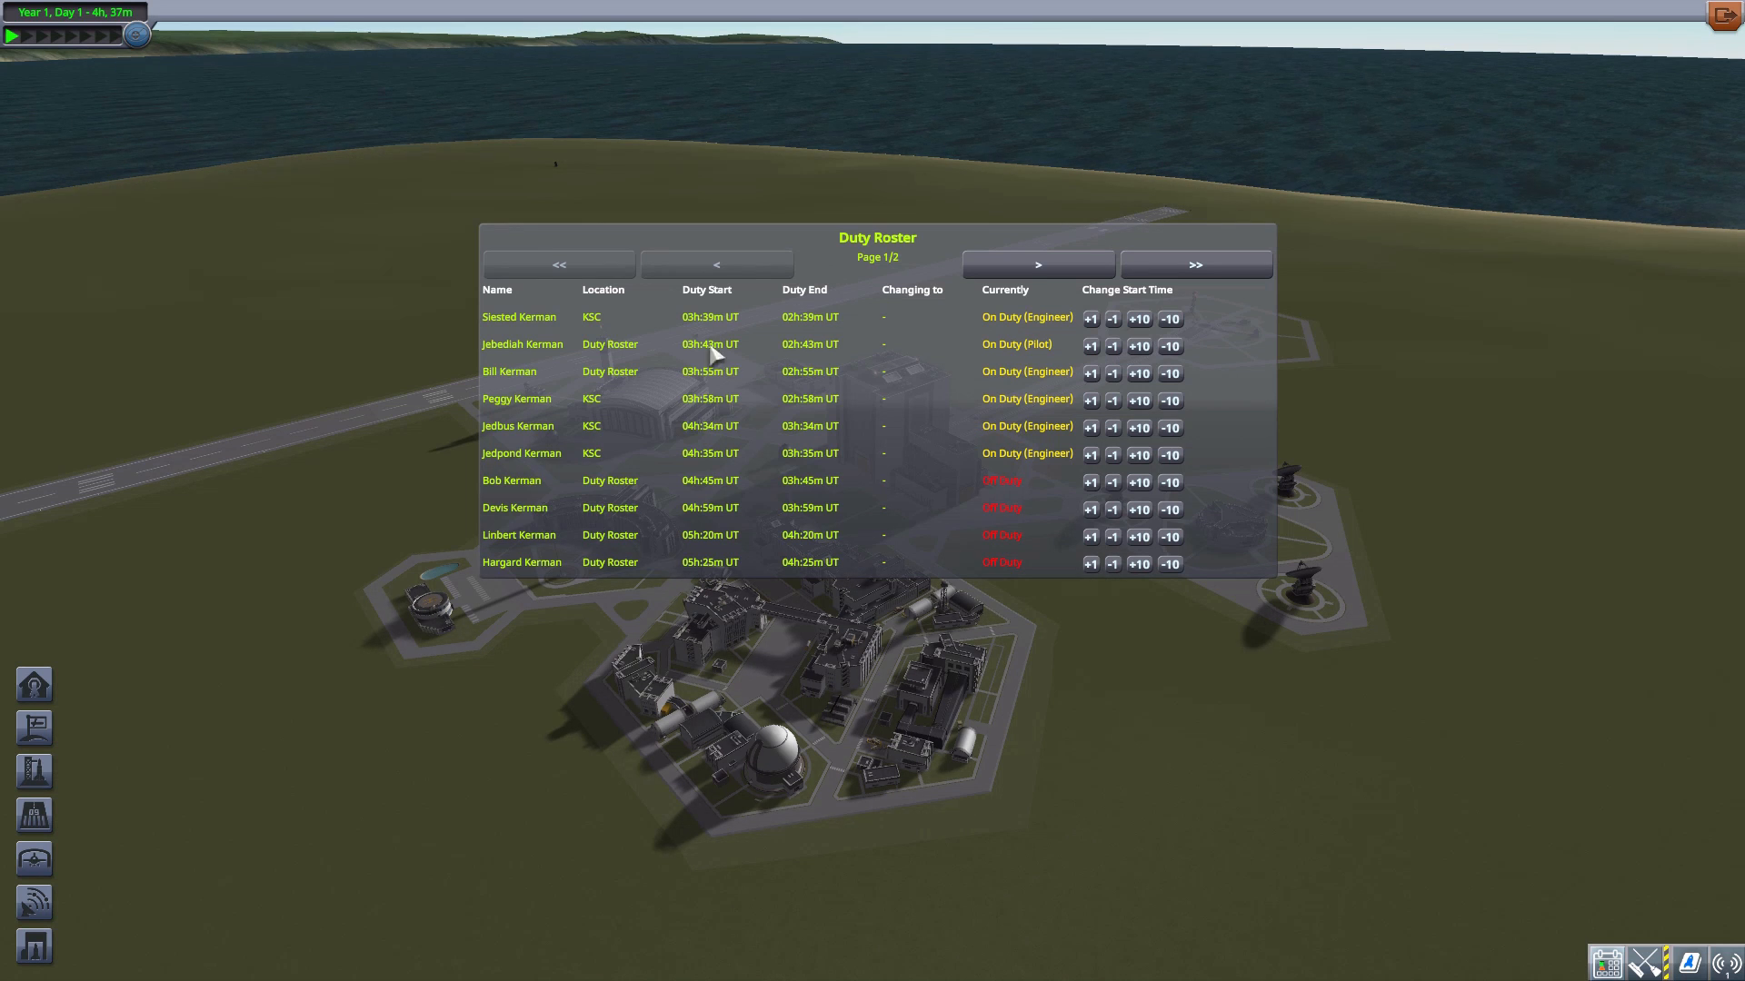
mouse_move(707, 562)
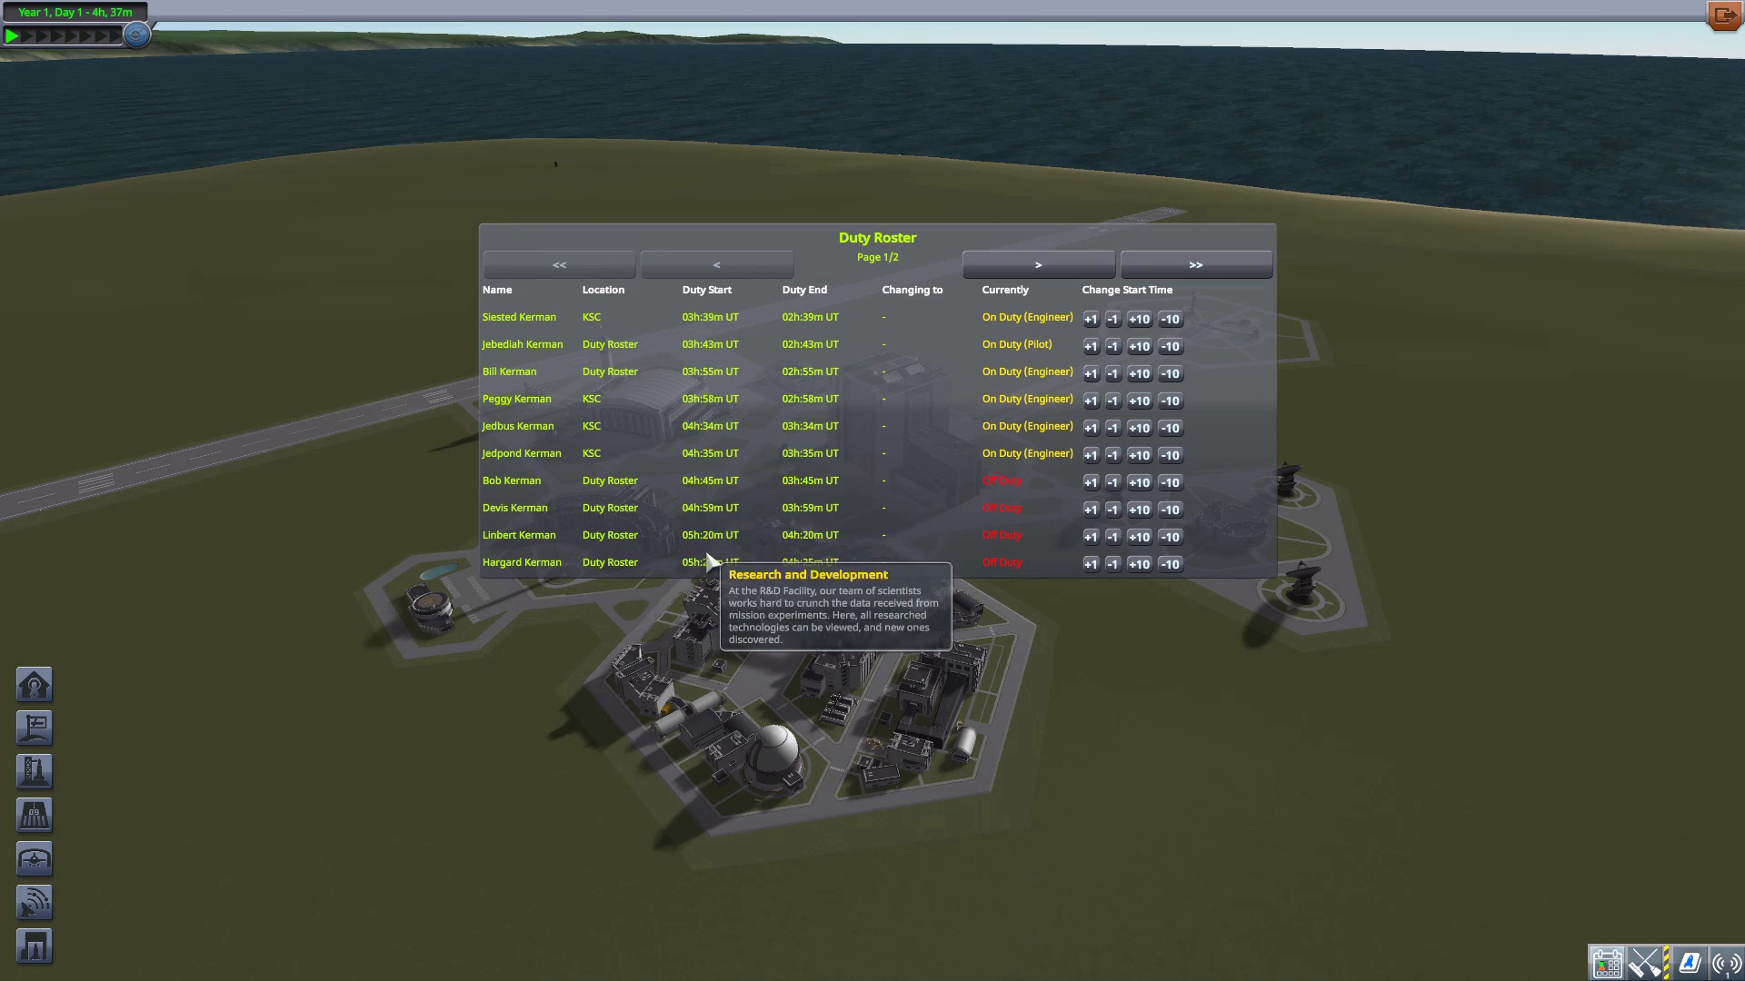
mouse_move(1135, 397)
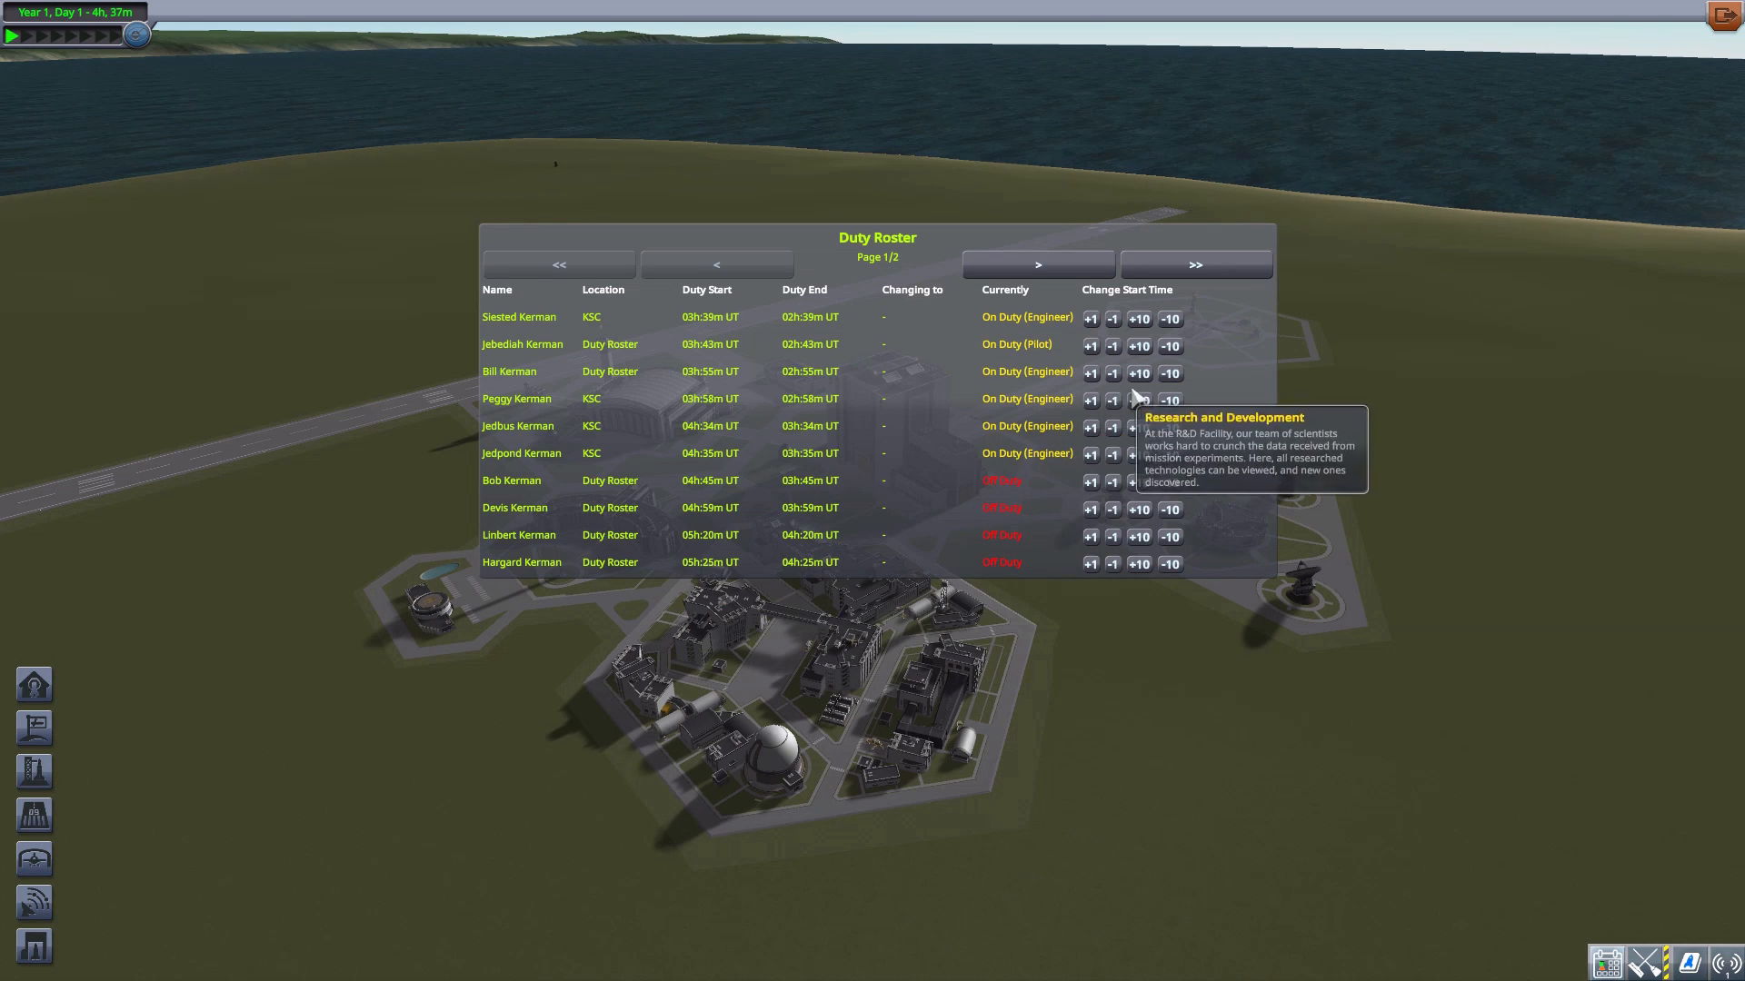
mouse_move(1096, 537)
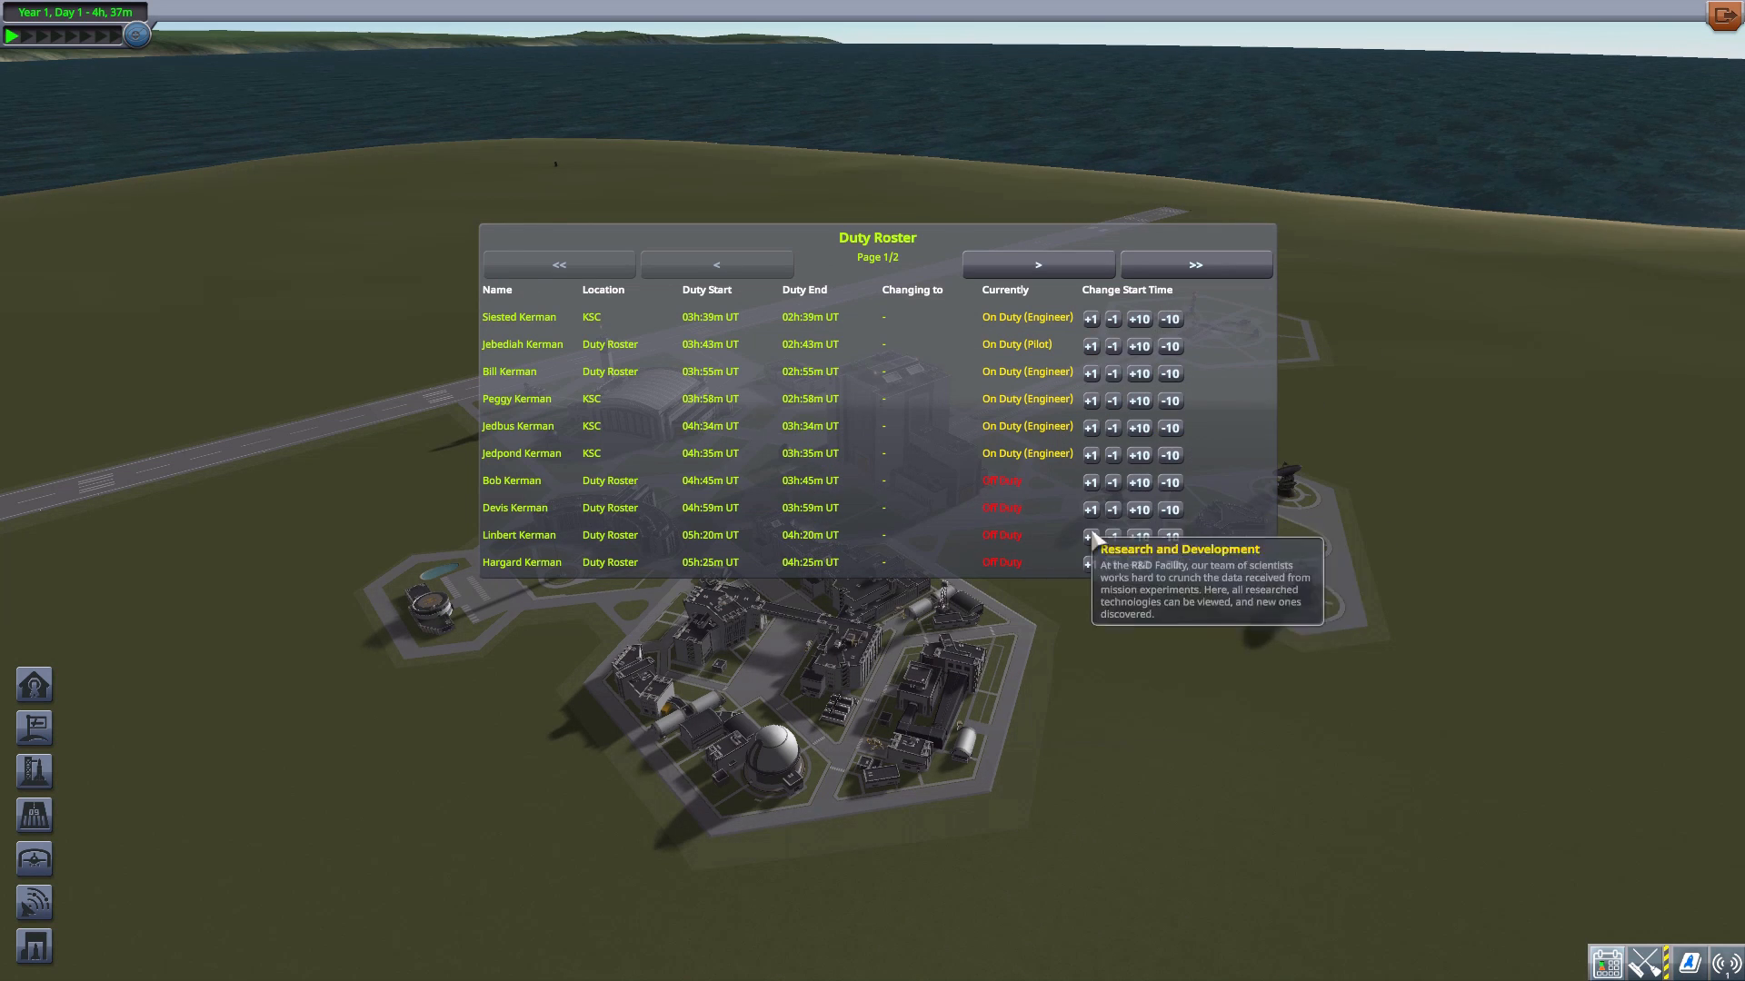
mouse_move(1018, 339)
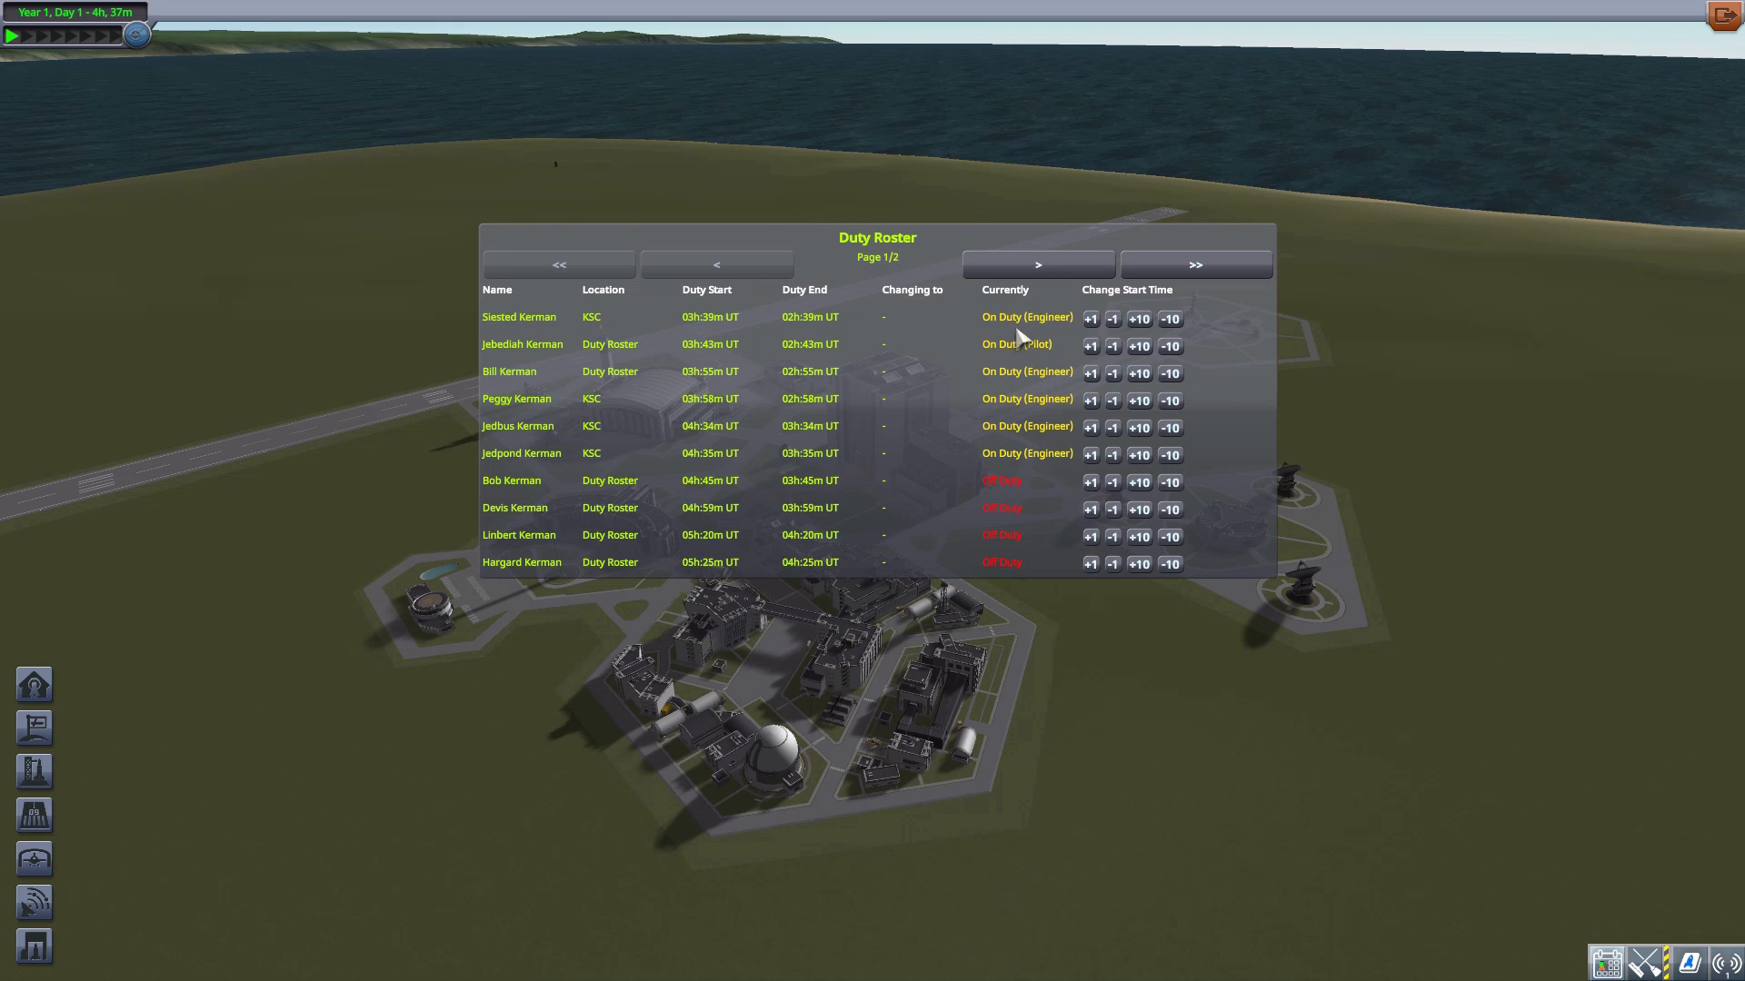
mouse_move(1014, 583)
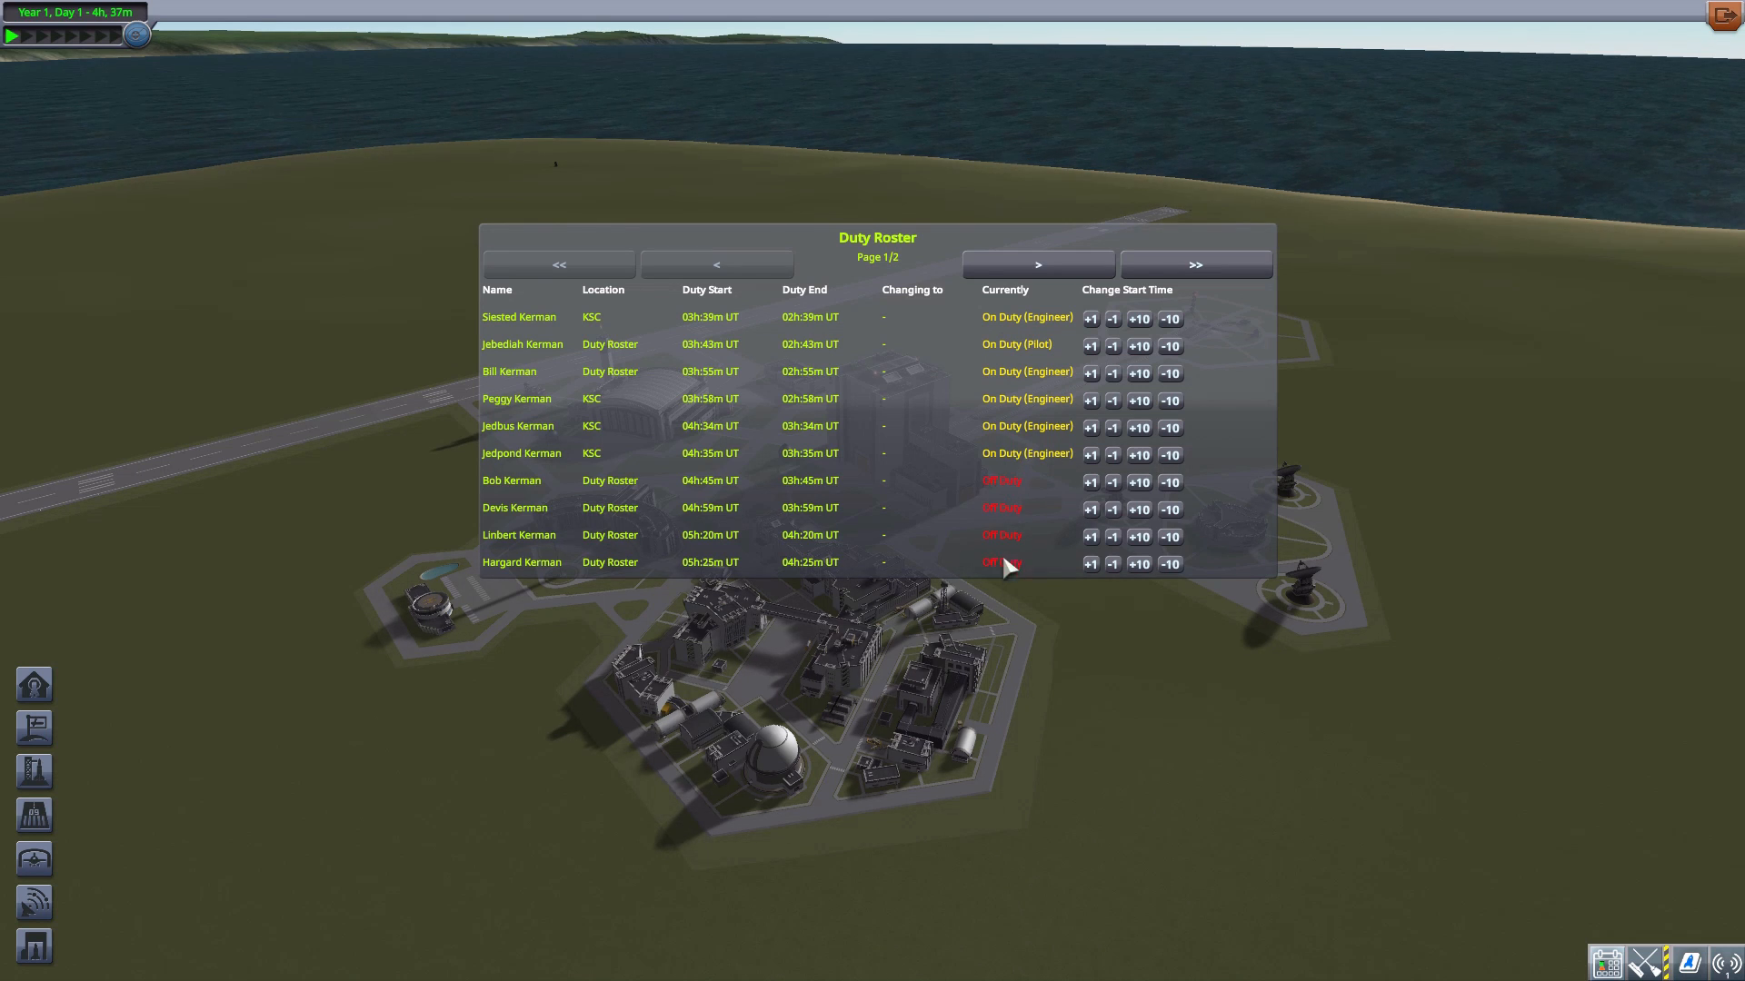
left_click(1035, 264)
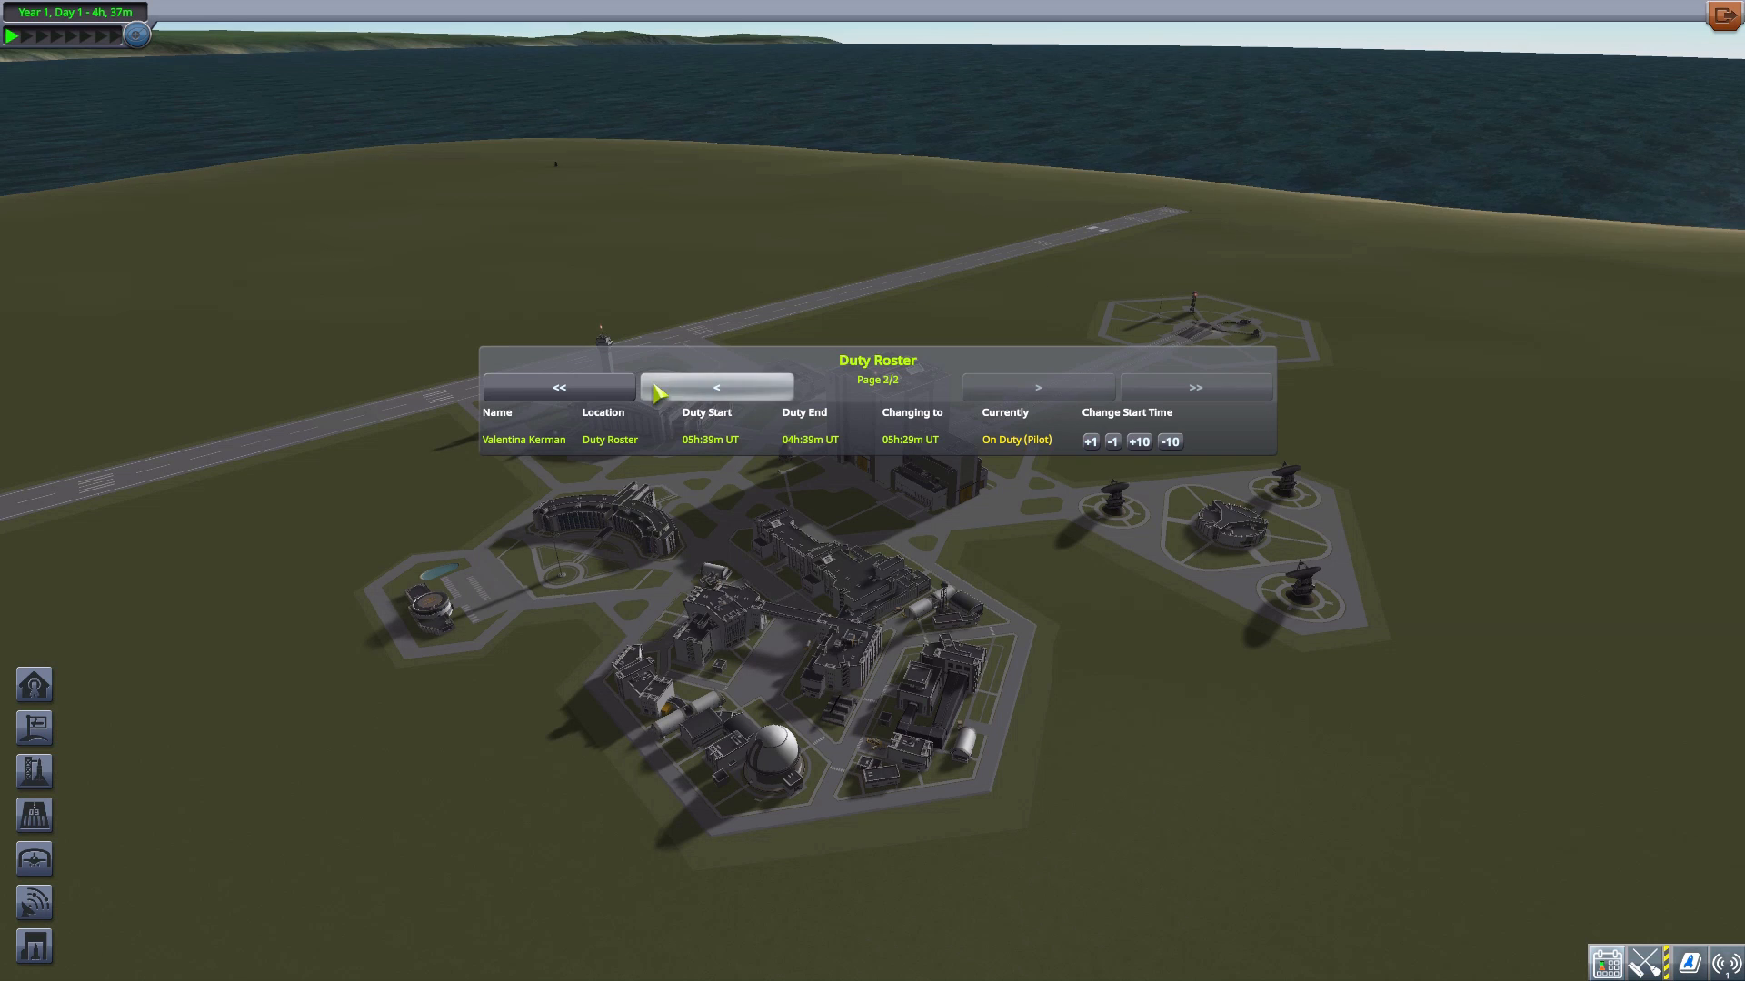
Return the Duty Roster to page one.
left_click(717, 387)
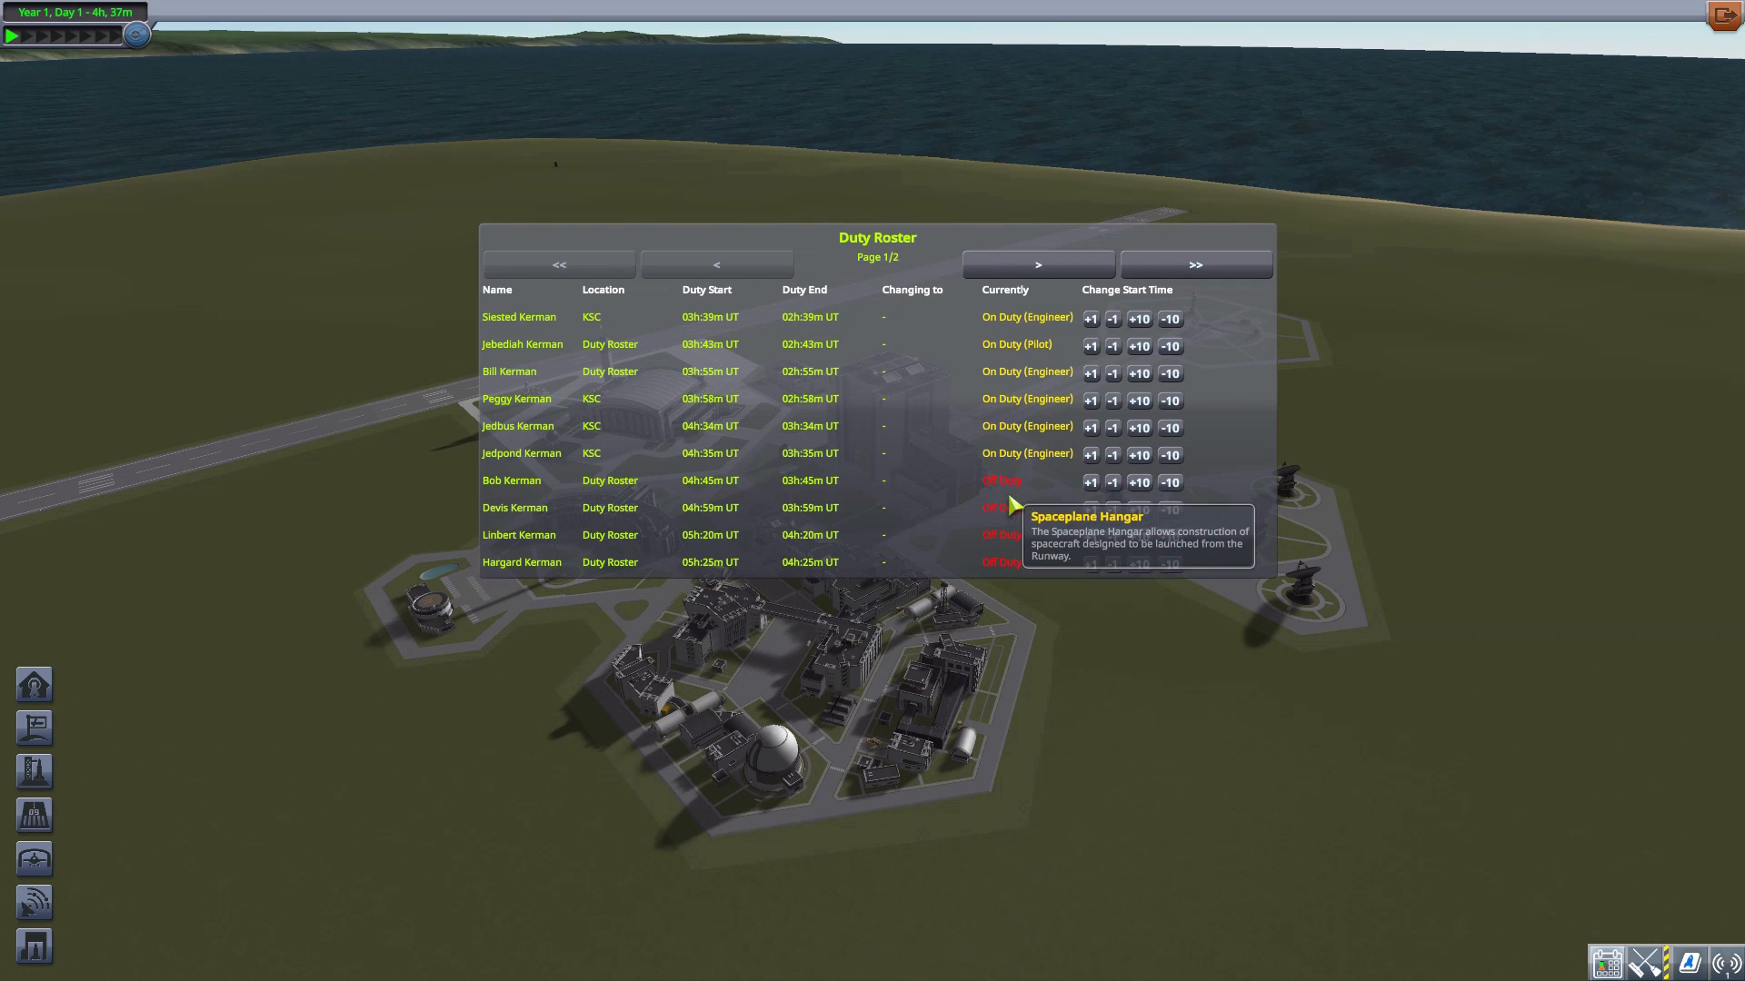
mouse_move(1151, 586)
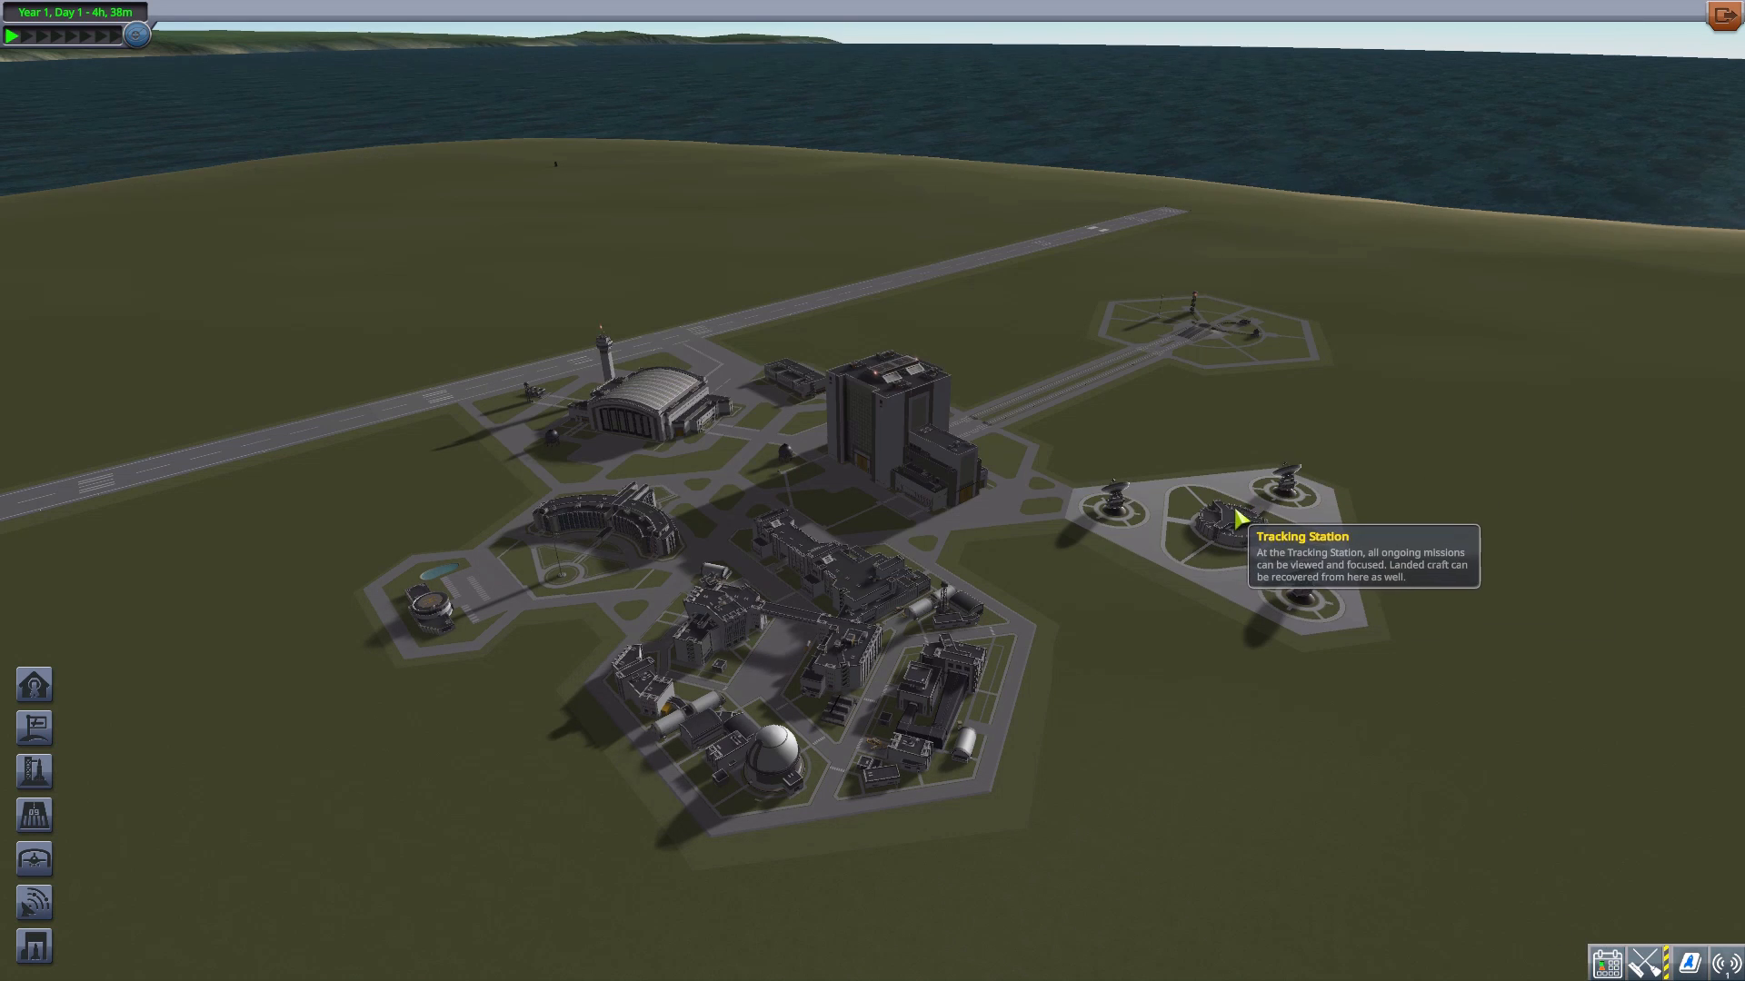
Enter the Tracking Station, scroll the Duty Roster vessel's crew list, and select it.
left_click(1201, 523)
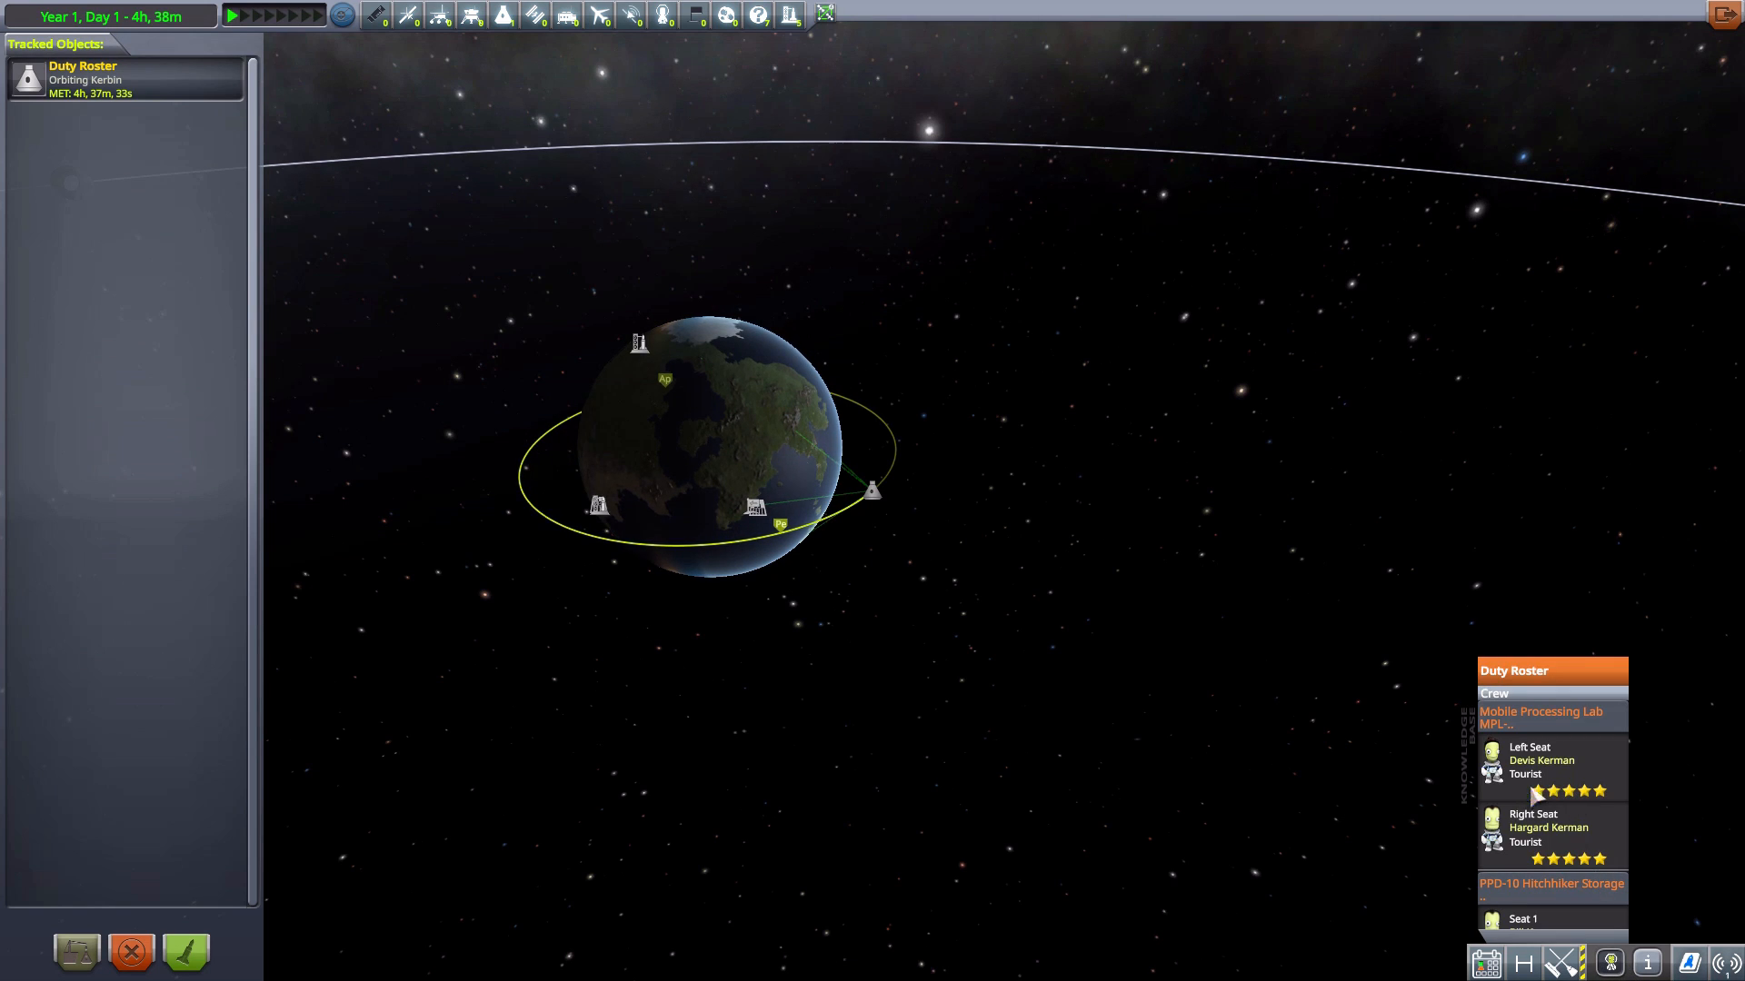
scroll("down", 3)
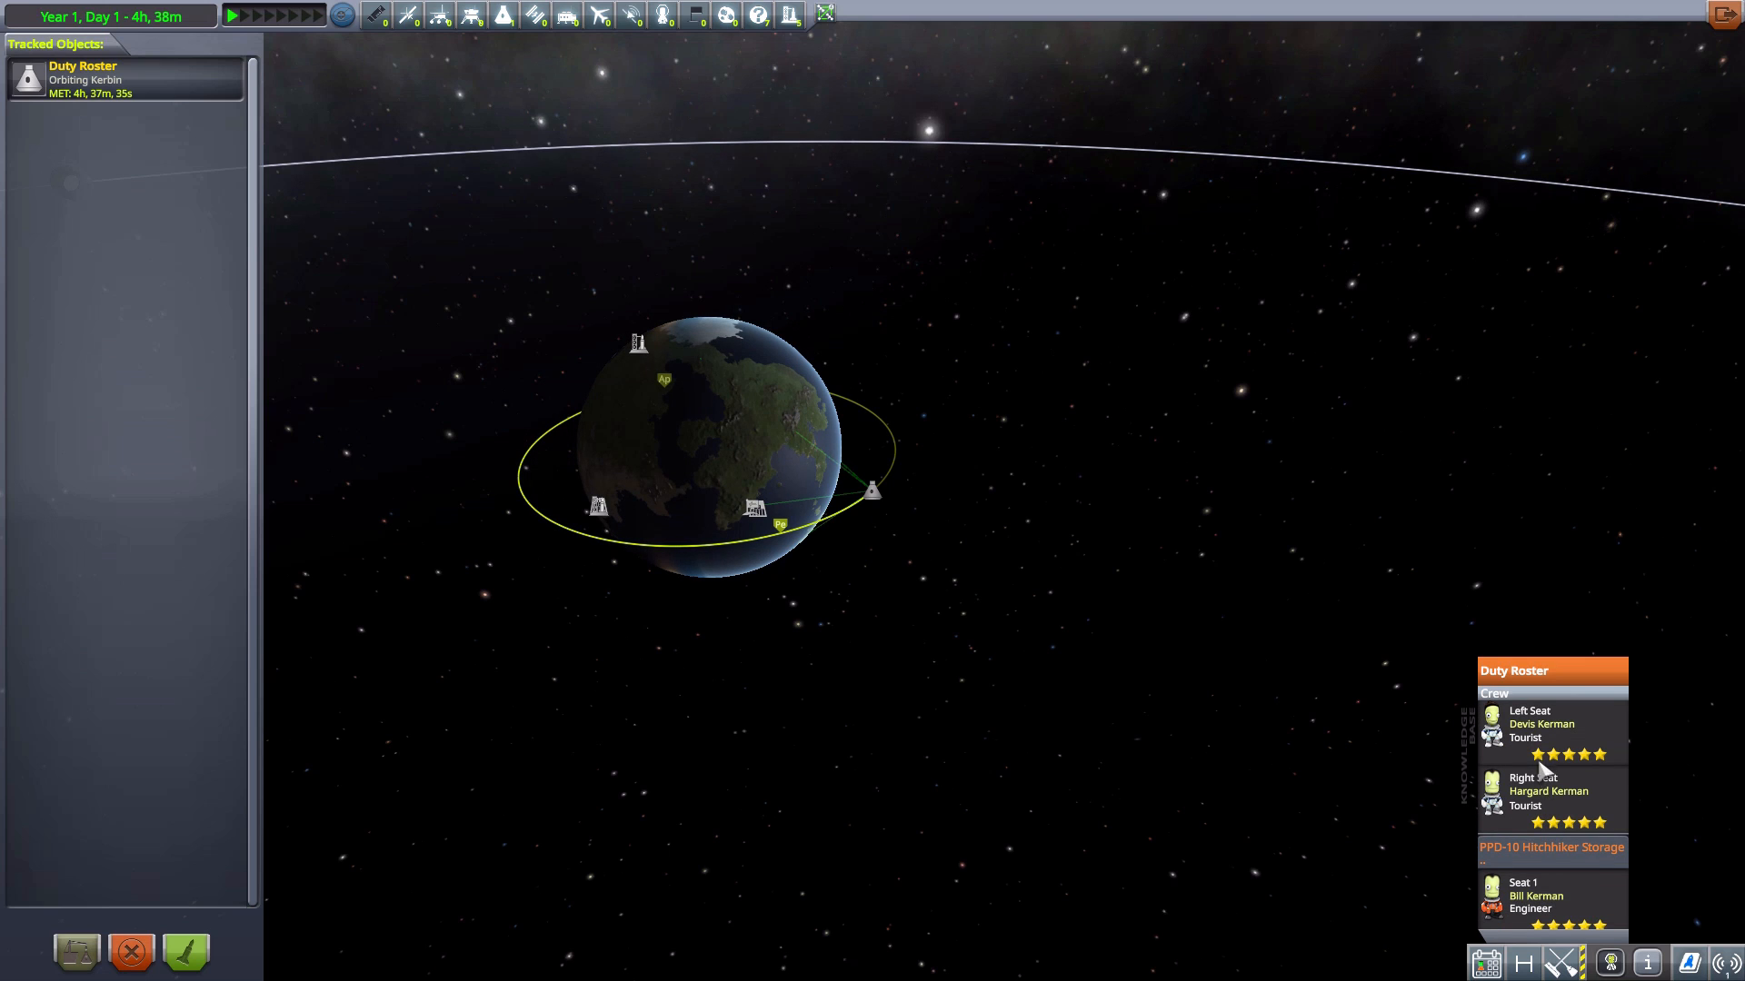
scroll("down", 3)
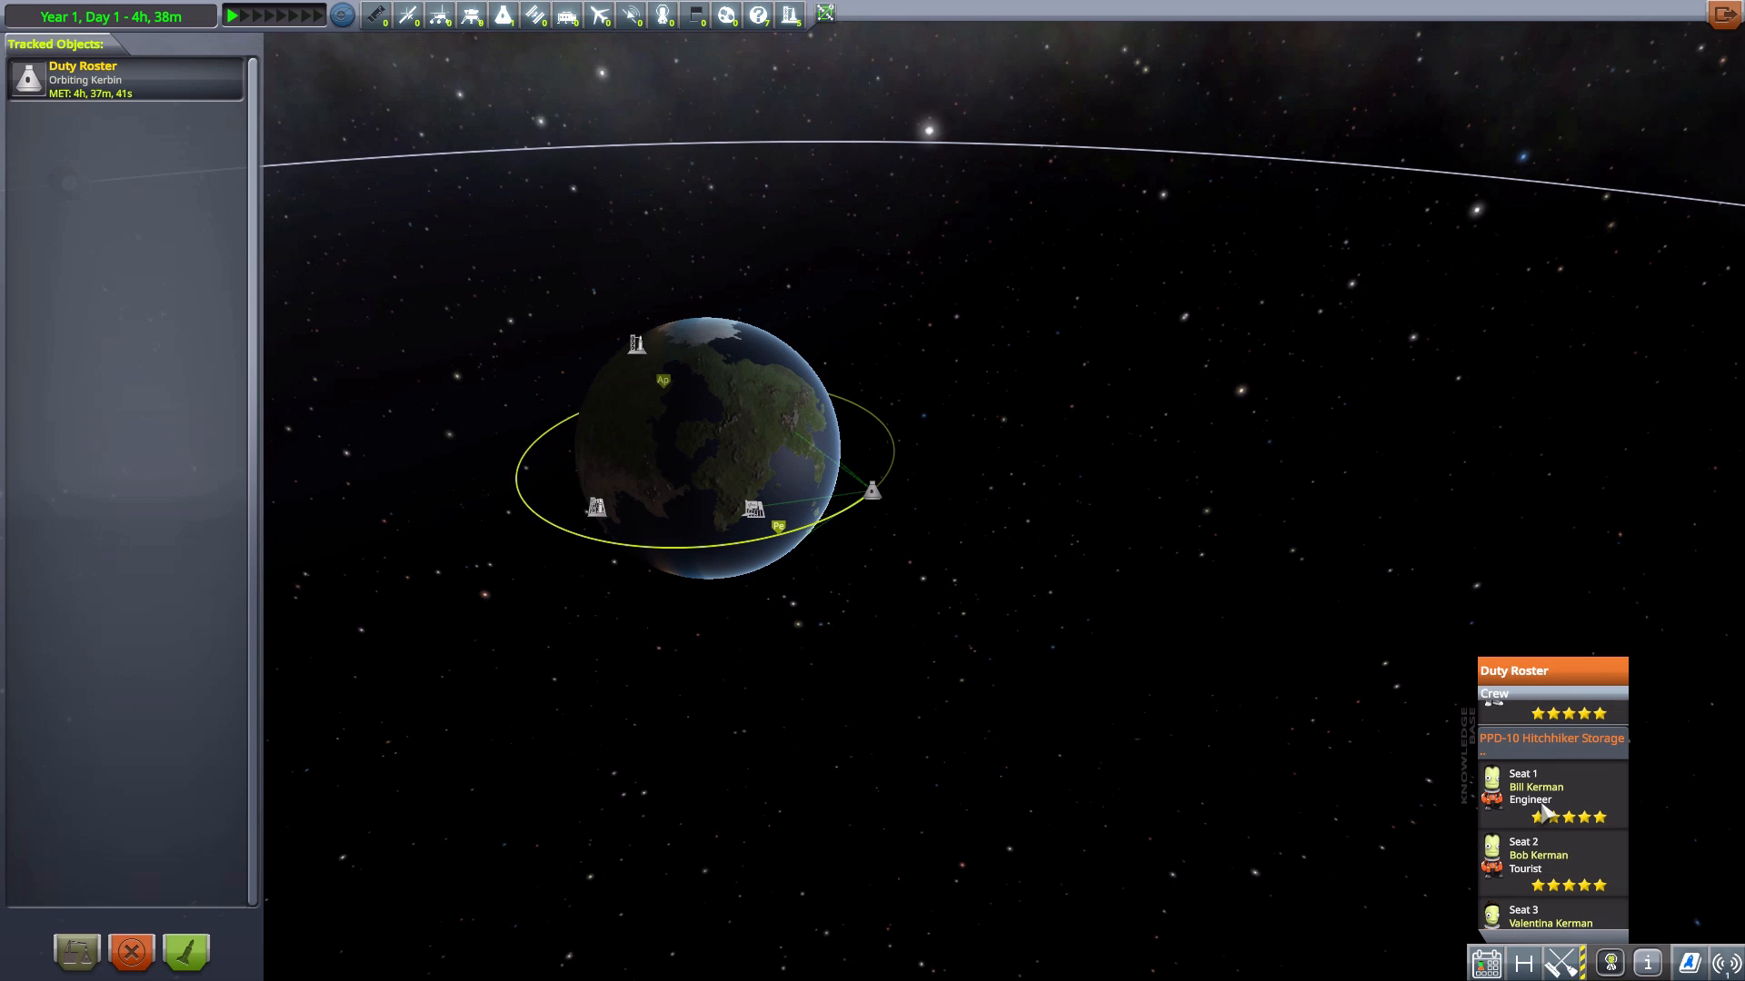
scroll("down", 3)
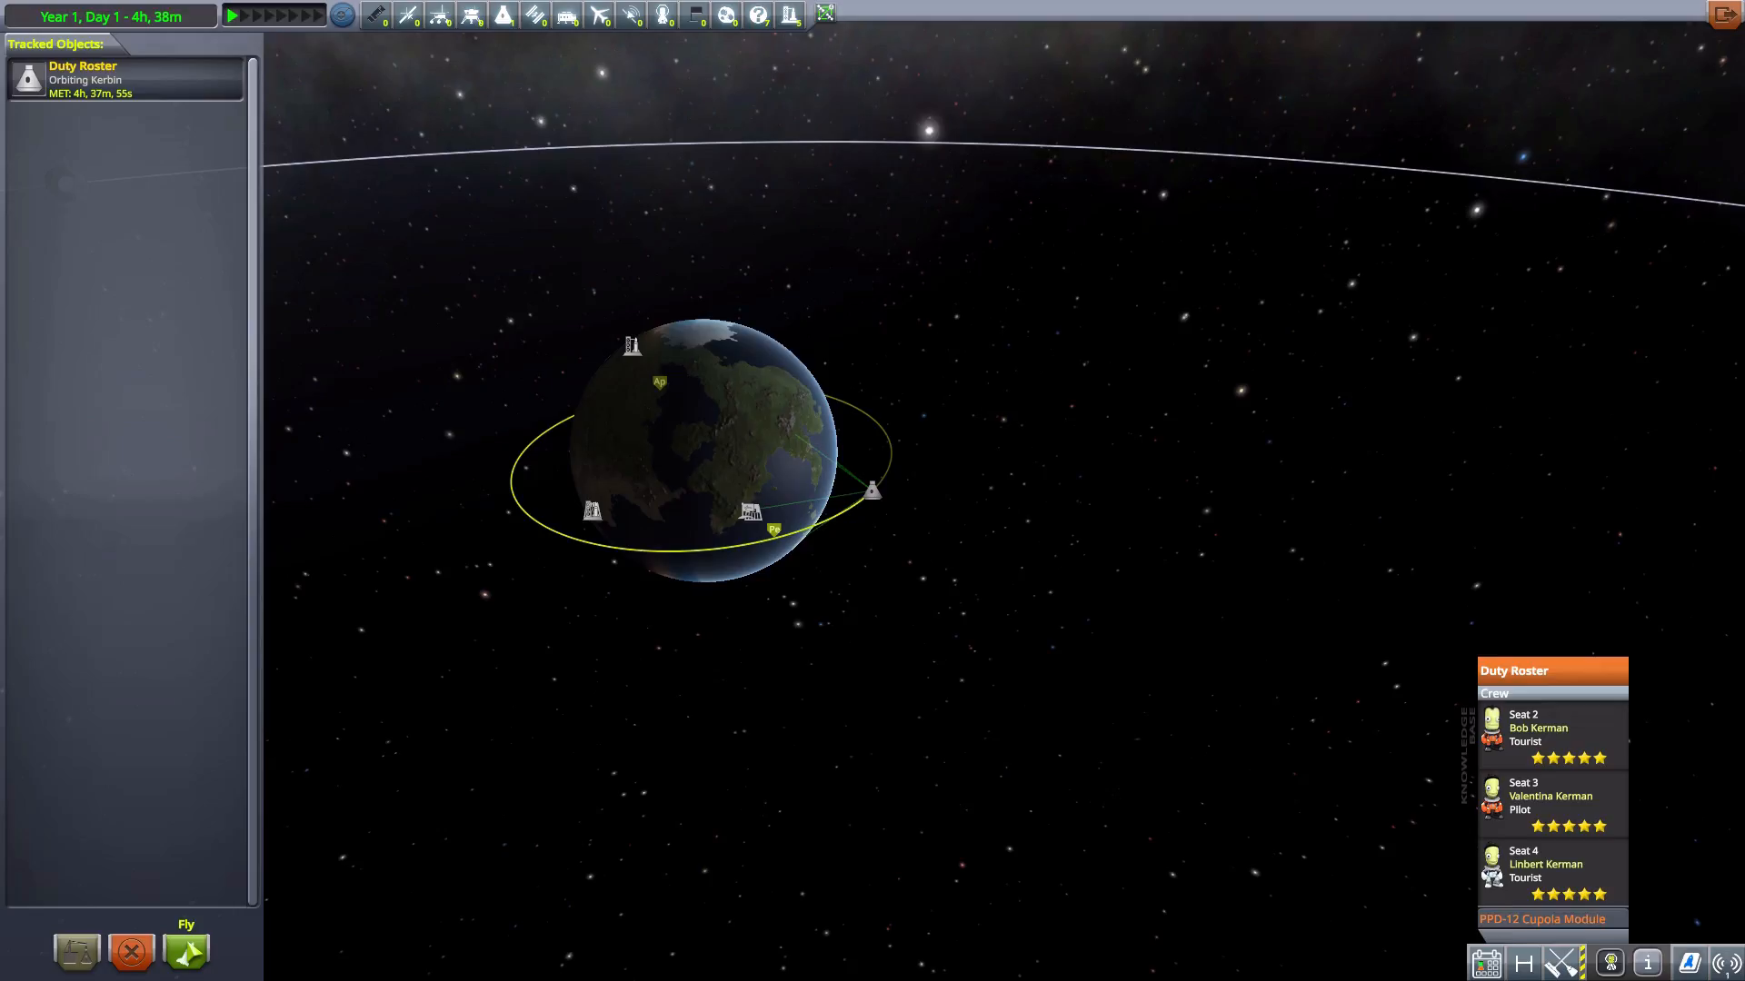
left_click(186, 949)
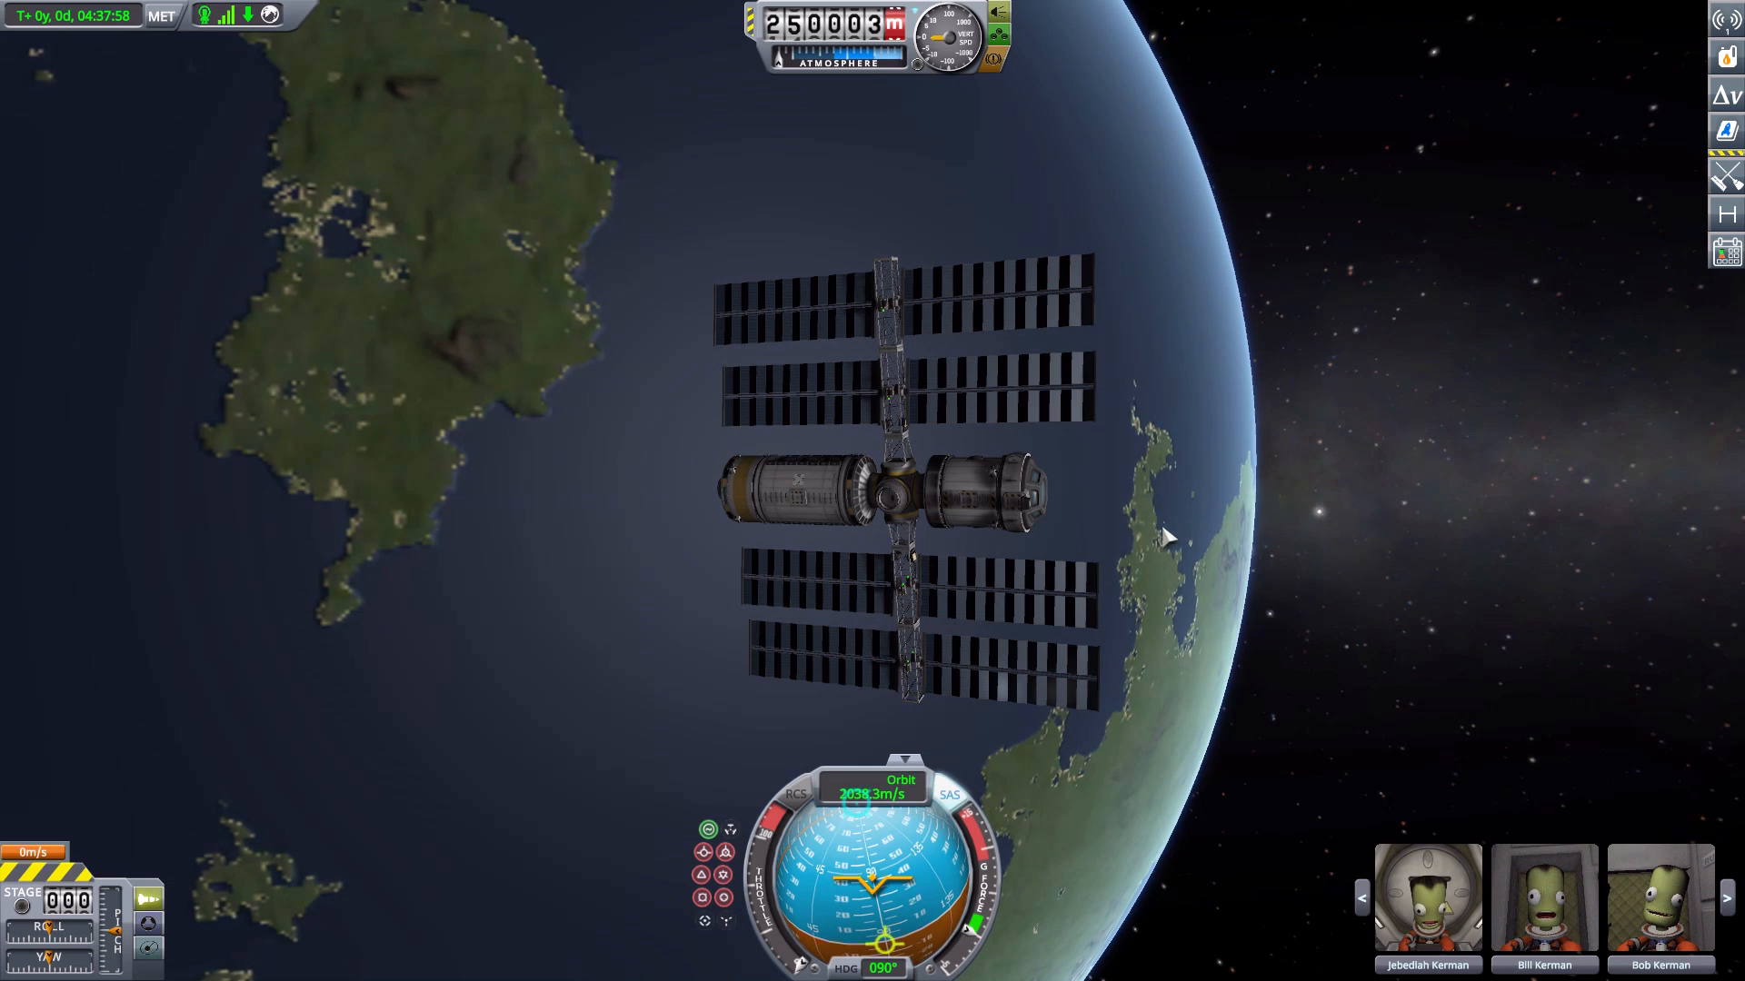
Fly the Duty Roster station from the Tracking Station.
left_click(1725, 250)
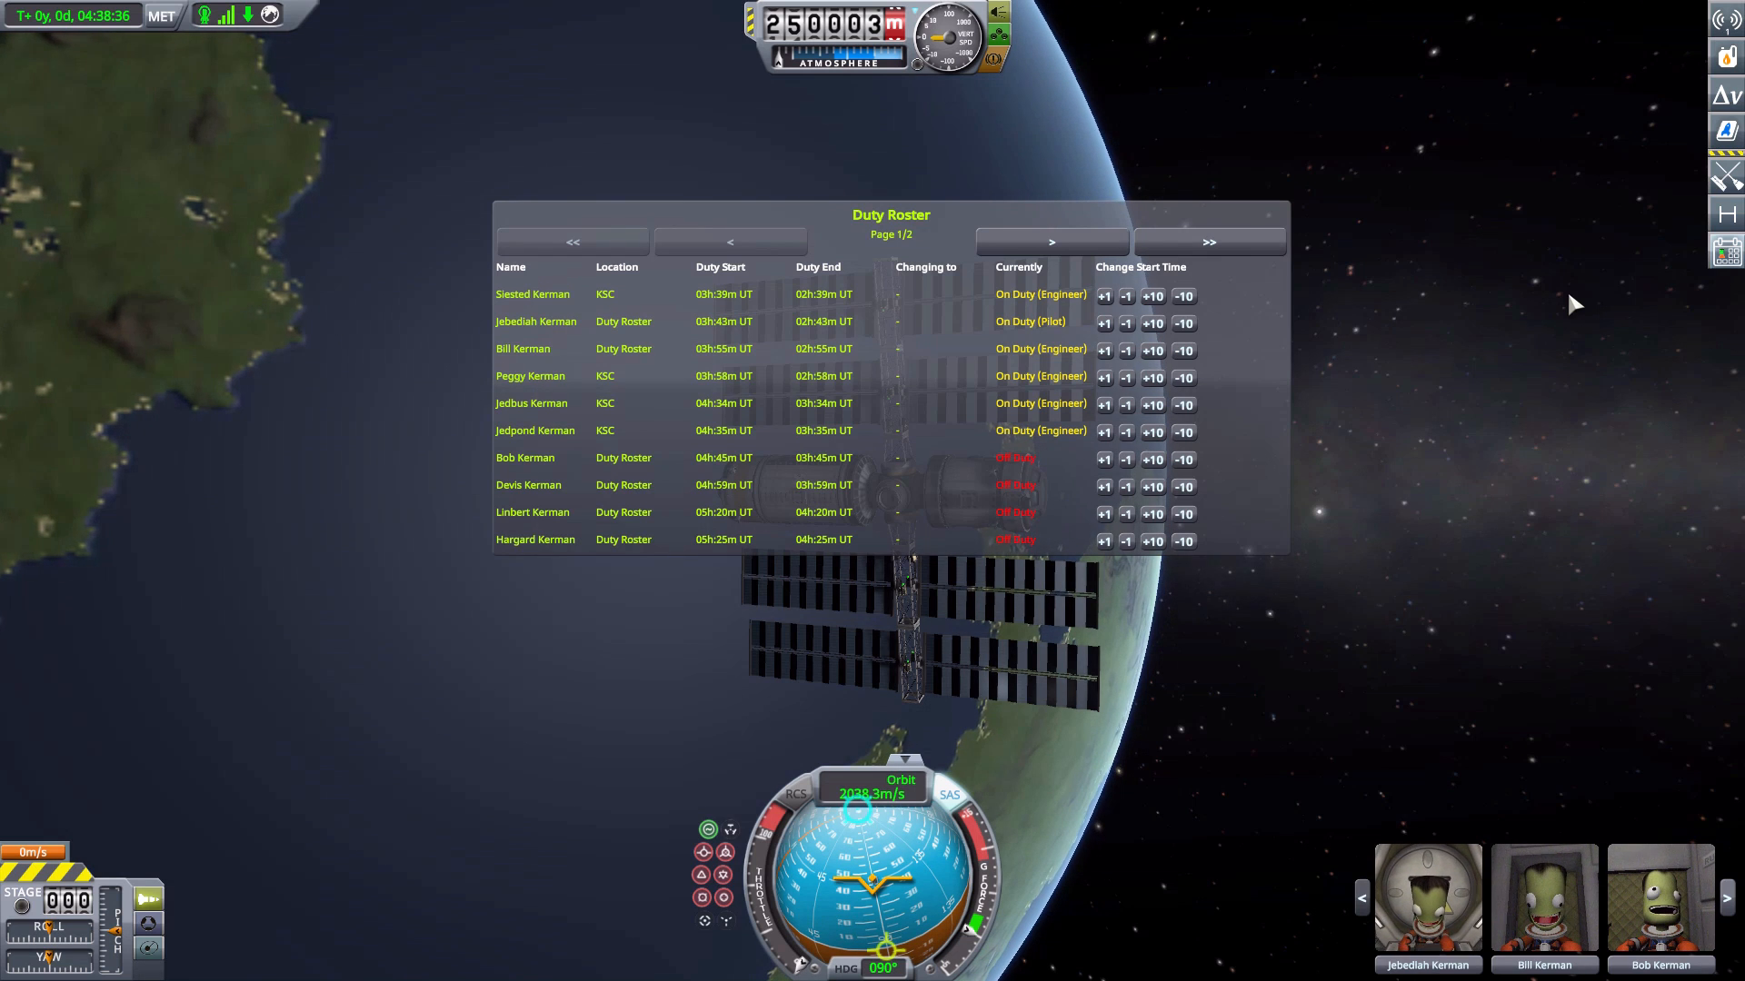
mouse_move(790, 298)
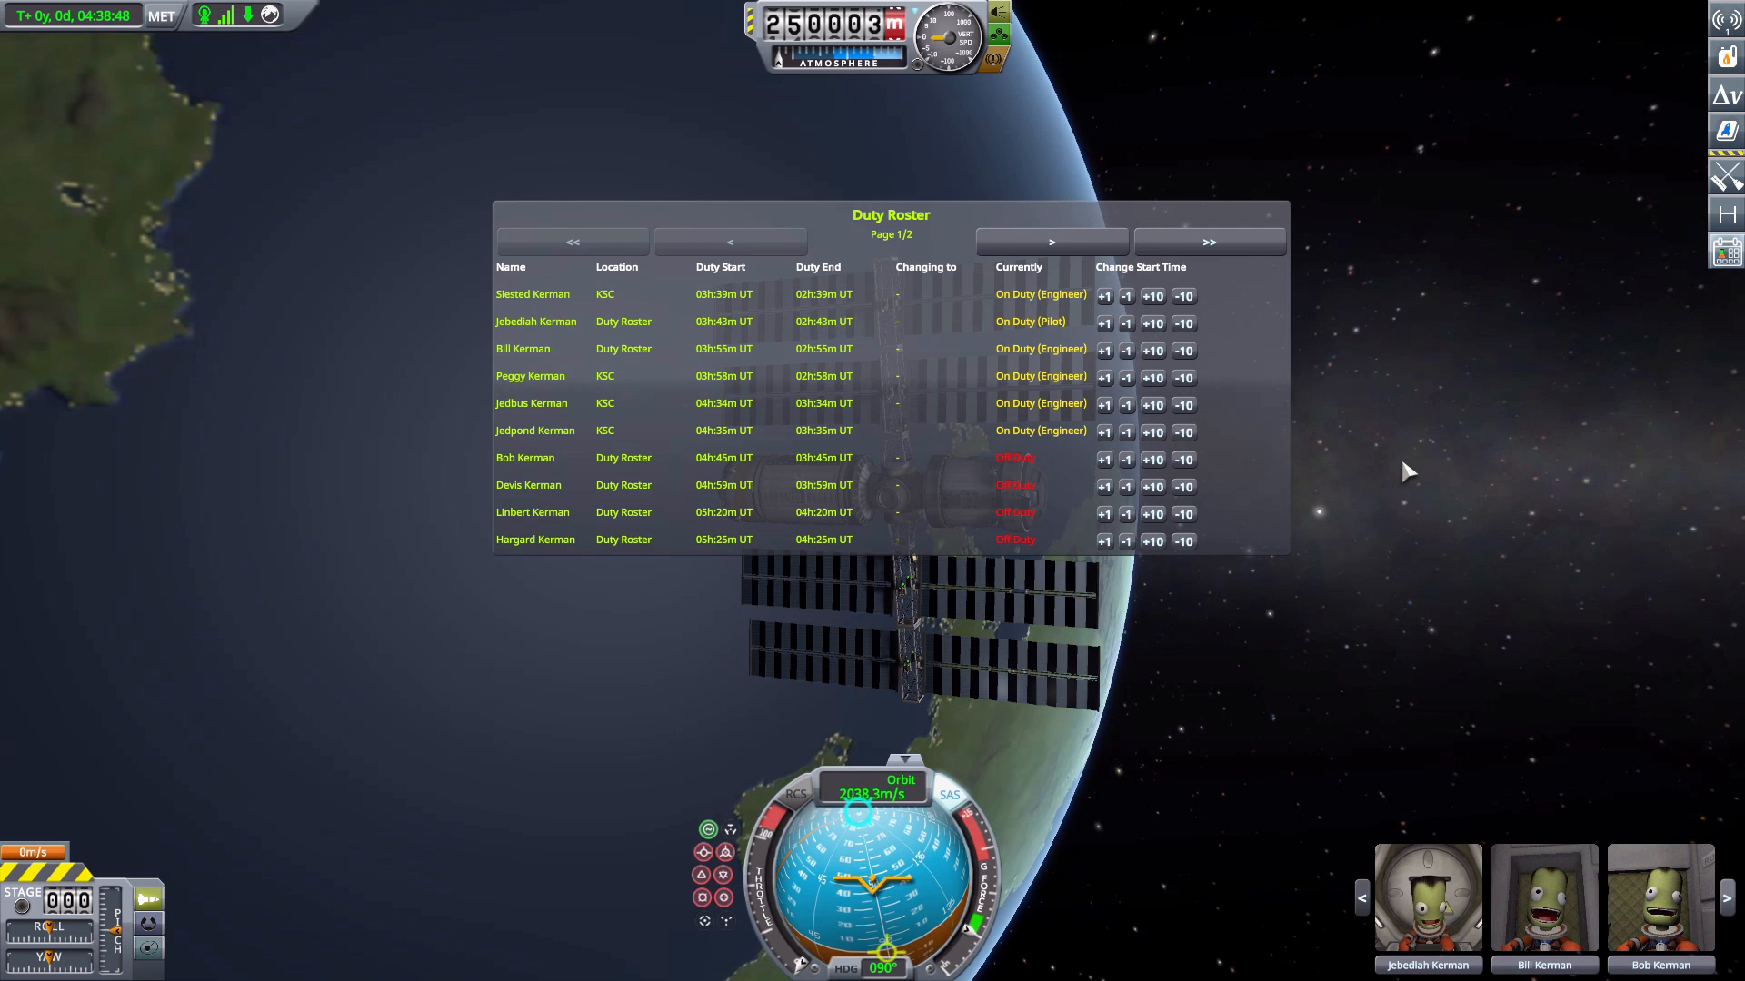
mouse_move(1433, 497)
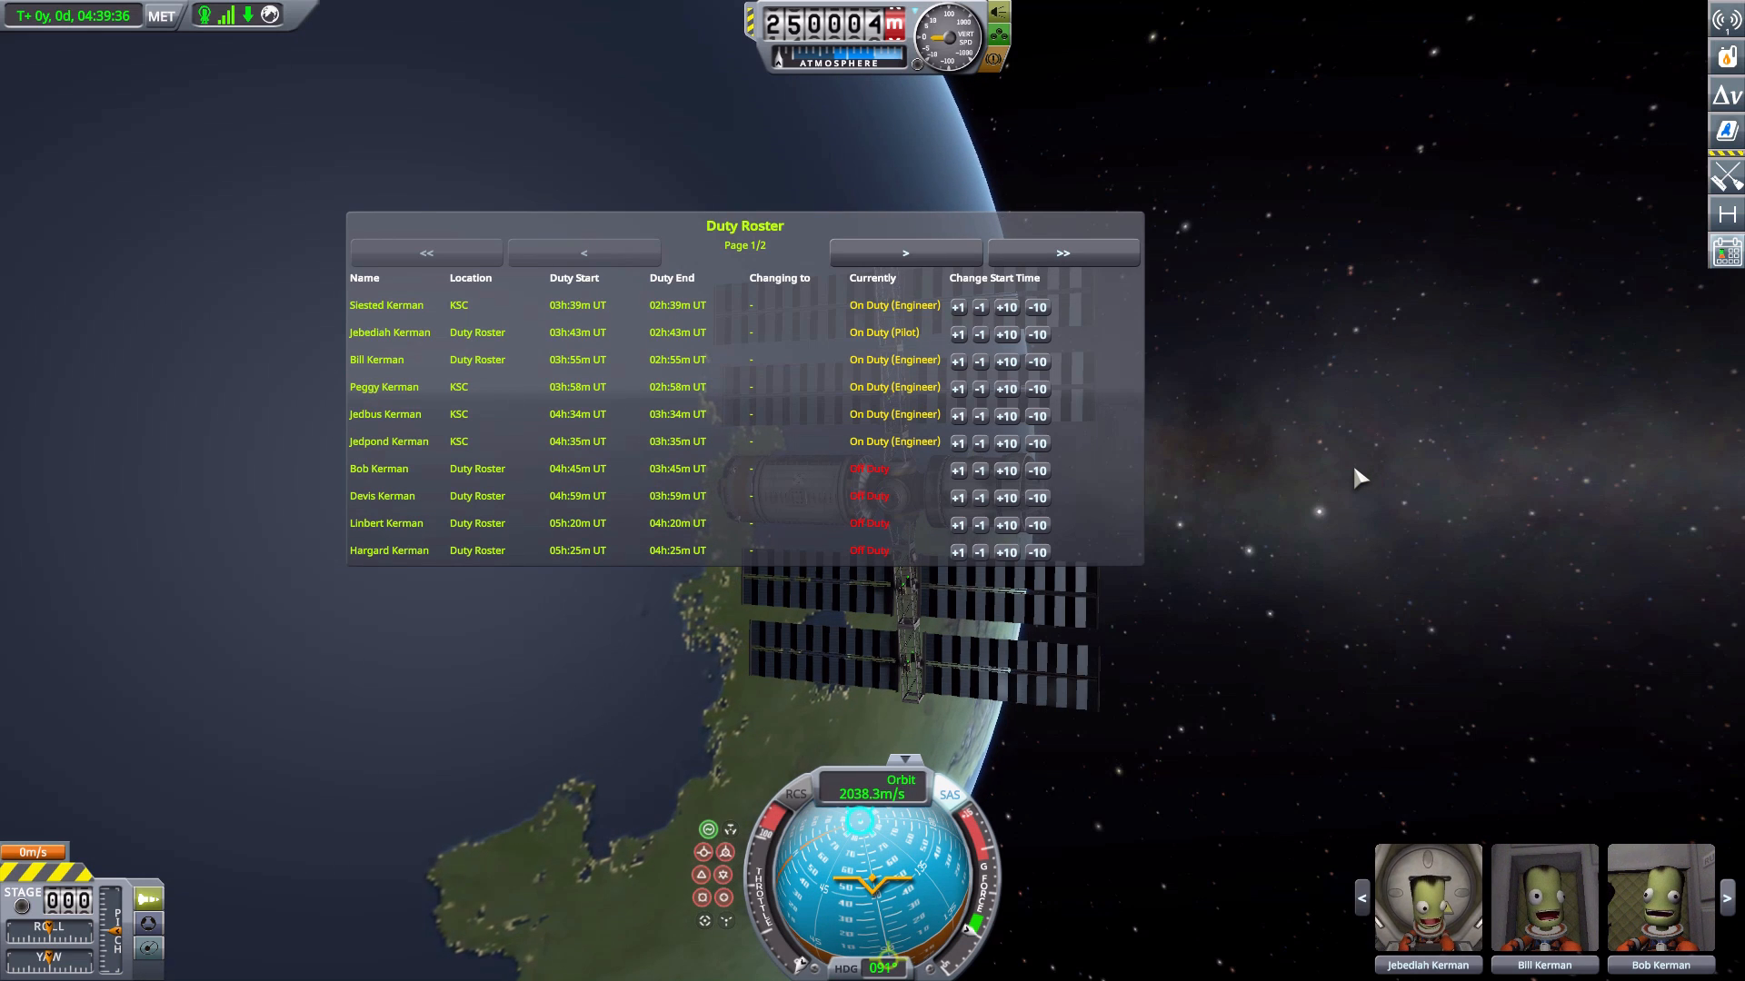
mouse_move(1324, 428)
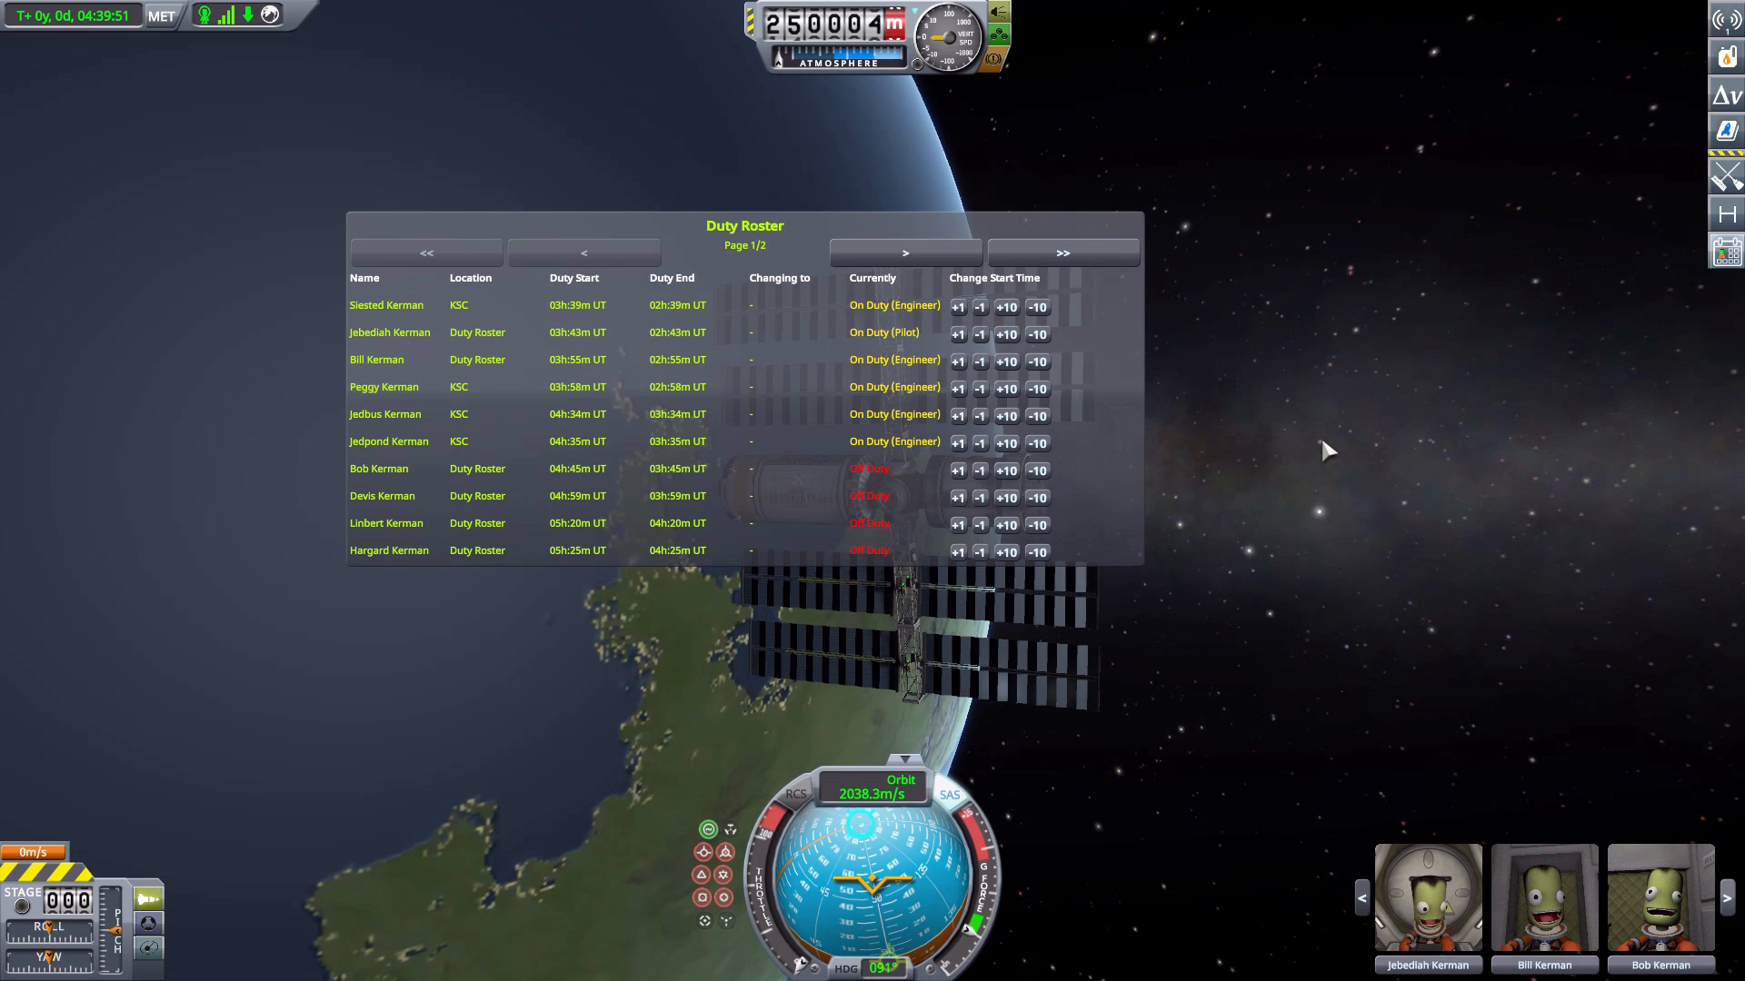
mouse_move(1319, 458)
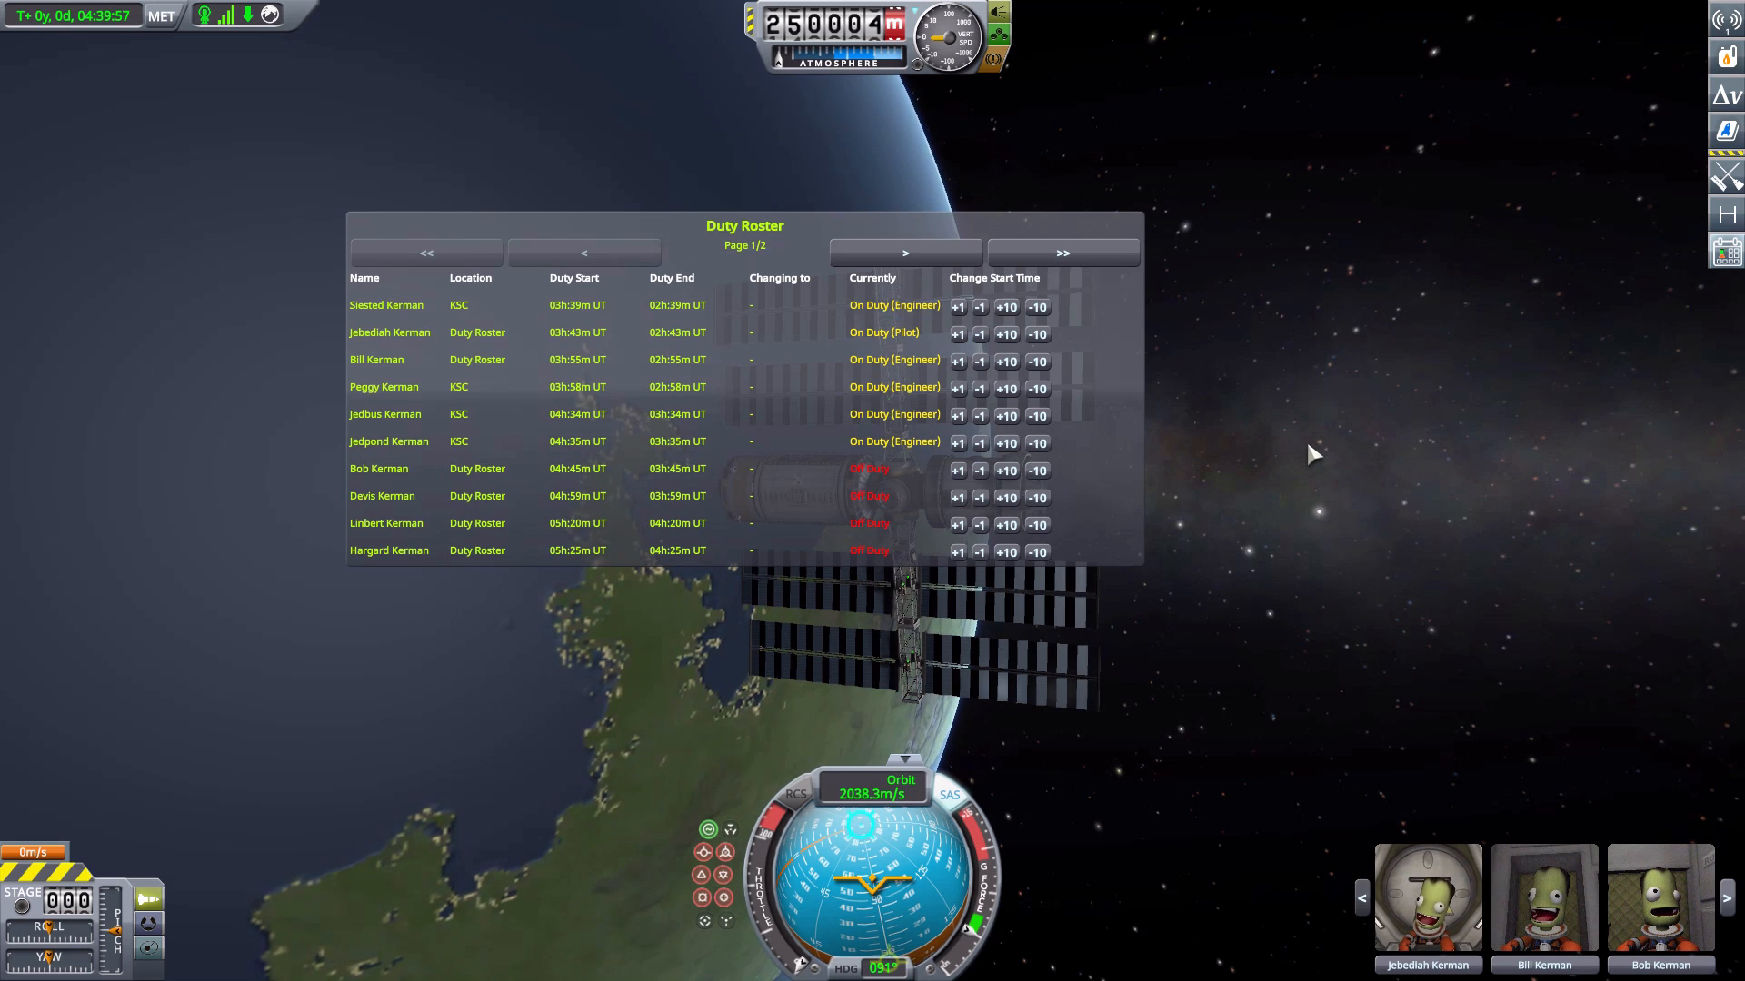
mouse_move(129, 442)
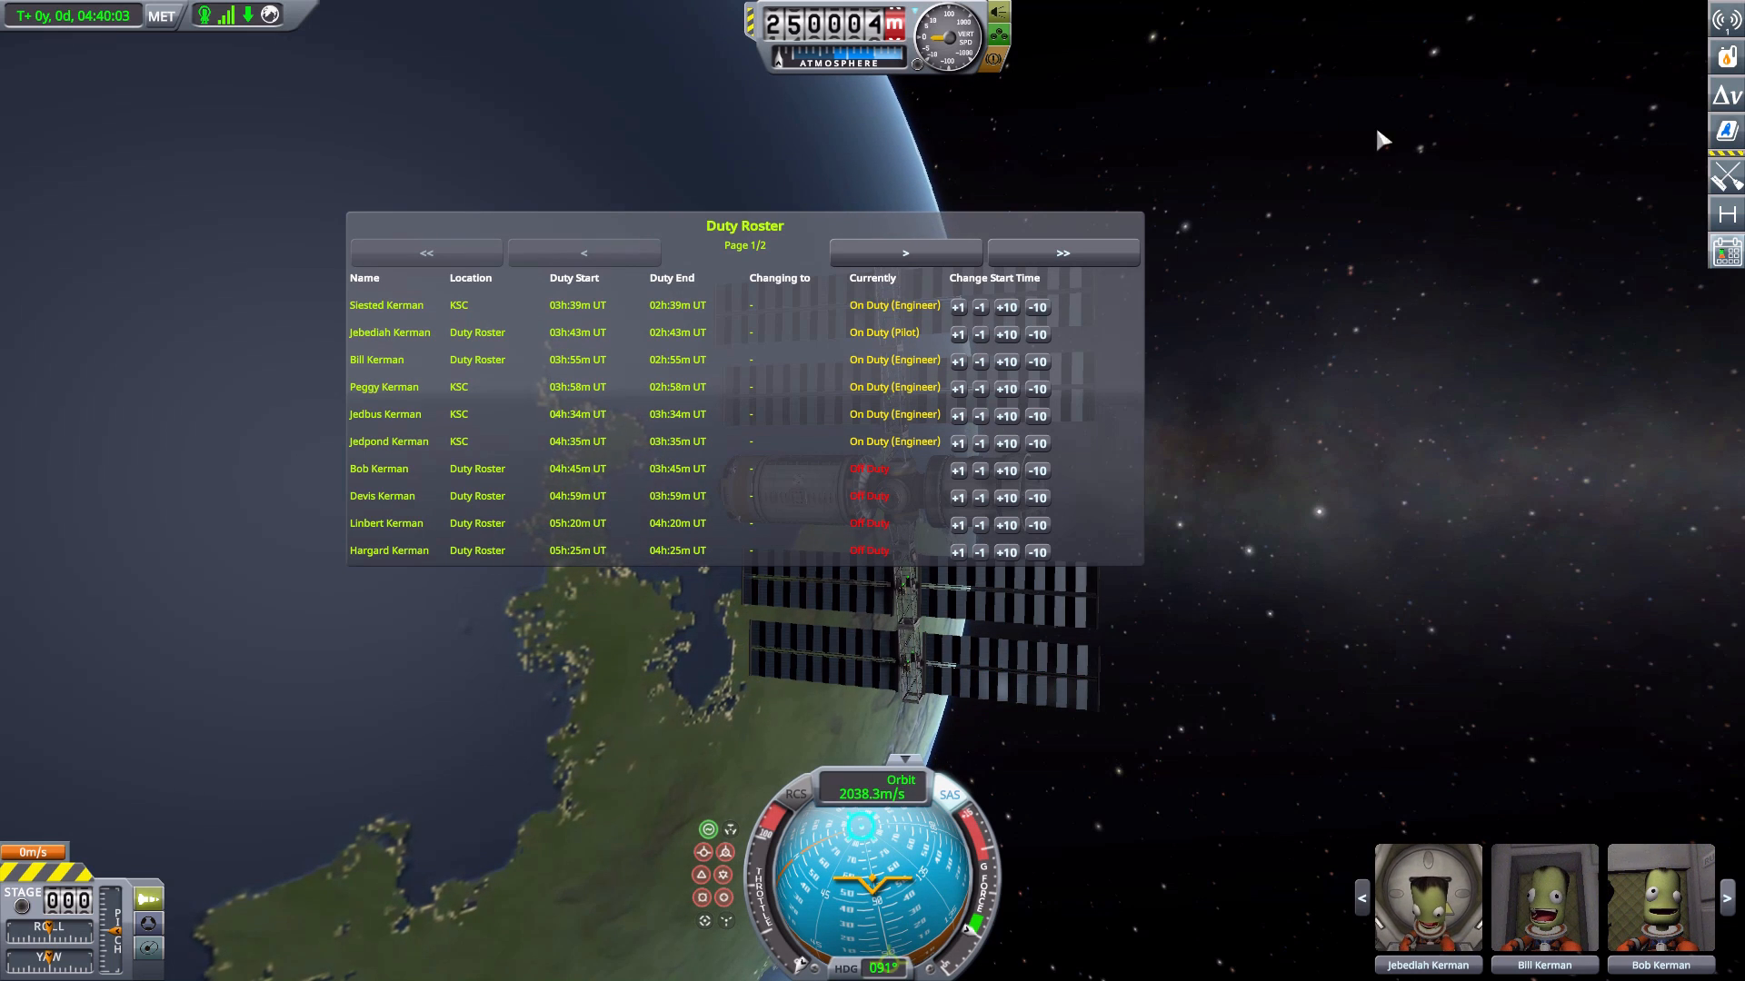
mouse_move(1497, 469)
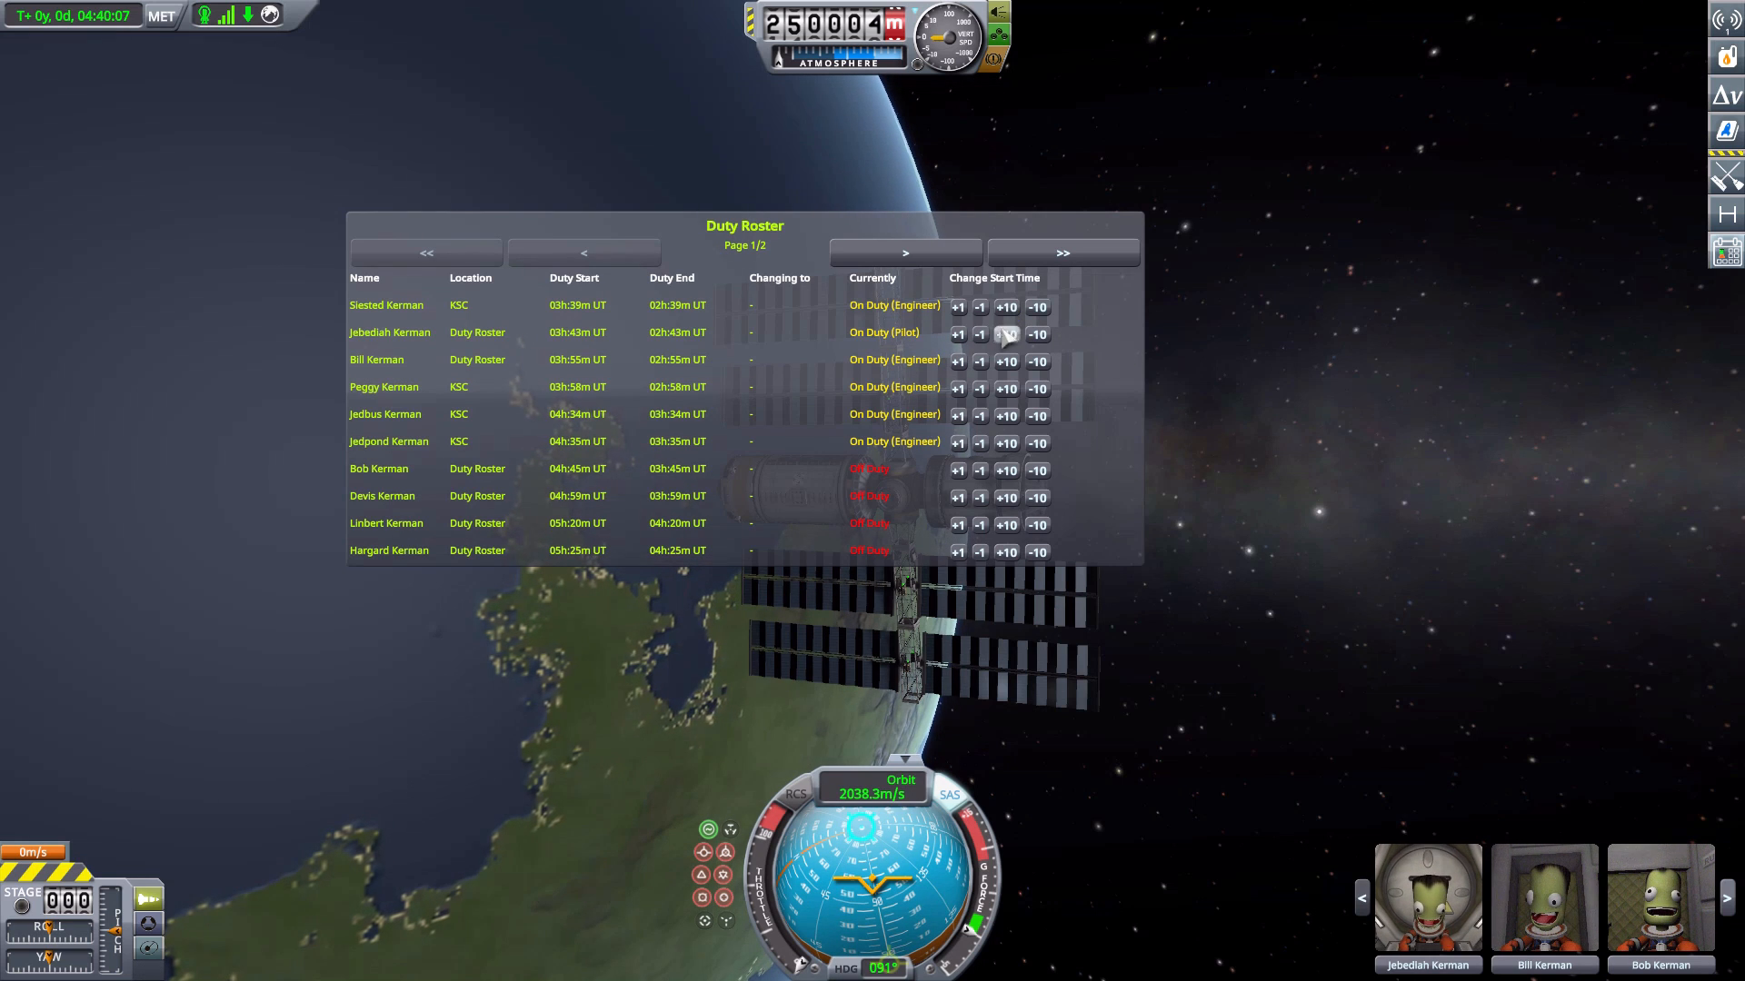
Adjust start times for Jebediah, Linbert and Valentina (05h:32m UT), then return to page 1.
left_click(957, 306)
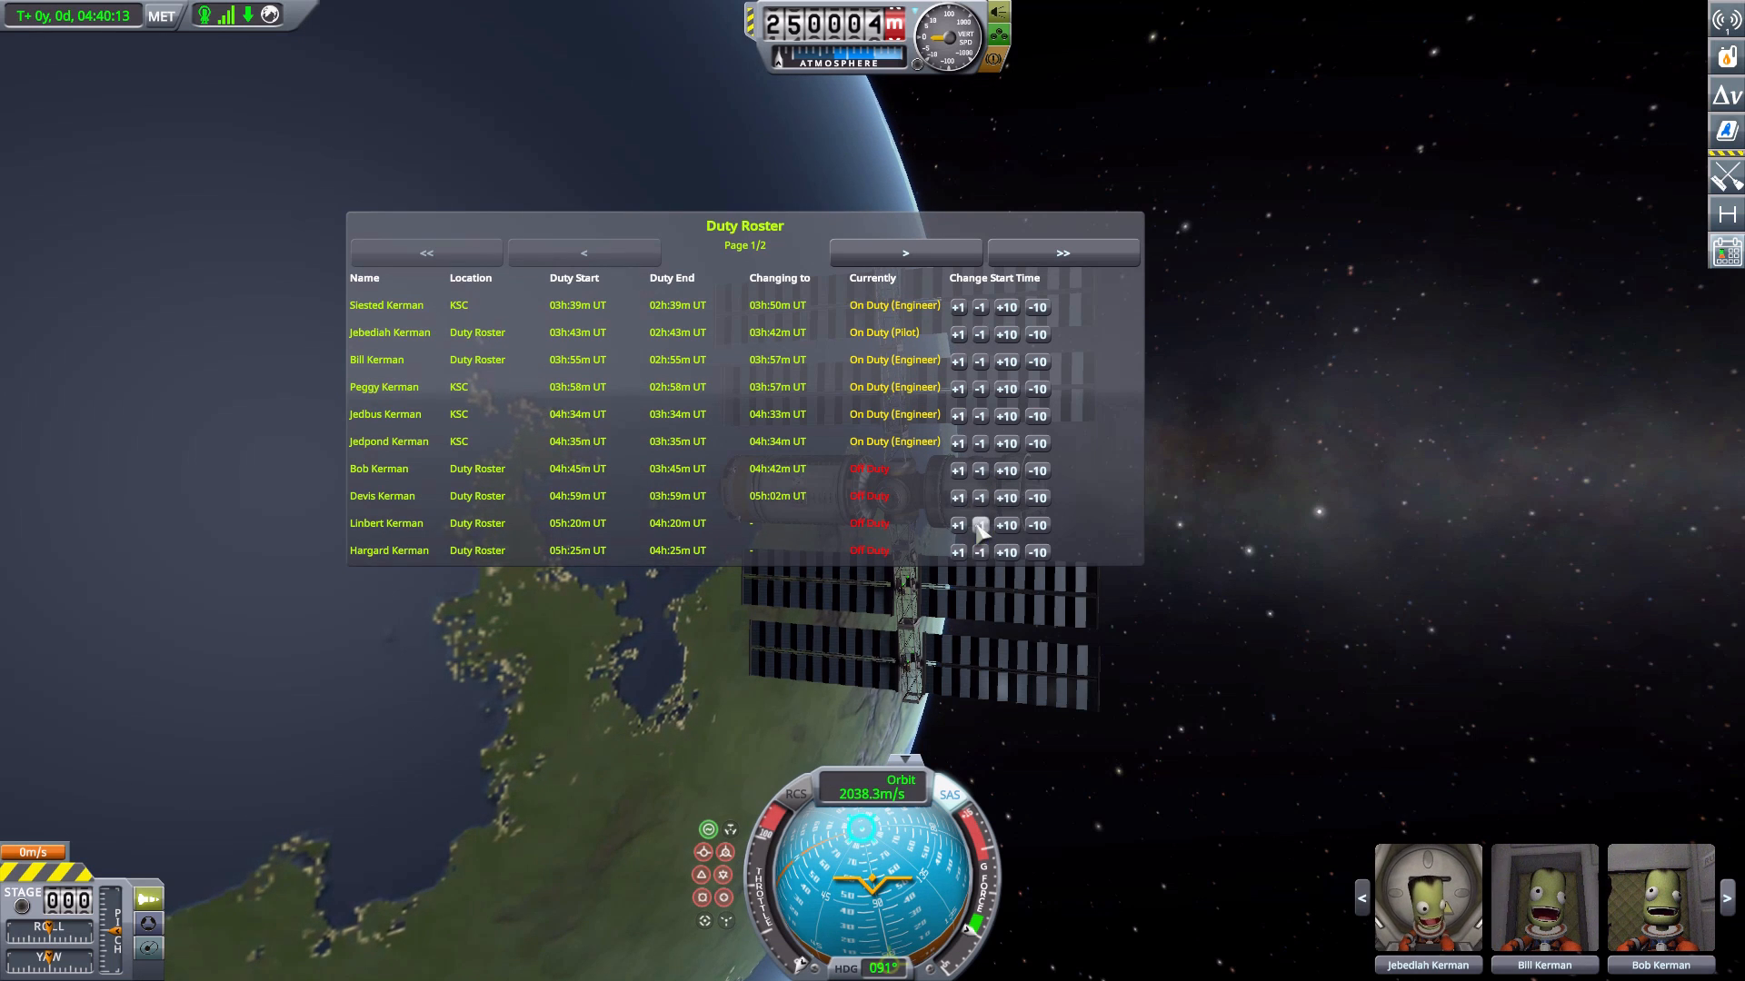
left_click(980, 525)
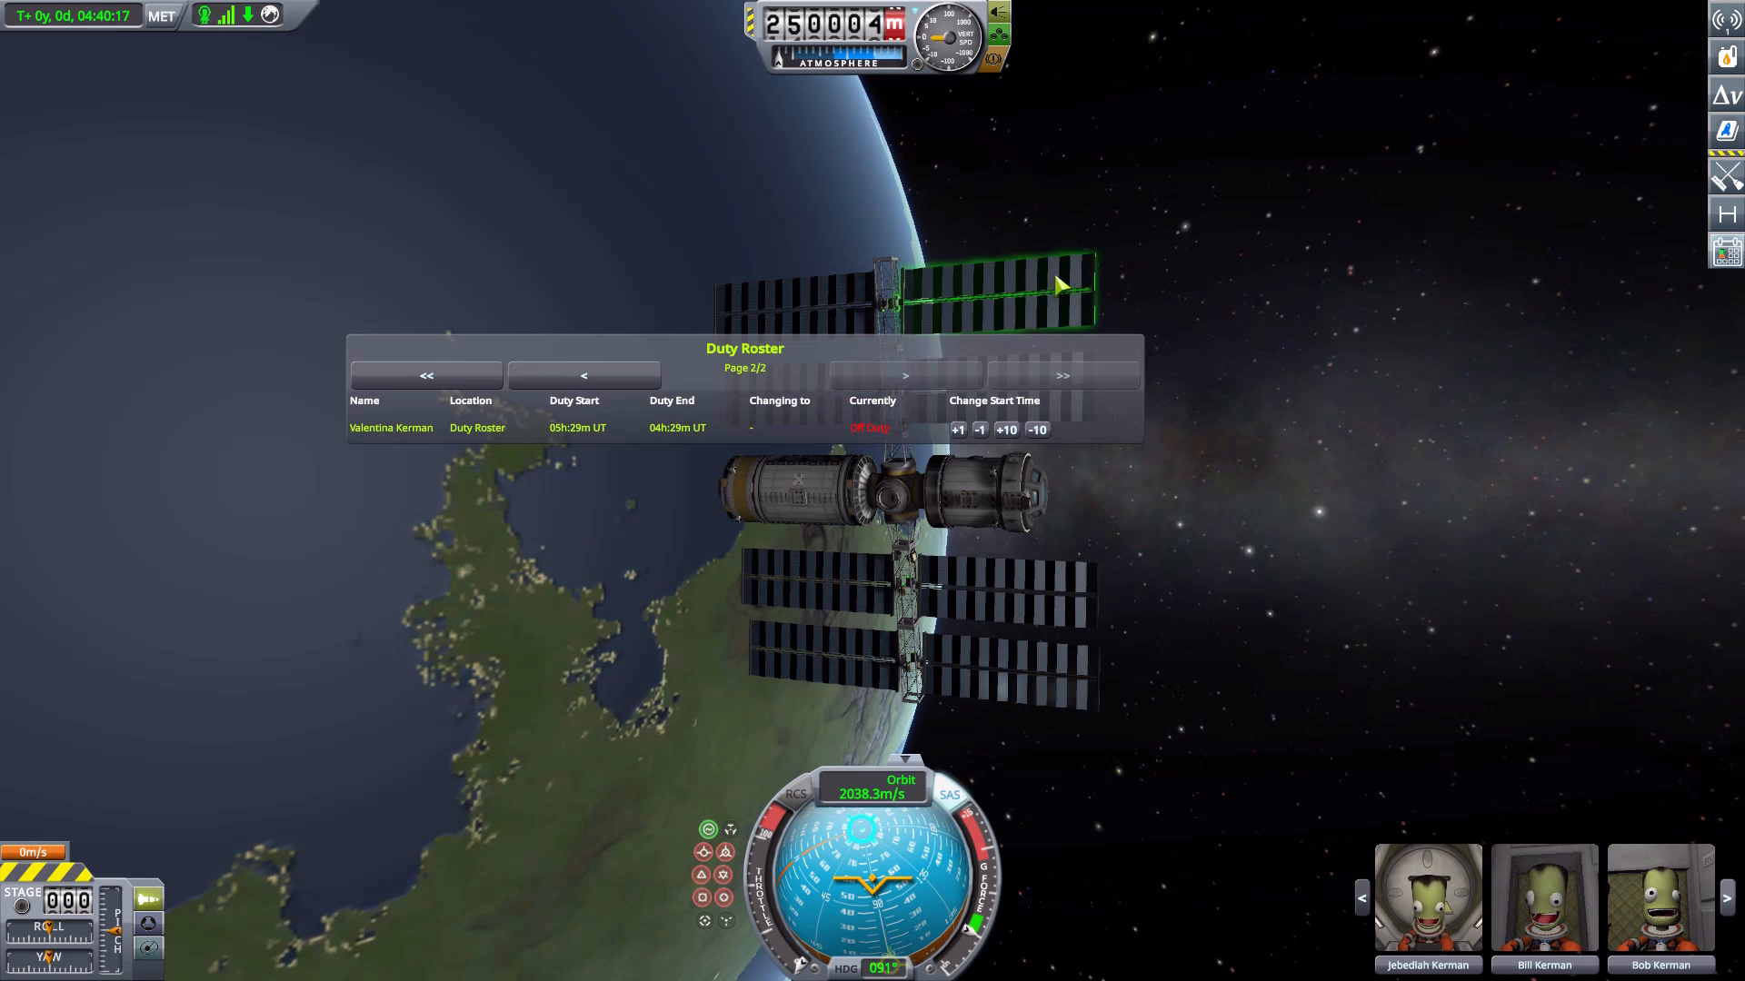
left_click(956, 430)
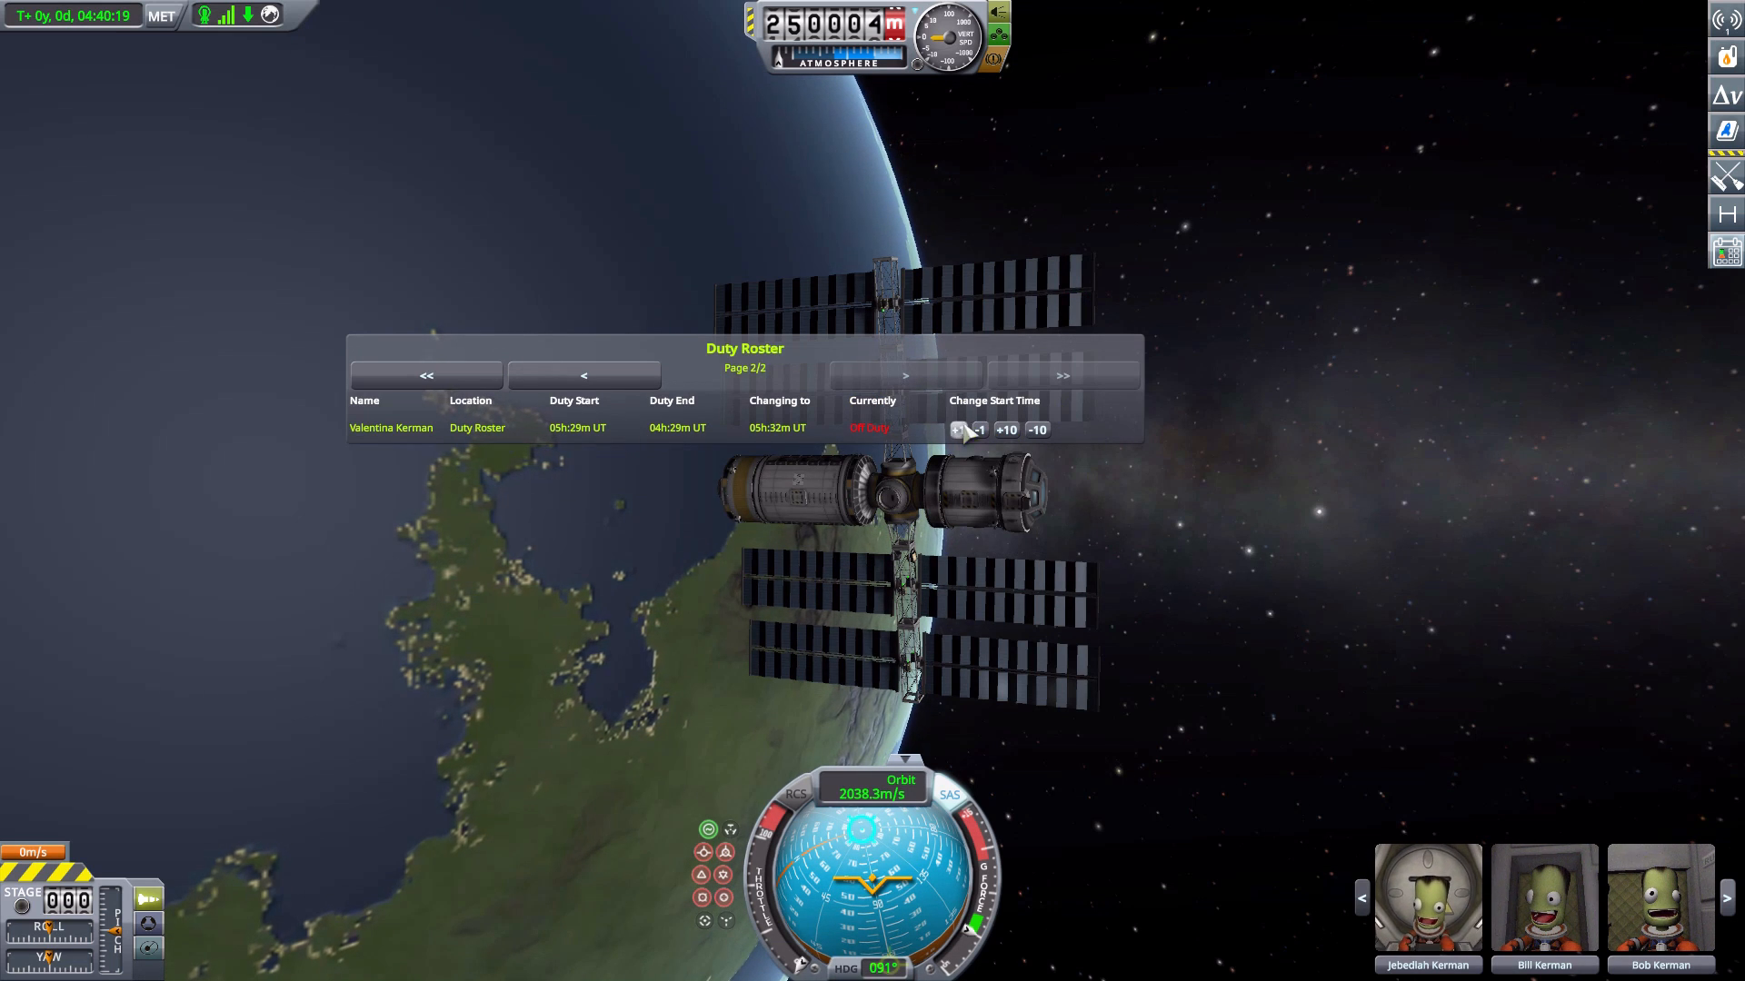
left_click(425, 375)
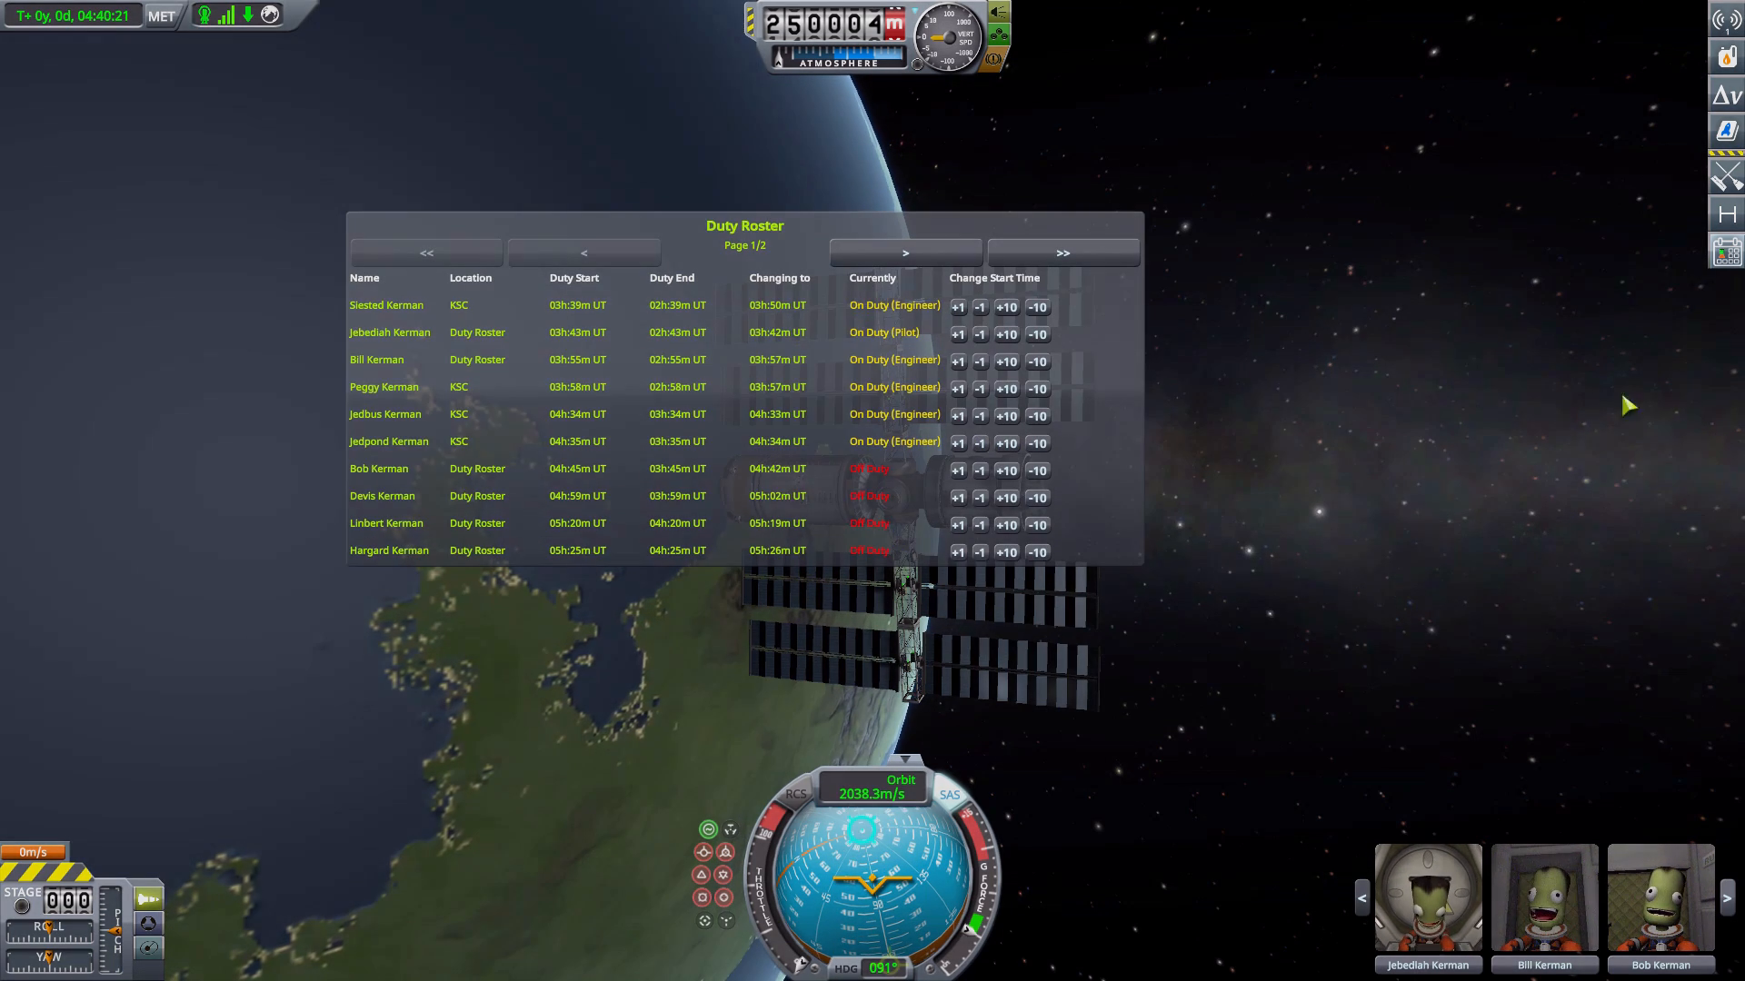